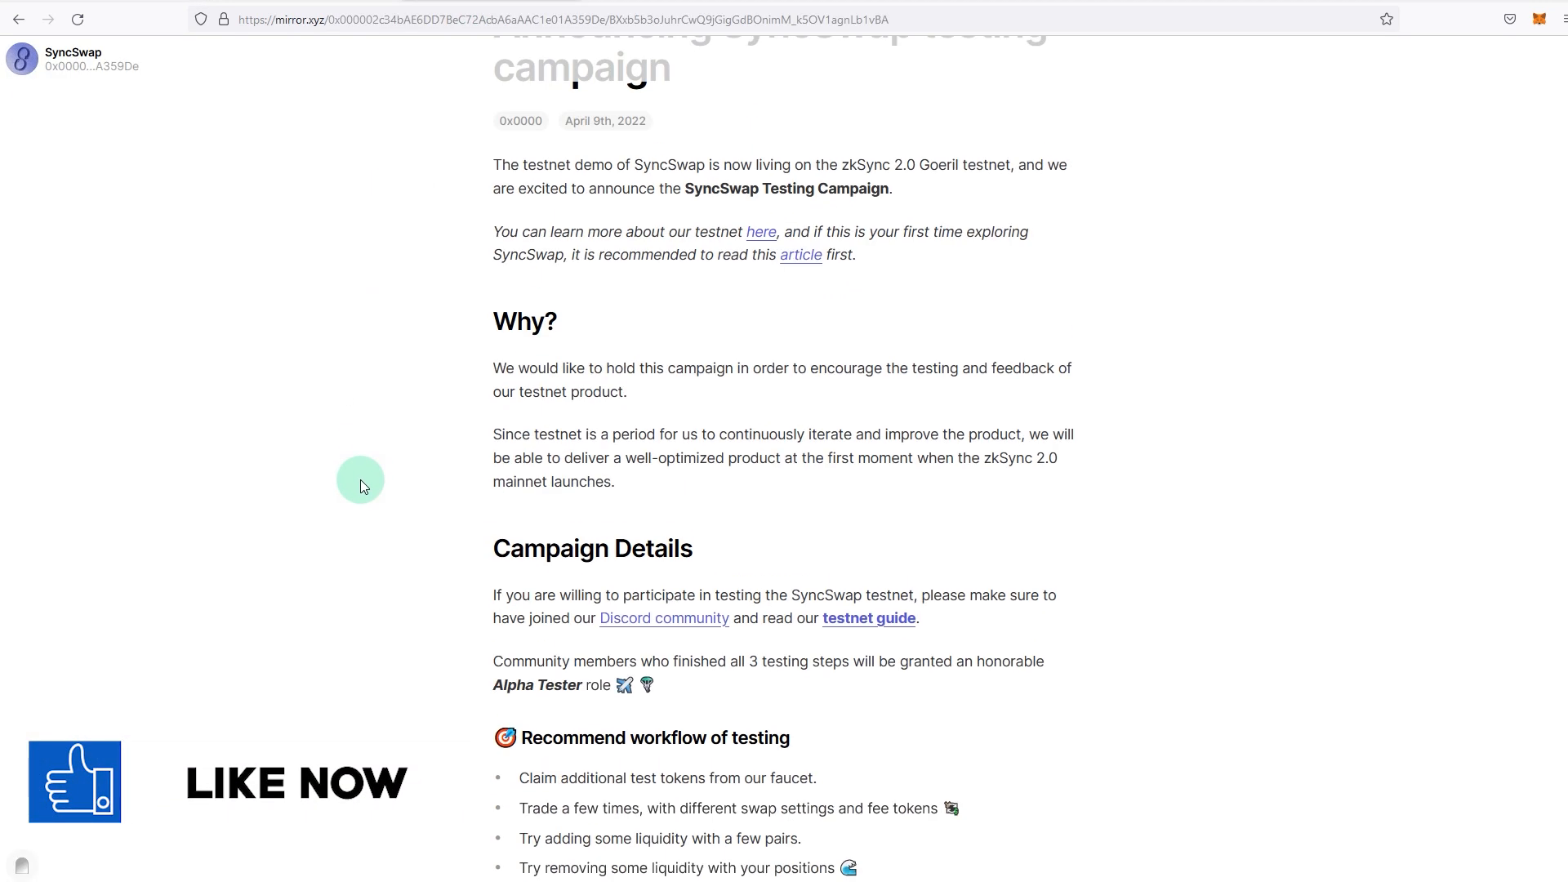
# Step: Scroll through the Paradigm MultiFaucet Request Tokens page to review it
pyautogui.scroll(-3)
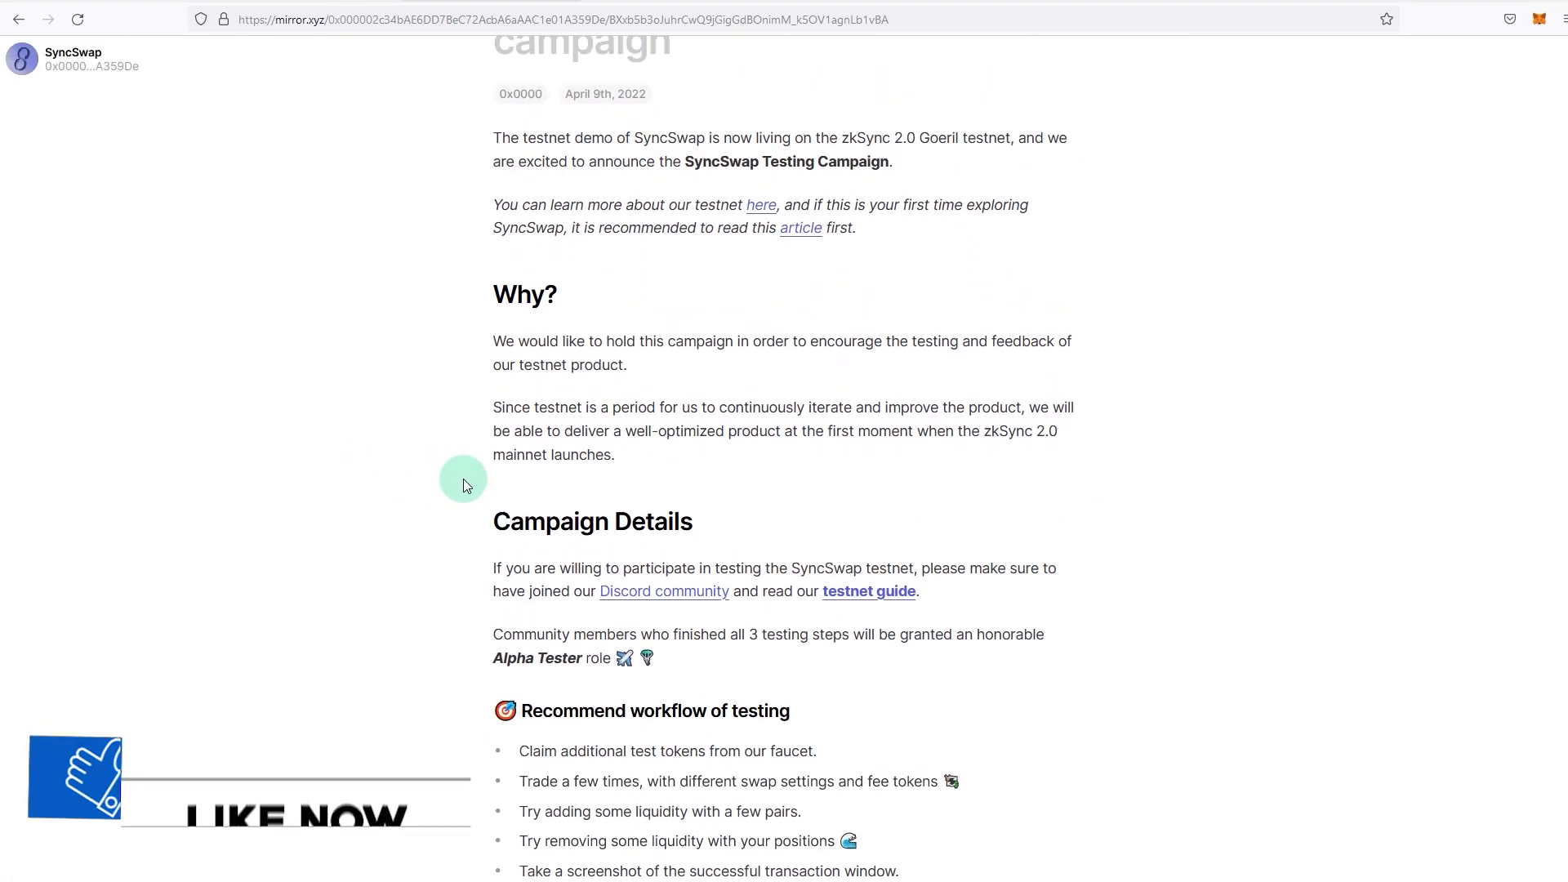
pyautogui.scroll(-3)
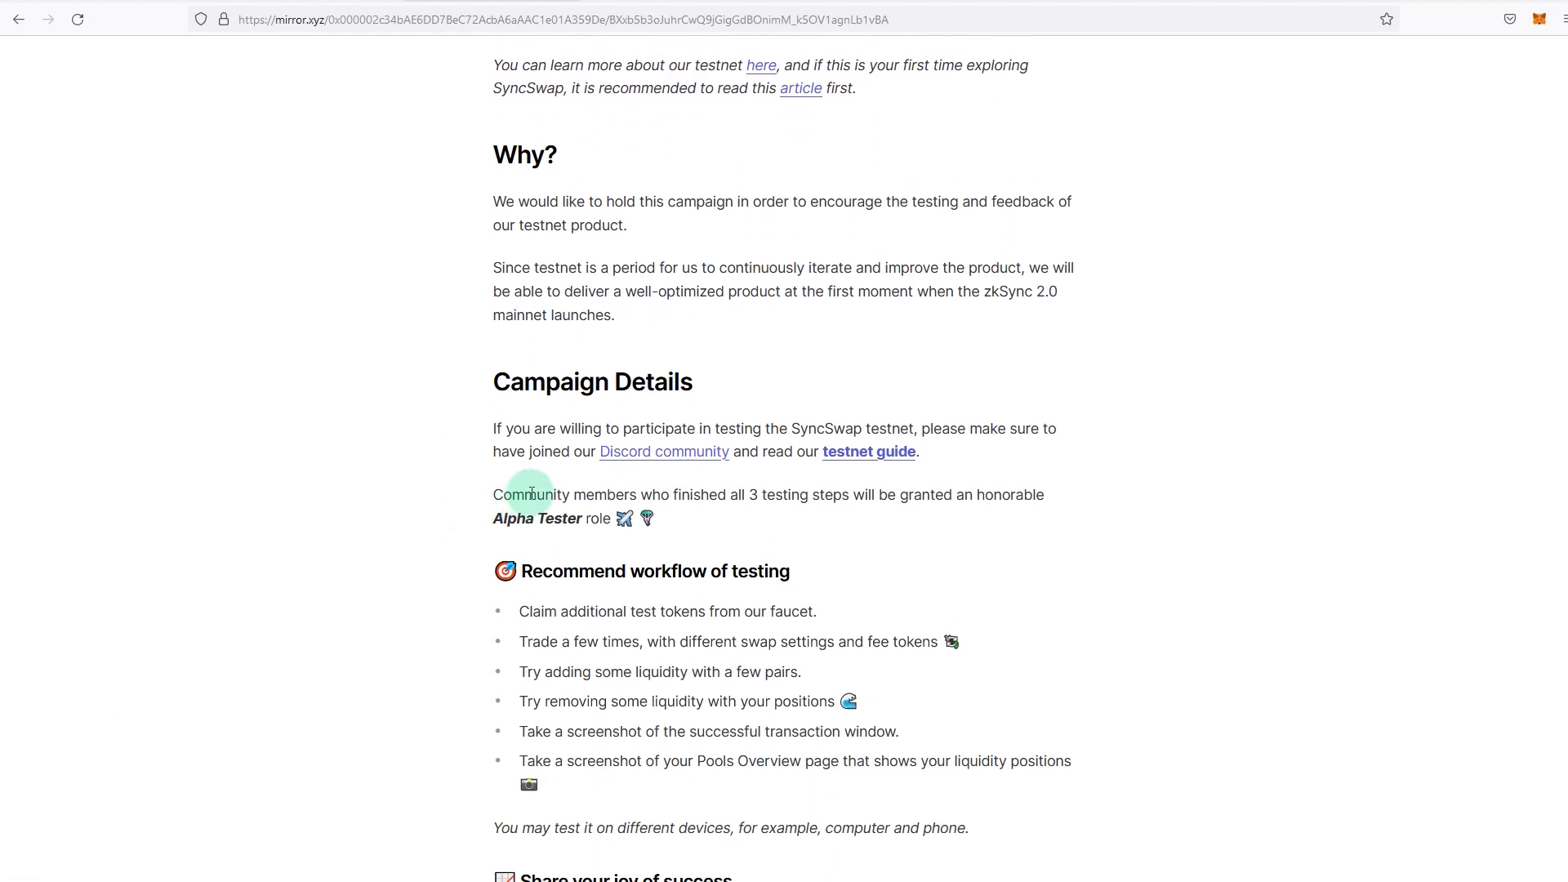
pyautogui.moveTo(829, 524)
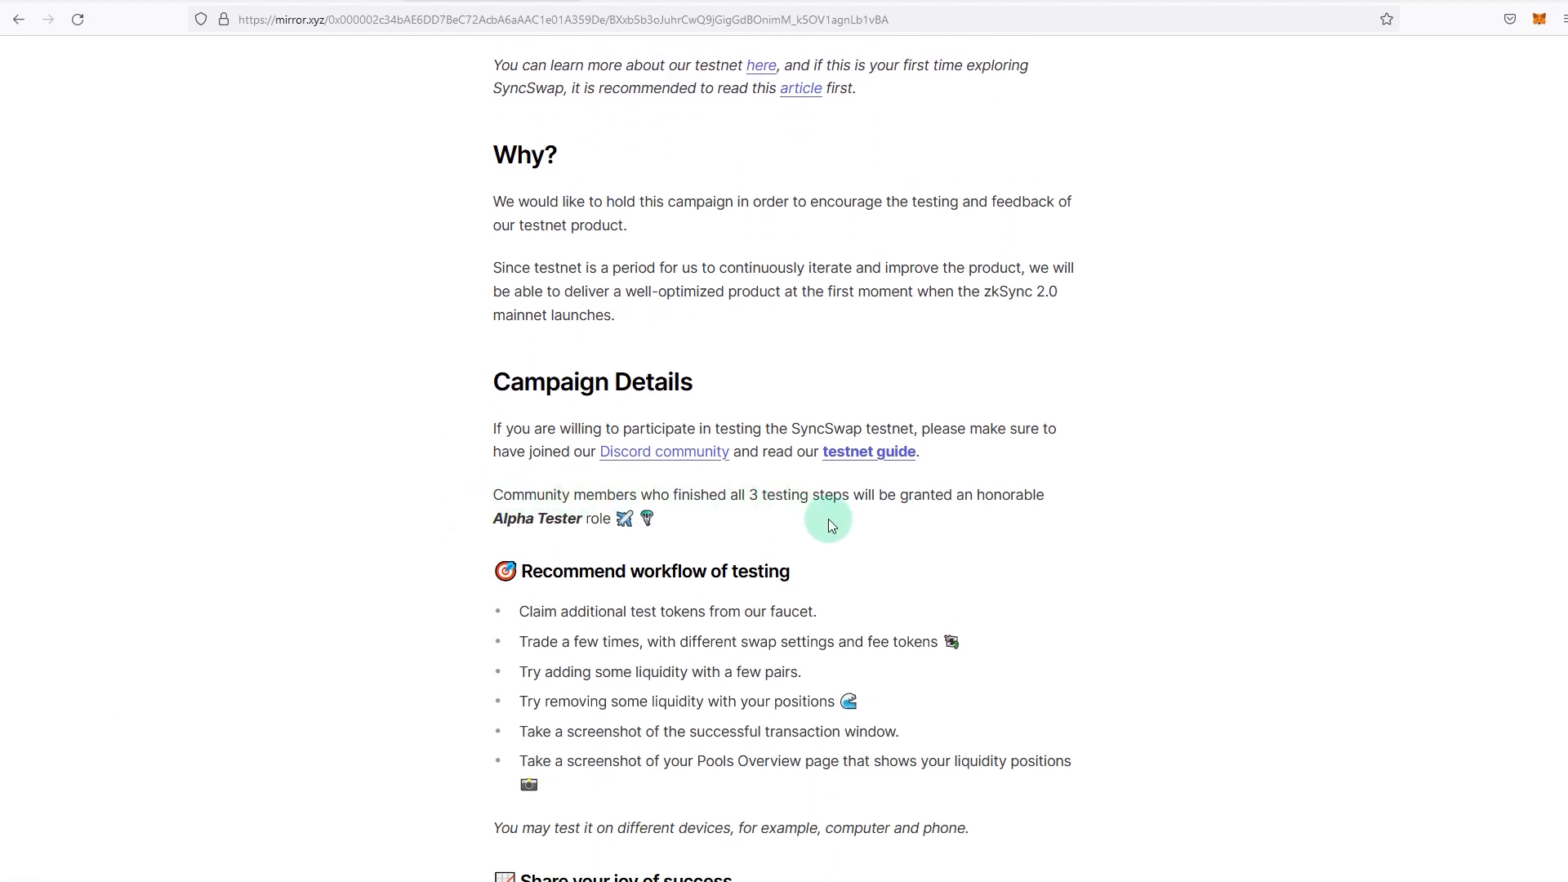
pyautogui.moveTo(843, 519)
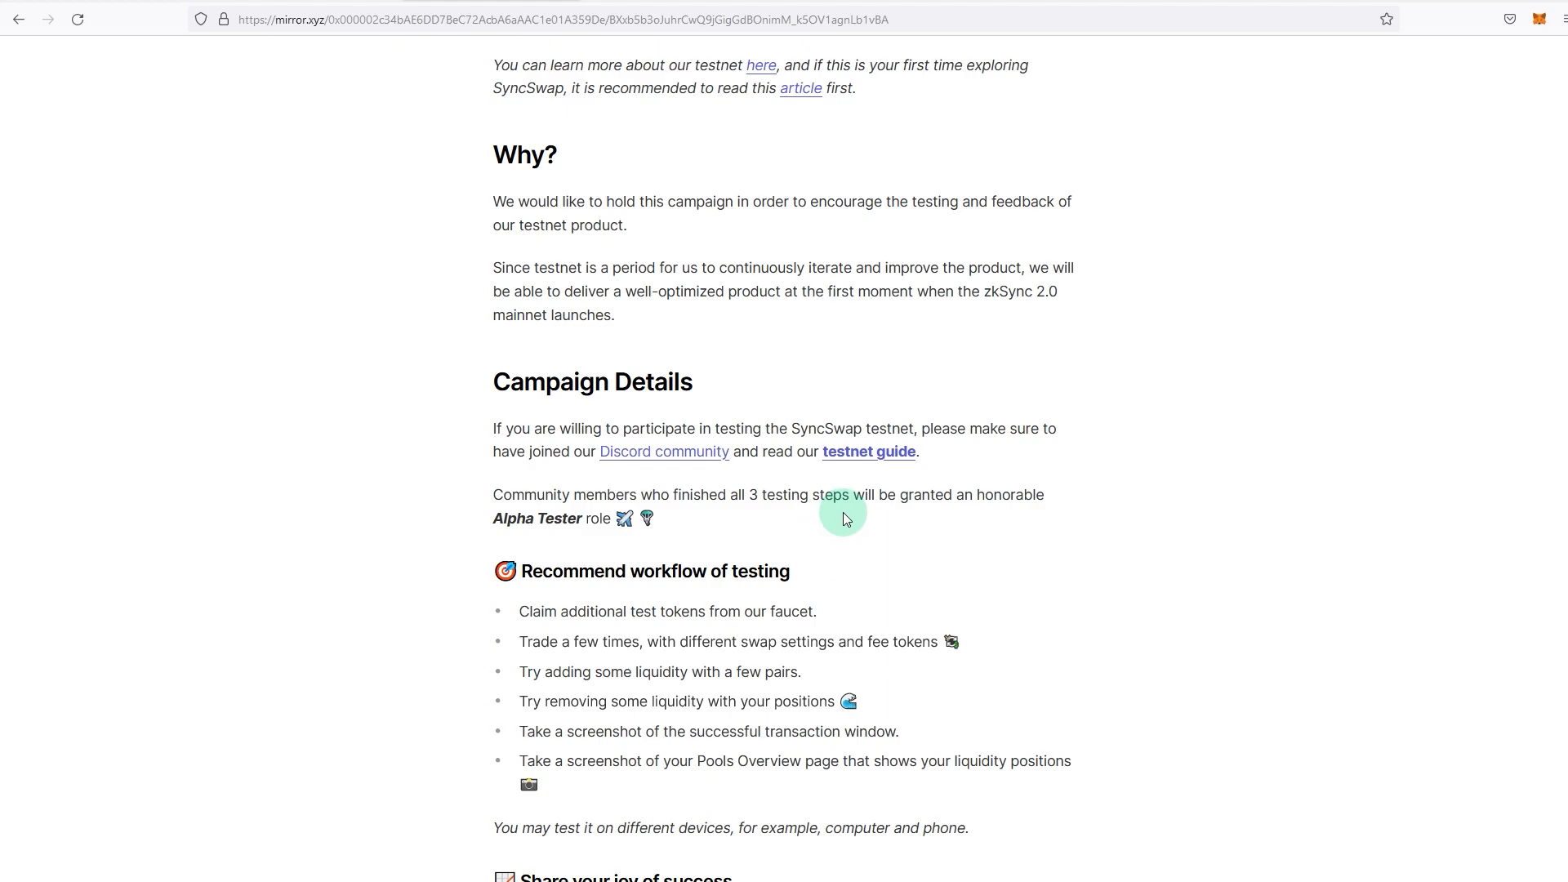
pyautogui.moveTo(645, 518)
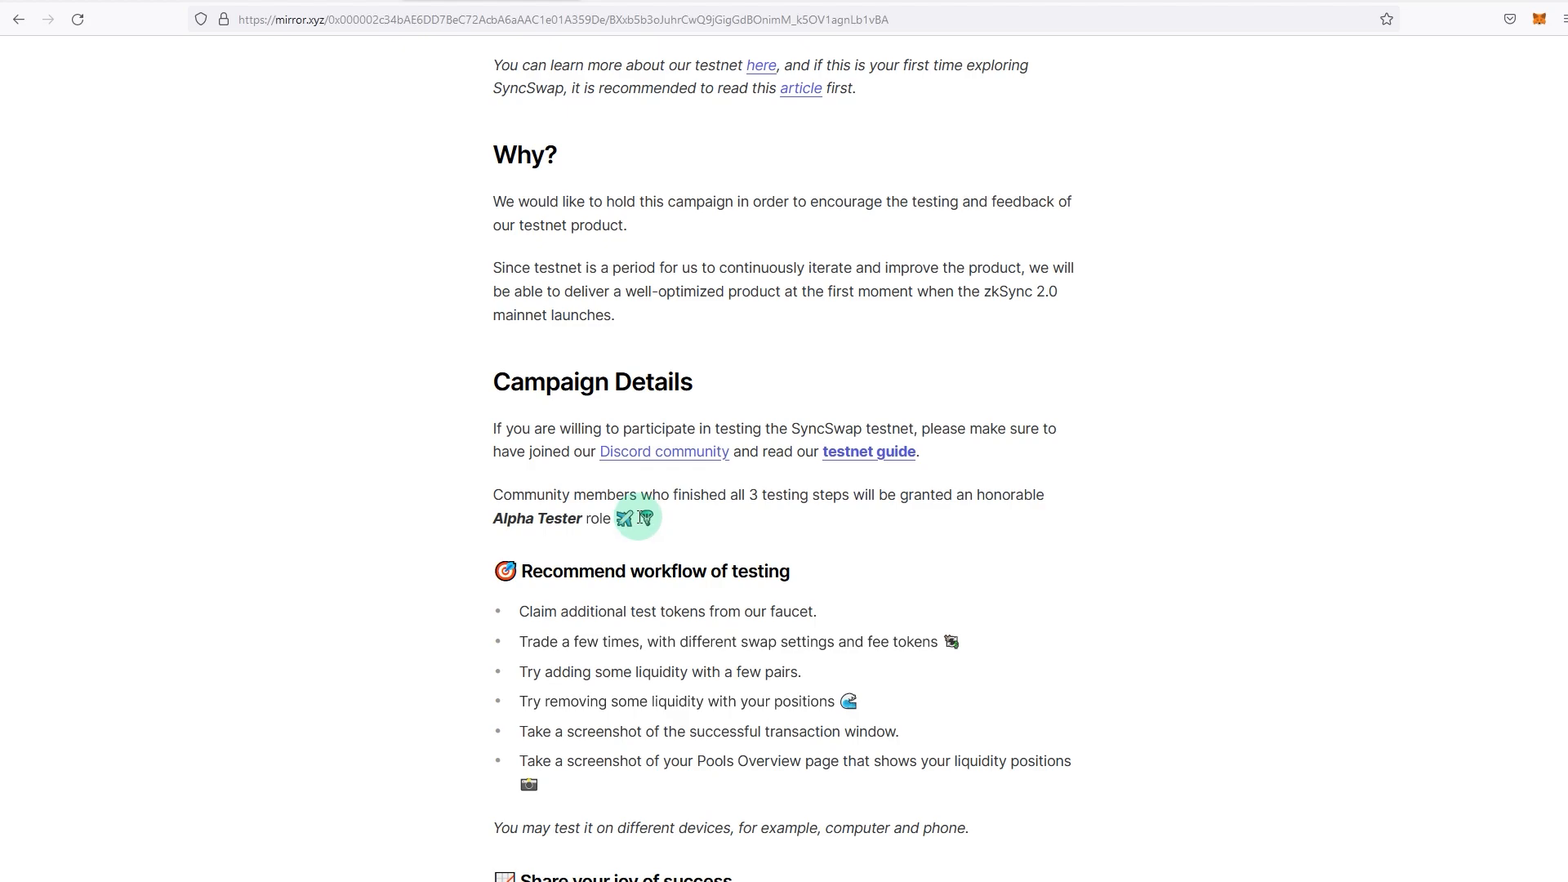
pyautogui.scroll(3)
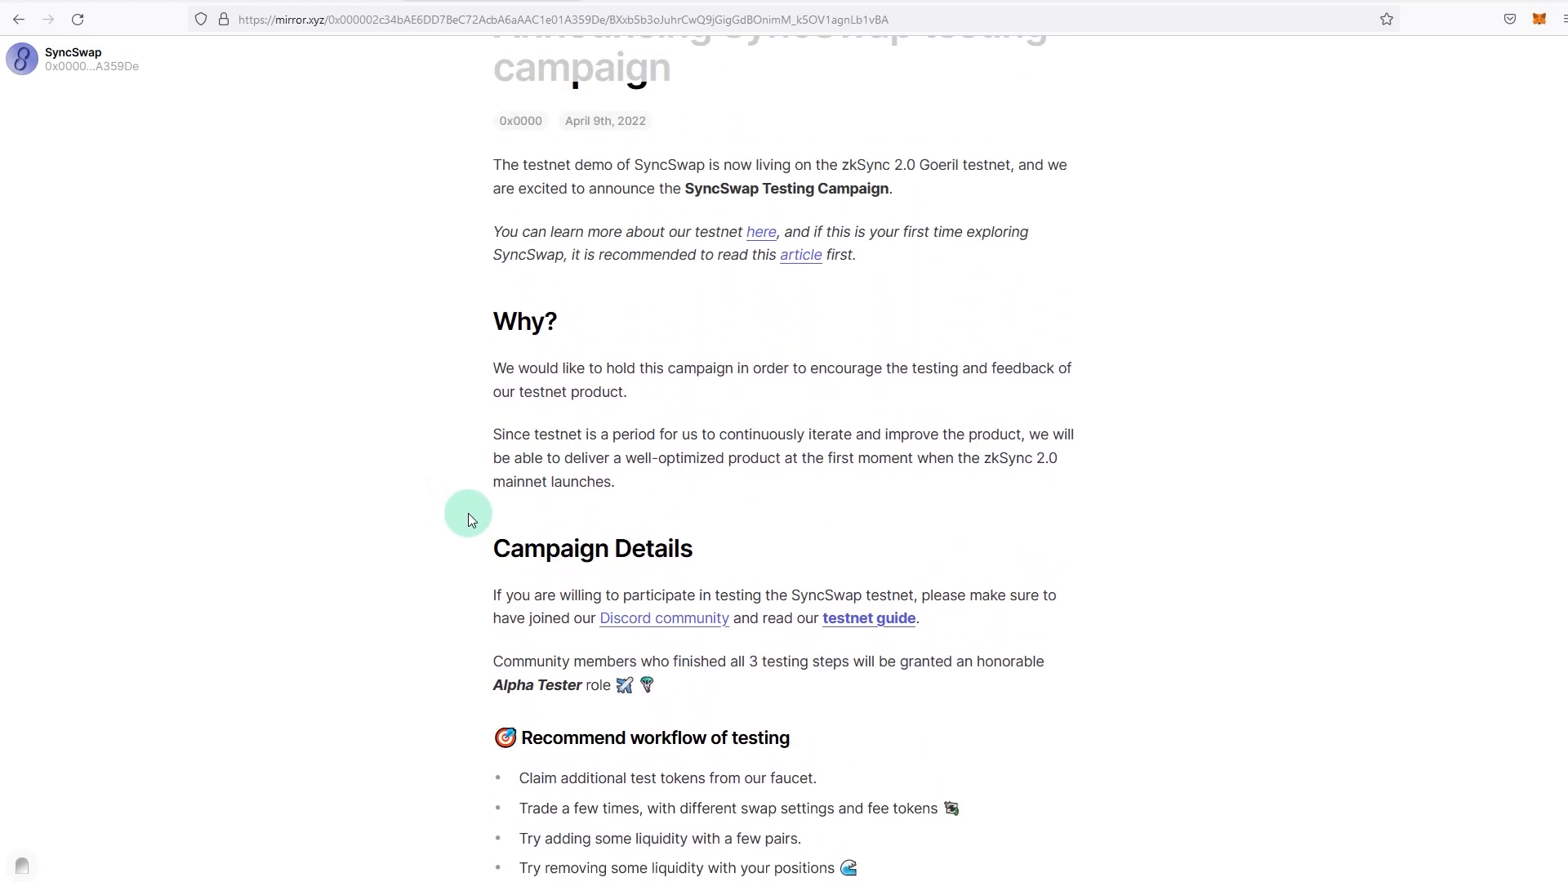
pyautogui.scroll(3)
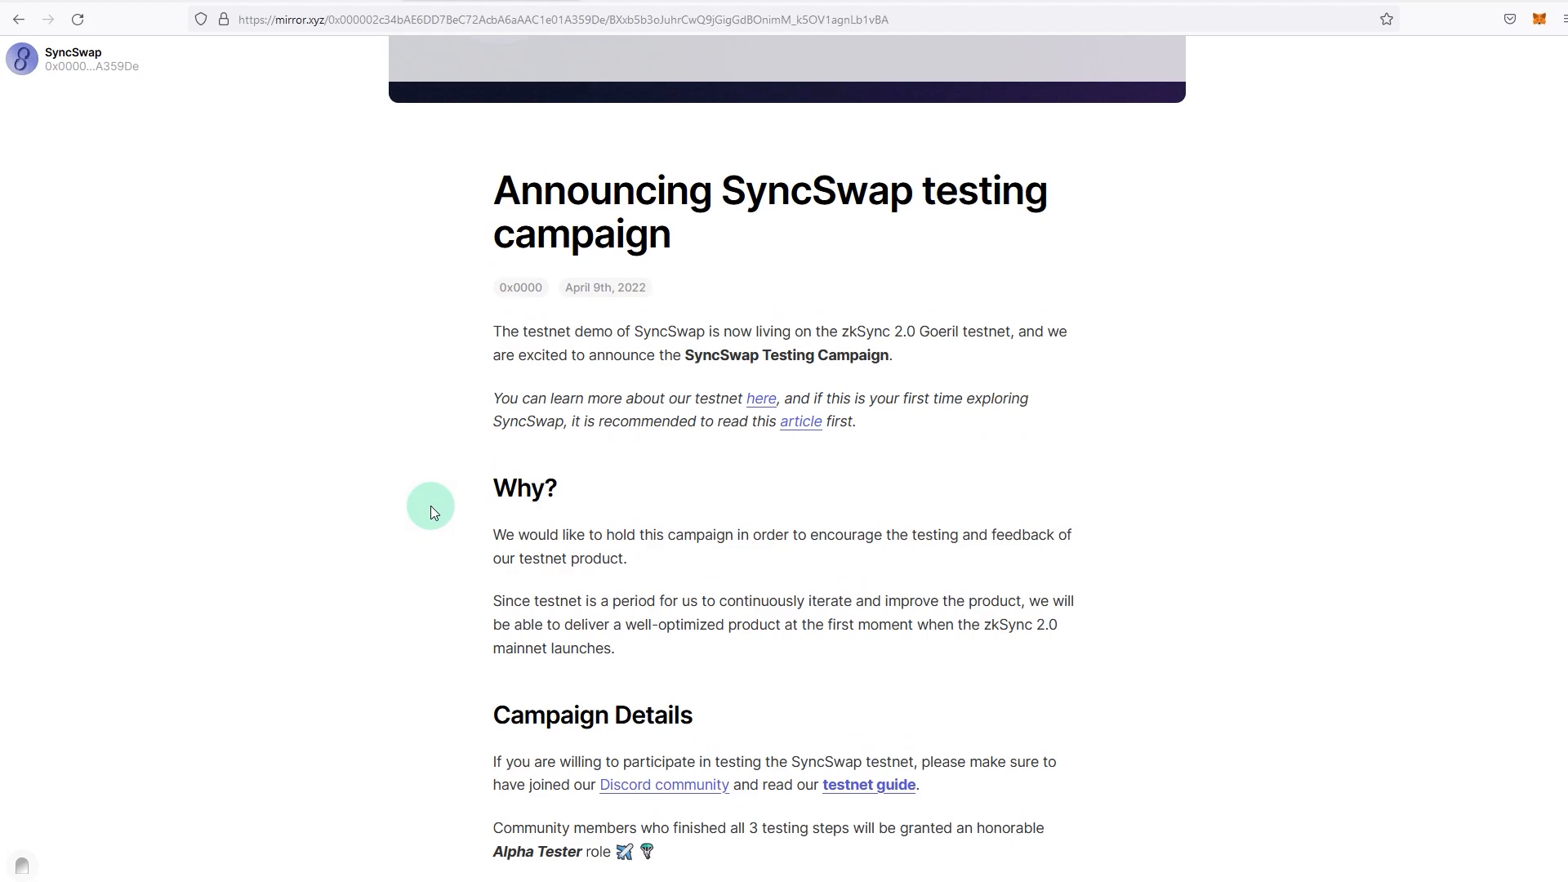
pyautogui.scroll(3)
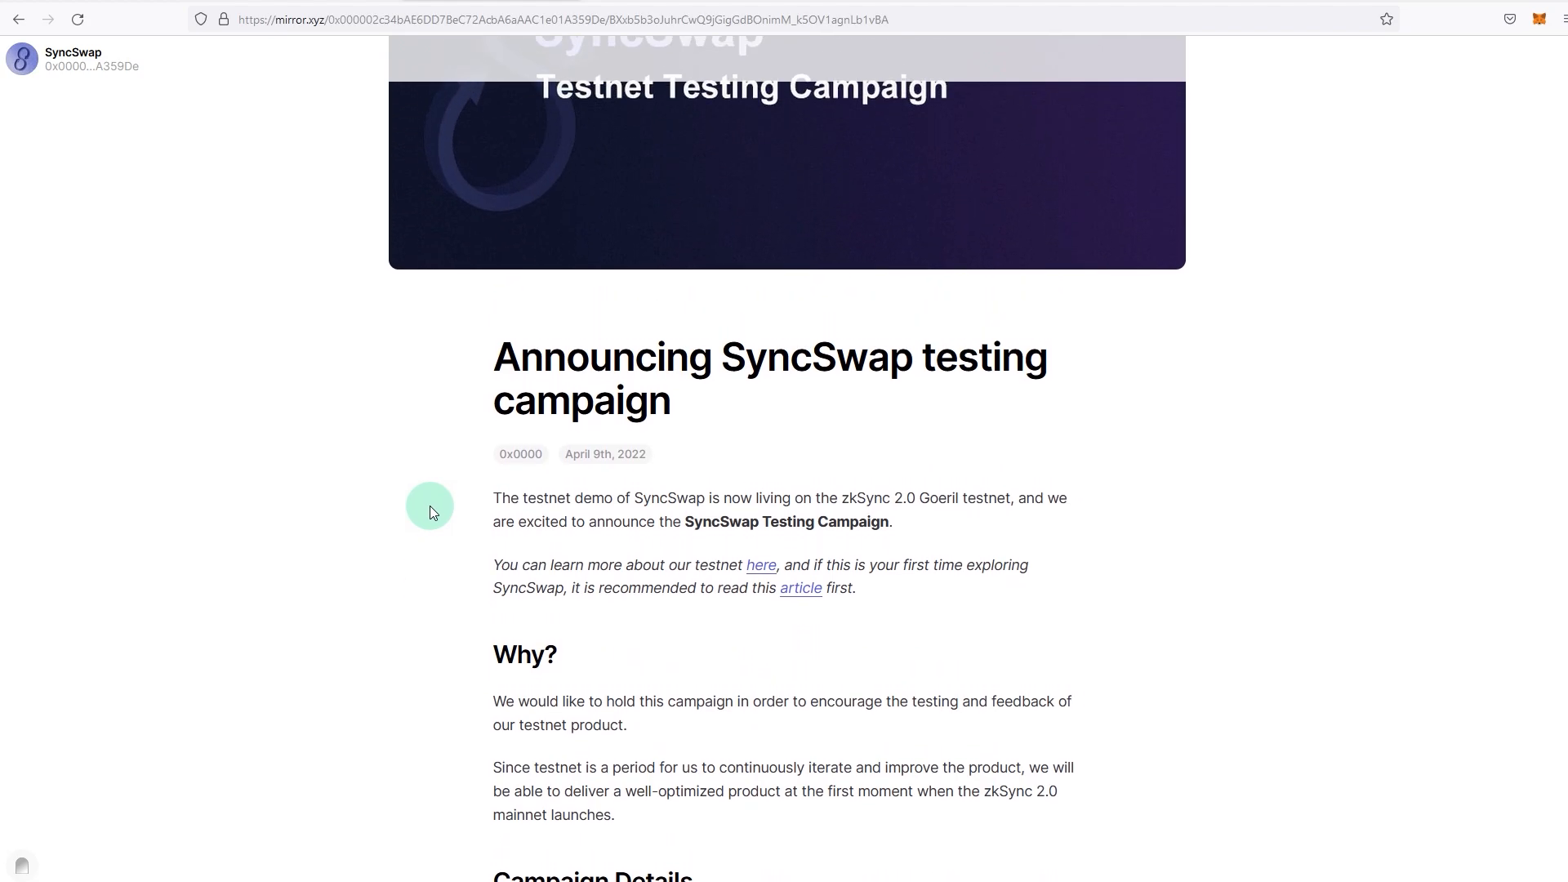
pyautogui.scroll(3)
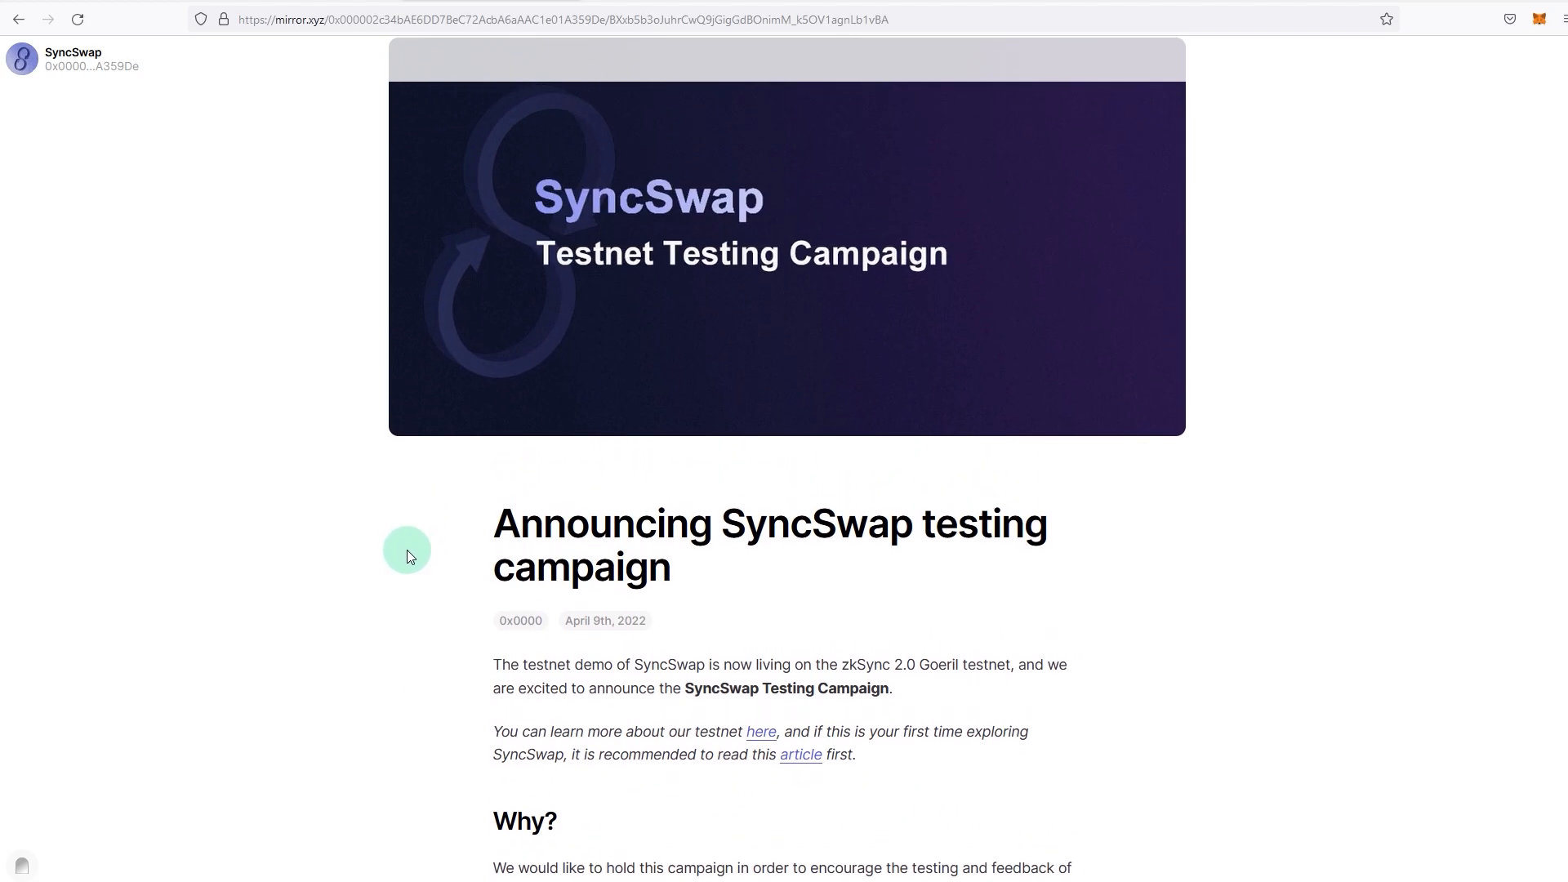
pyautogui.moveTo(337, 545)
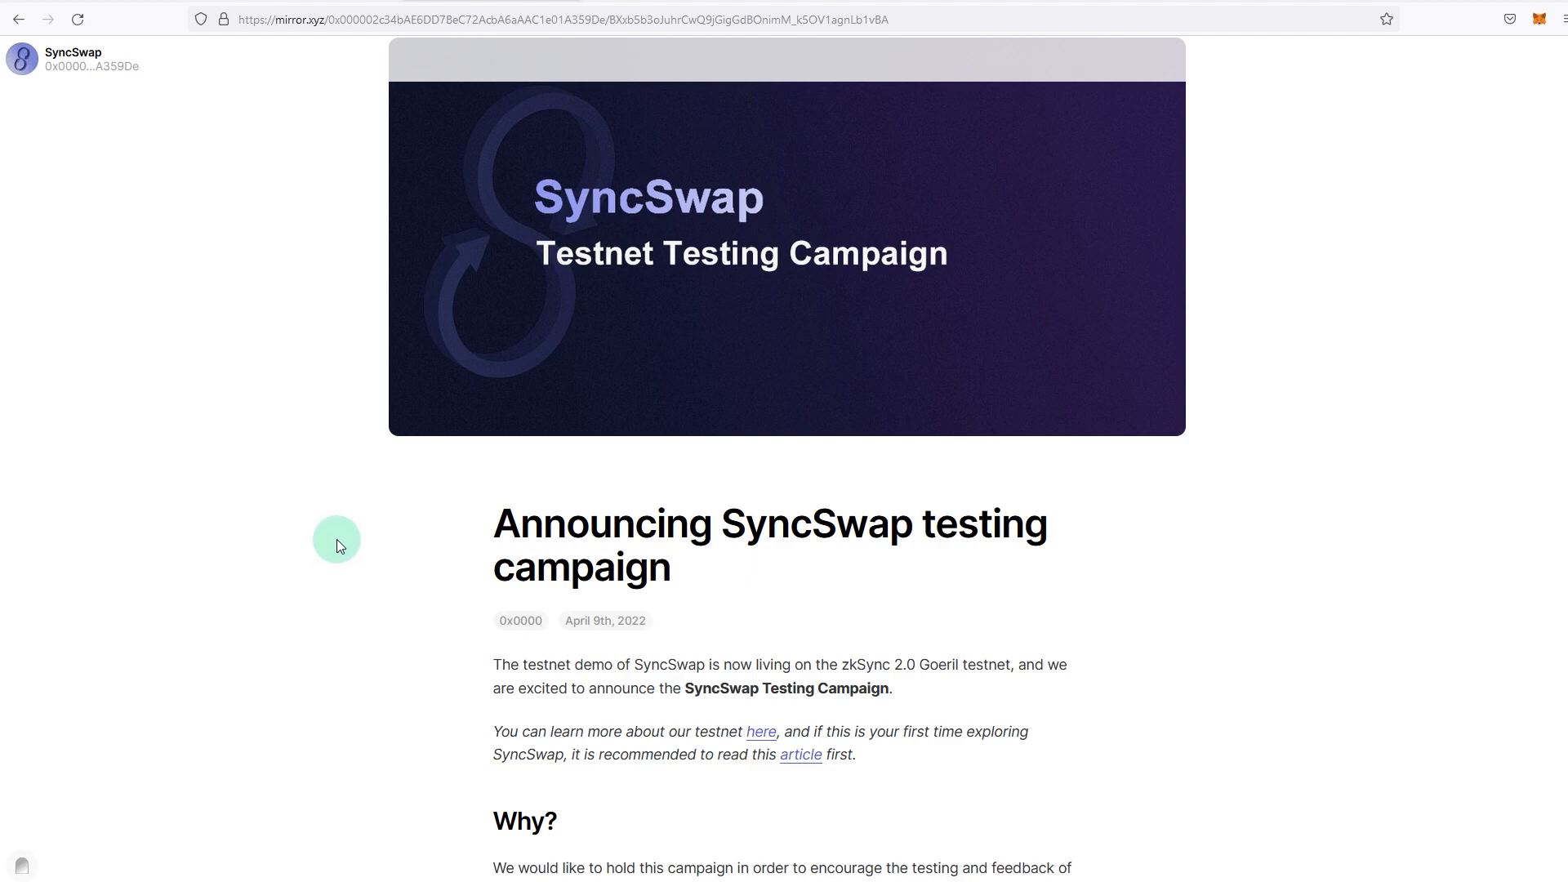
pyautogui.scroll(3)
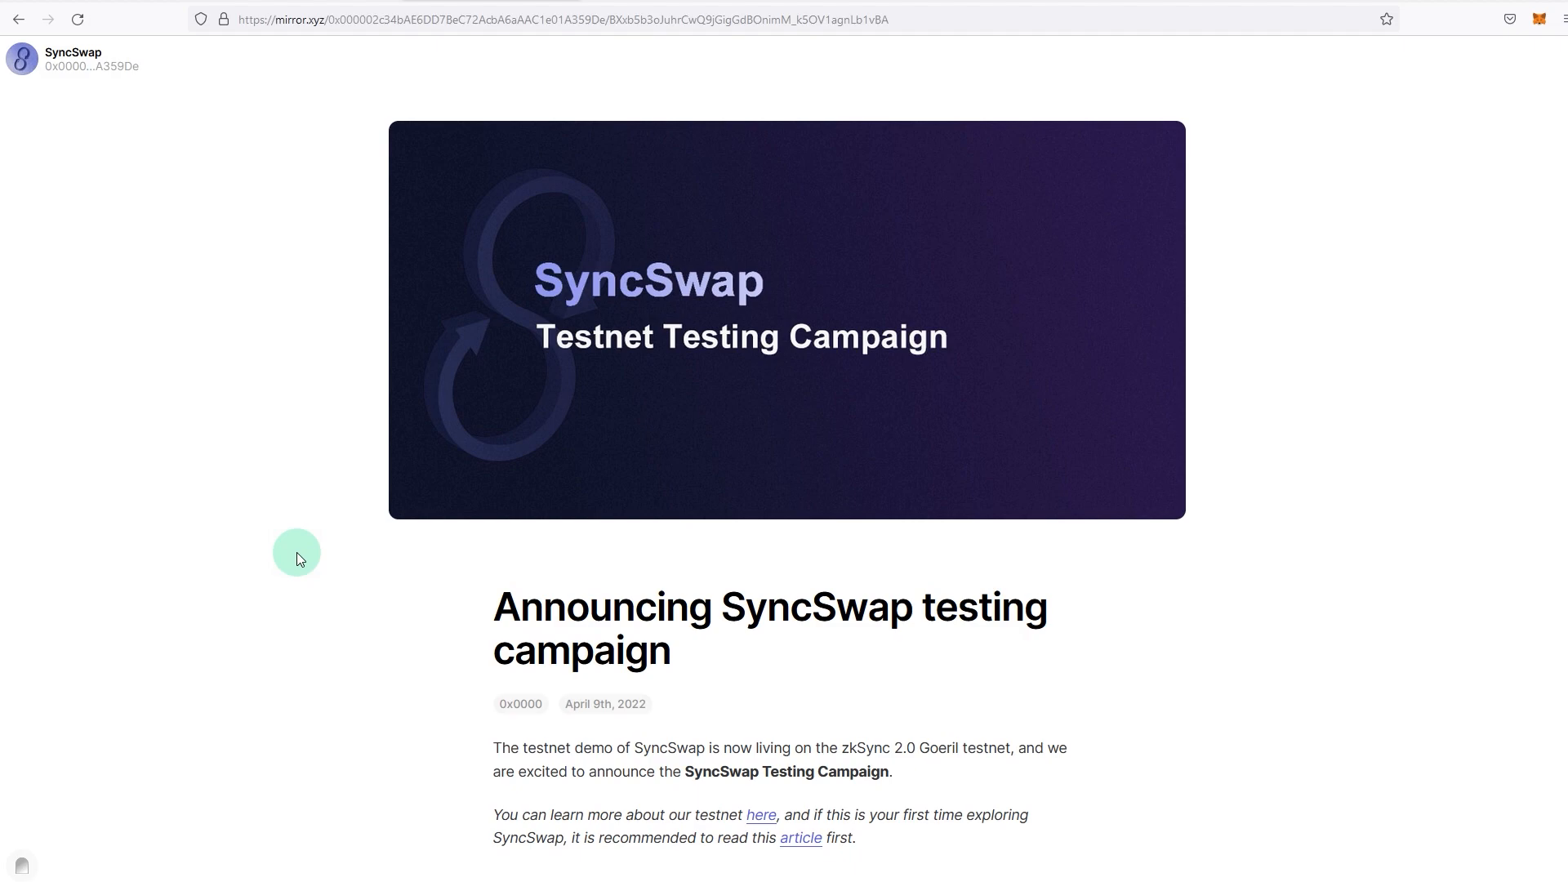
pyautogui.moveTo(278, 567)
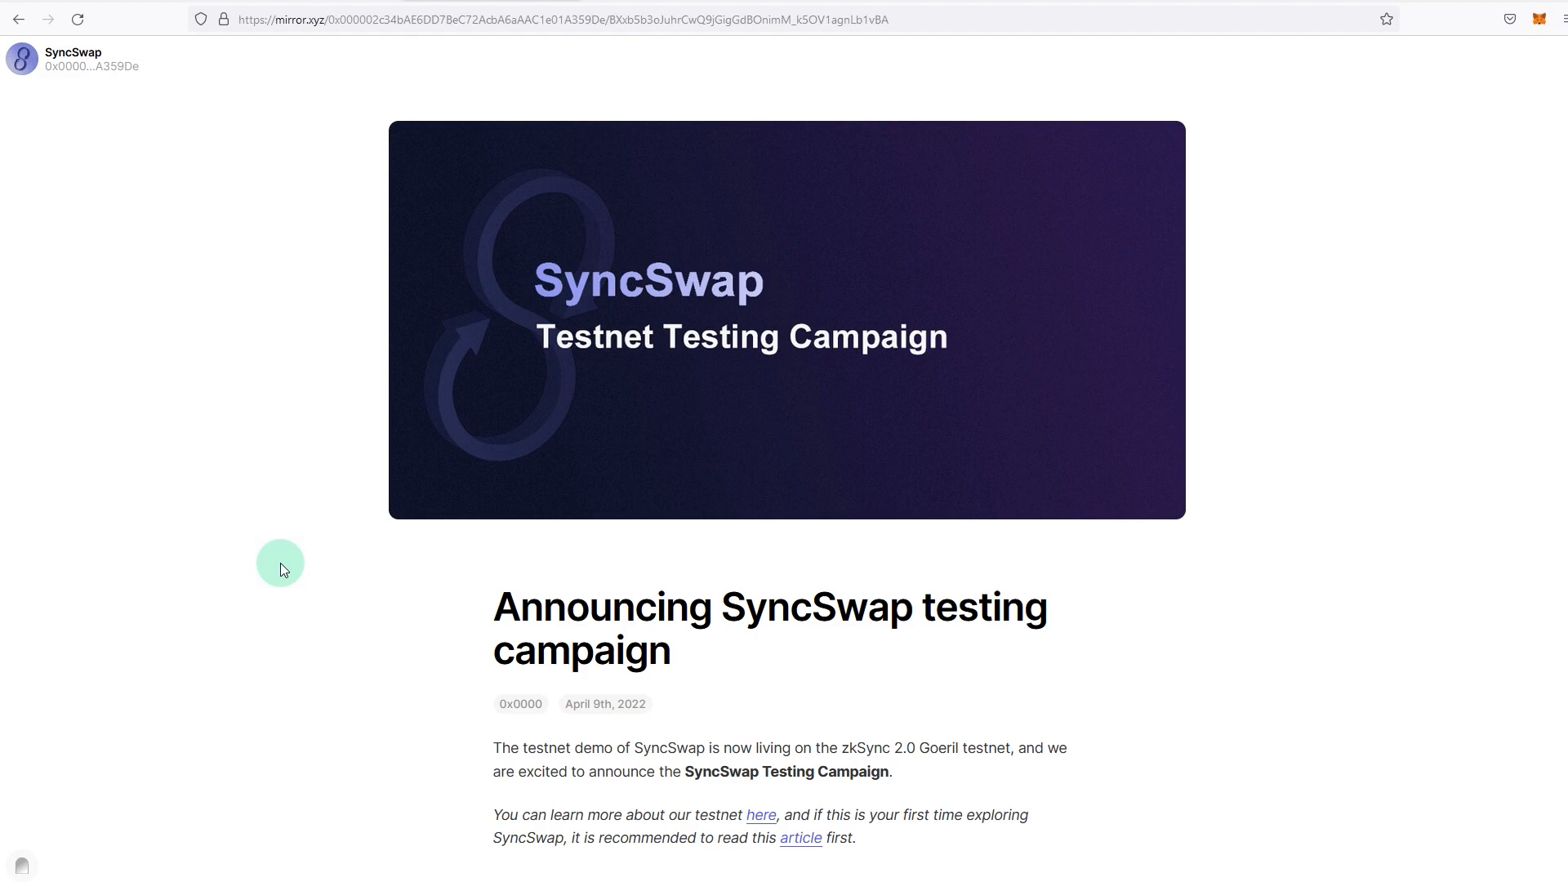
pyautogui.moveTo(299, 602)
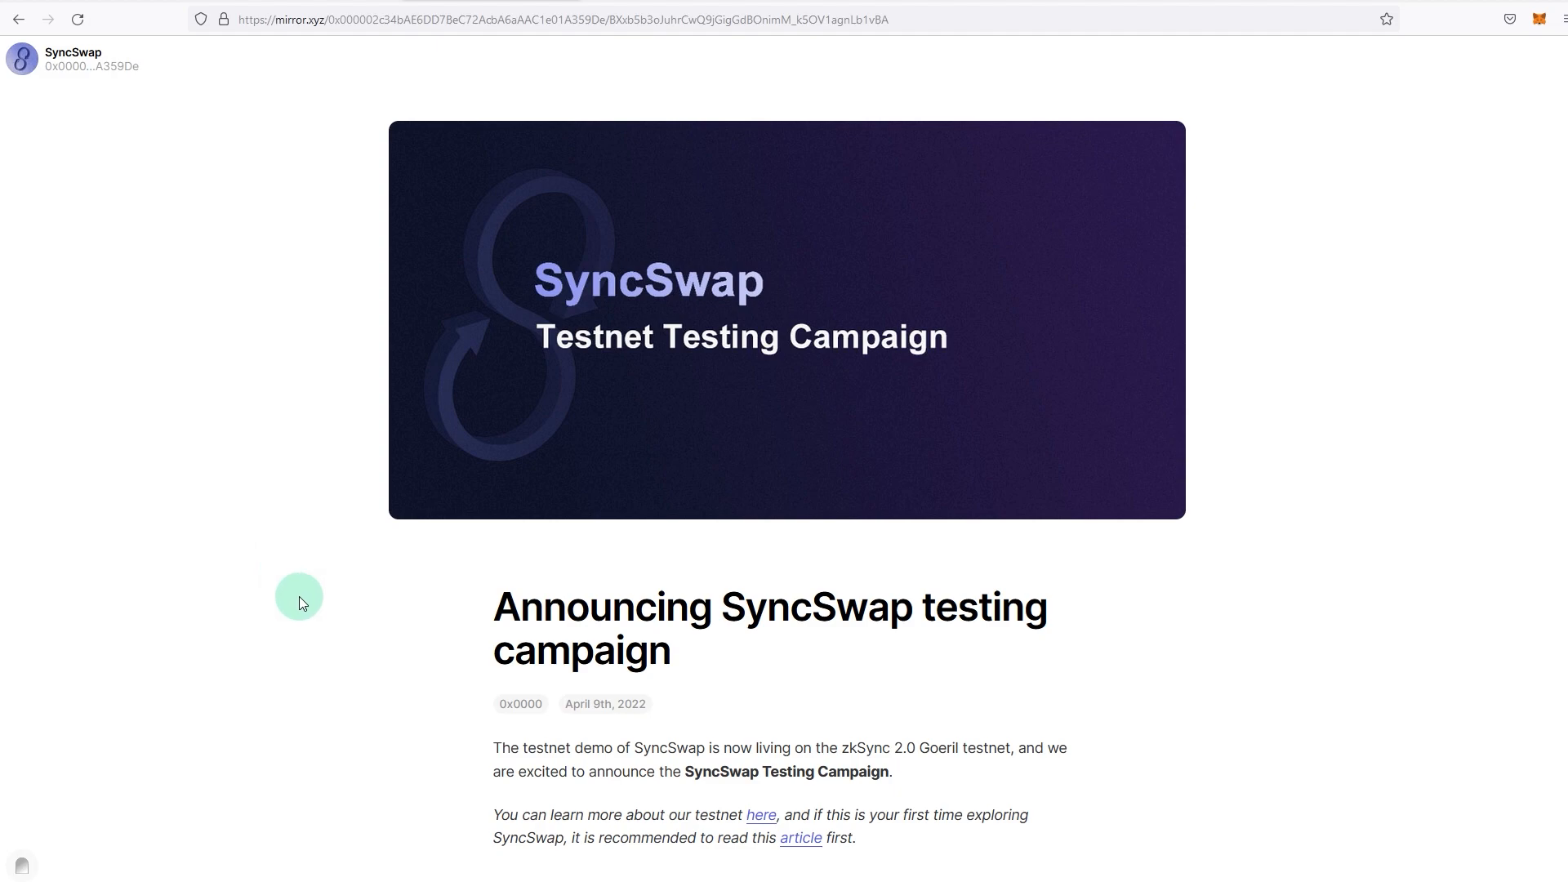
pyautogui.scroll(-3)
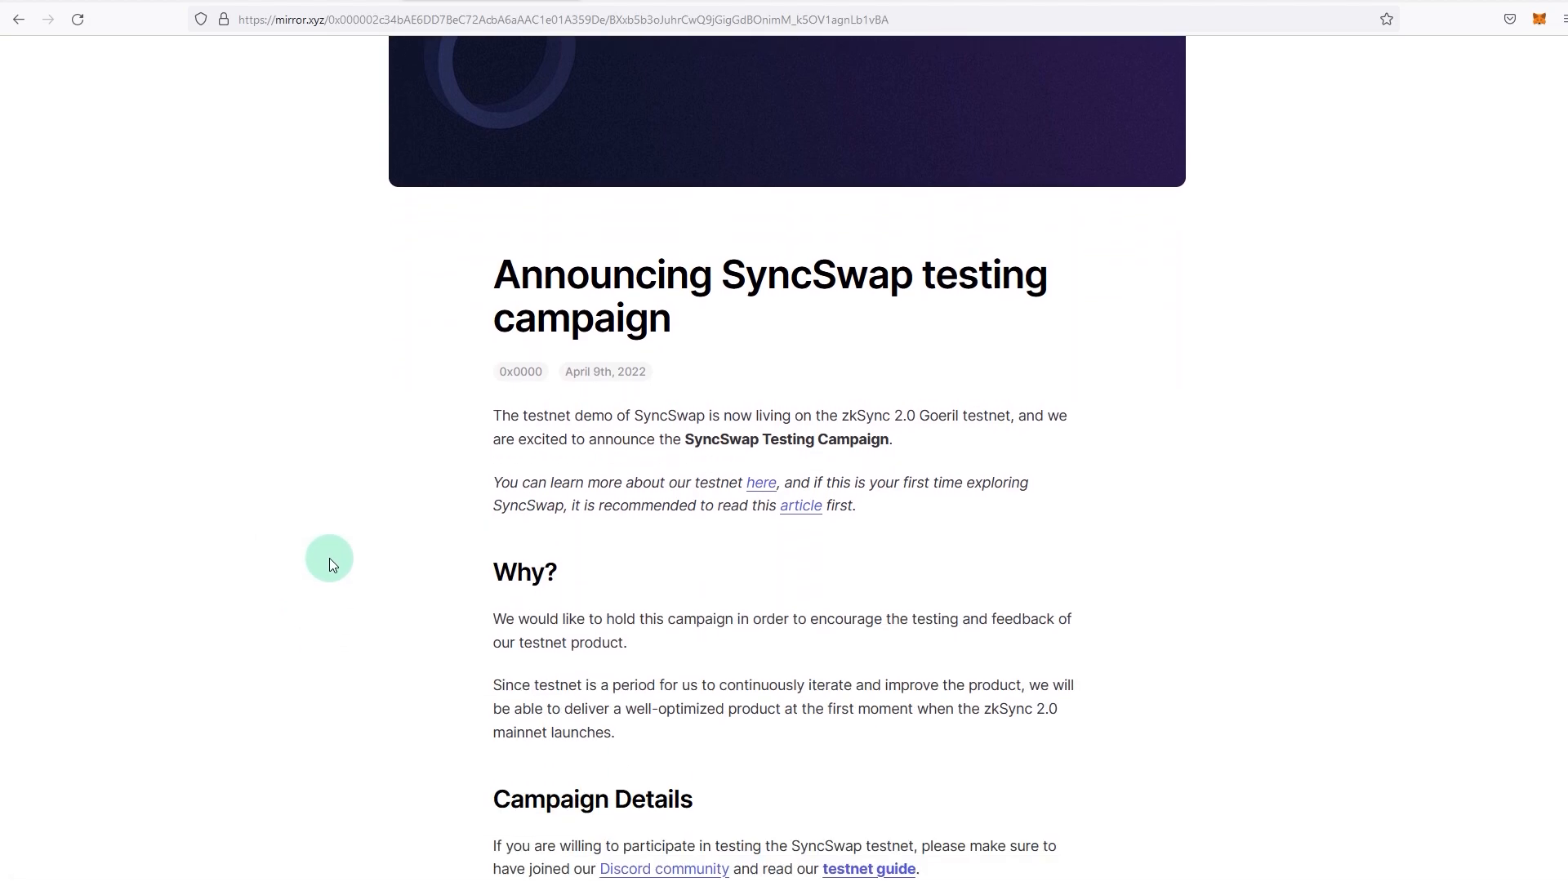
pyautogui.scroll(-3)
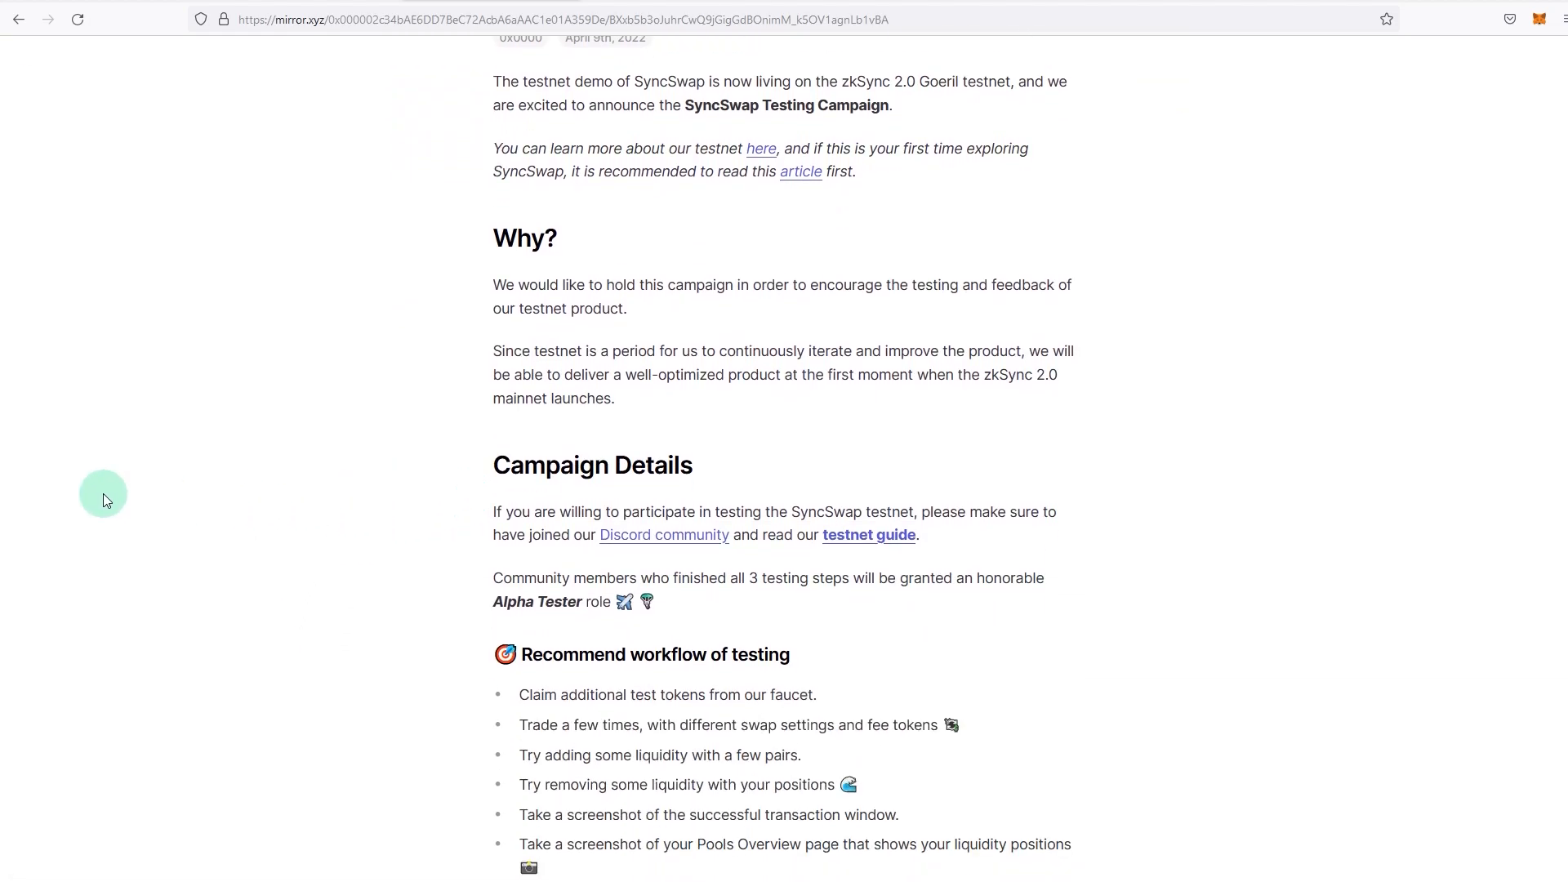
pyautogui.scroll(3)
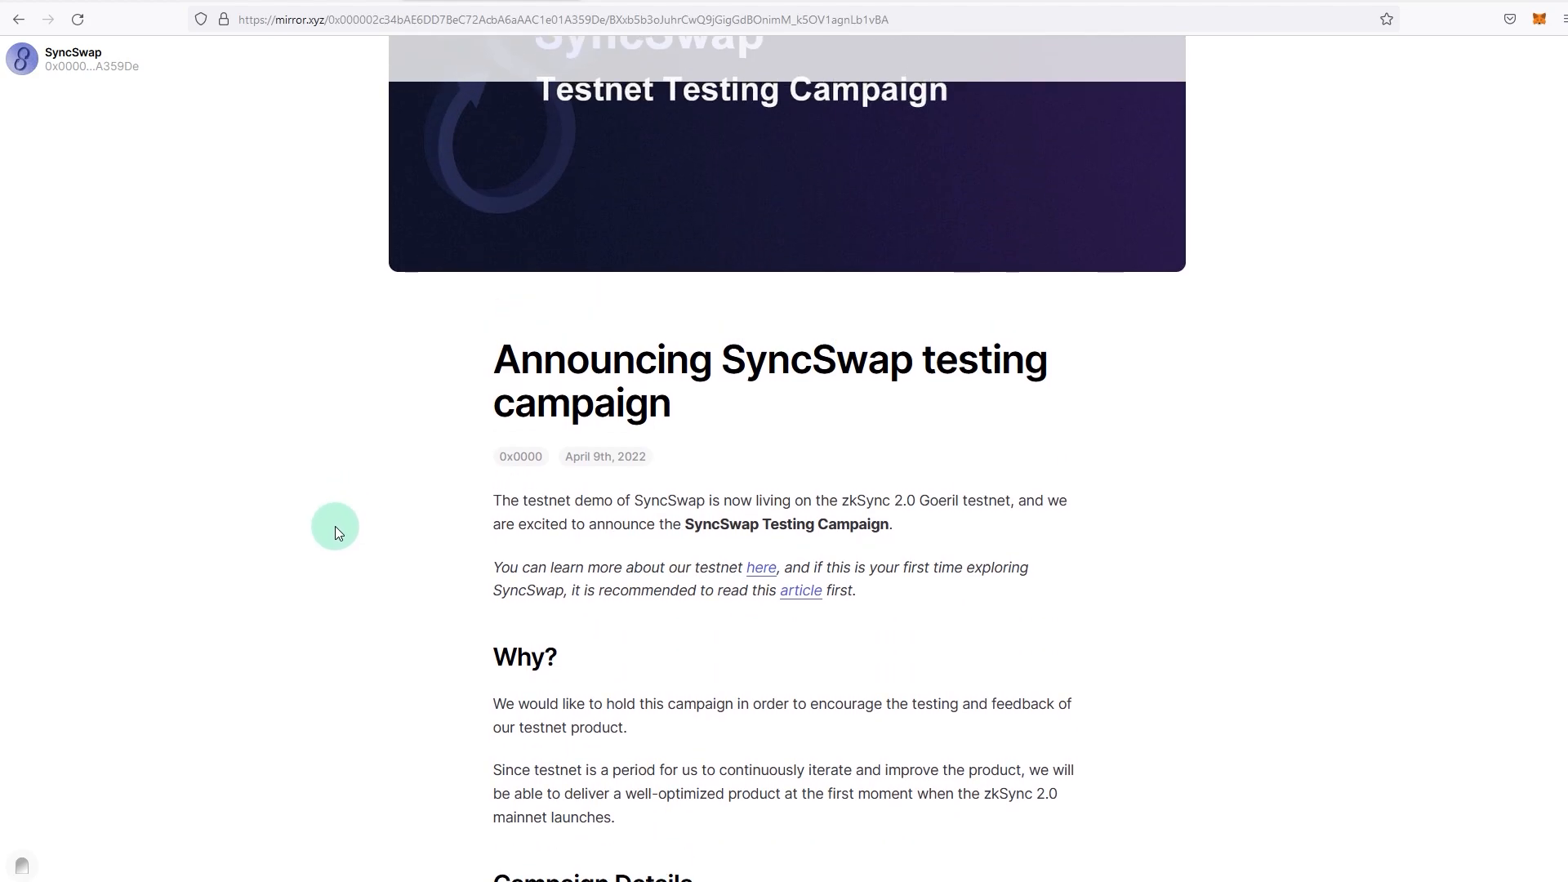
pyautogui.scroll(3)
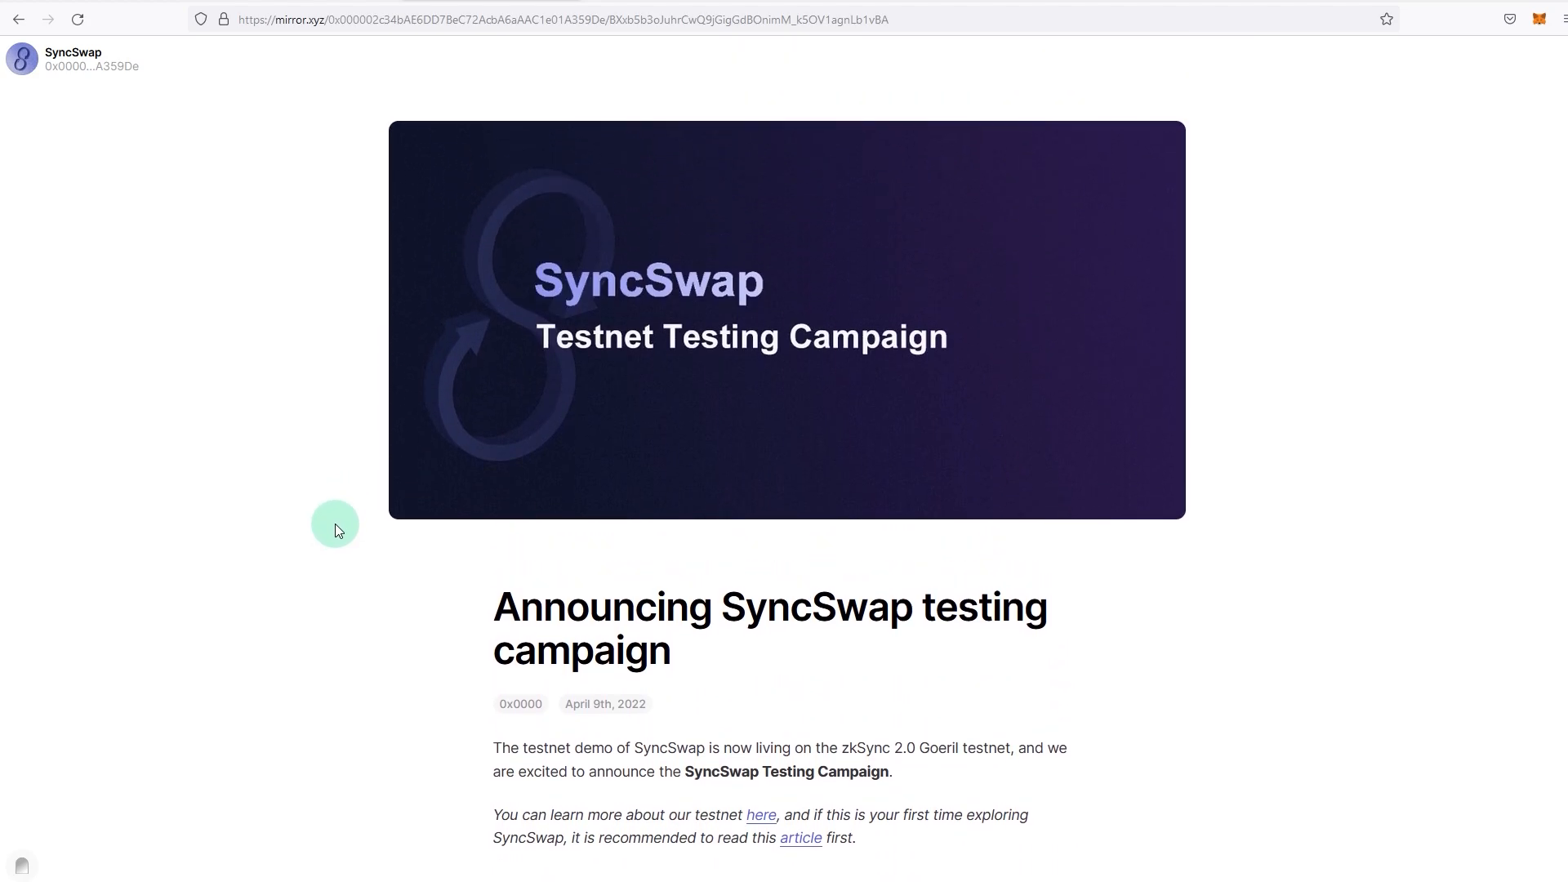
pyautogui.moveTo(313, 494)
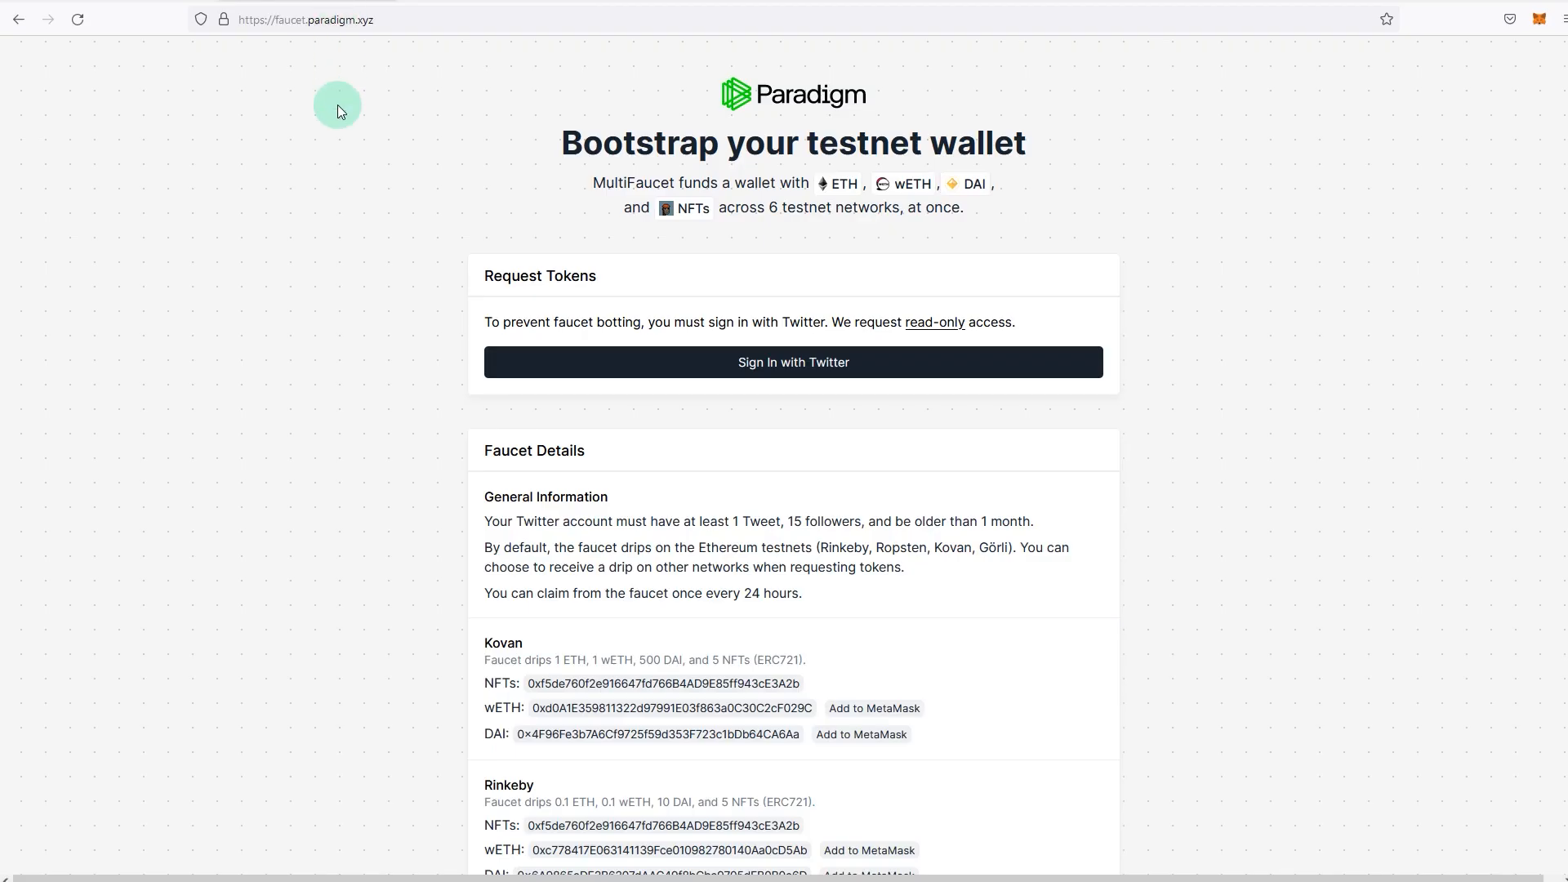
pyautogui.moveTo(293, 410)
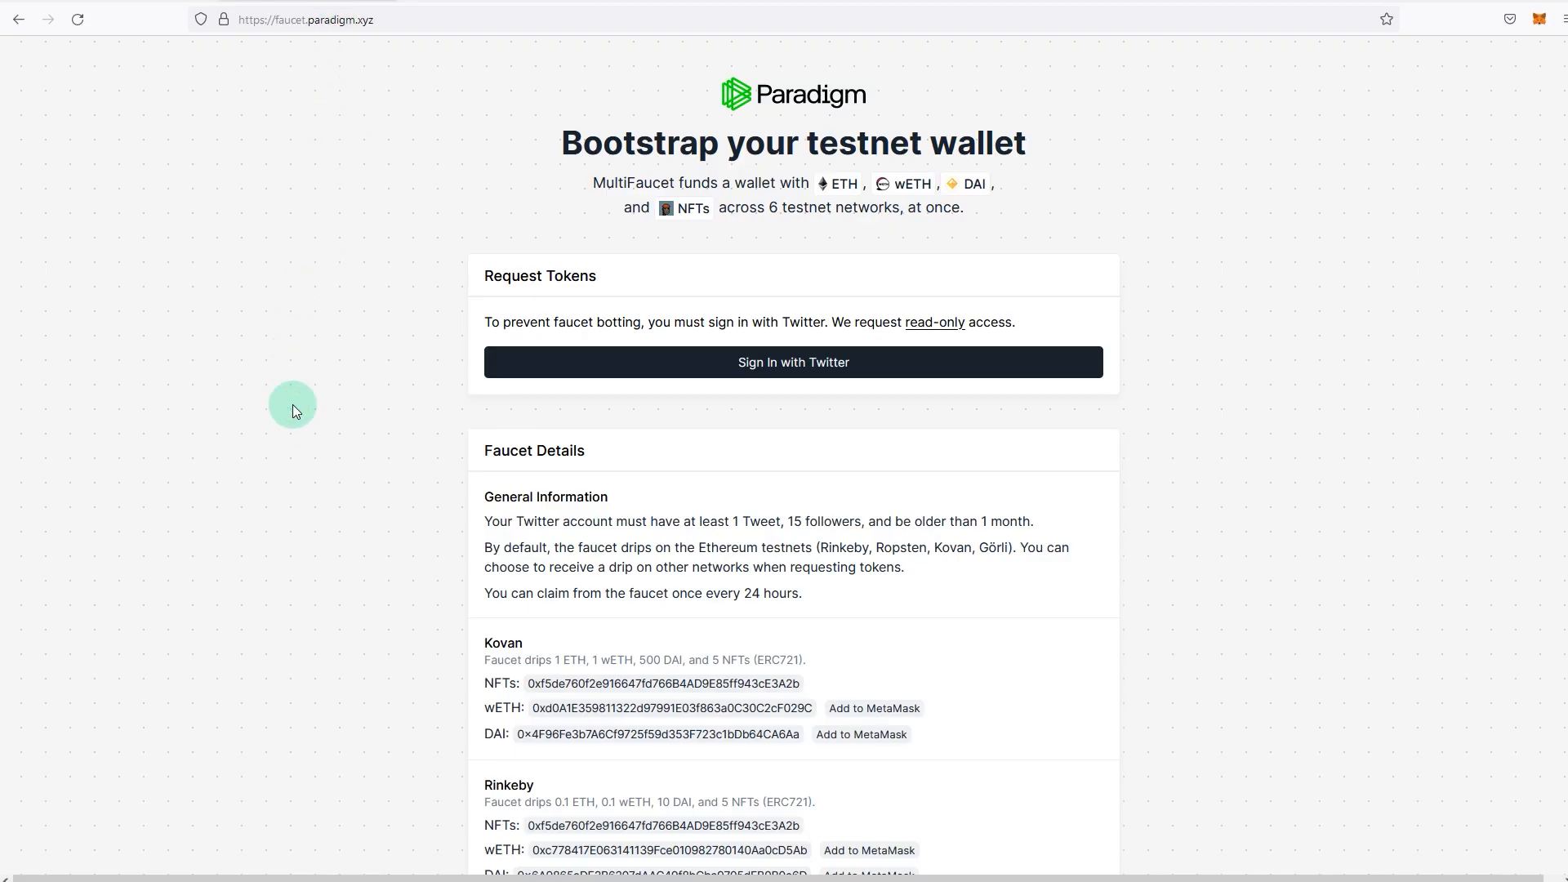
pyautogui.moveTo(333, 428)
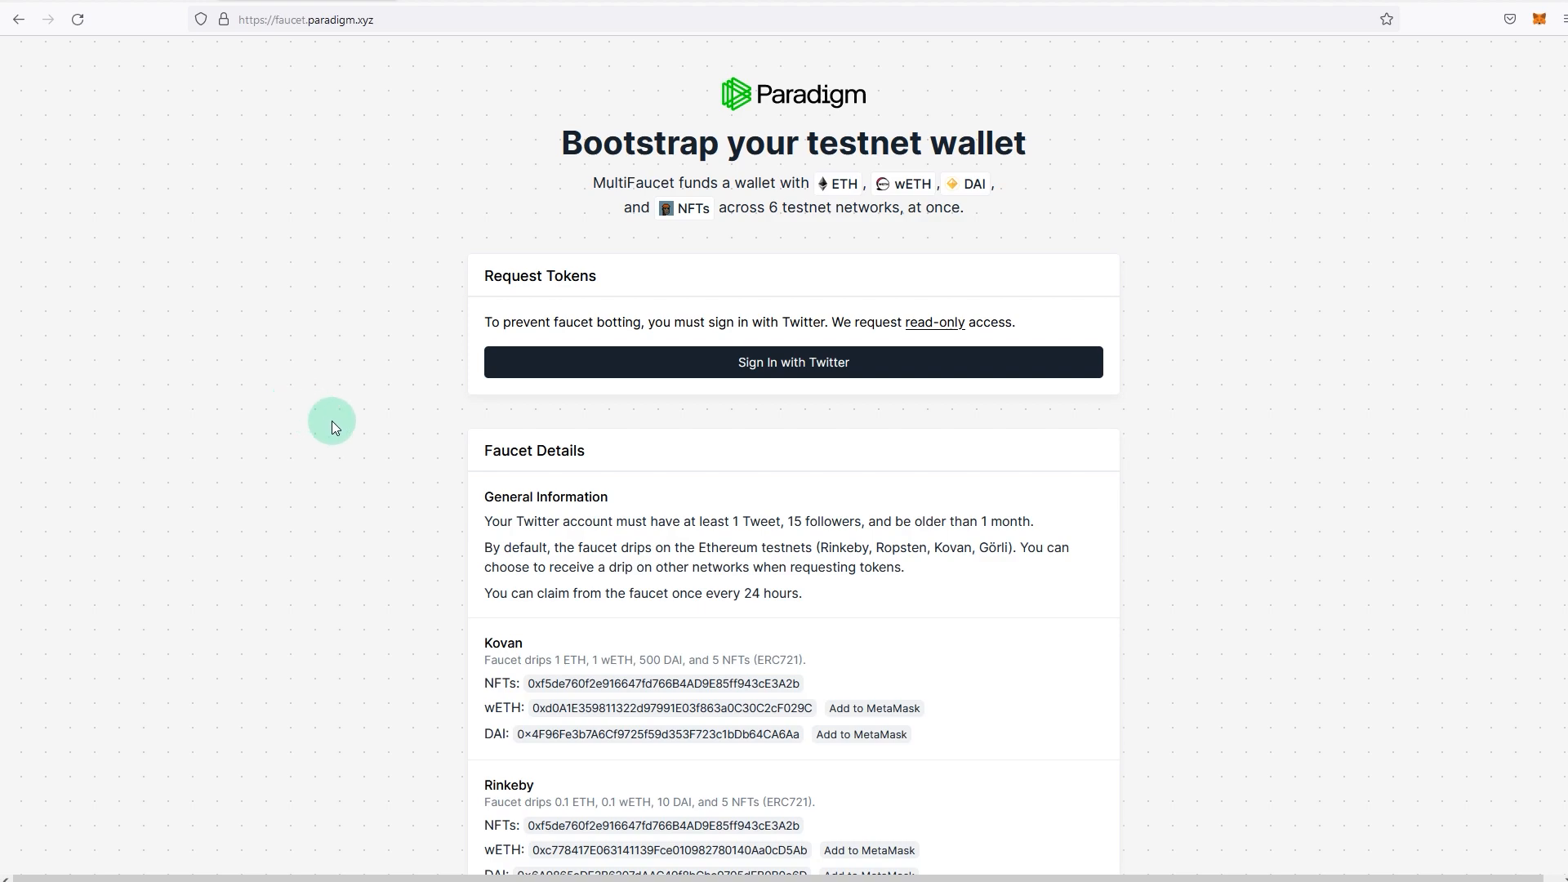
pyautogui.moveTo(357, 527)
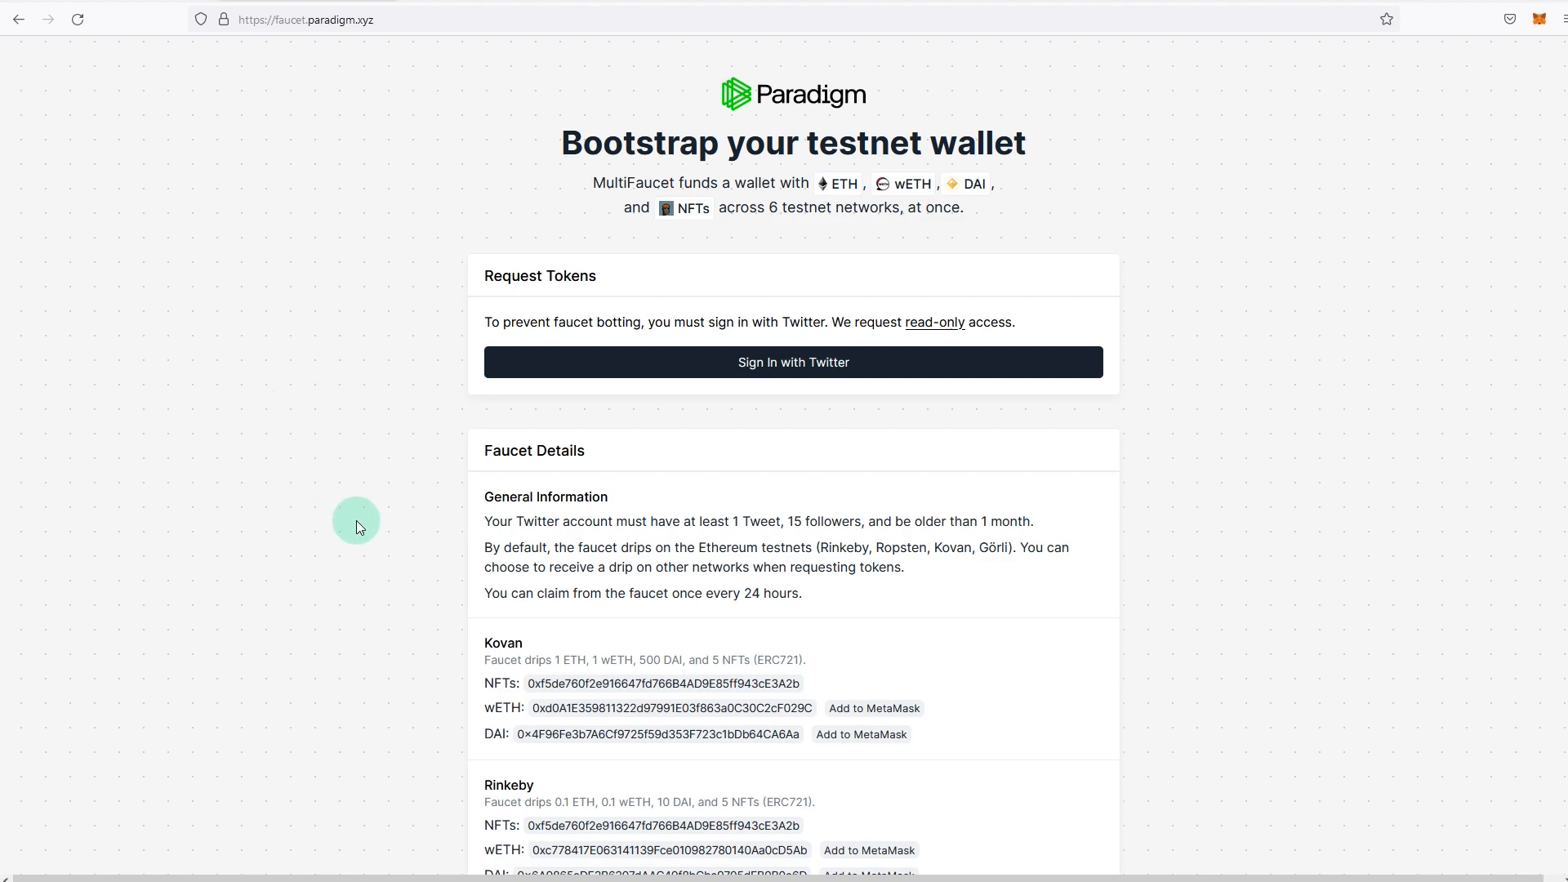
pyautogui.moveTo(382, 558)
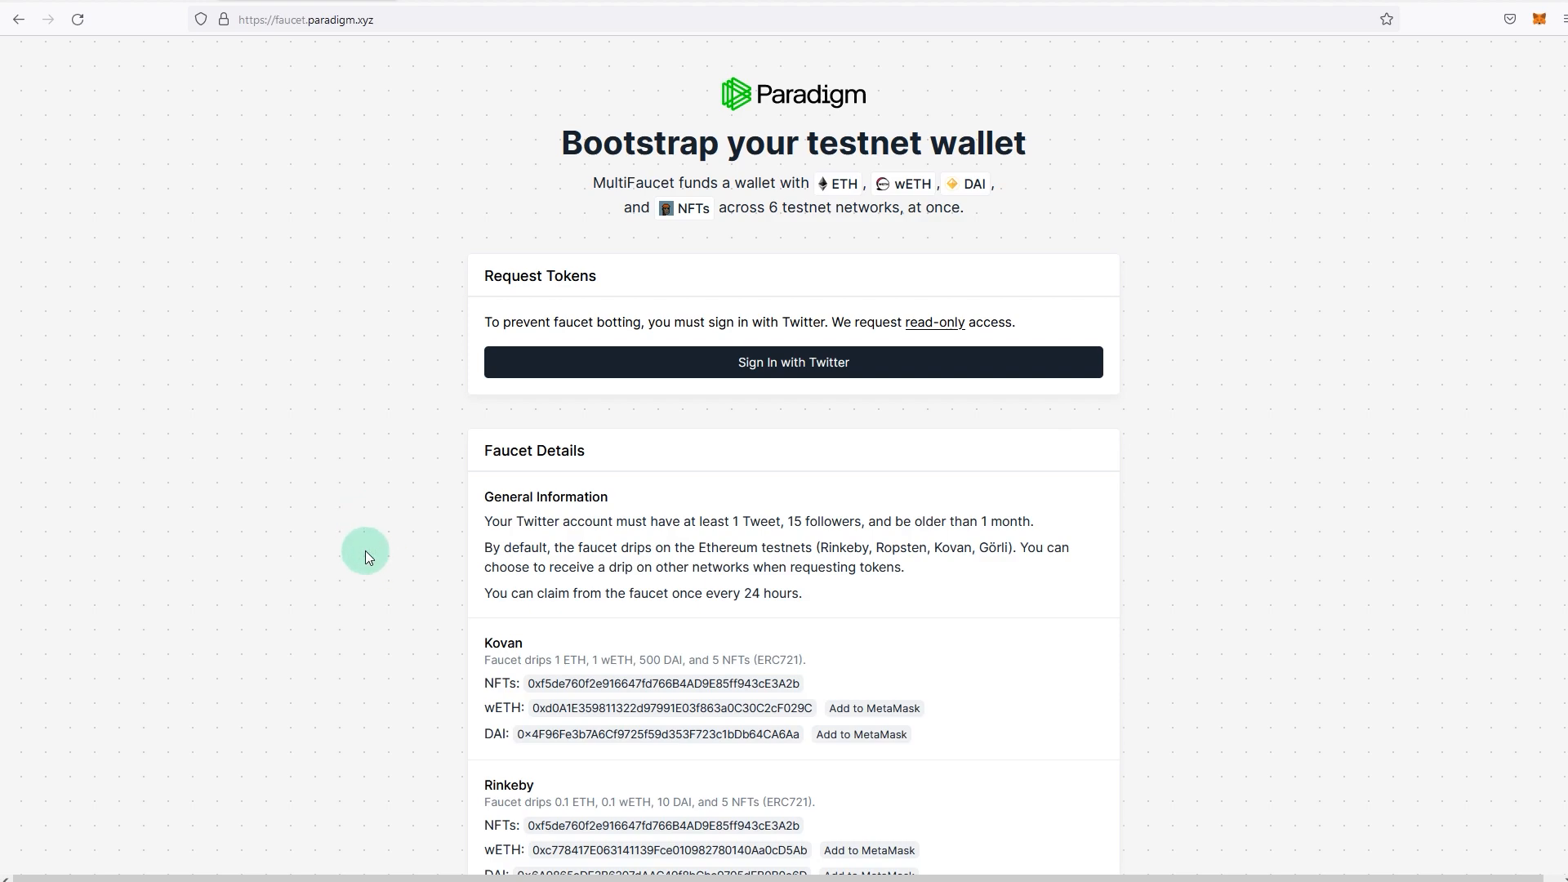
pyautogui.moveTo(355, 546)
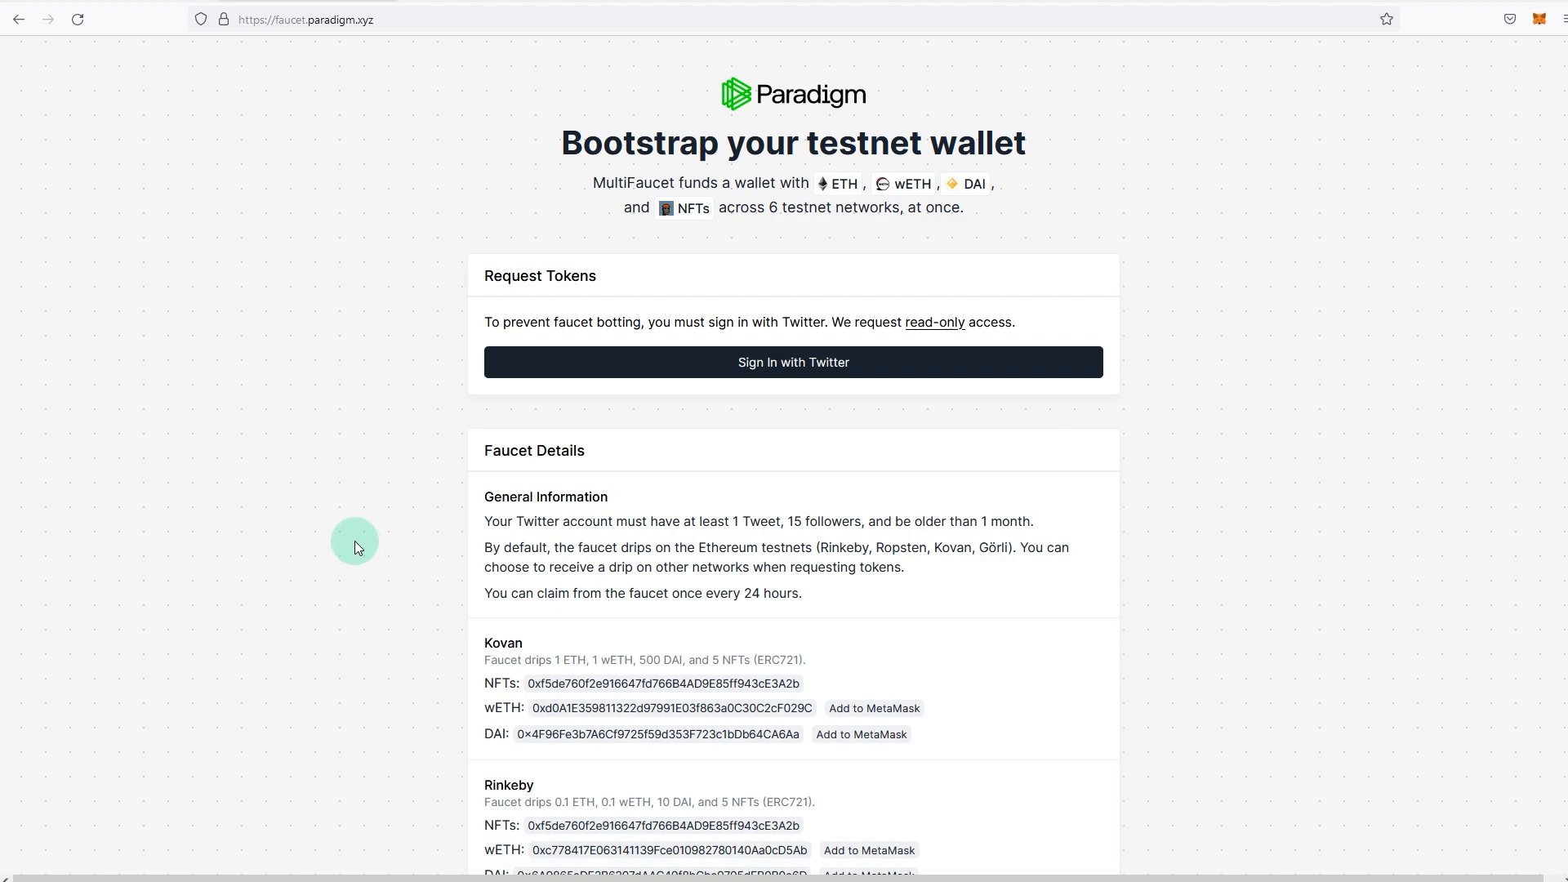
pyautogui.moveTo(378, 489)
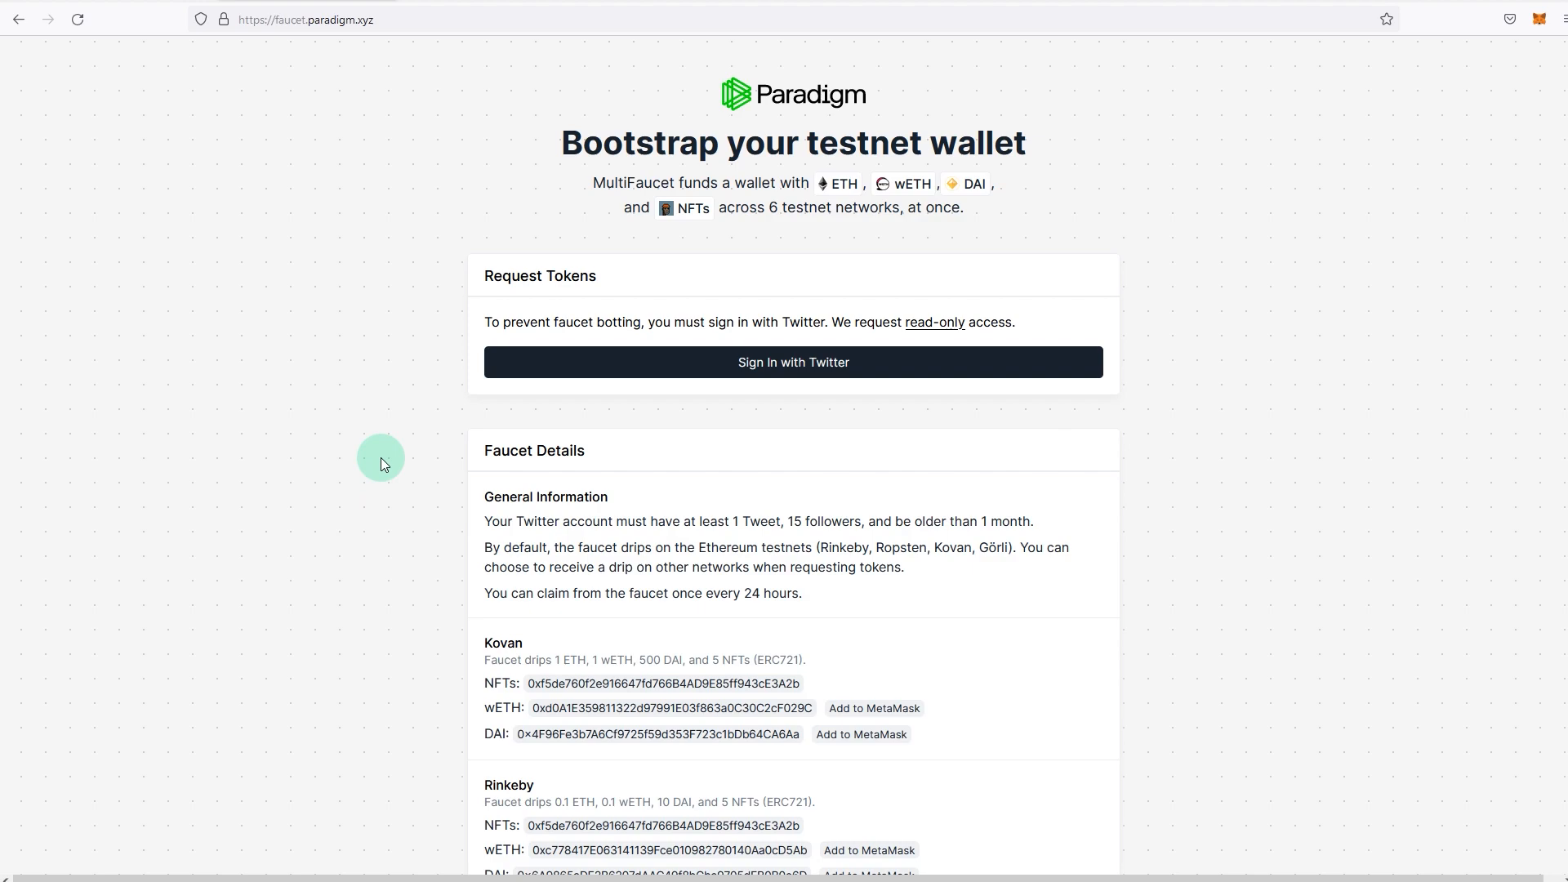
pyautogui.moveTo(369, 423)
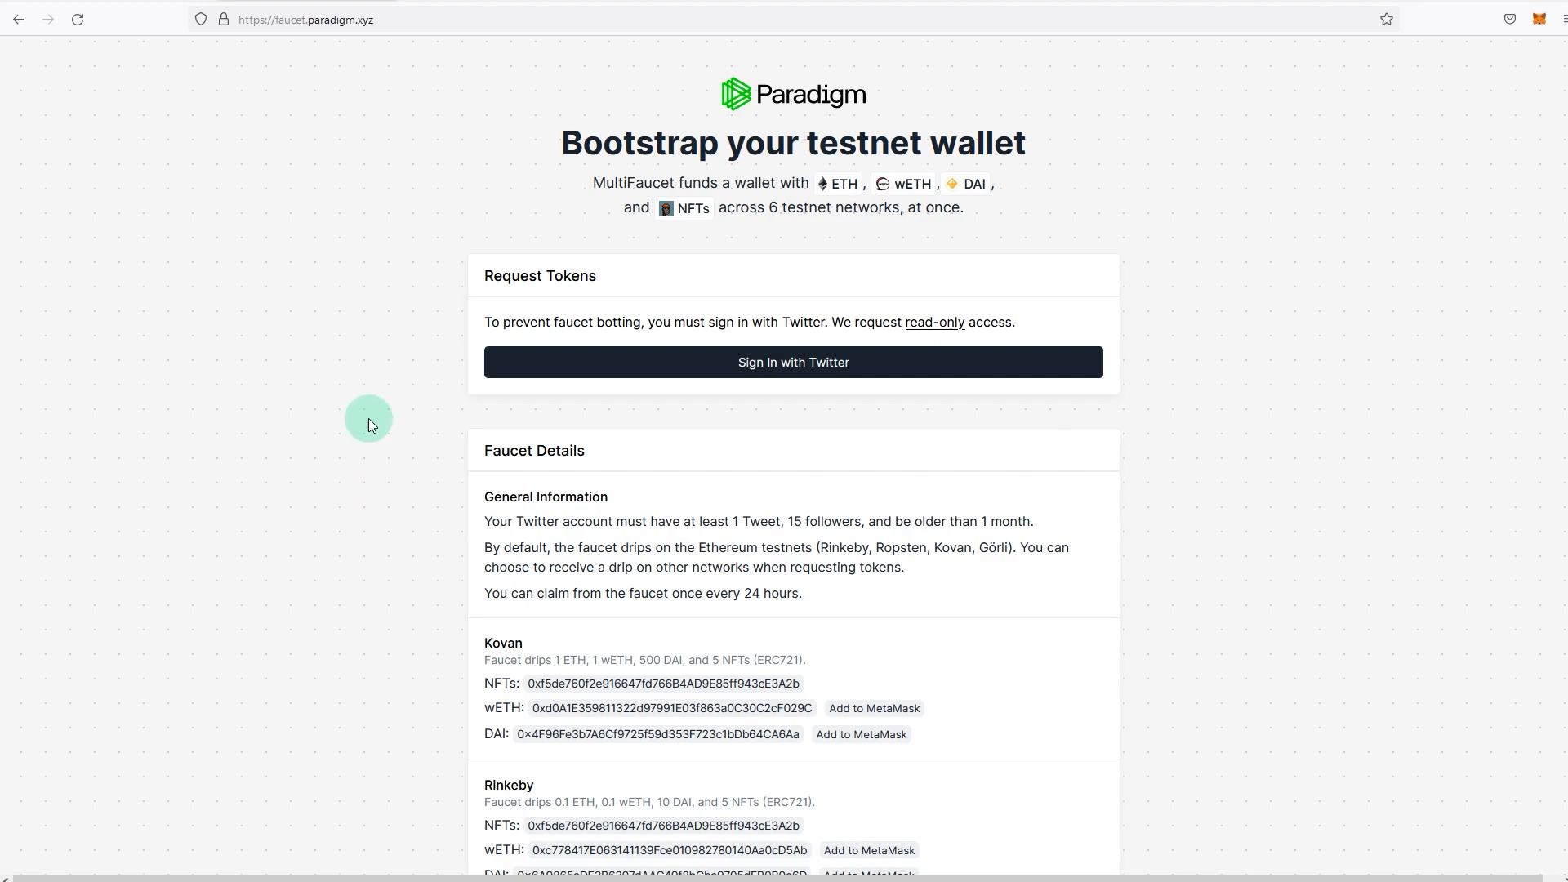
pyautogui.moveTo(324, 158)
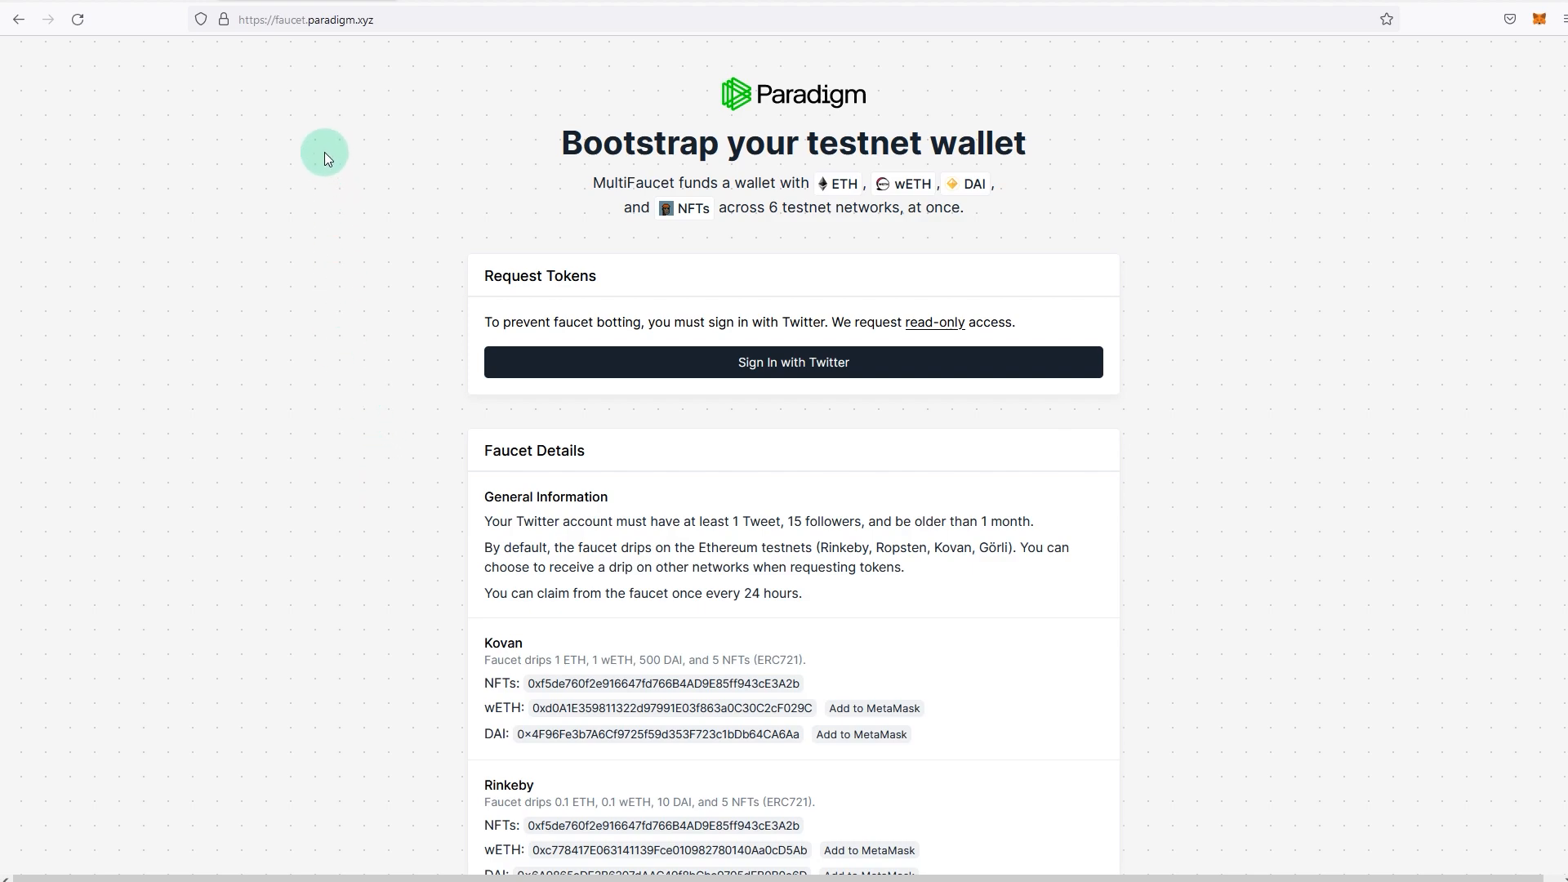
pyautogui.moveTo(312, 190)
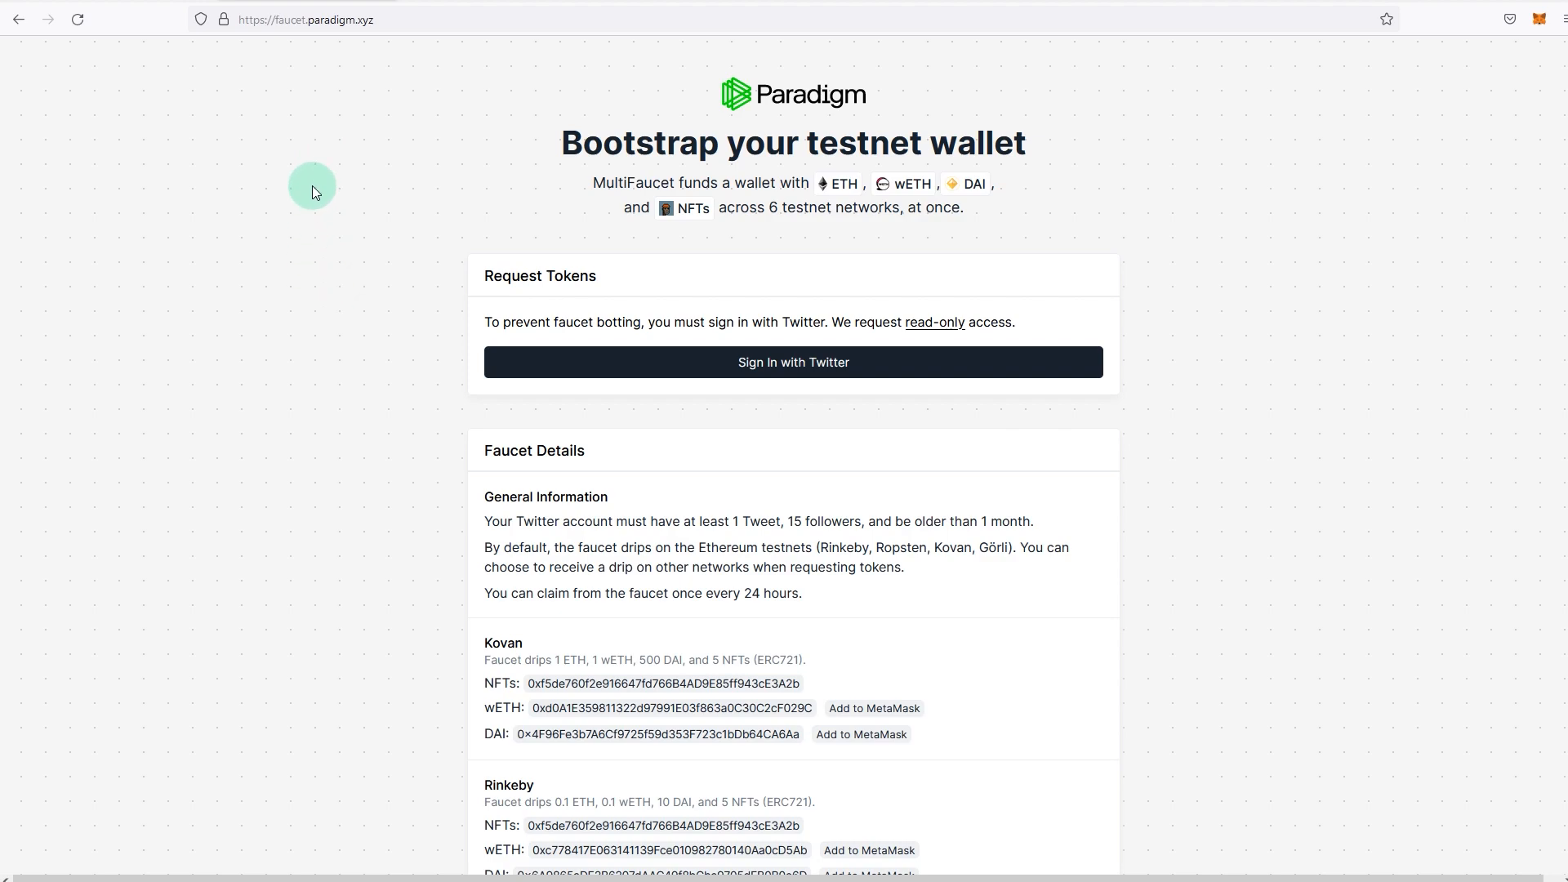
pyautogui.moveTo(338, 290)
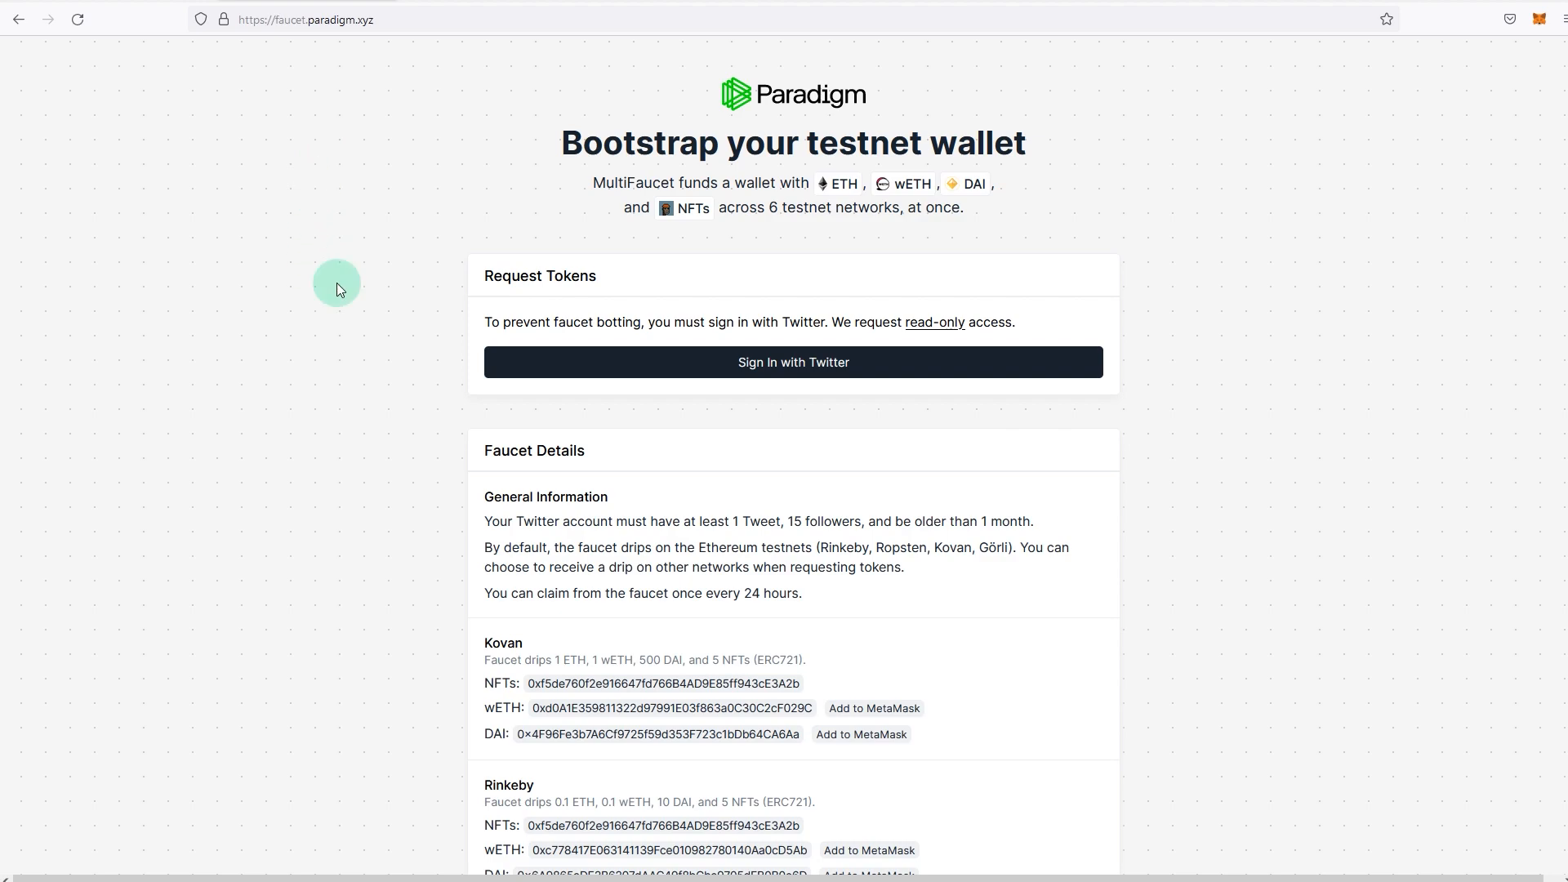
pyautogui.moveTo(389, 345)
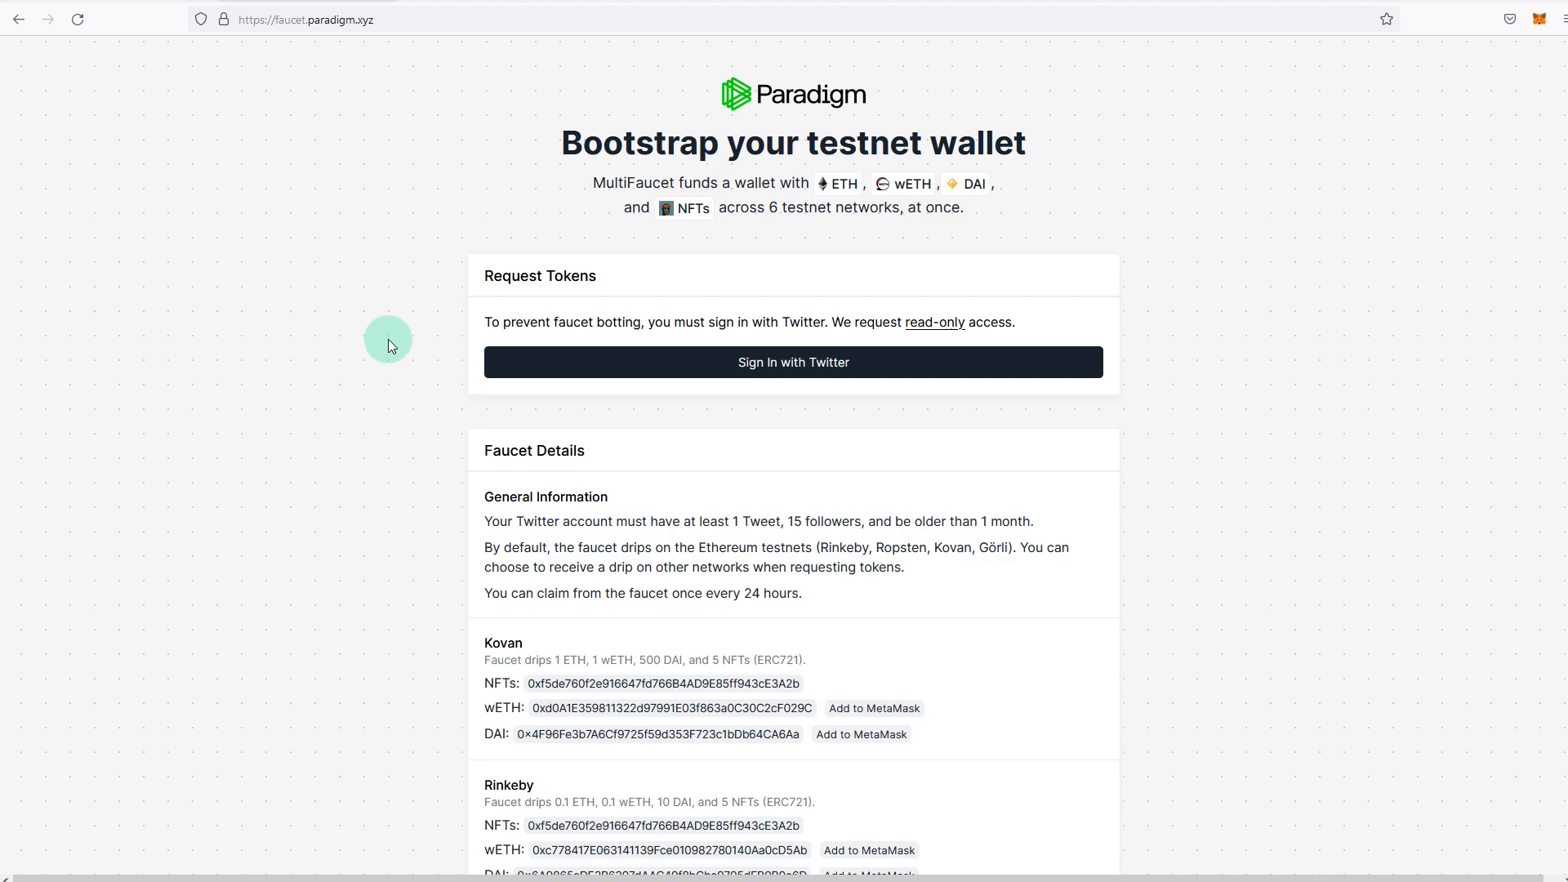
pyautogui.moveTo(793, 362)
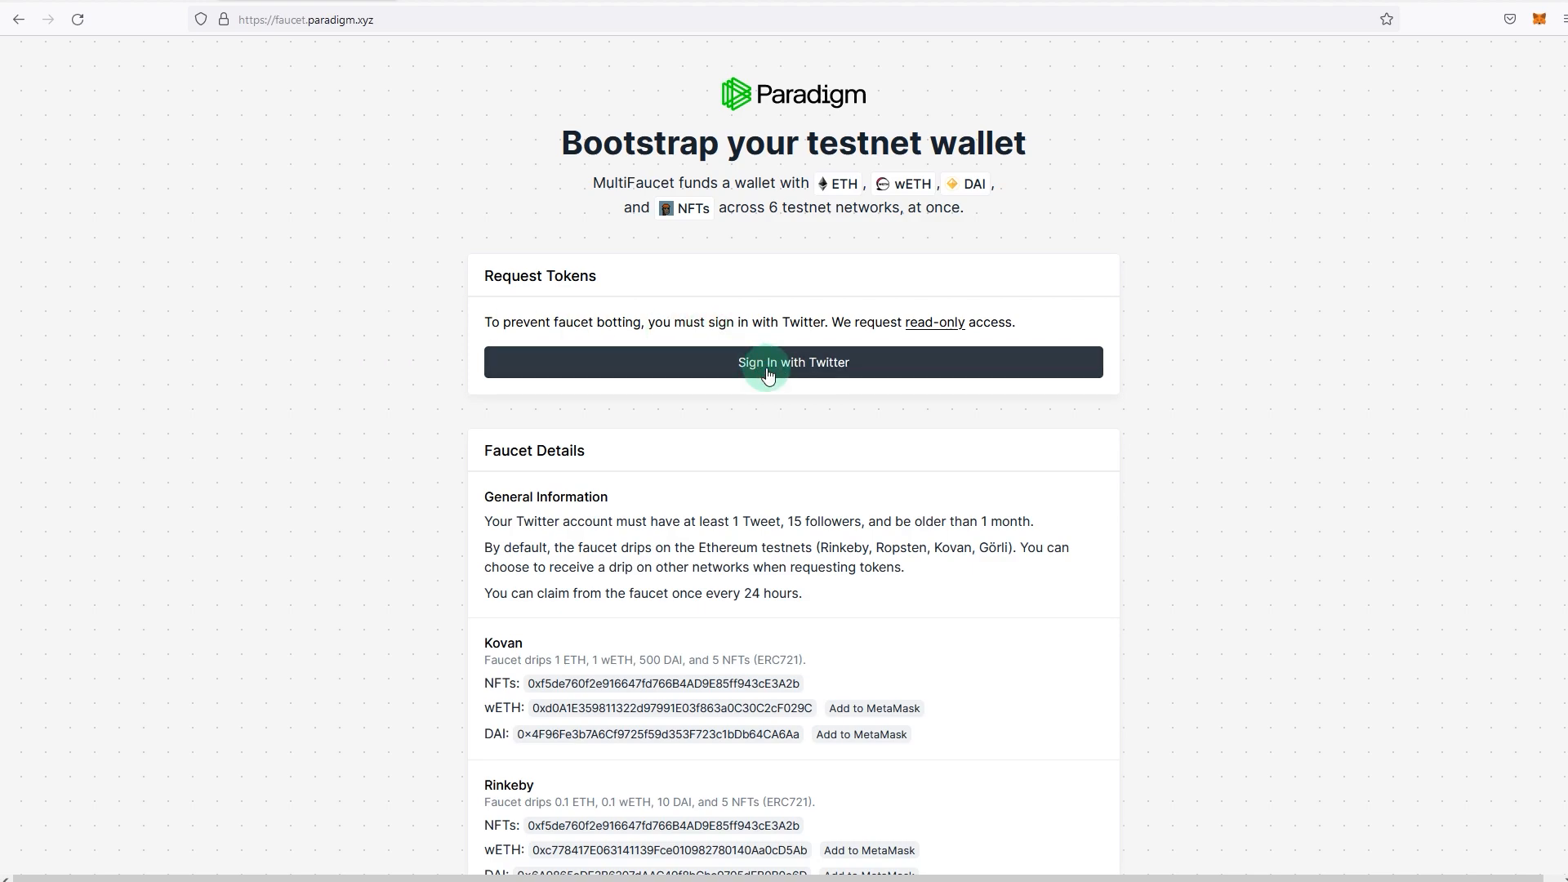
# Step: Sign in with Twitter, enter the MetaMask address, and claim tokens with additional-network drips
pyautogui.click(793, 361)
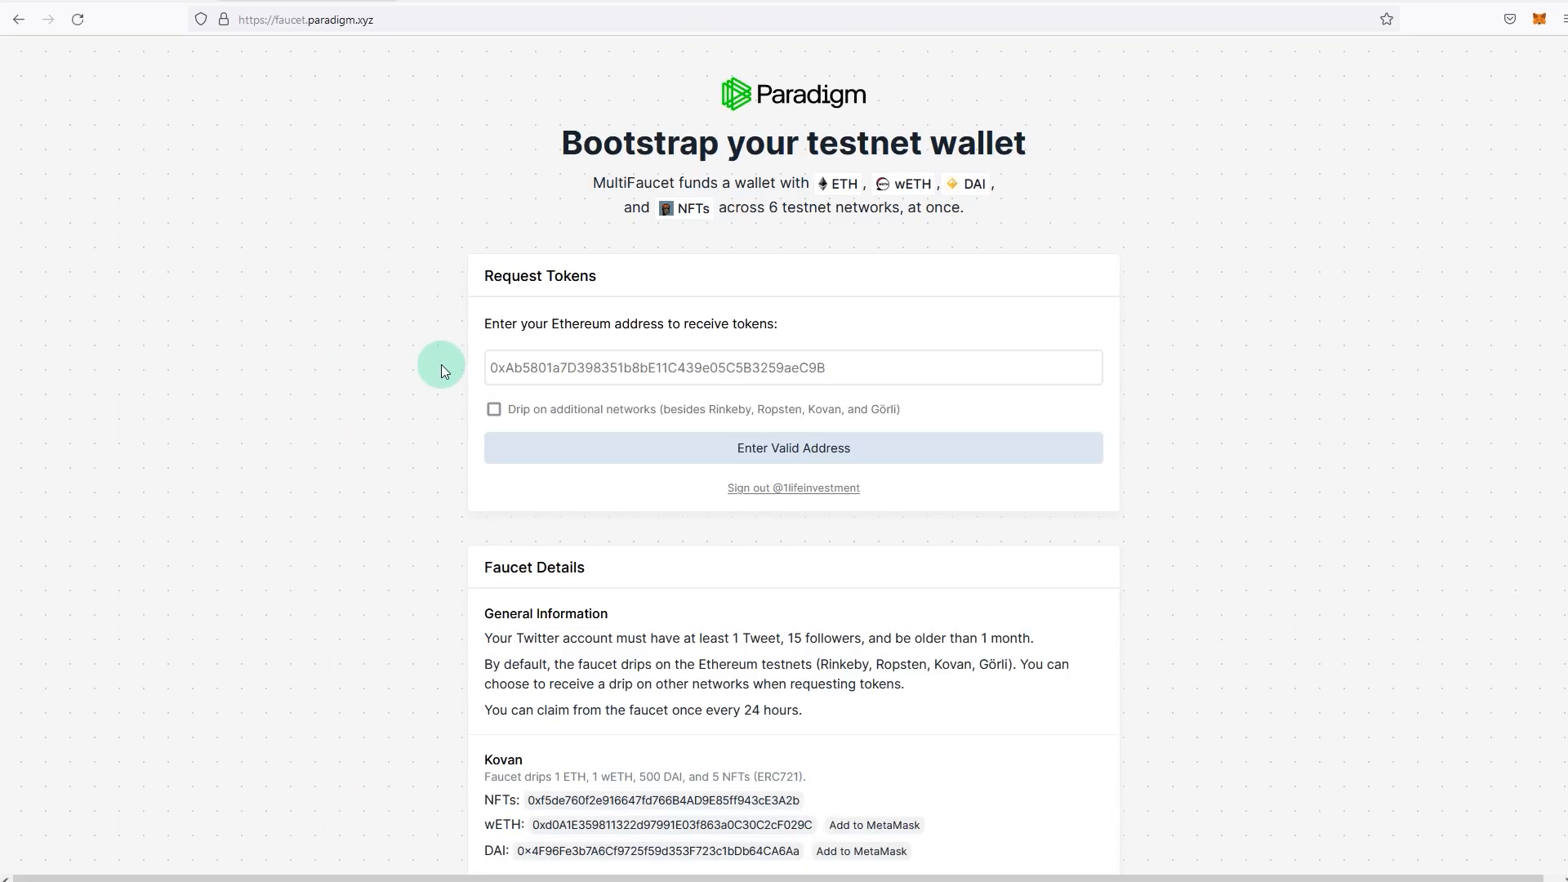
pyautogui.click(793, 367)
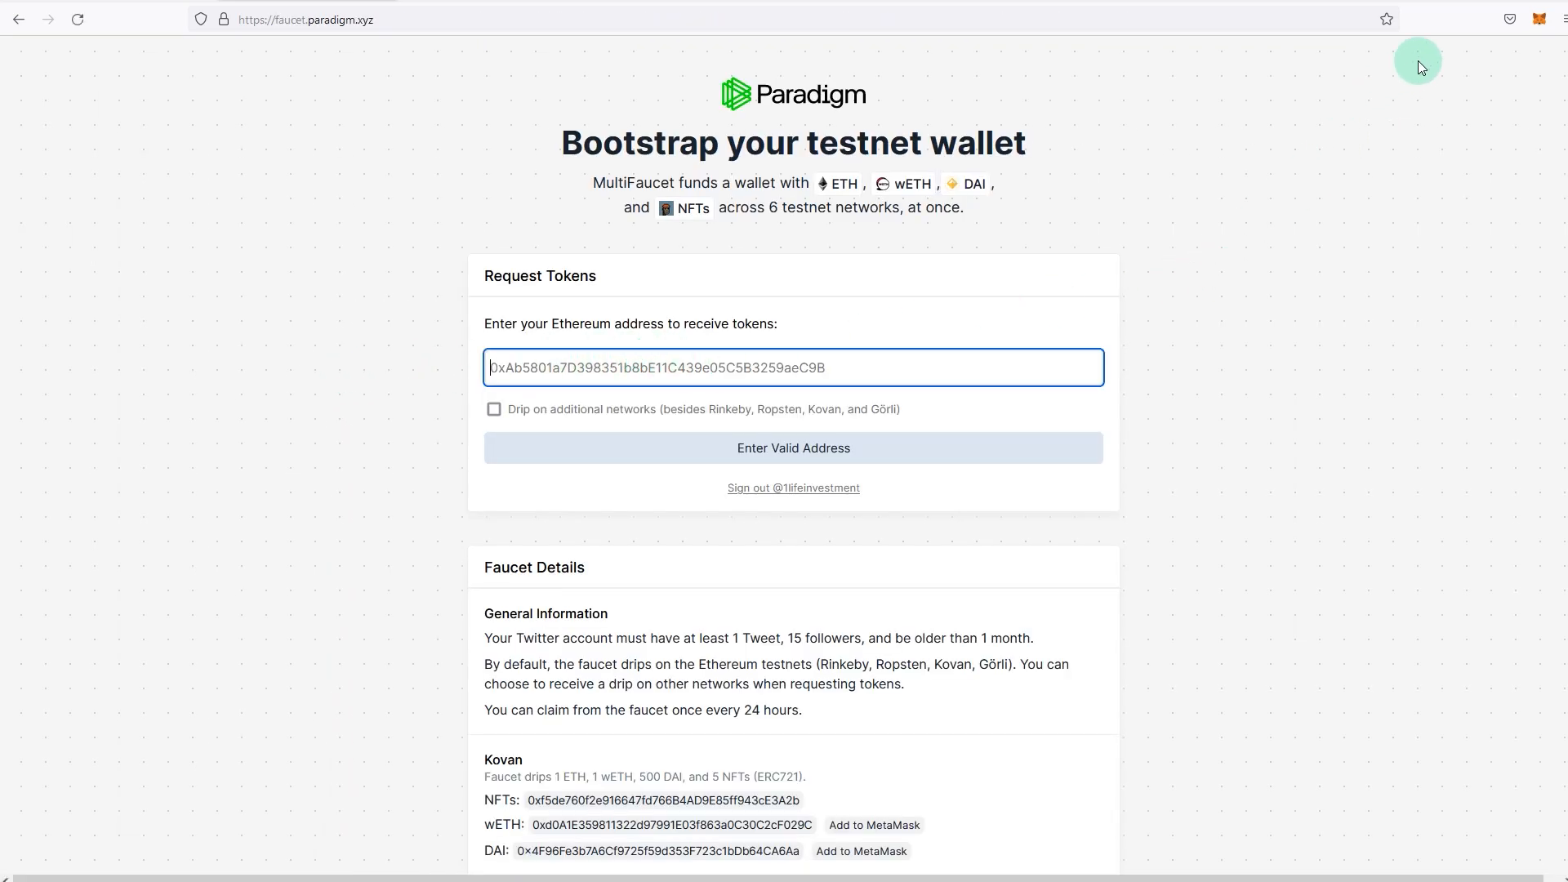
pyautogui.click(1538, 18)
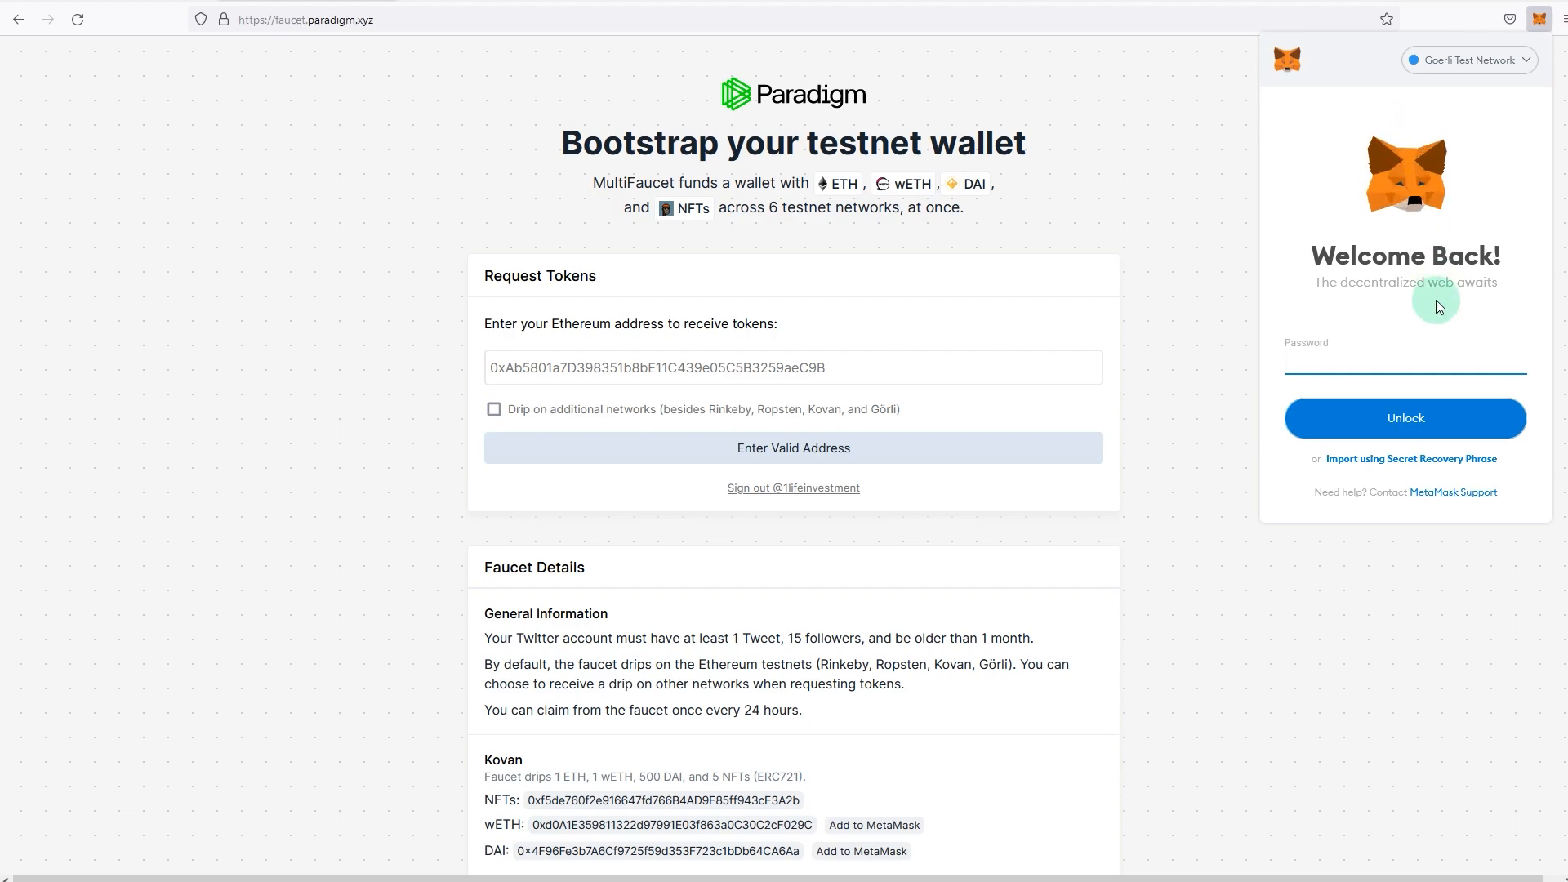
pyautogui.click(494, 409)
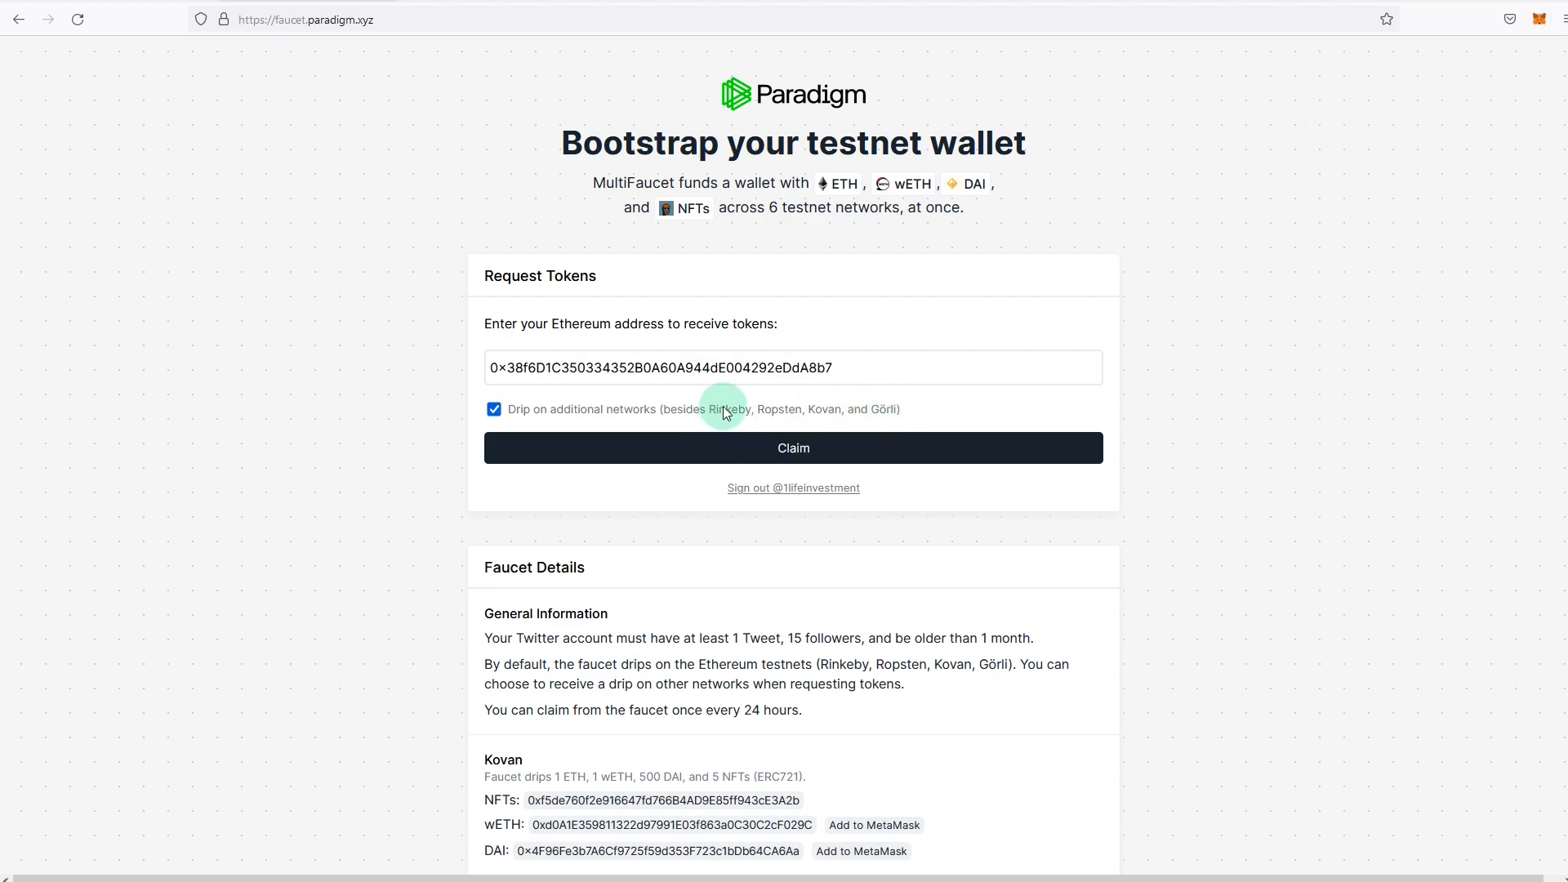
pyautogui.click(792, 447)
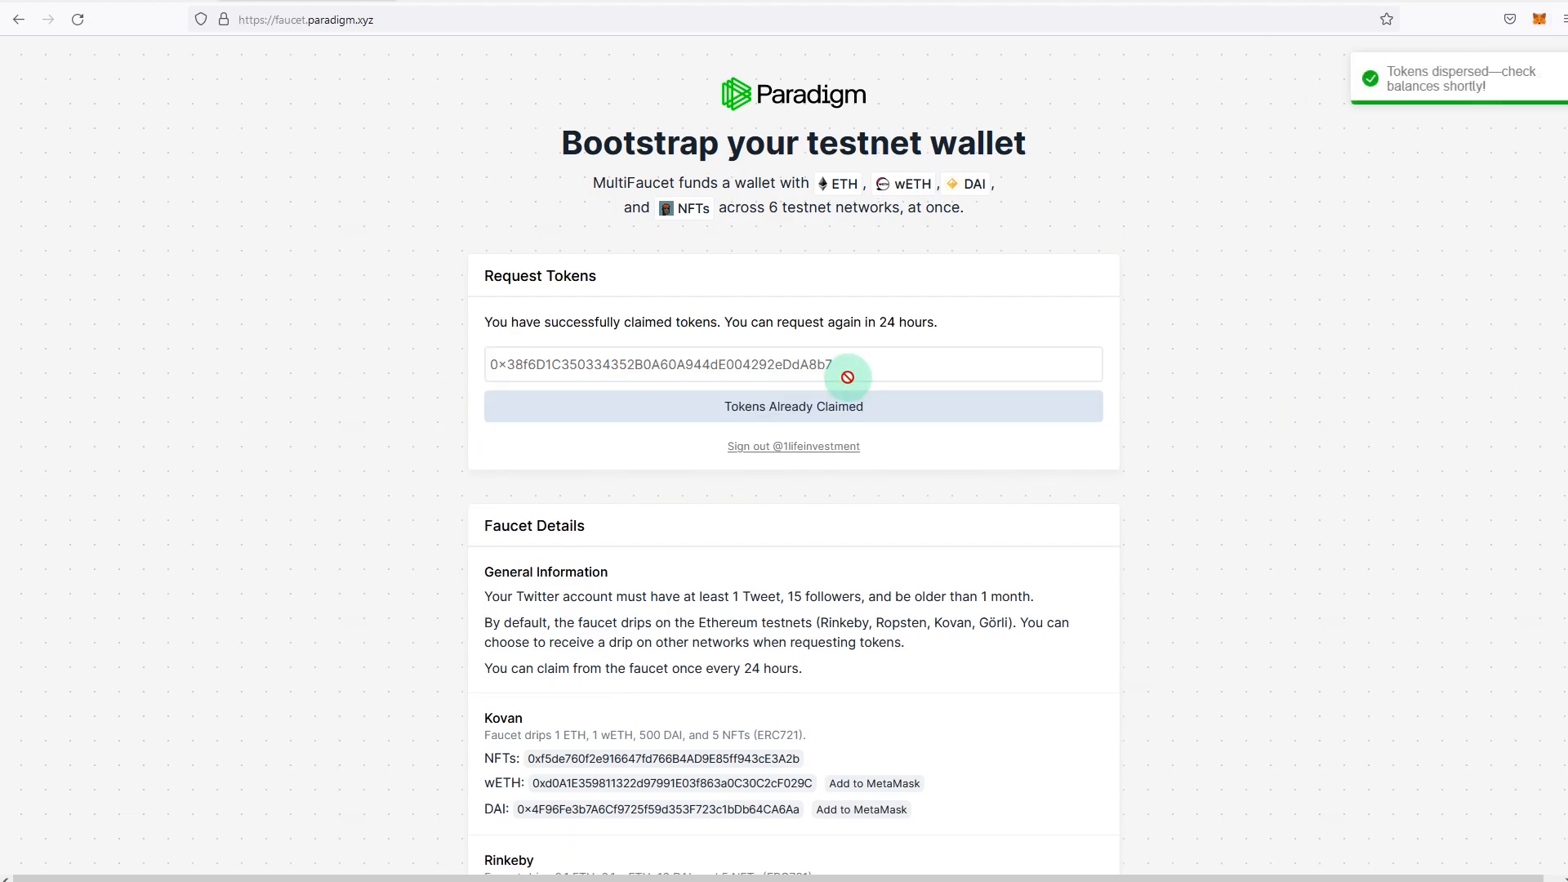
pyautogui.moveTo(1146, 389)
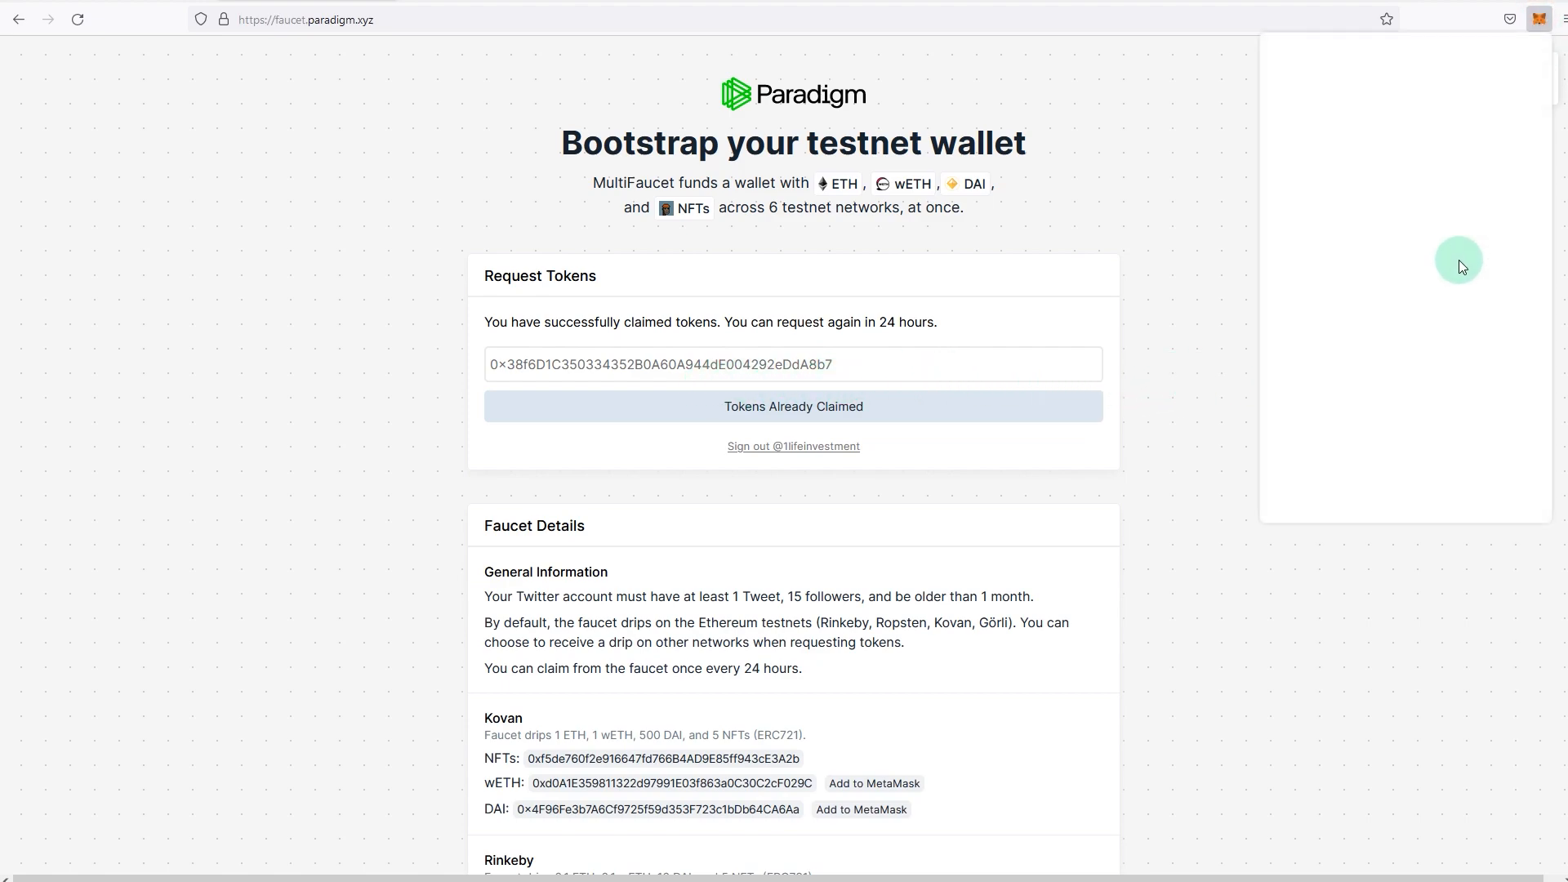
pyautogui.click(1539, 18)
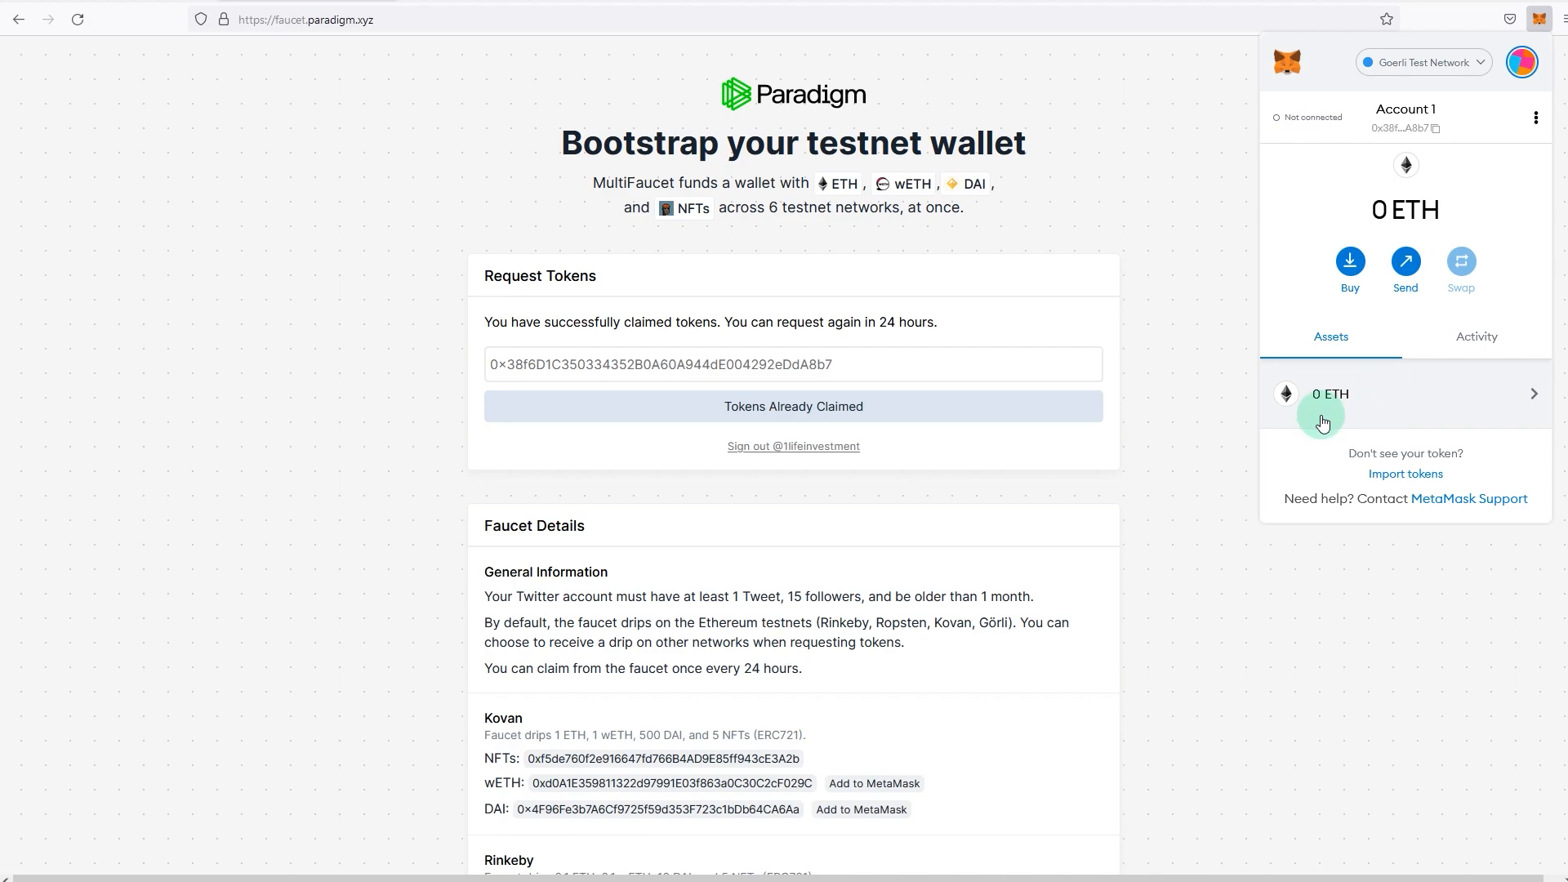
pyautogui.moveTo(1287, 402)
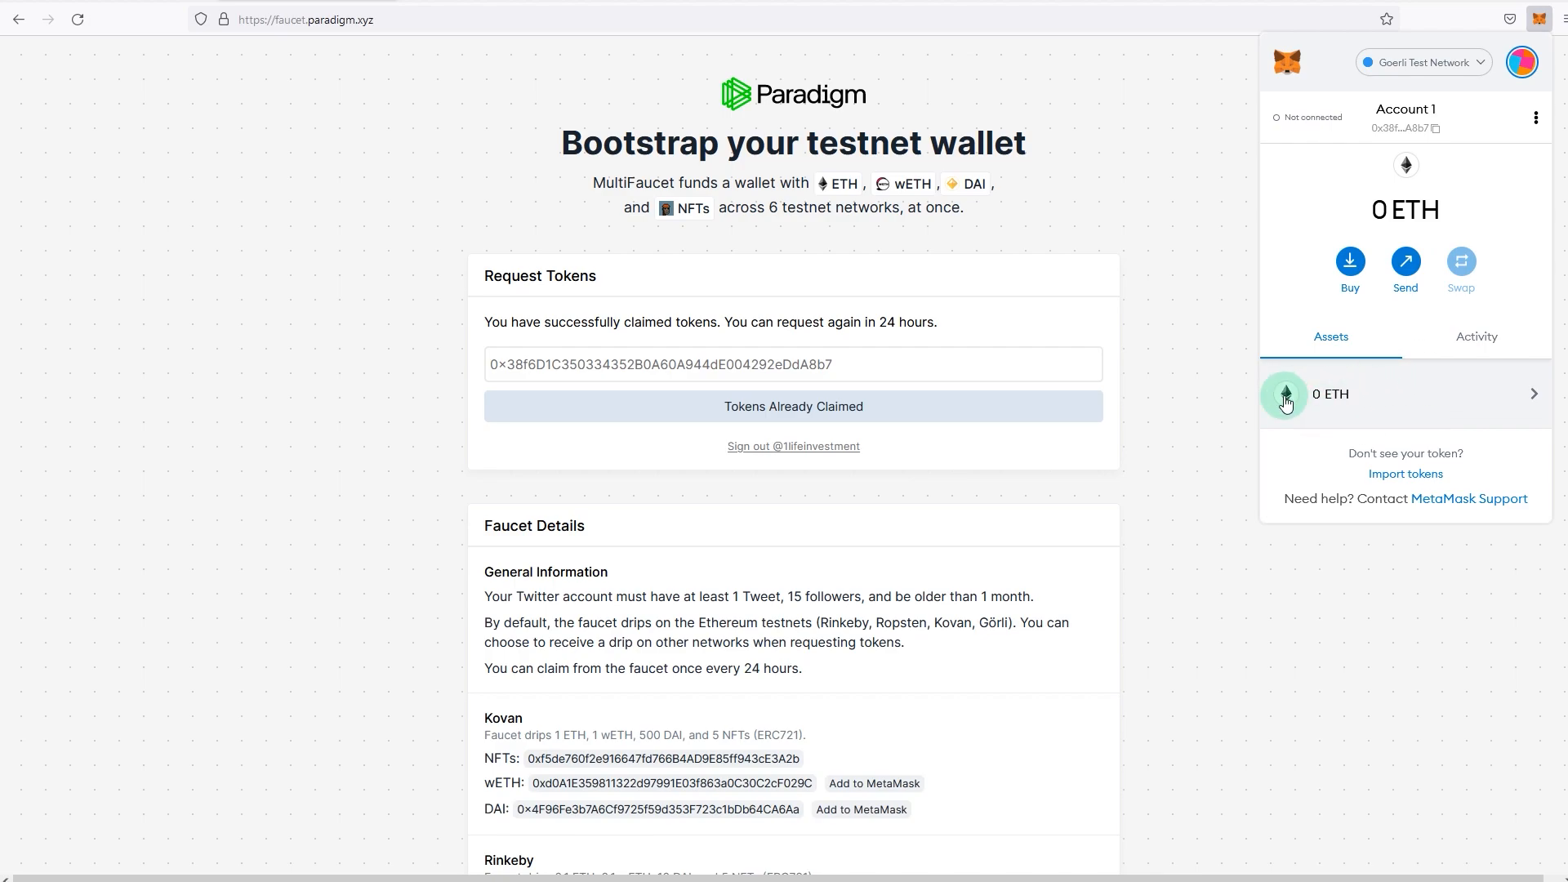
pyautogui.moveTo(1185, 405)
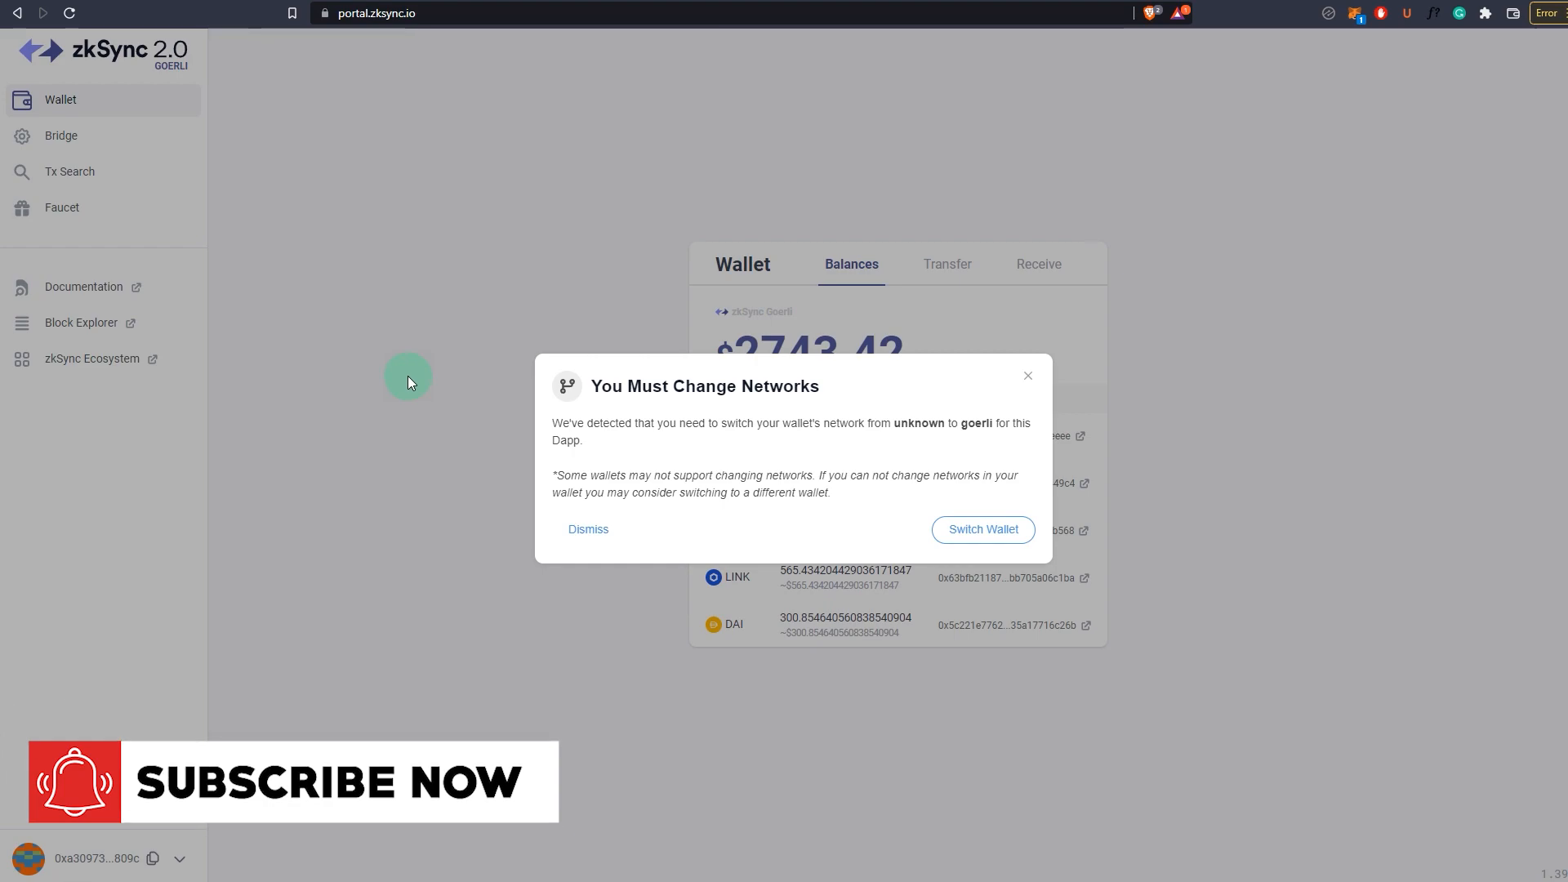
pyautogui.moveTo(618, 574)
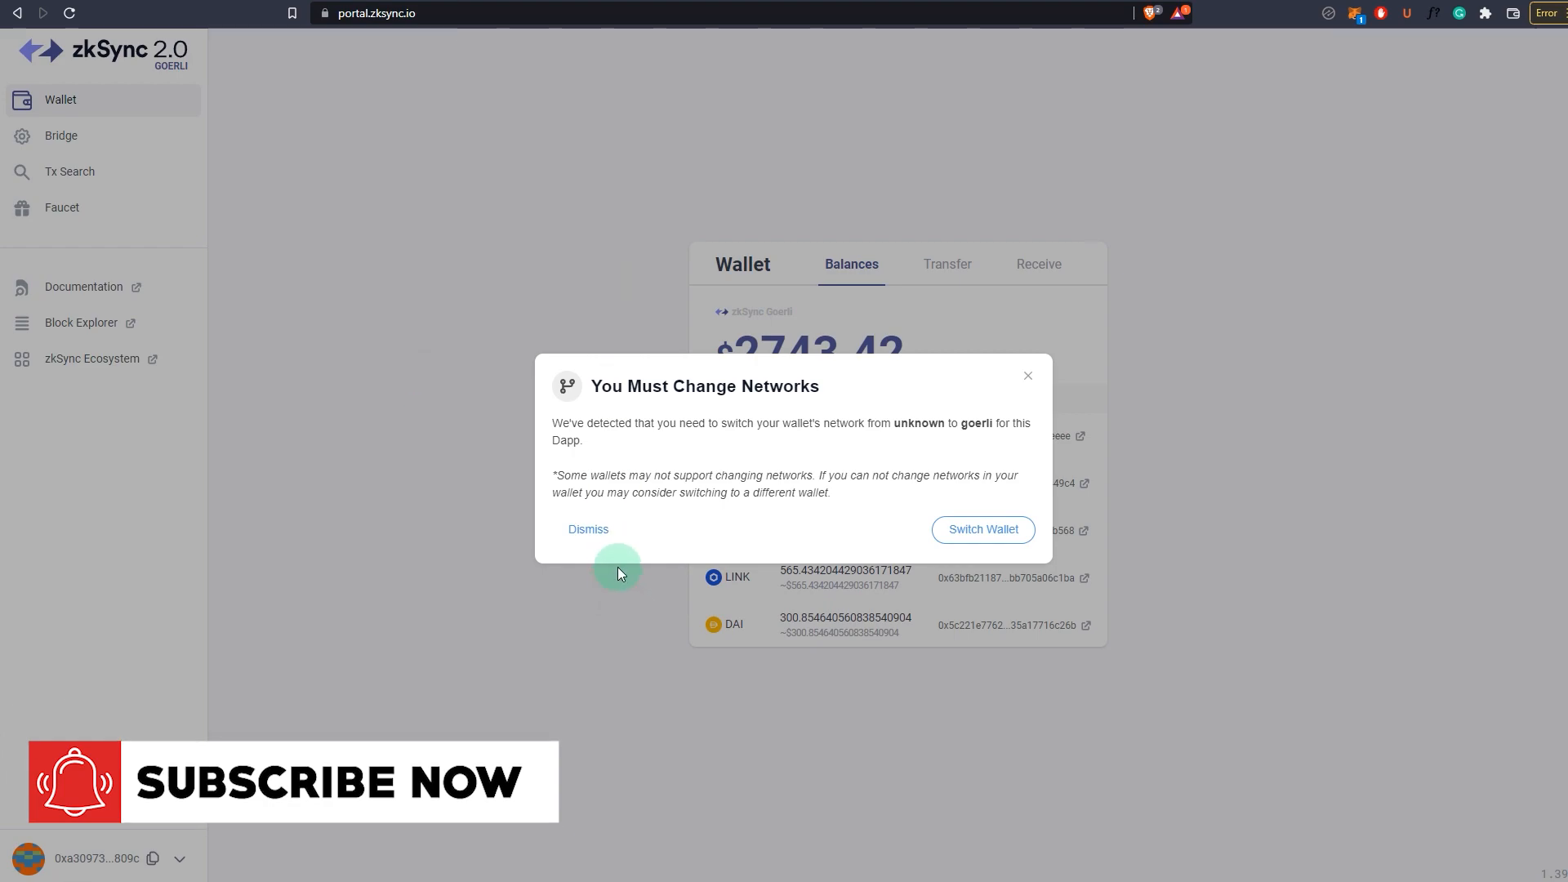
pyautogui.moveTo(676, 471)
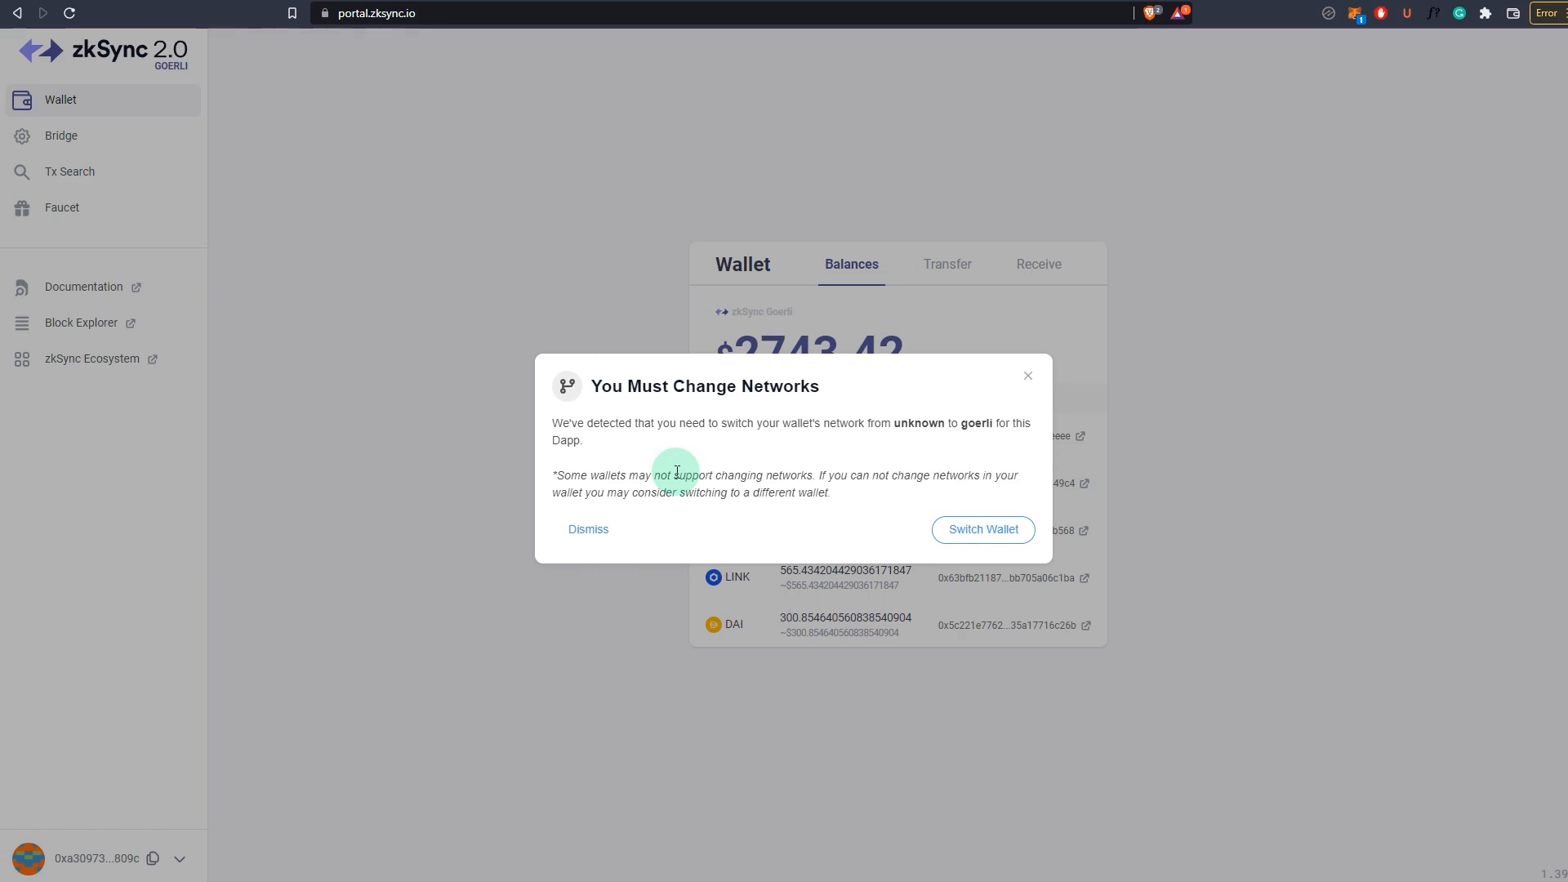
pyautogui.moveTo(679, 490)
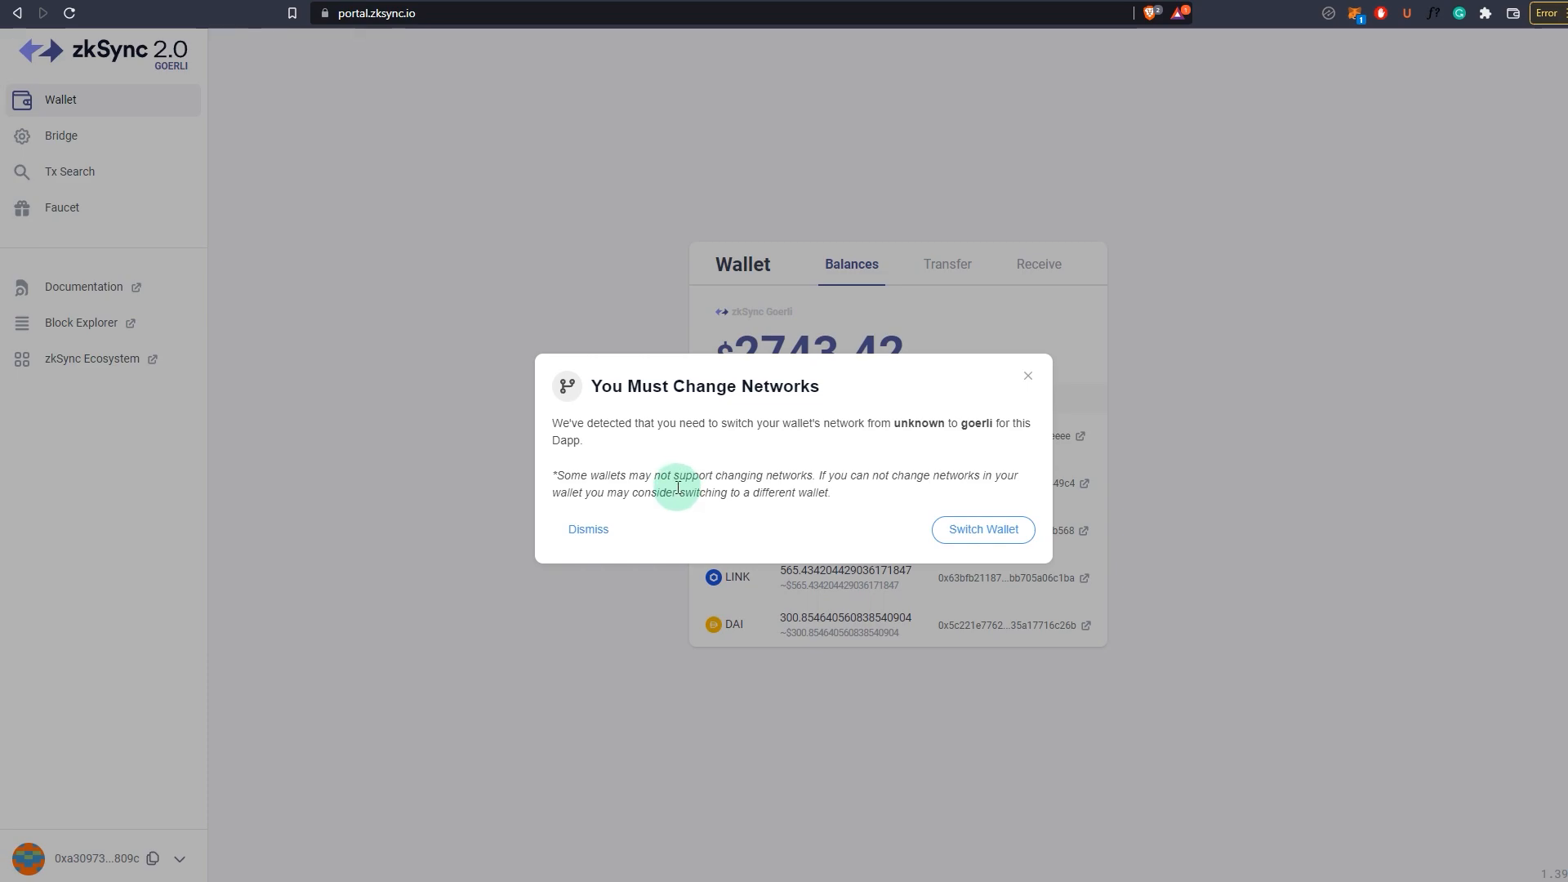
# Step: Dismiss the network warning, retry the MetaMask connection, and check the roughly 0.45 ETH Goerli balance
pyautogui.click(588, 529)
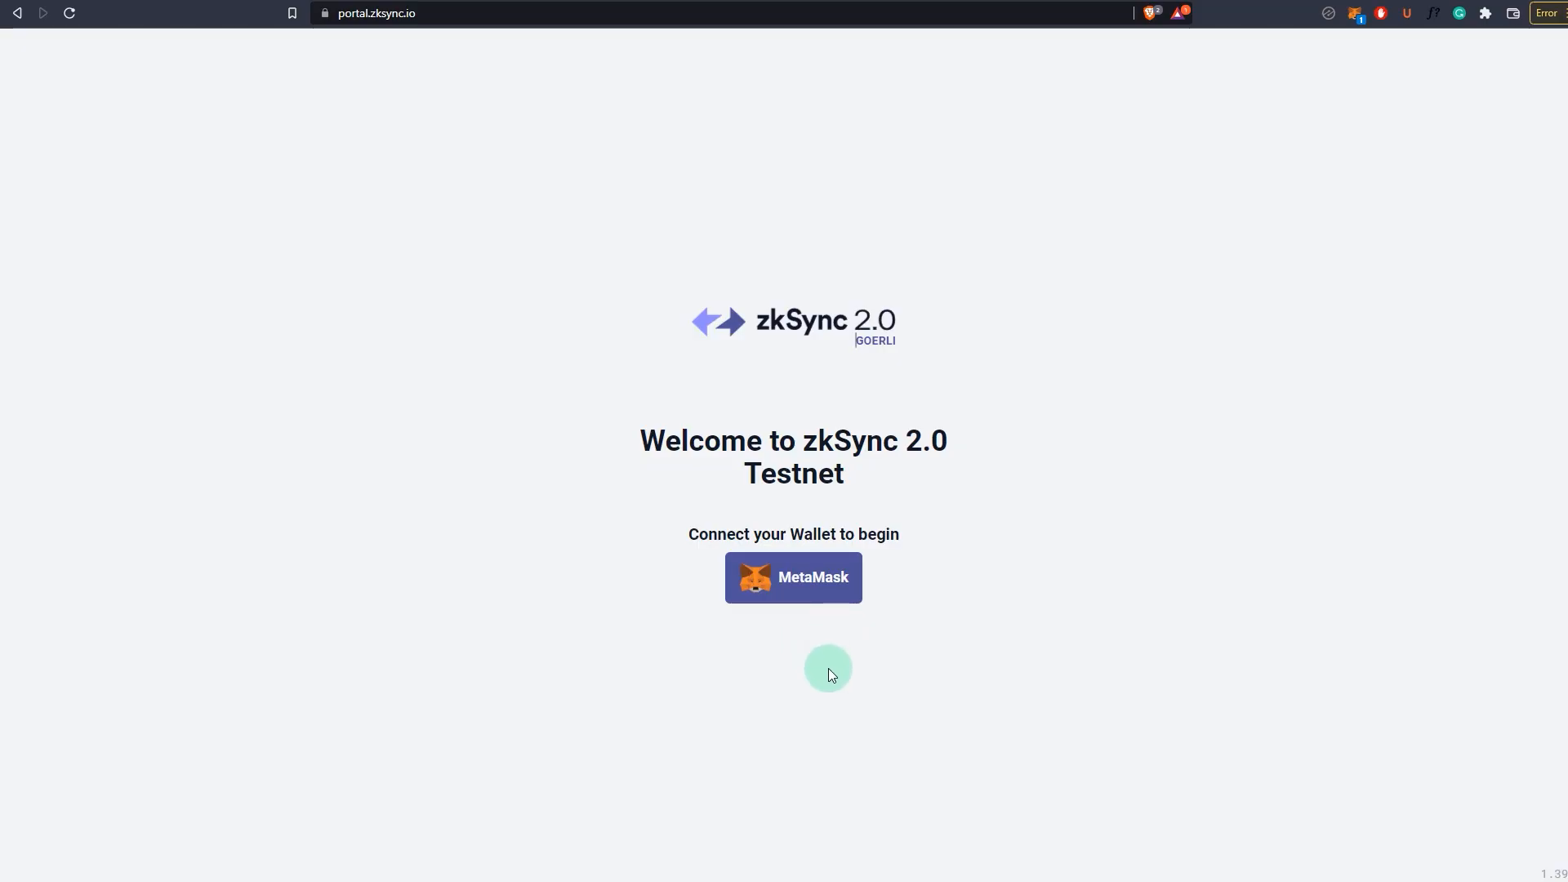
pyautogui.moveTo(732, 686)
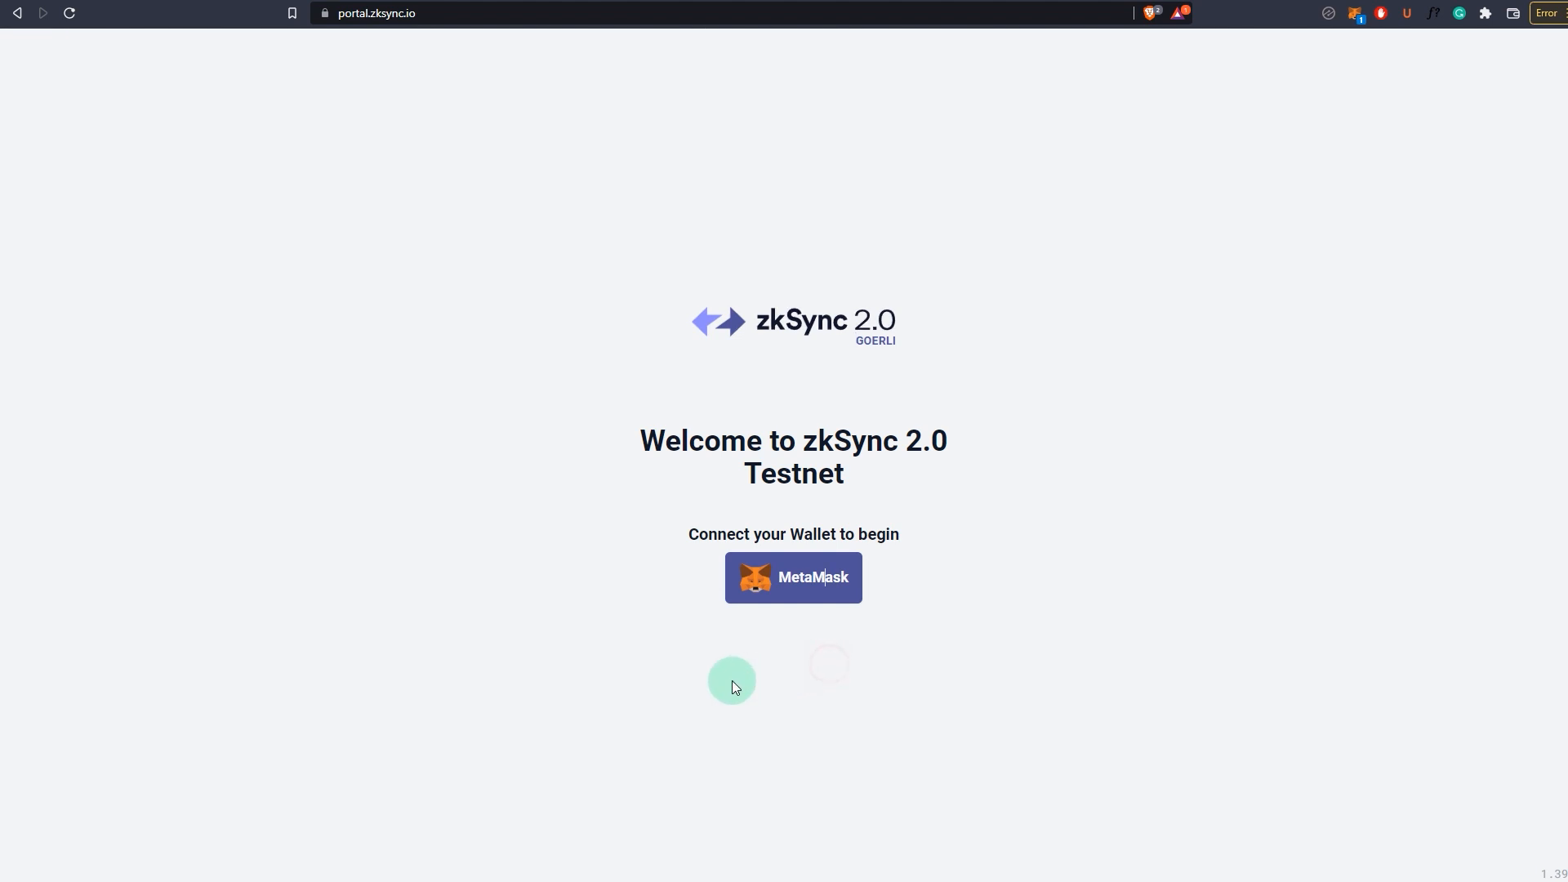
pyautogui.click(794, 577)
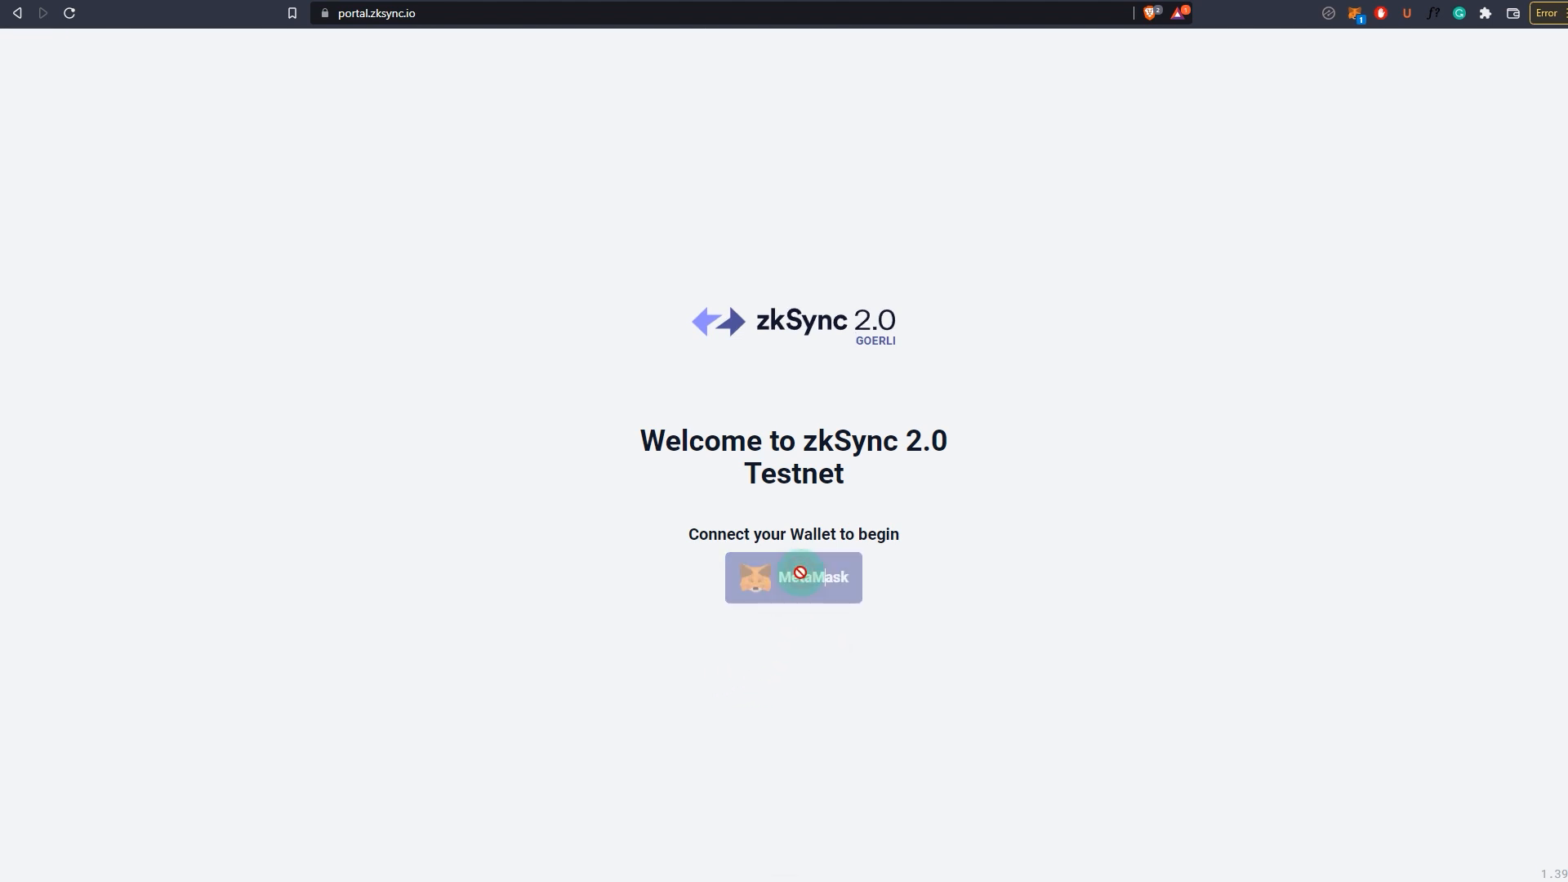
pyautogui.click(793, 578)
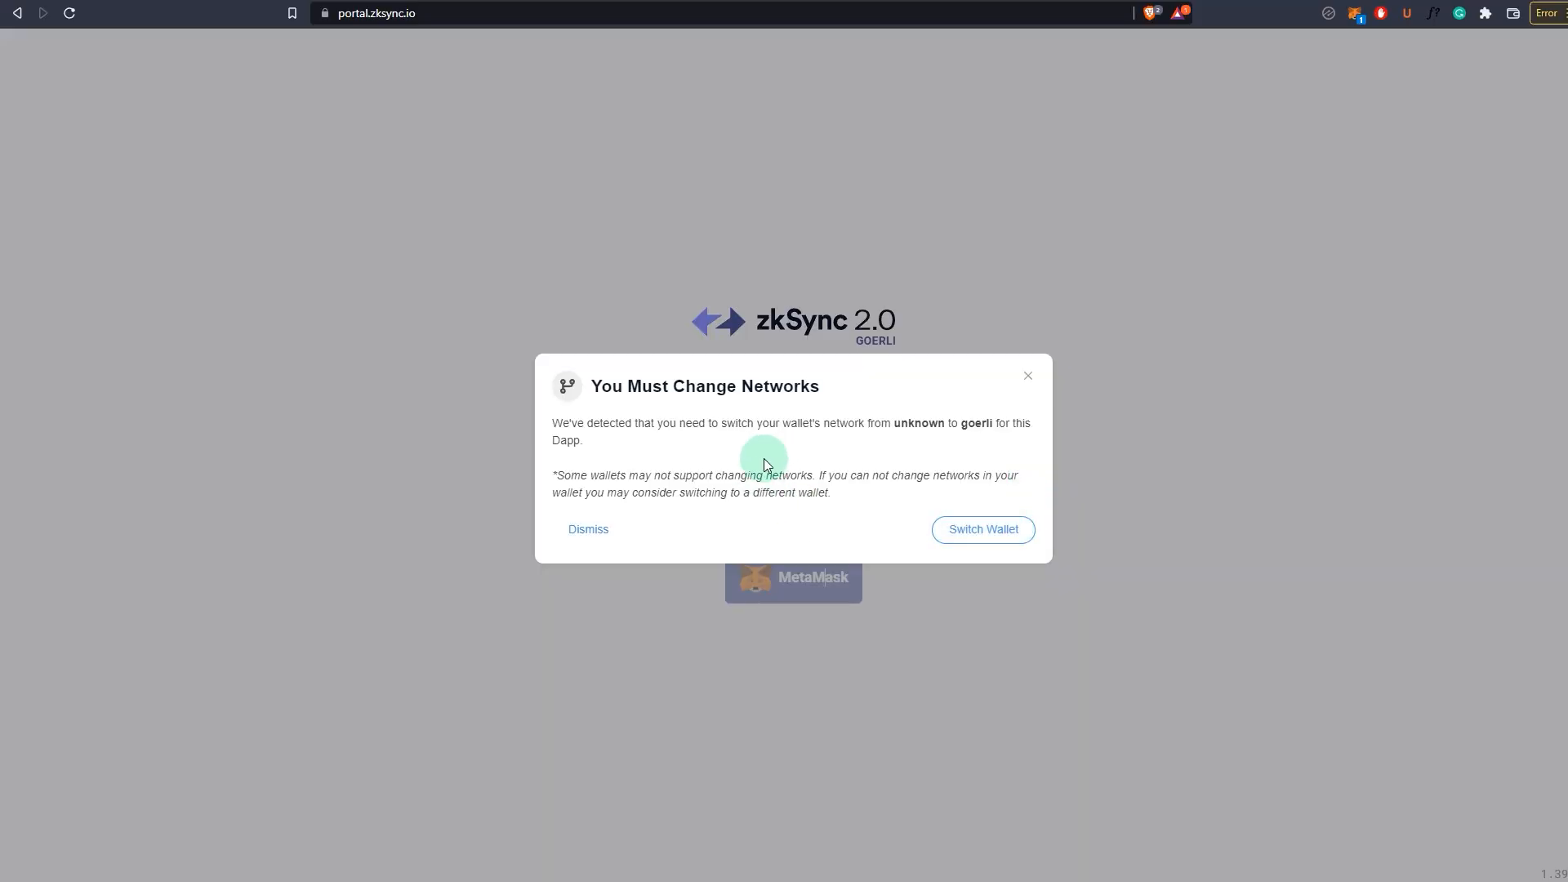
pyautogui.moveTo(1449, 95)
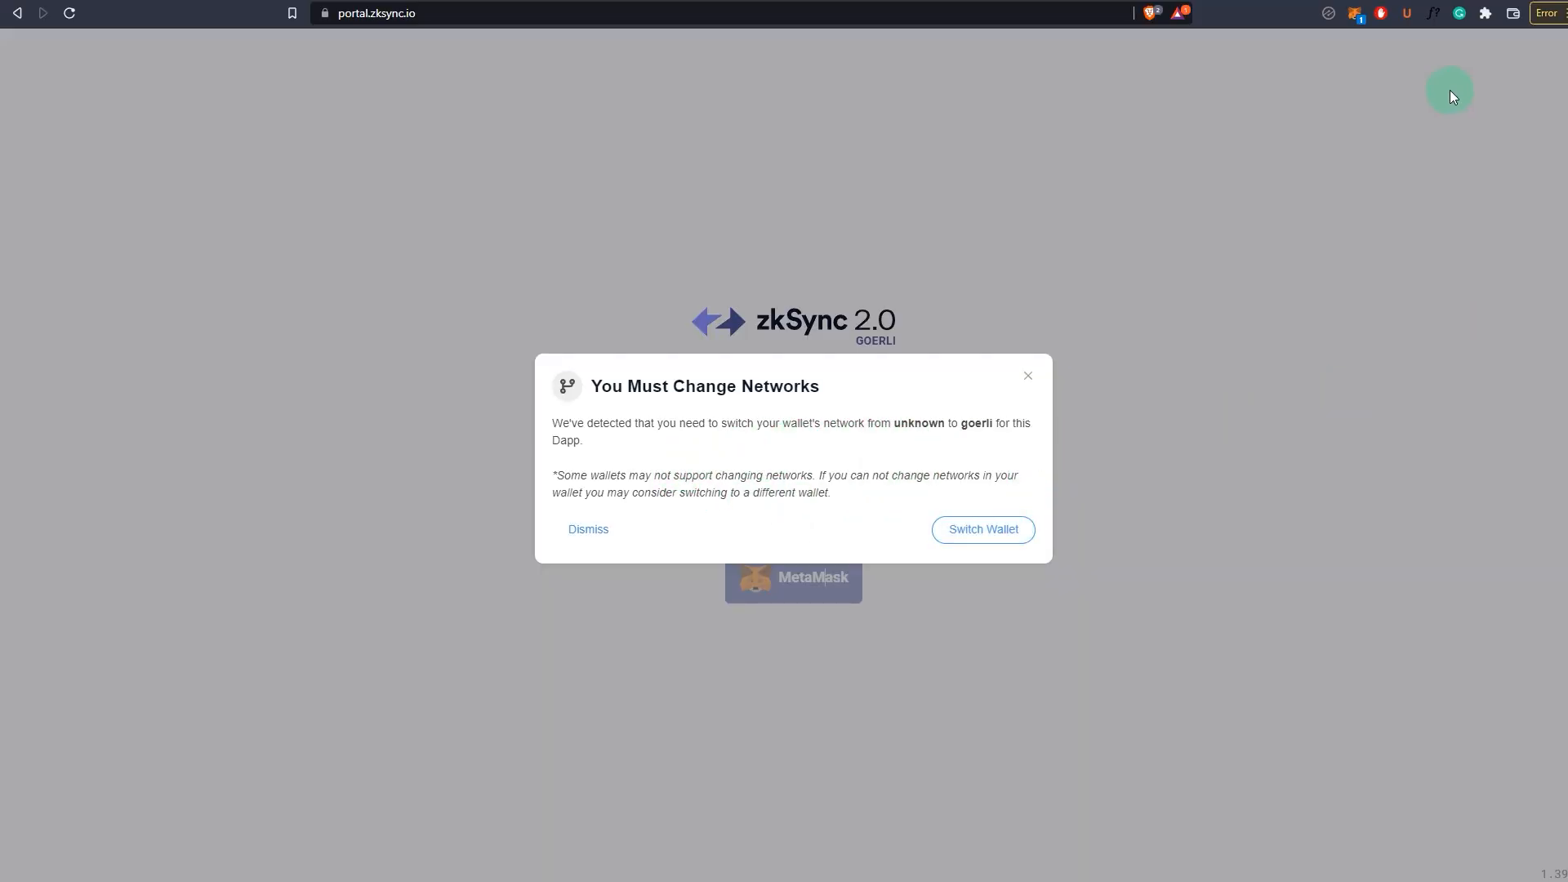
pyautogui.moveTo(1372, 255)
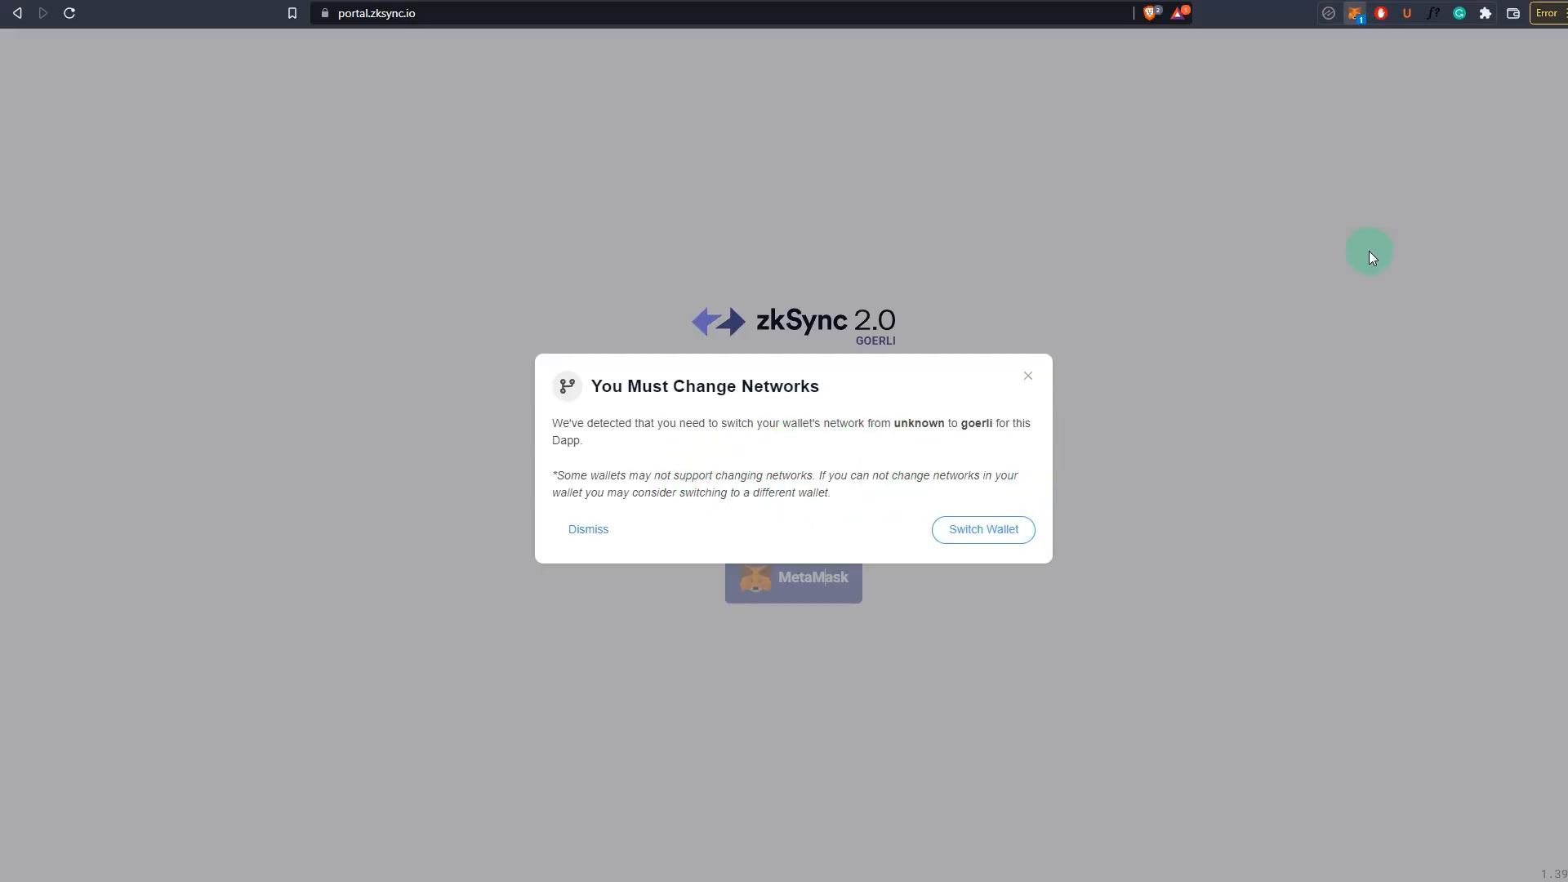
pyautogui.click(1354, 13)
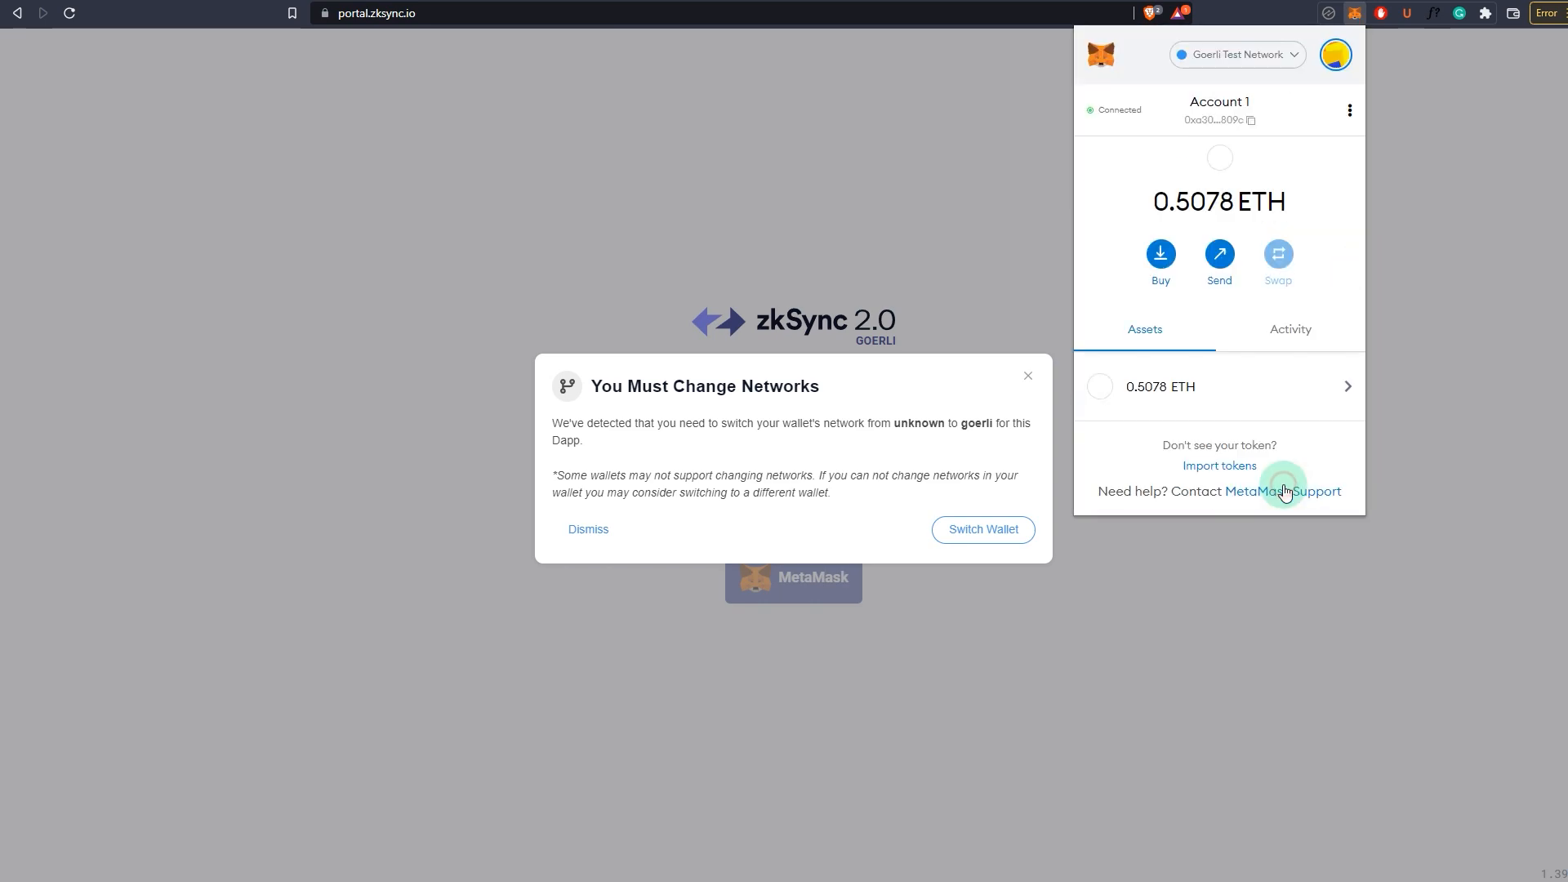
pyautogui.click(588, 530)
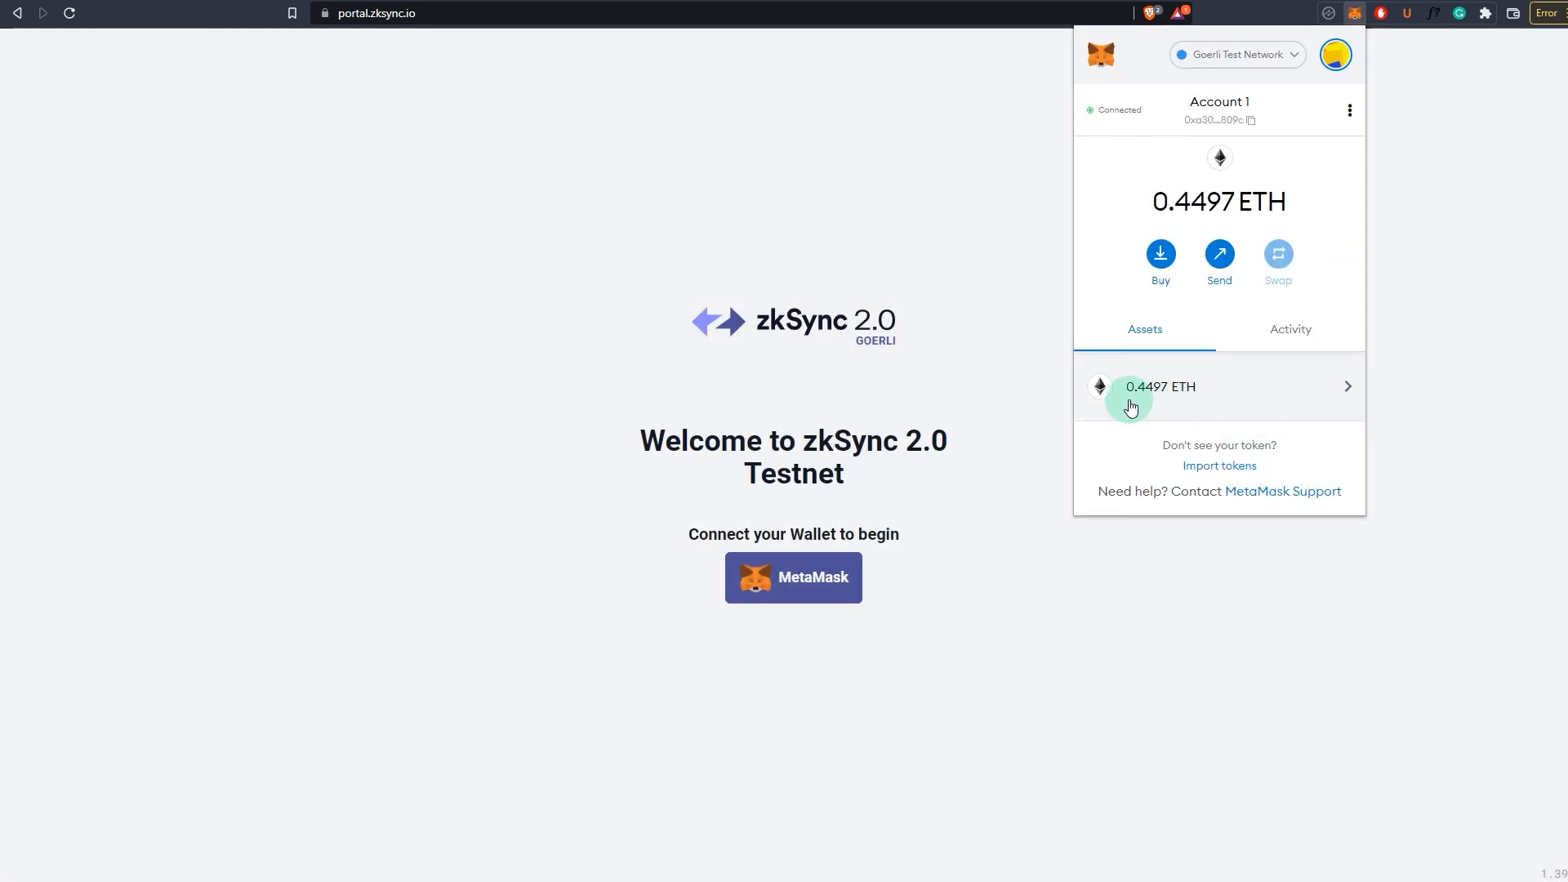
pyautogui.moveTo(1151, 415)
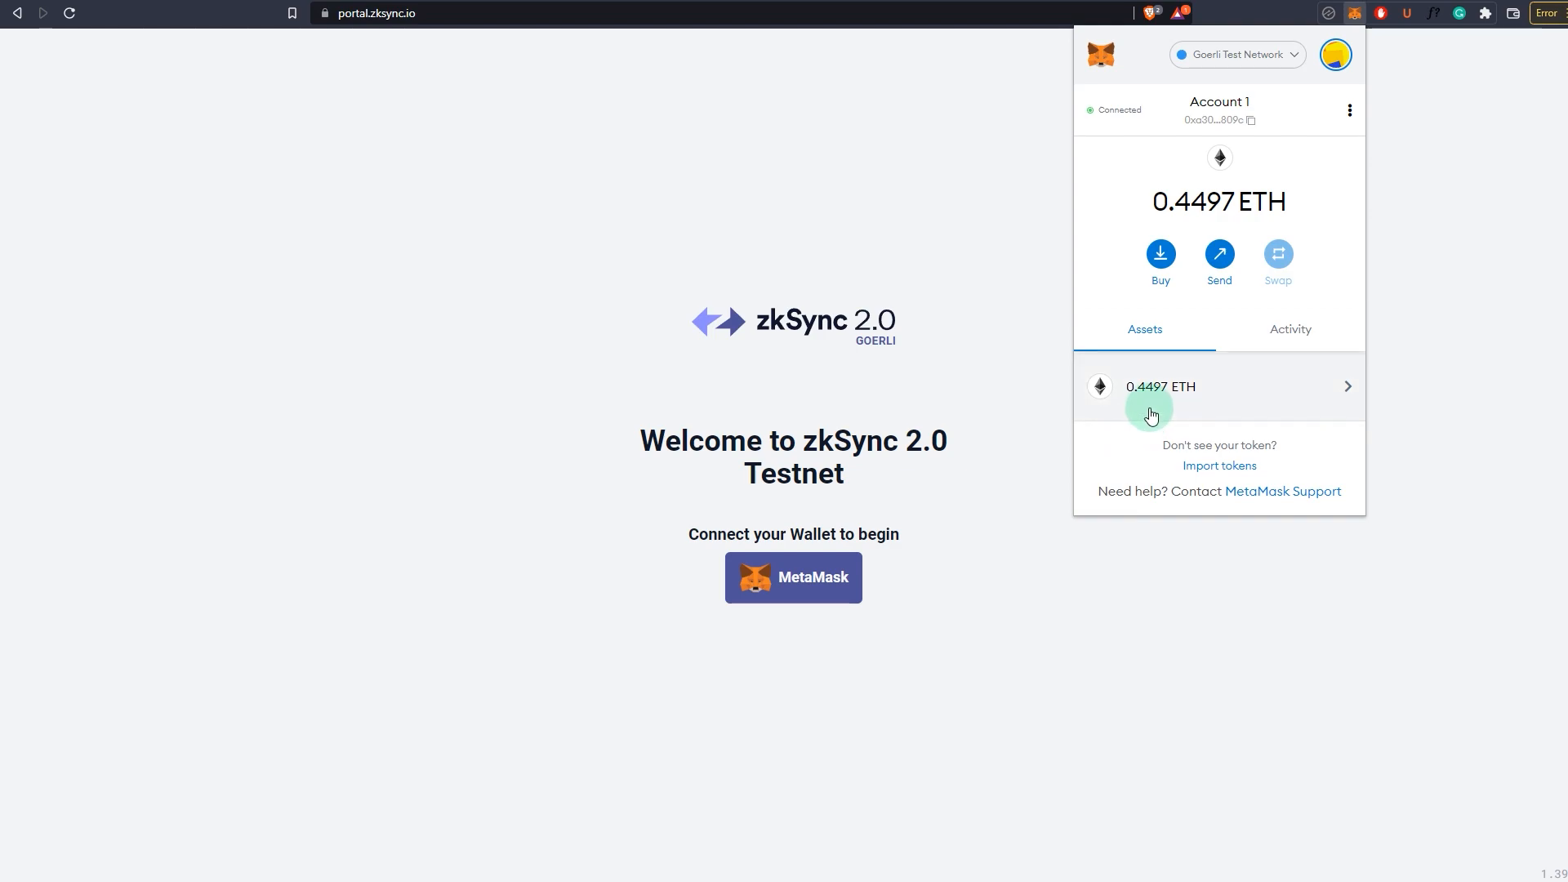
pyautogui.moveTo(1197, 207)
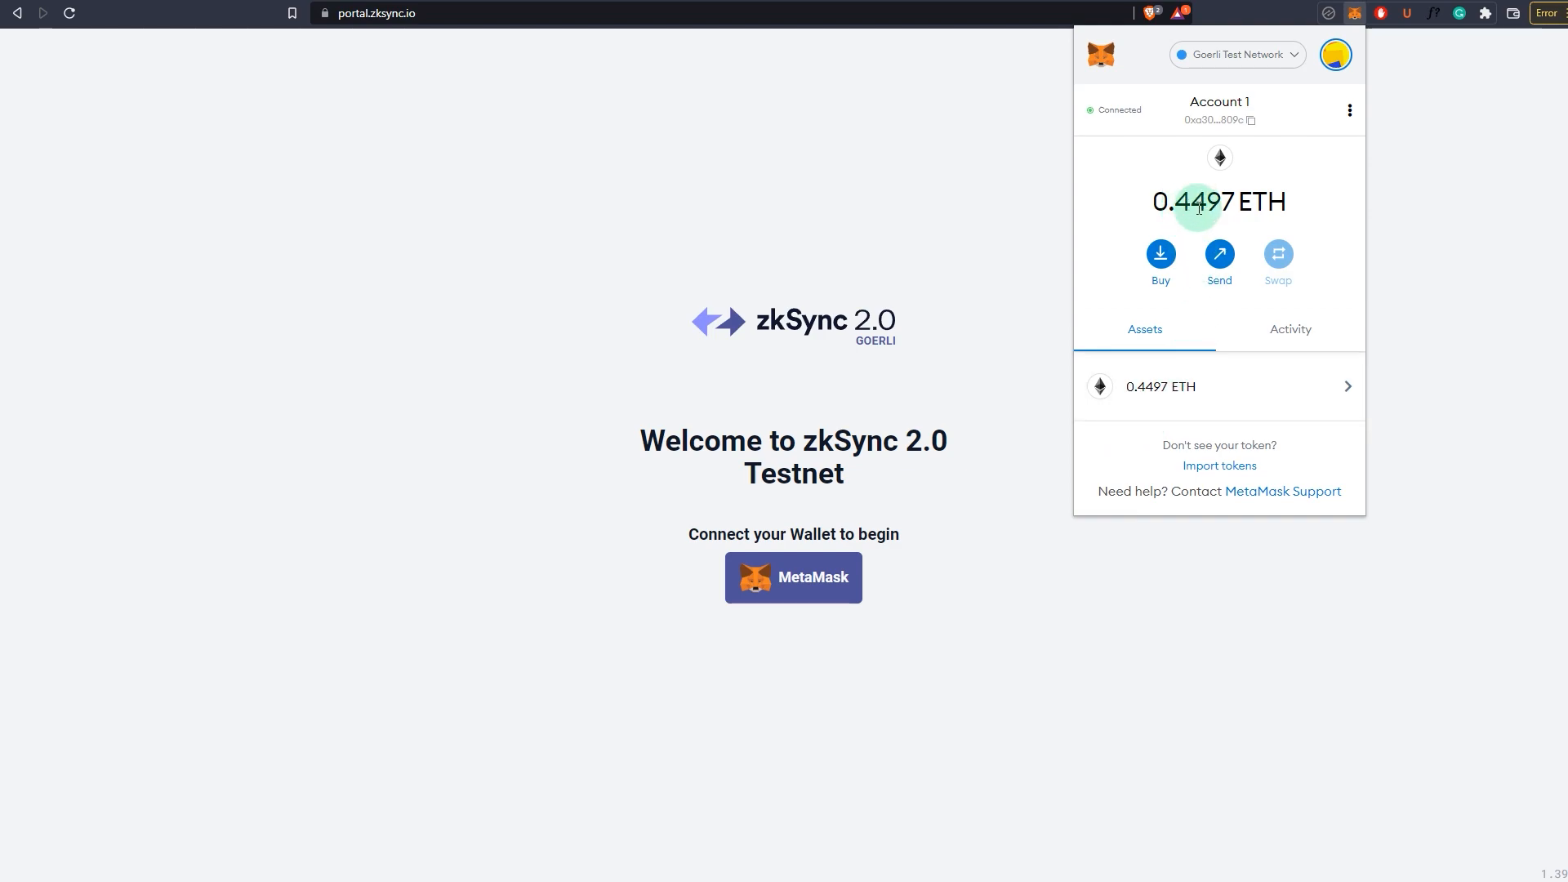
pyautogui.moveTo(970, 487)
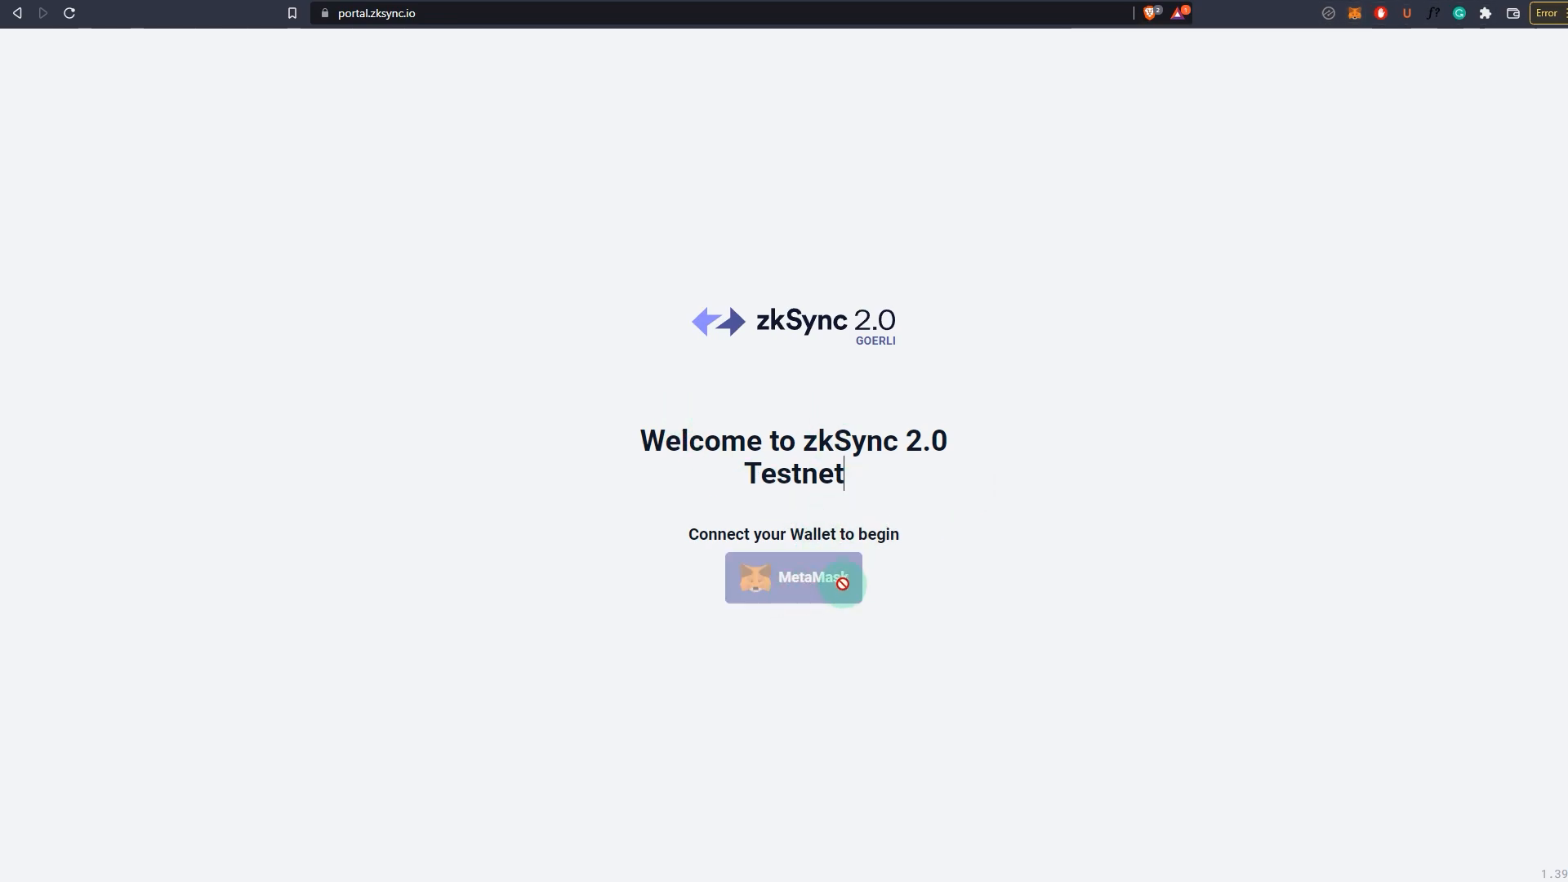
pyautogui.click(793, 578)
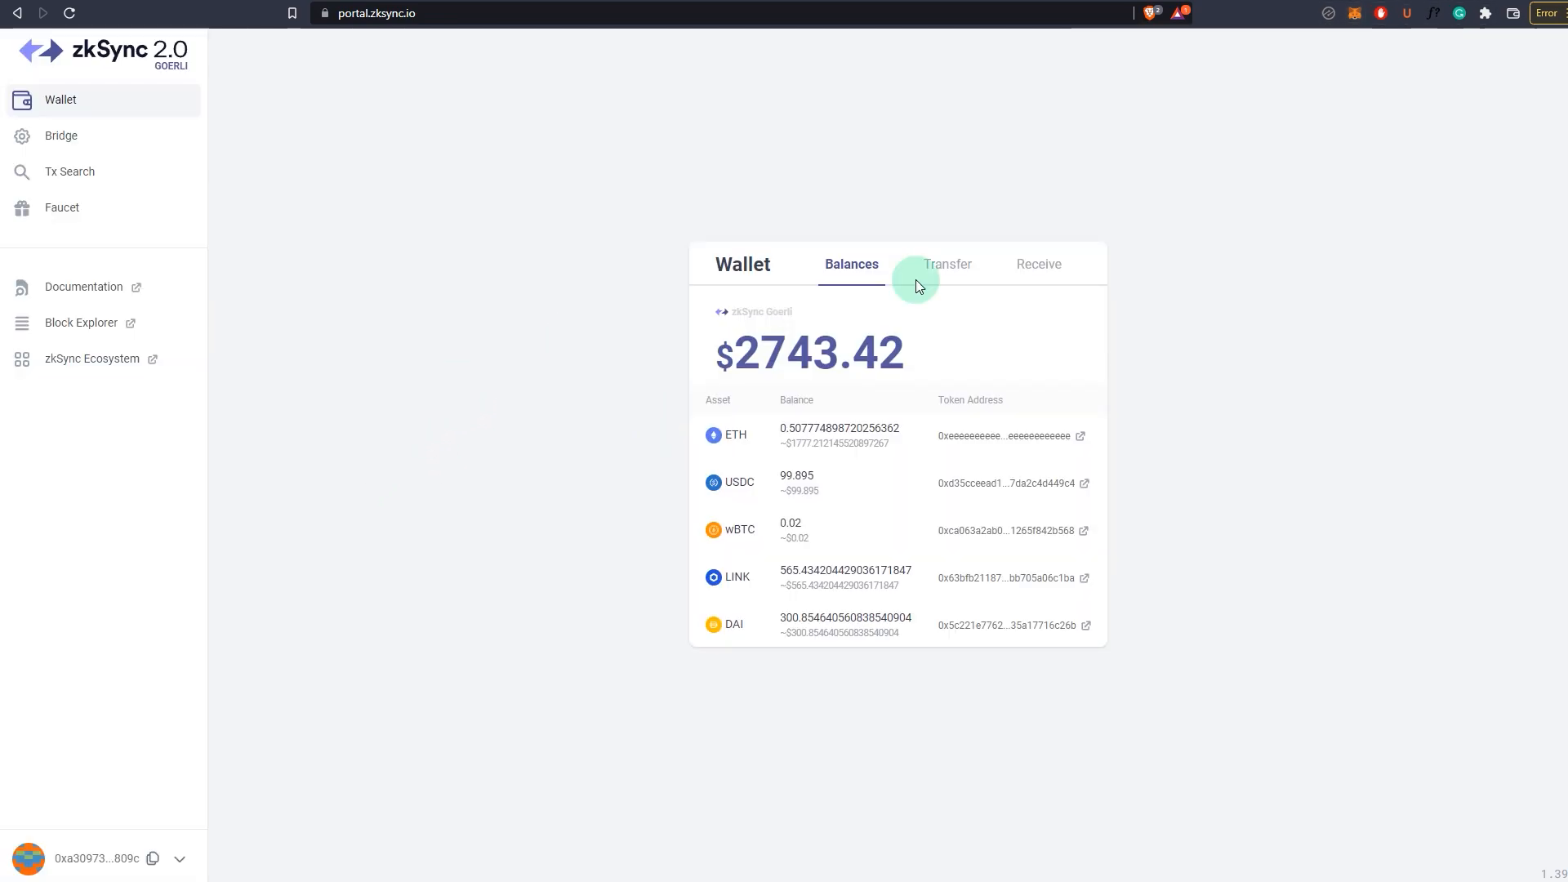
pyautogui.moveTo(767, 482)
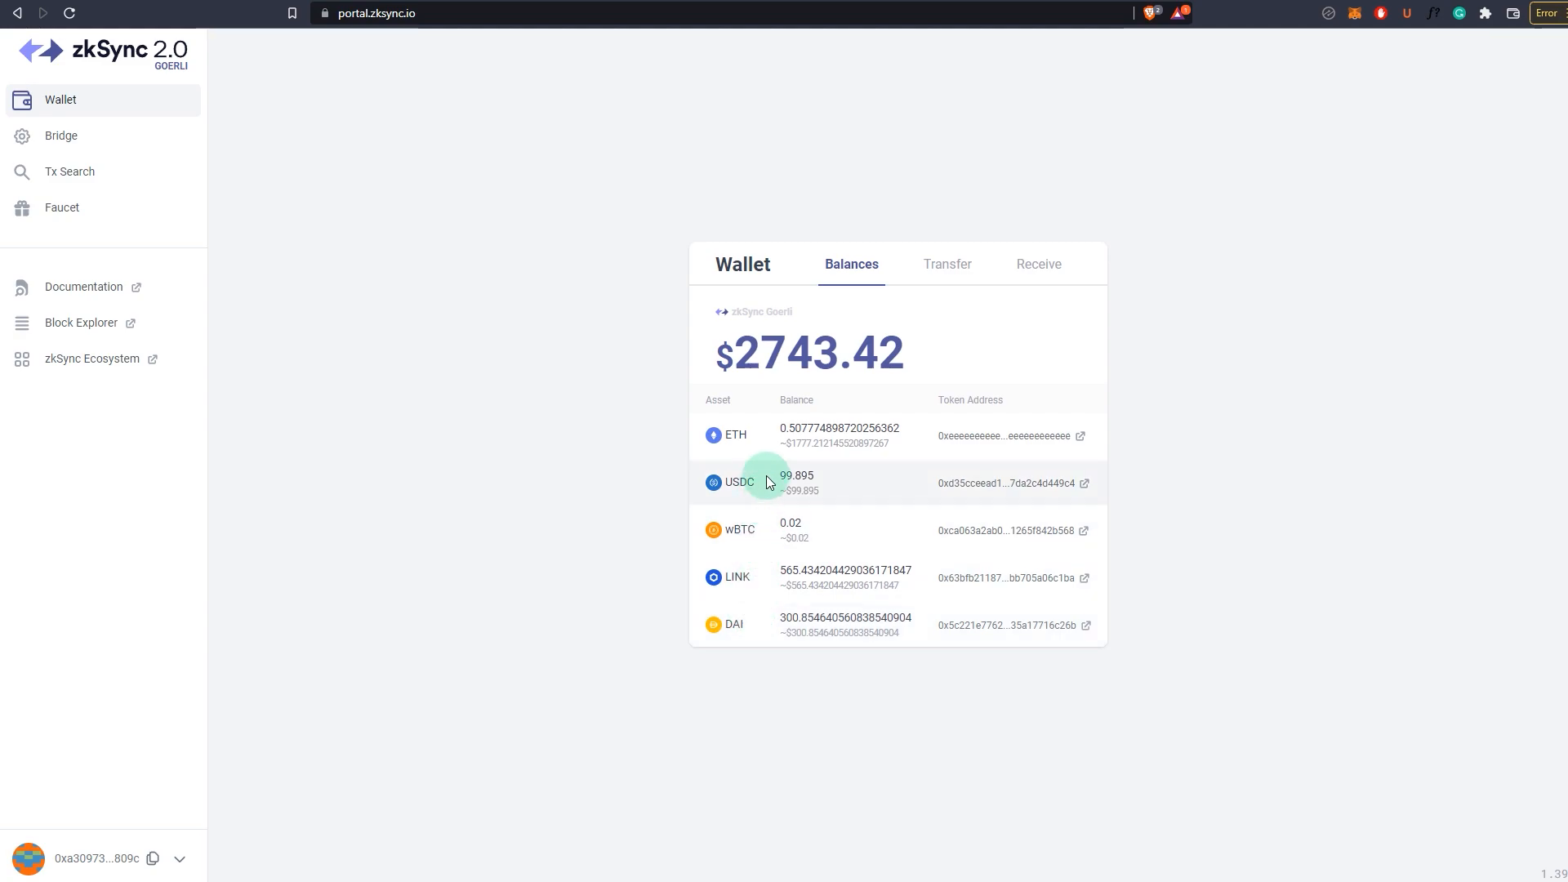
pyautogui.moveTo(755, 433)
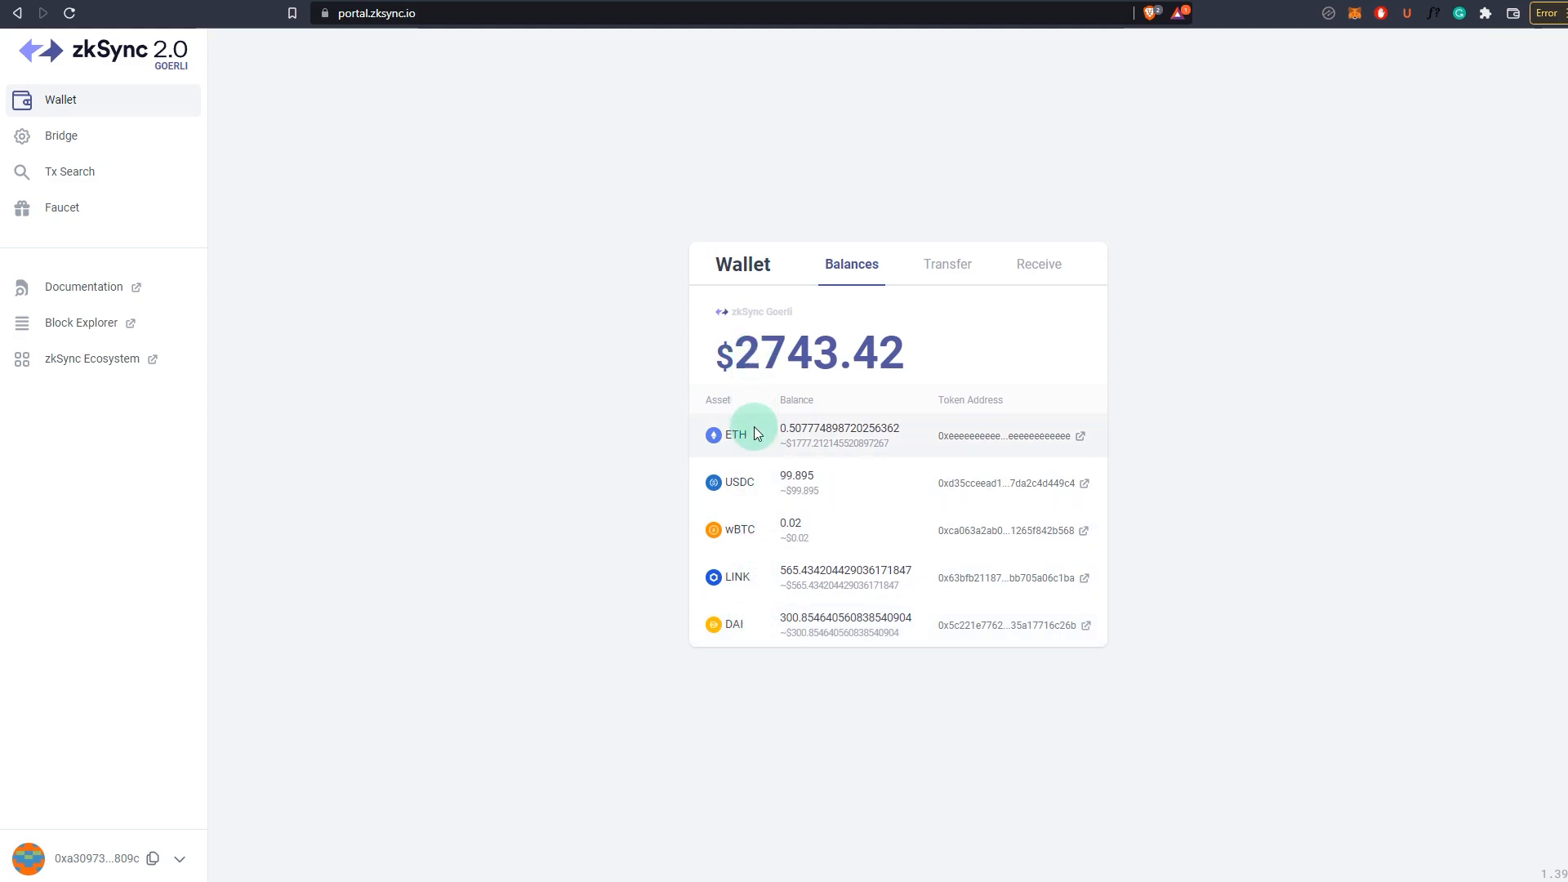
pyautogui.moveTo(728, 345)
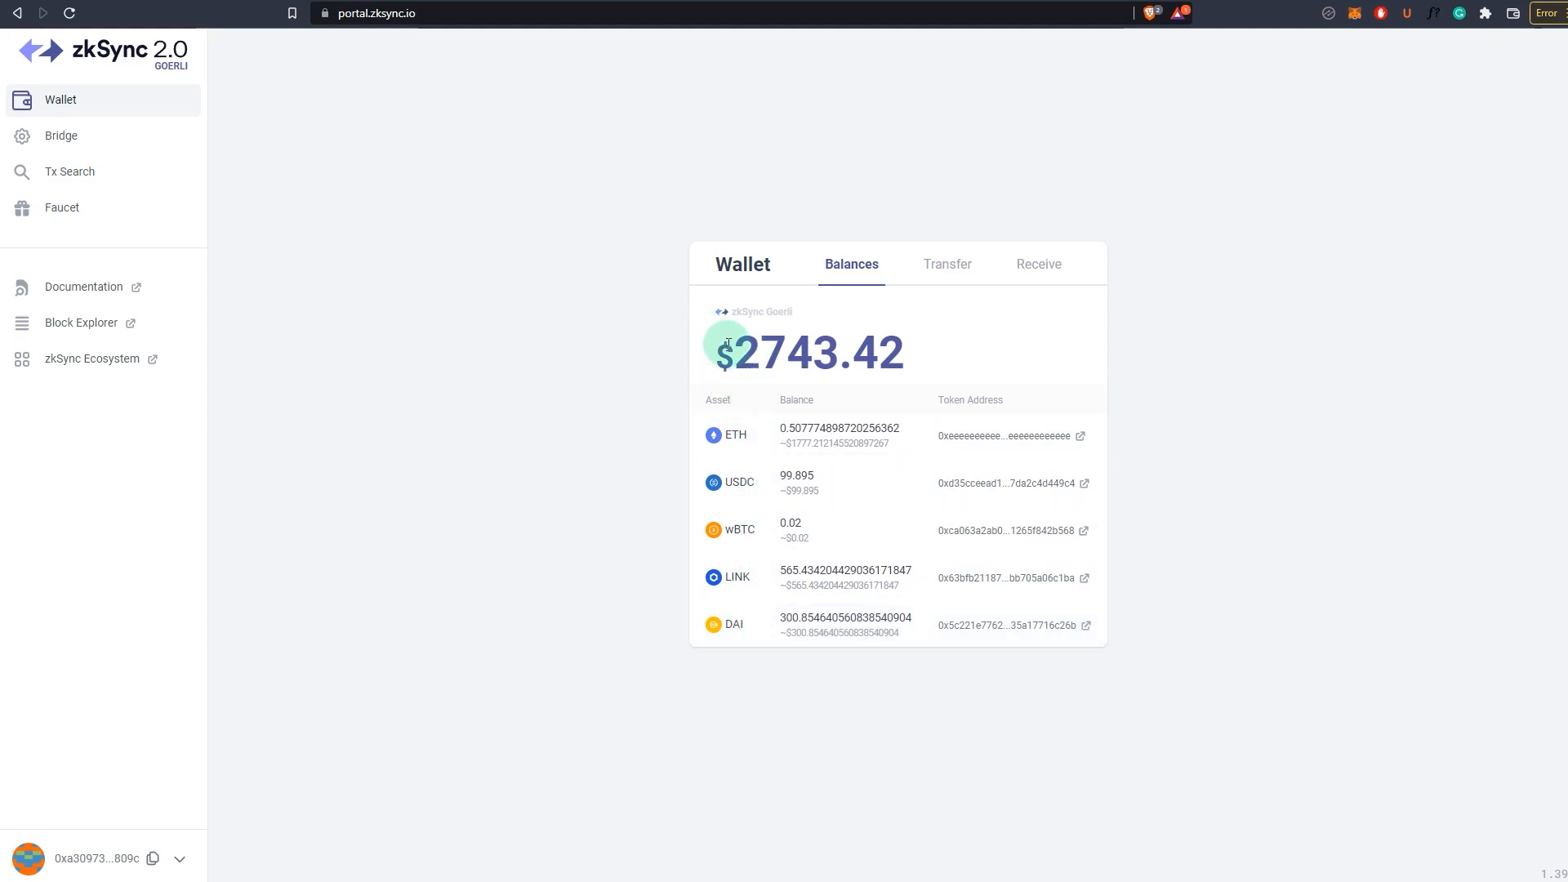
pyautogui.moveTo(376, 387)
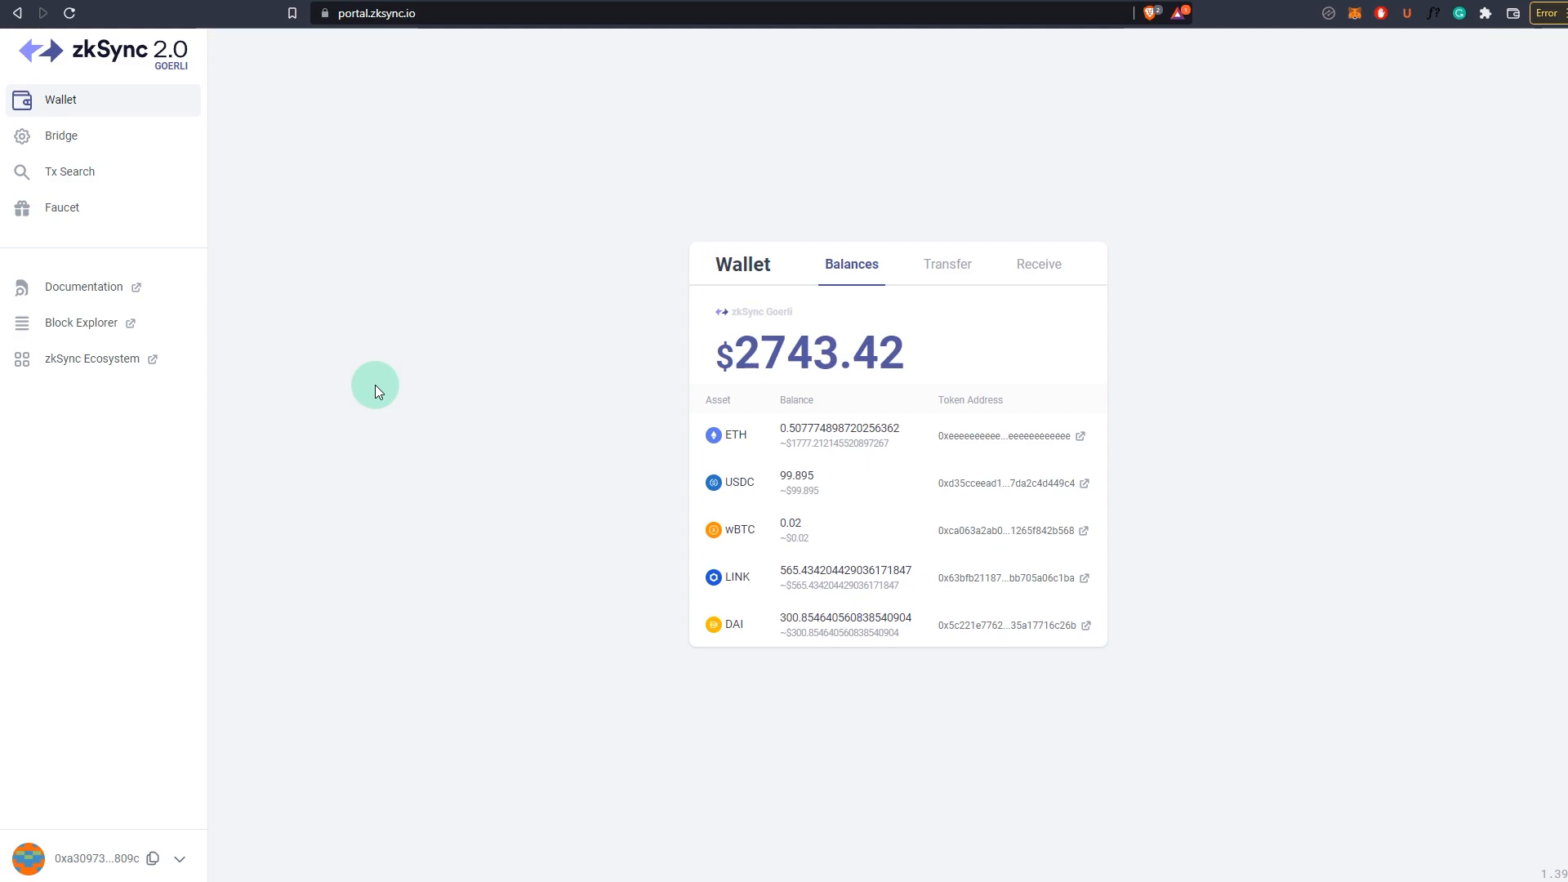
pyautogui.moveTo(313, 249)
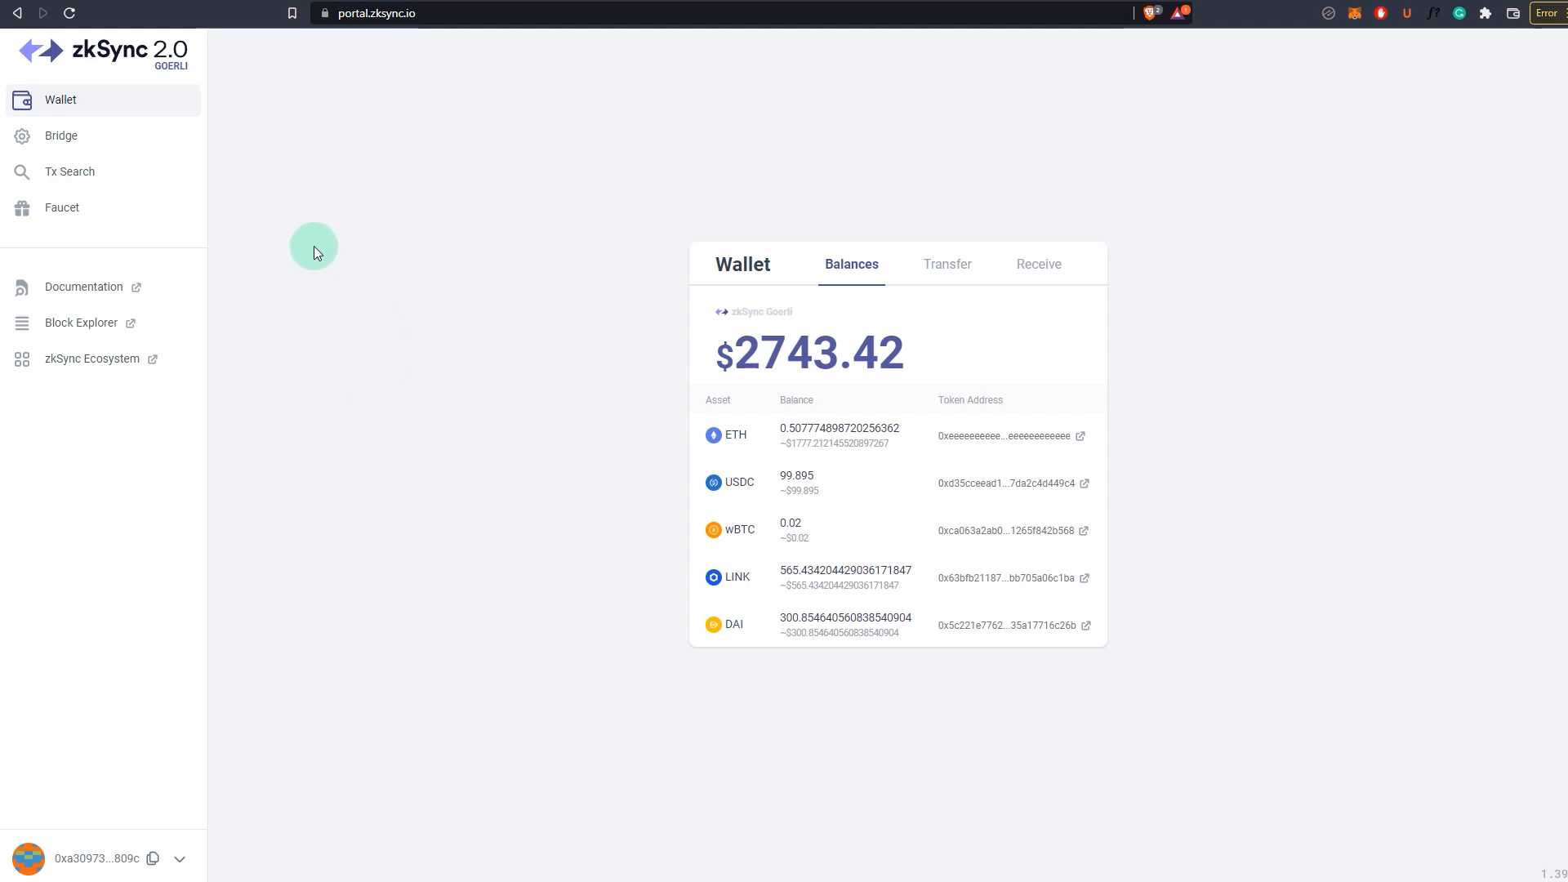
pyautogui.moveTo(308, 238)
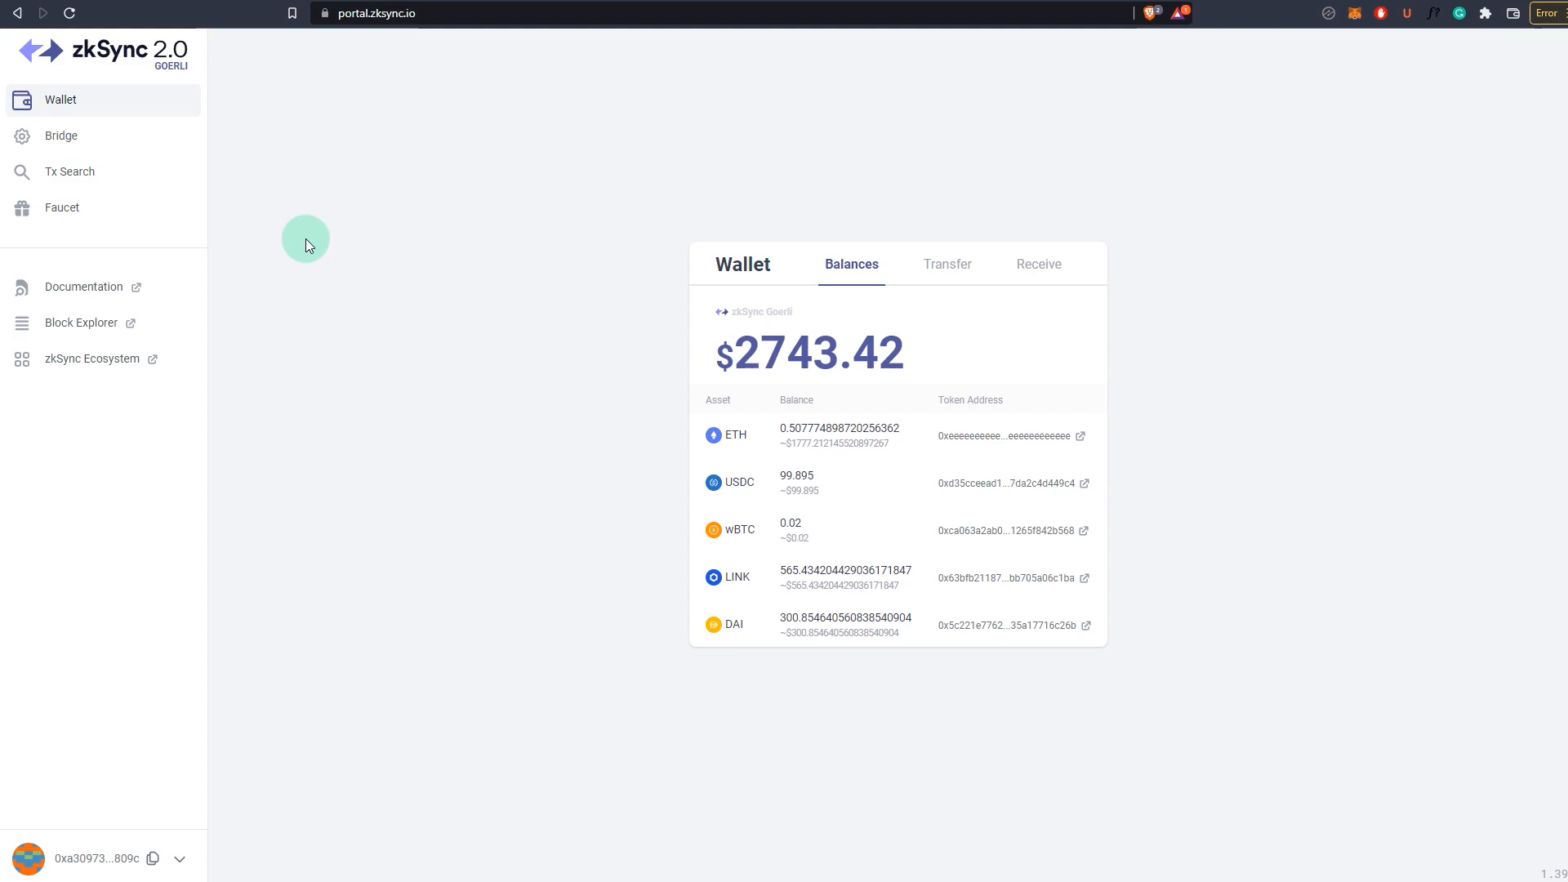
# Step: Deposit 0.2 ETH from Goerli to zkSync through the Bridge and approve it in MetaMask
pyautogui.click(62, 134)
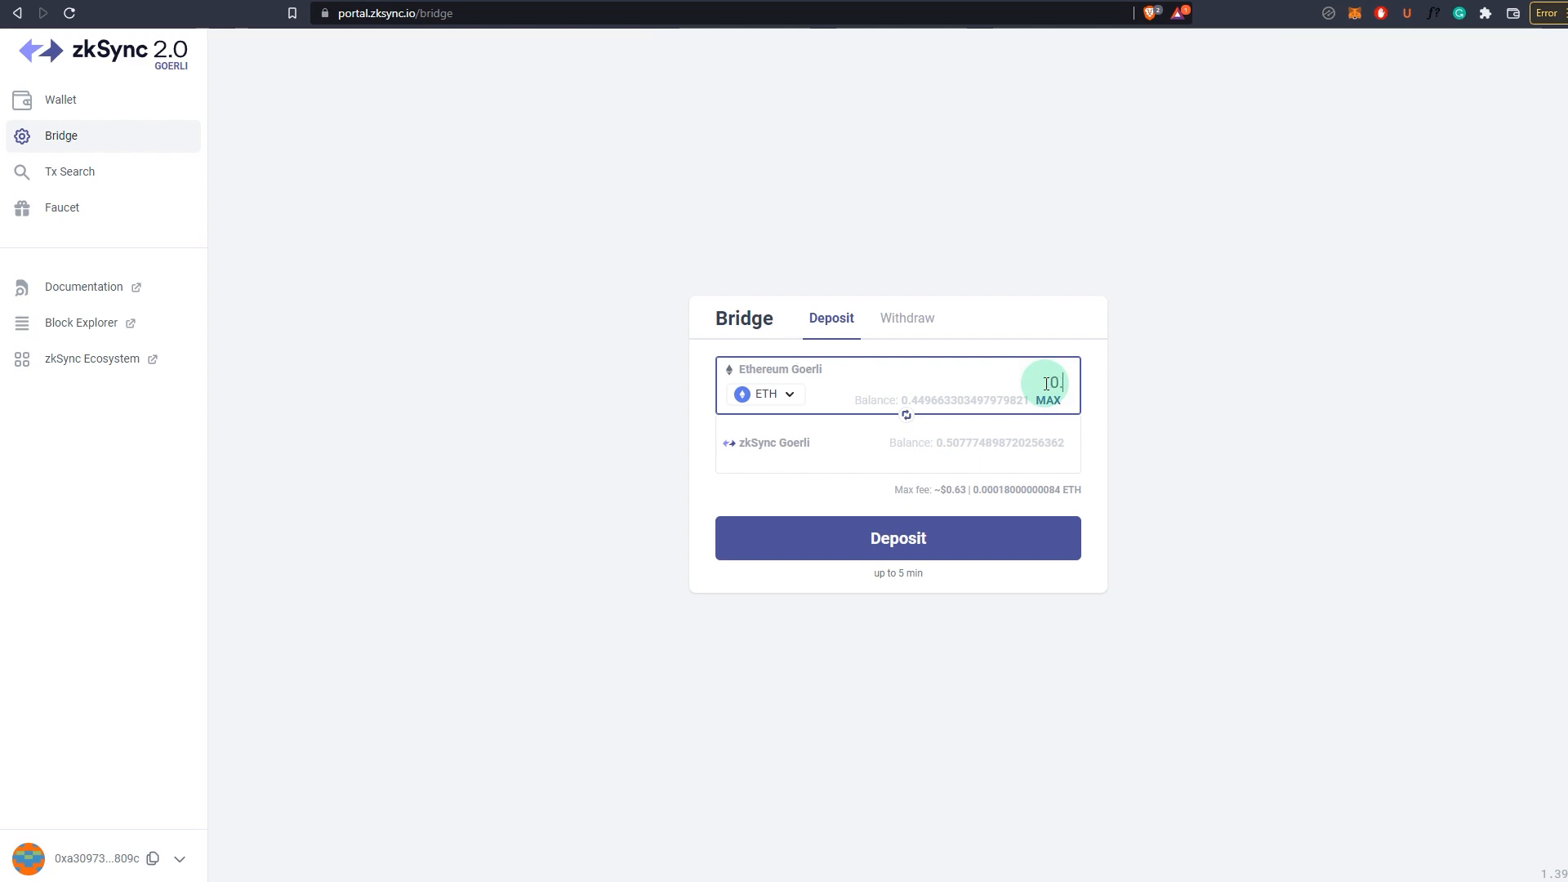
pyautogui.click(896, 538)
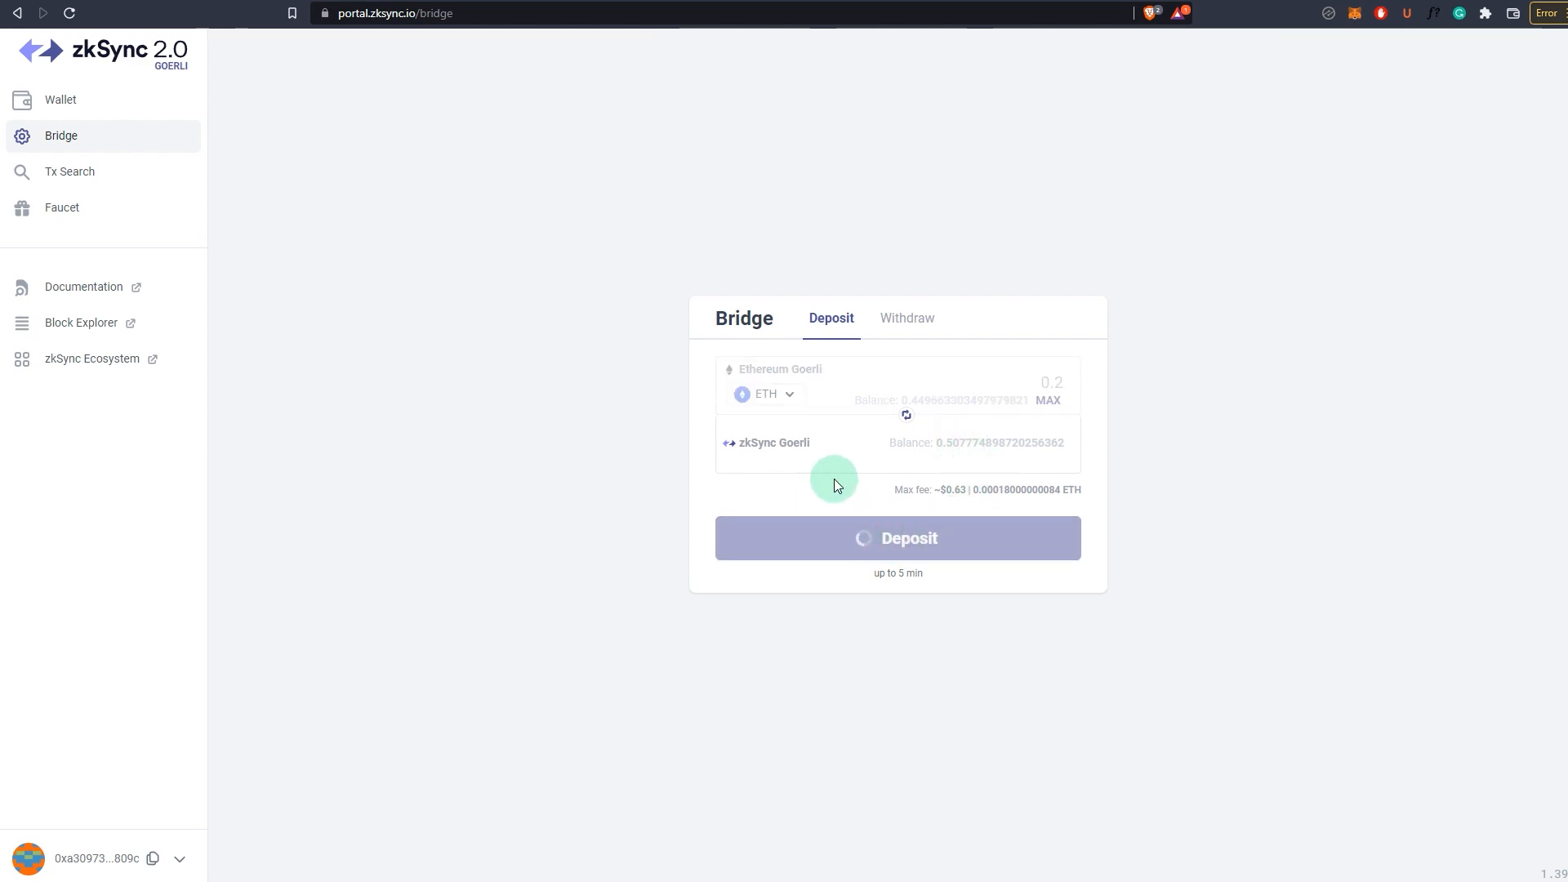
pyautogui.click(897, 537)
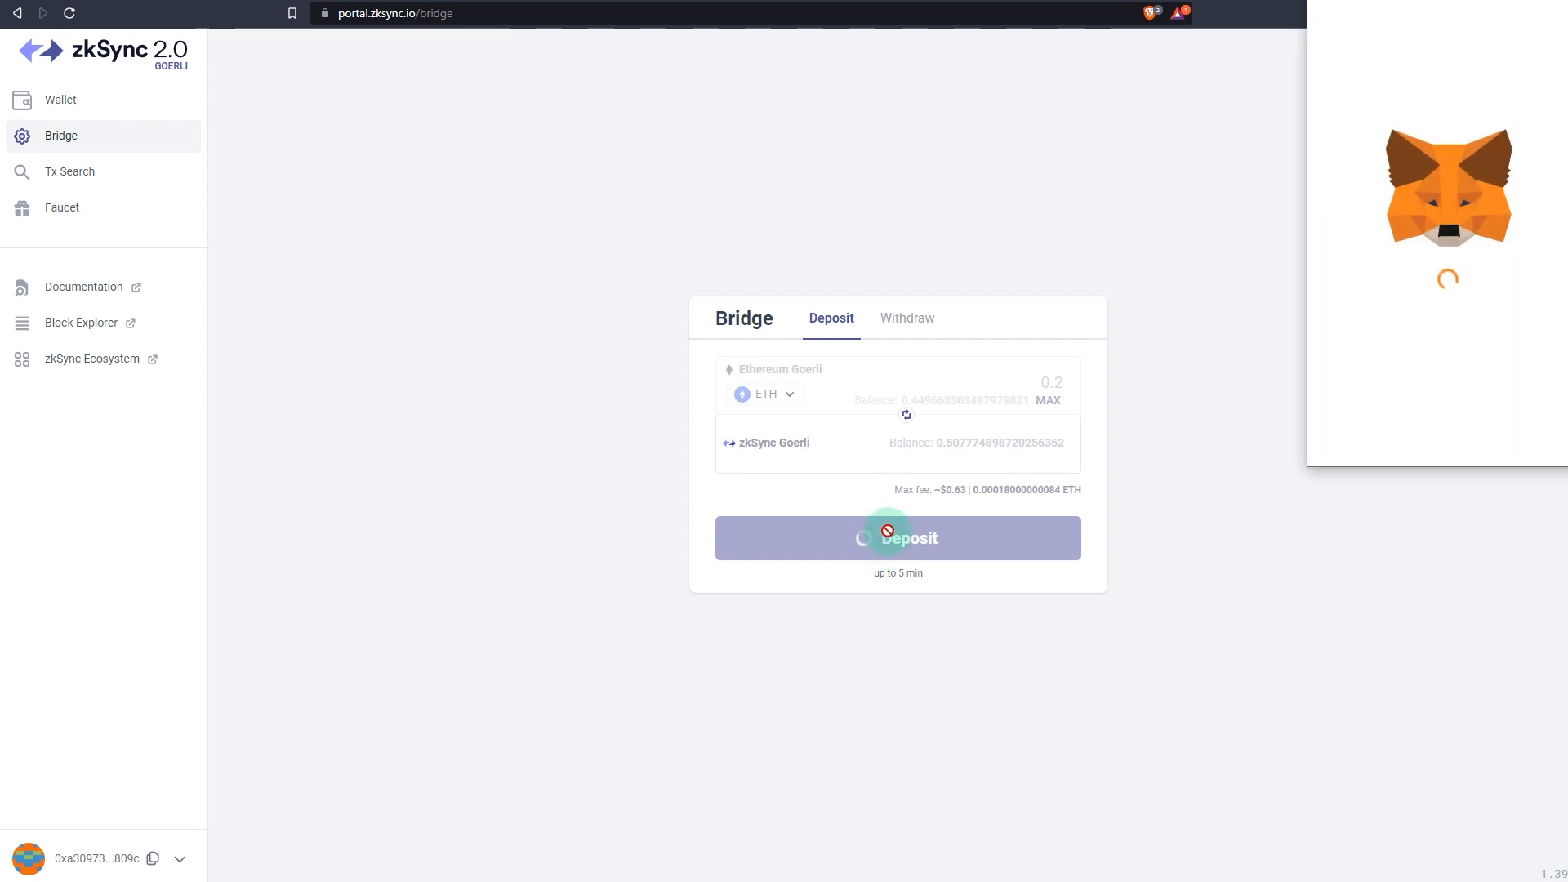
pyautogui.click(897, 538)
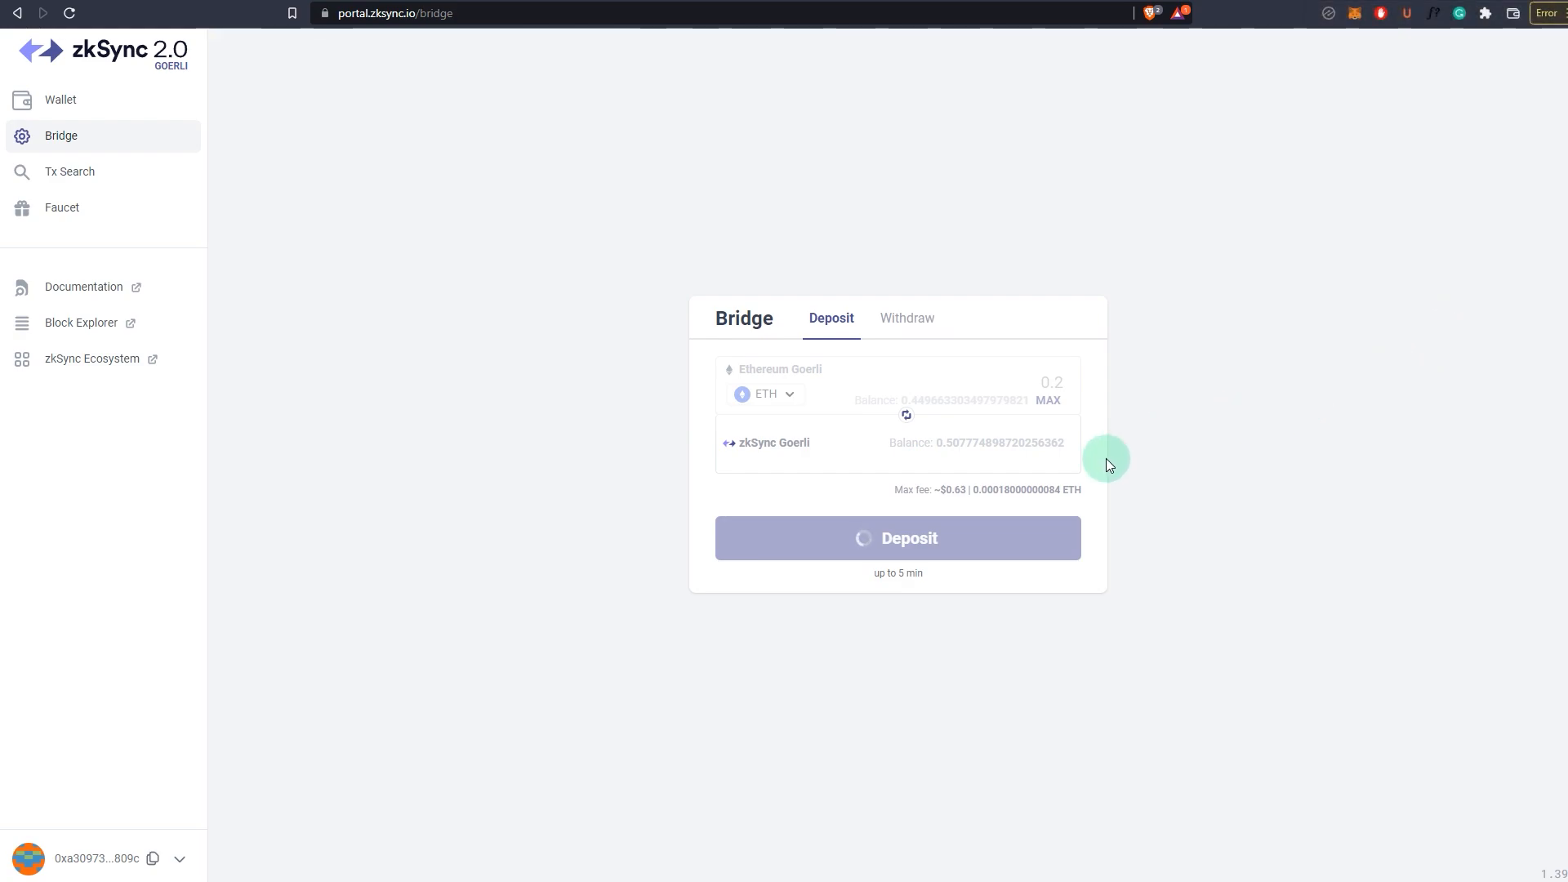
pyautogui.moveTo(575, 498)
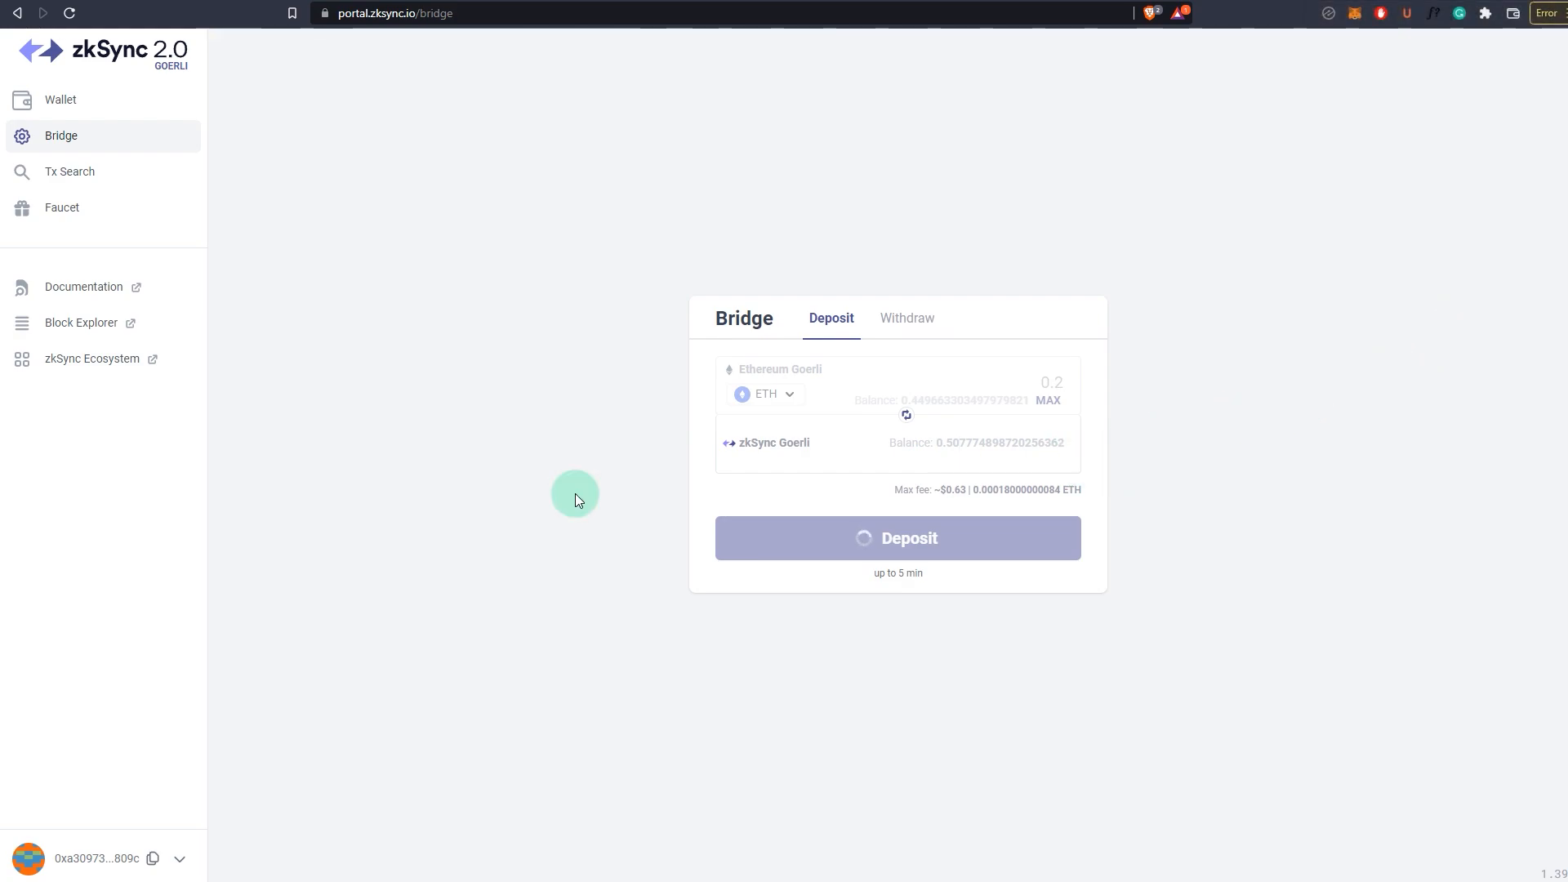
pyautogui.moveTo(852, 588)
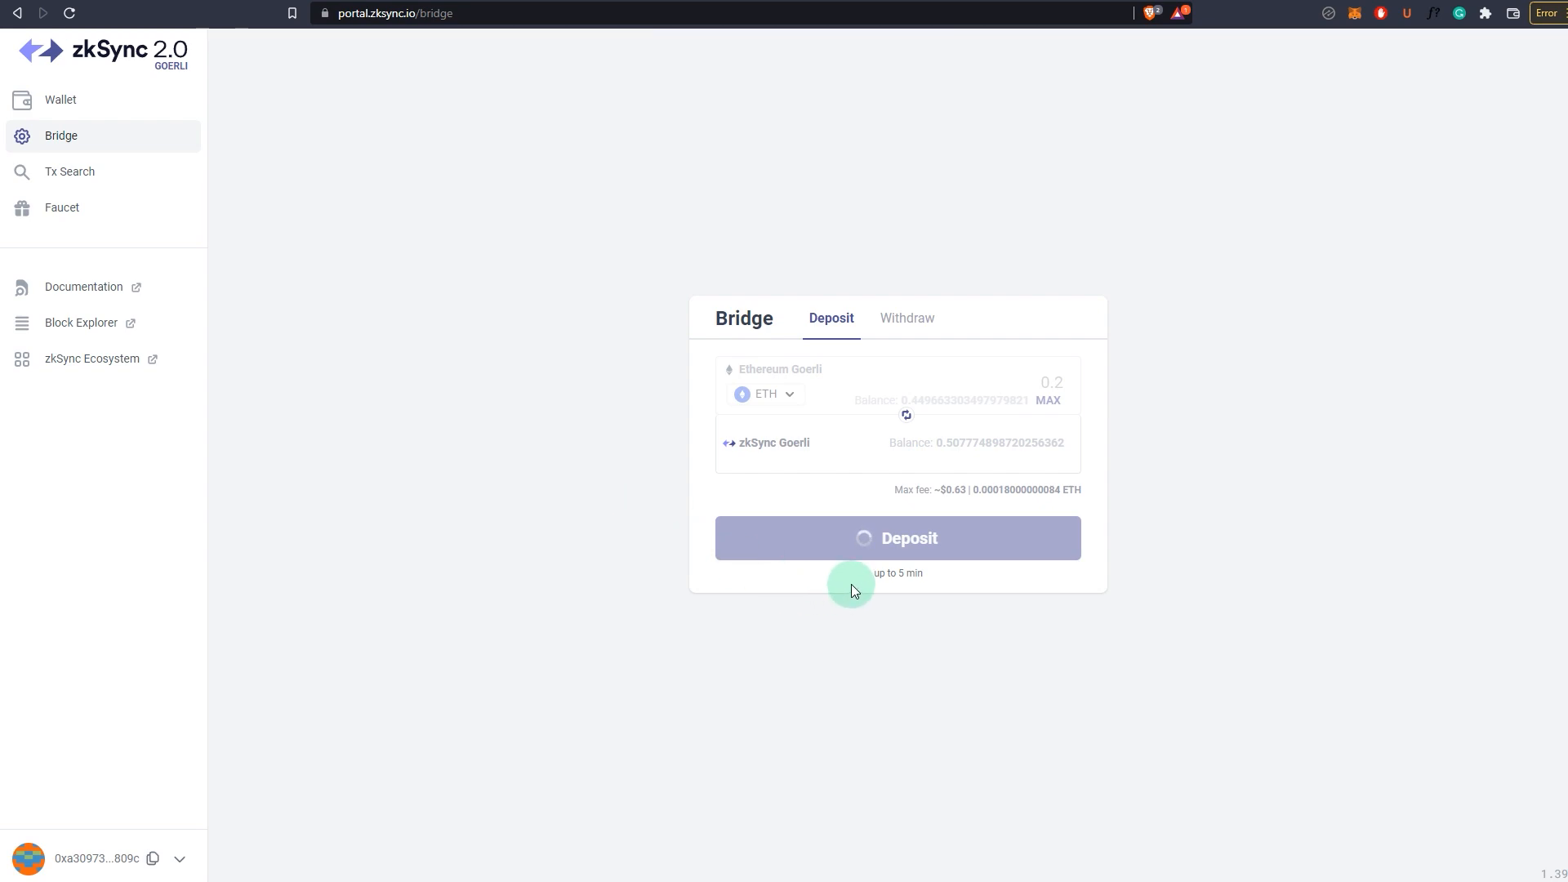
pyautogui.moveTo(817, 580)
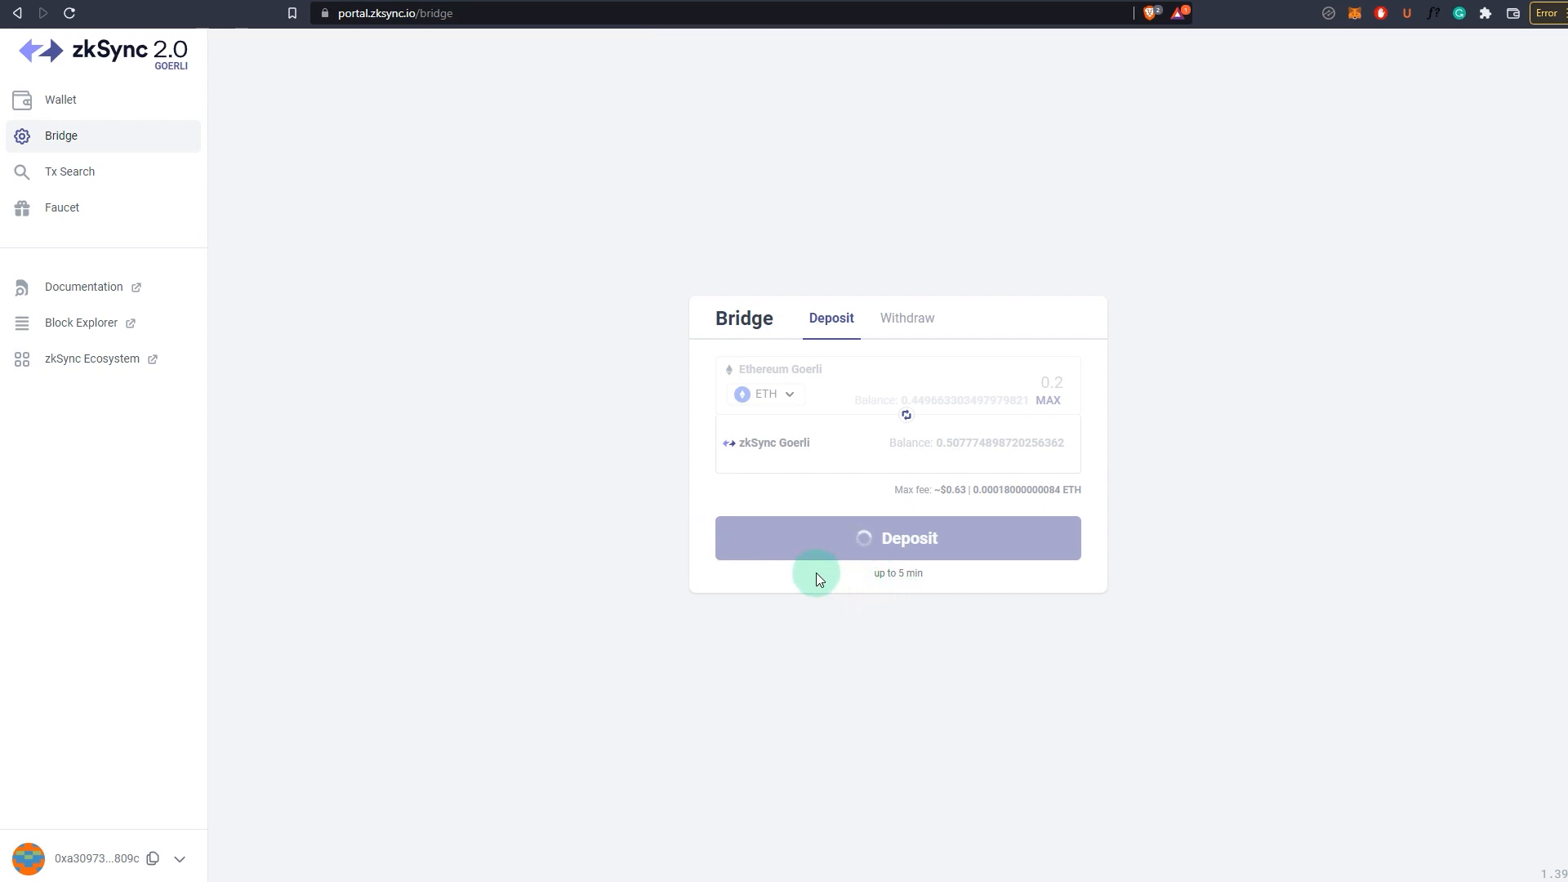
pyautogui.moveTo(1184, 725)
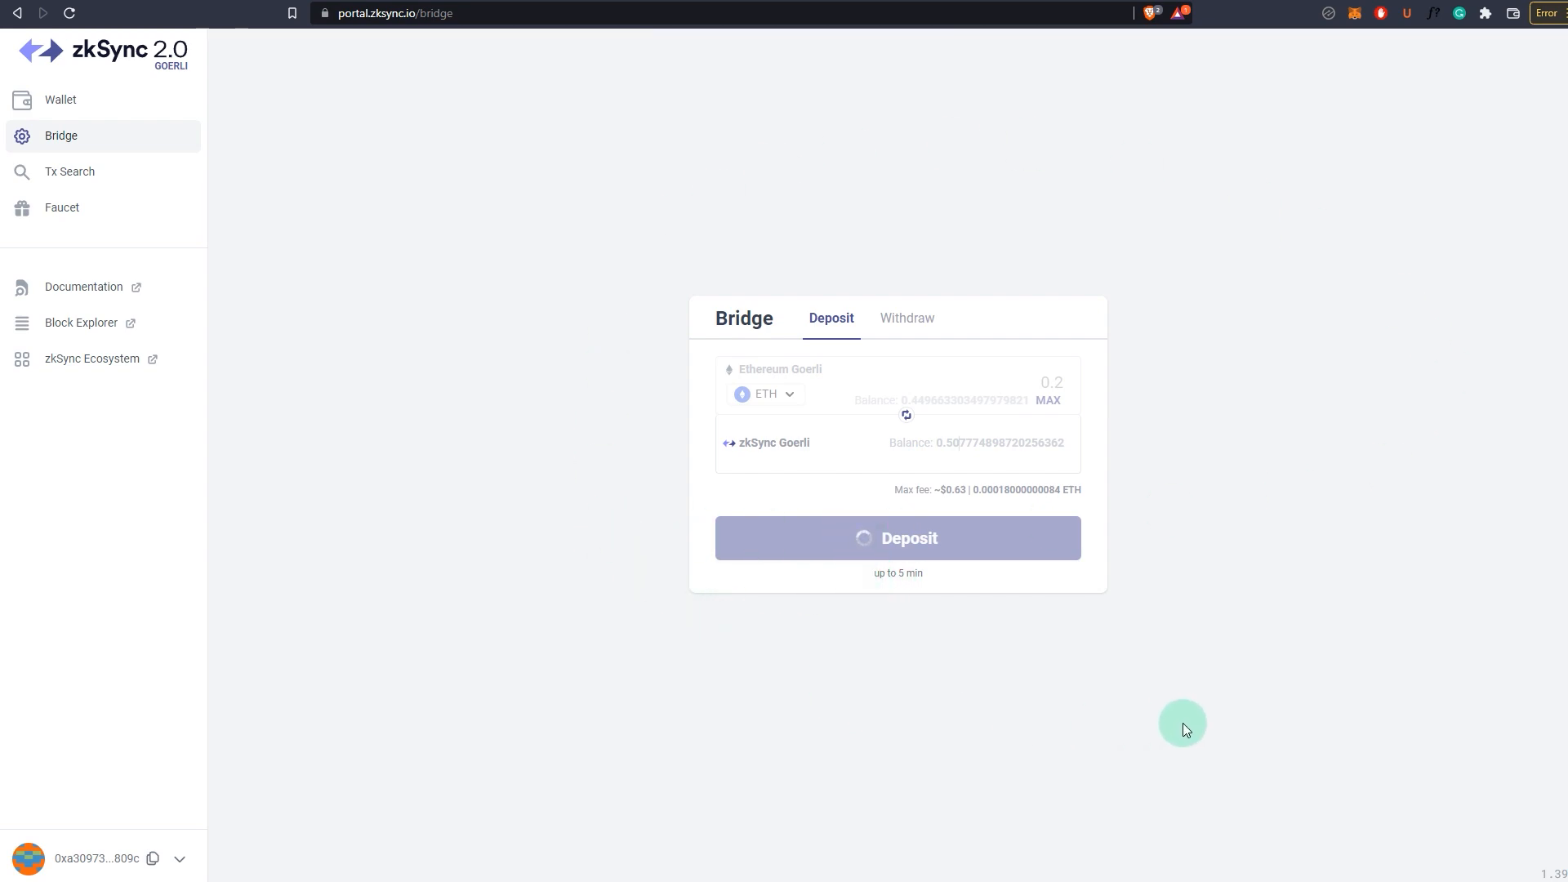
pyautogui.moveTo(593, 509)
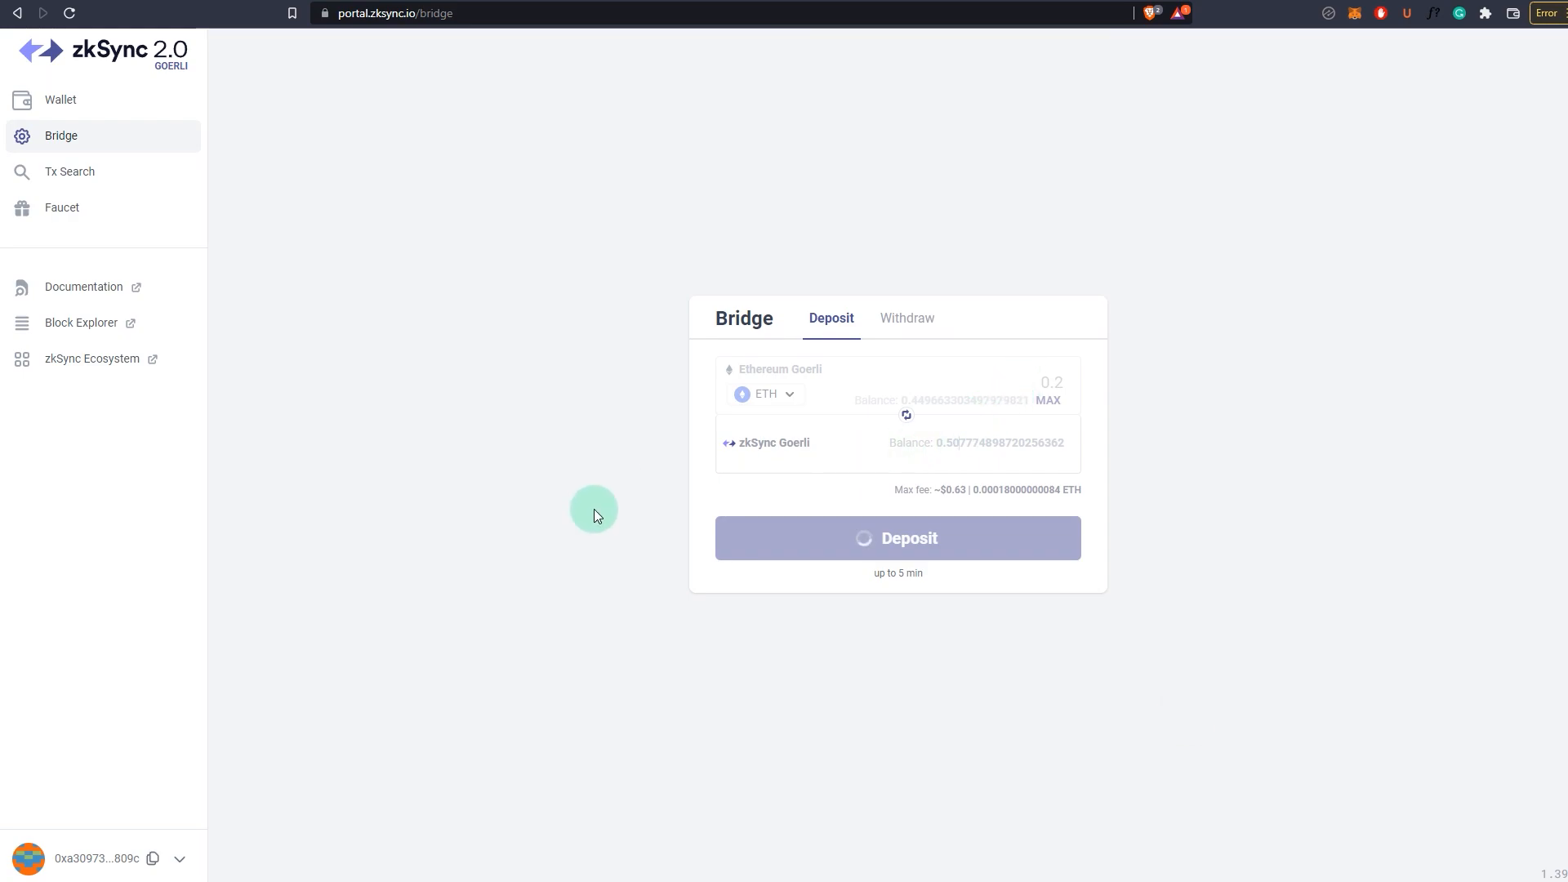
pyautogui.moveTo(204, 17)
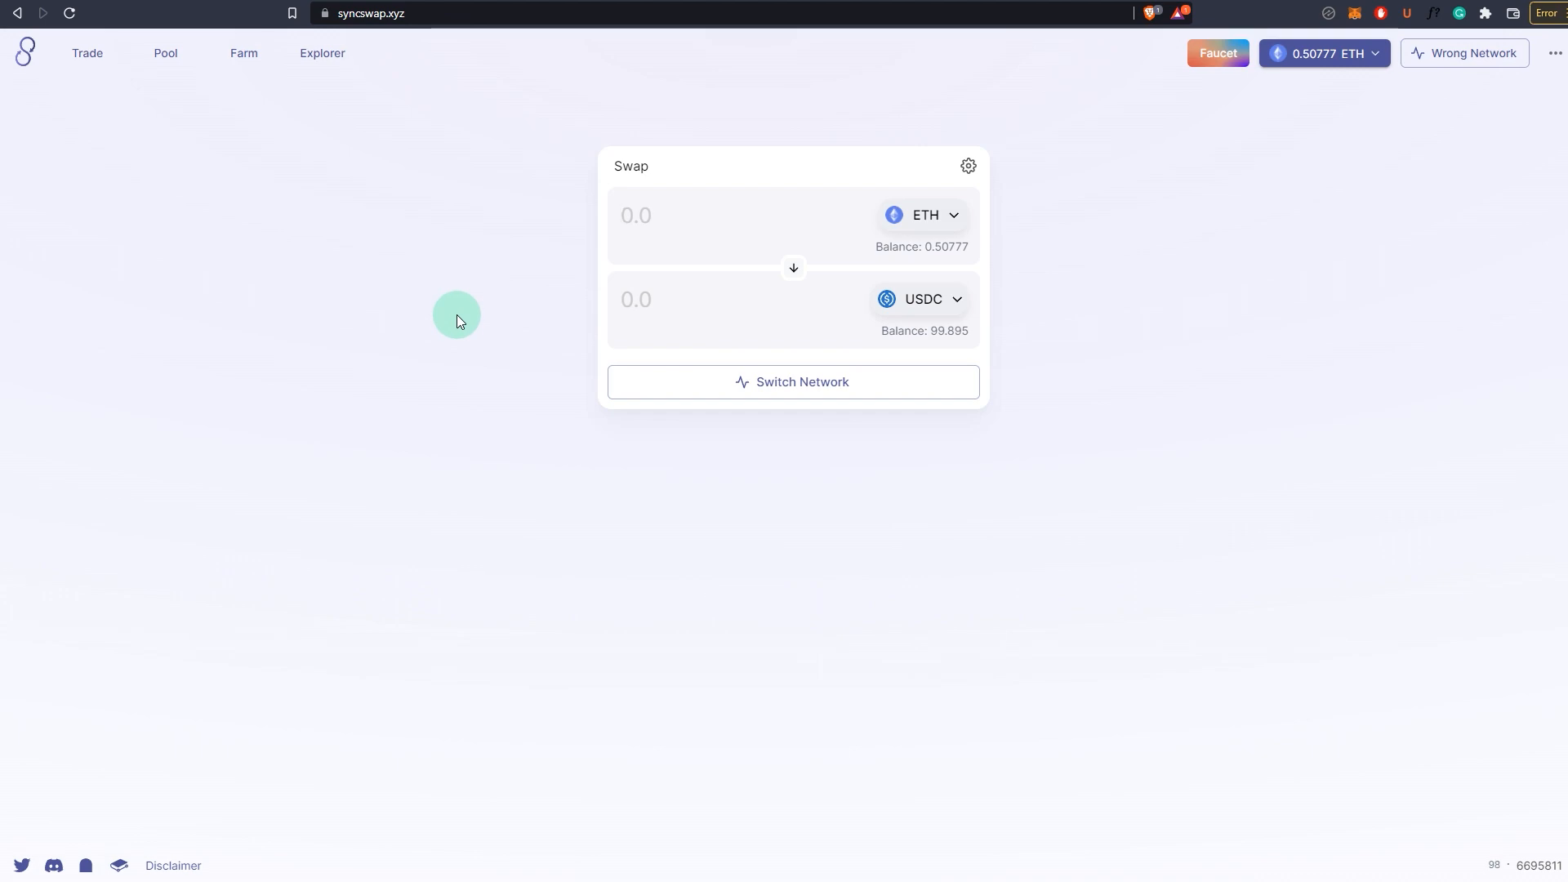
pyautogui.moveTo(1216, 53)
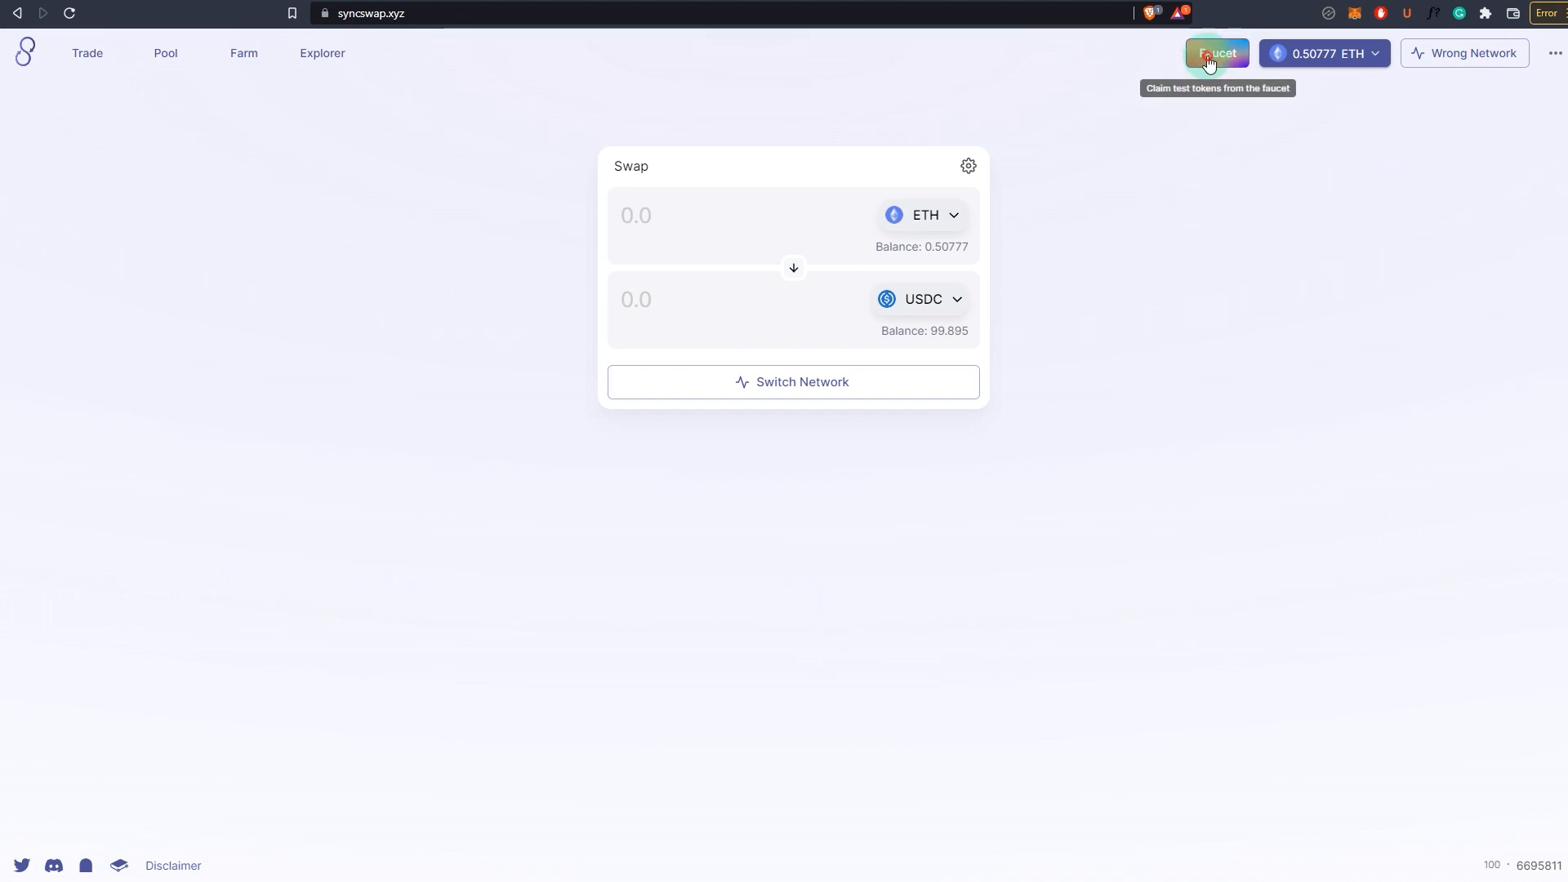
# Step: Request the test token package from SyncSwap's Faucet, confirm it in MetaMask, and close the dialog
pyautogui.click(1216, 53)
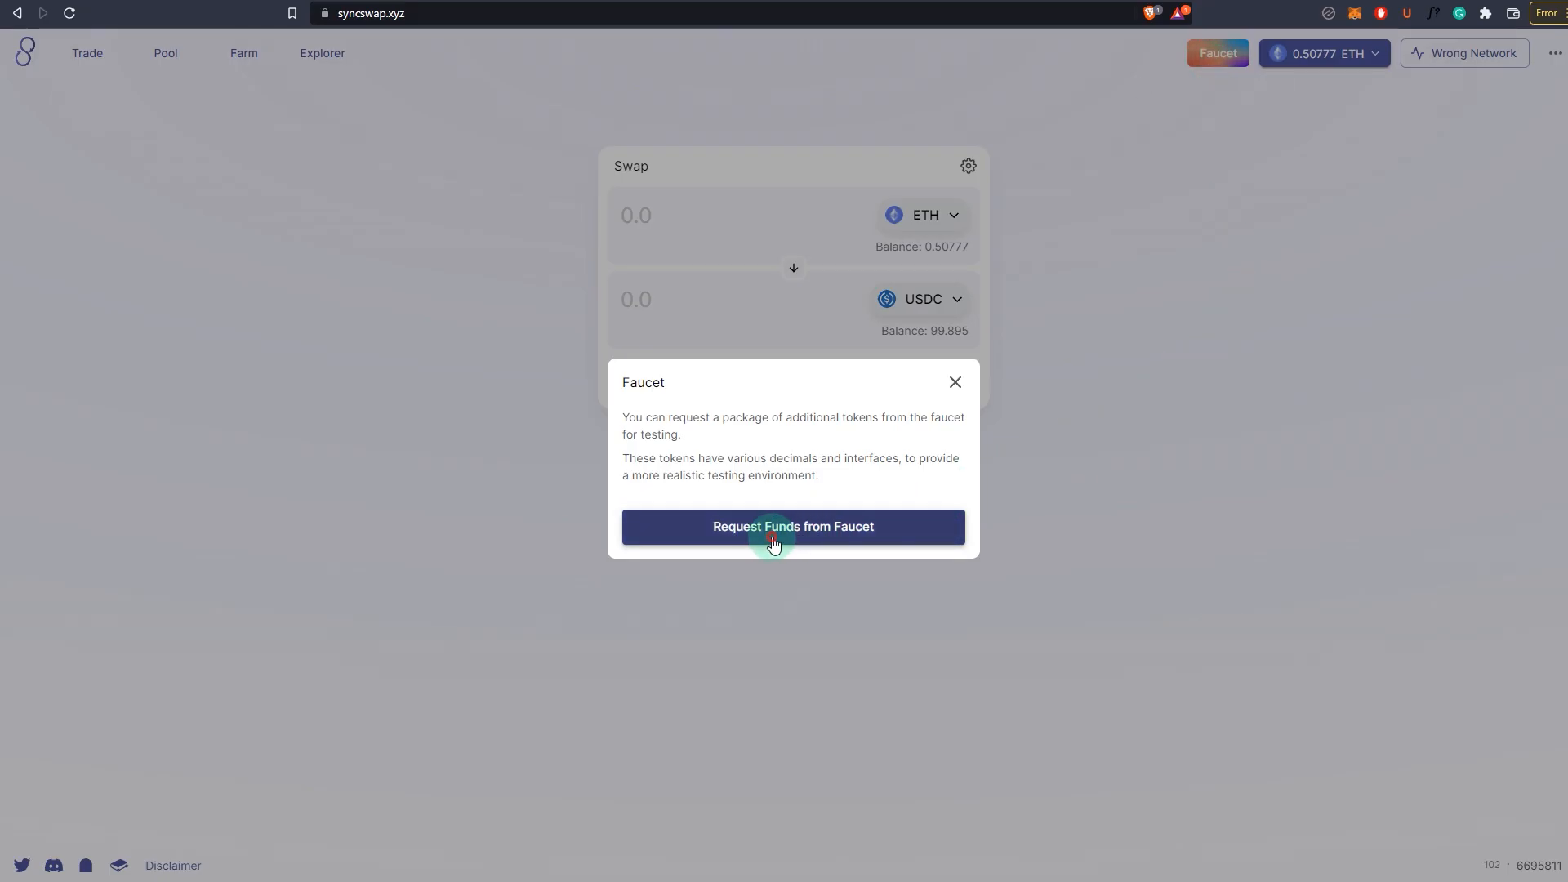
pyautogui.click(793, 526)
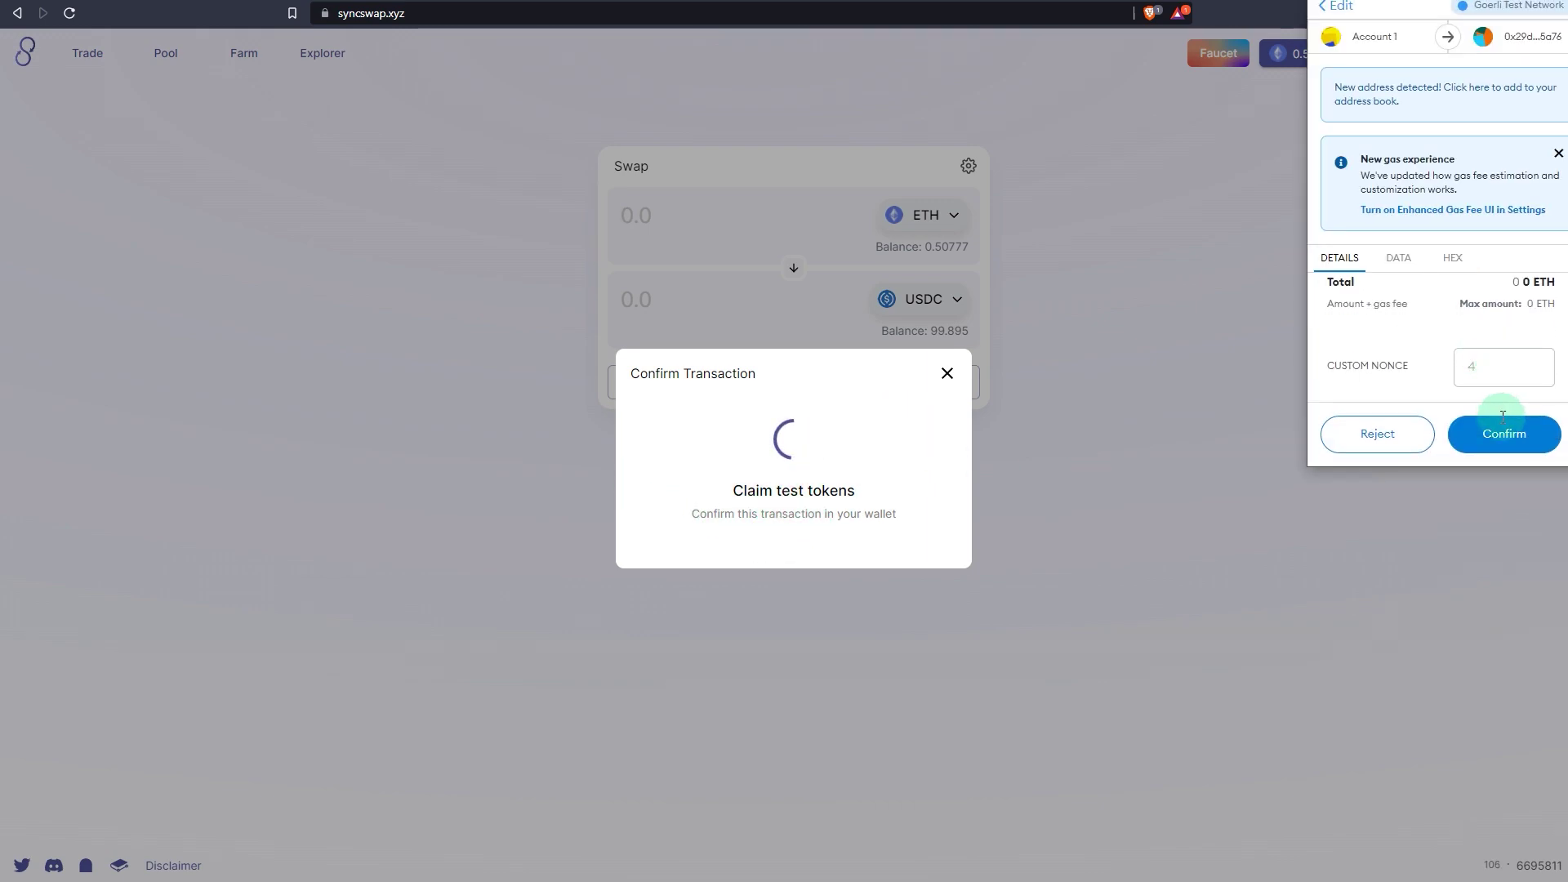
pyautogui.click(1503, 433)
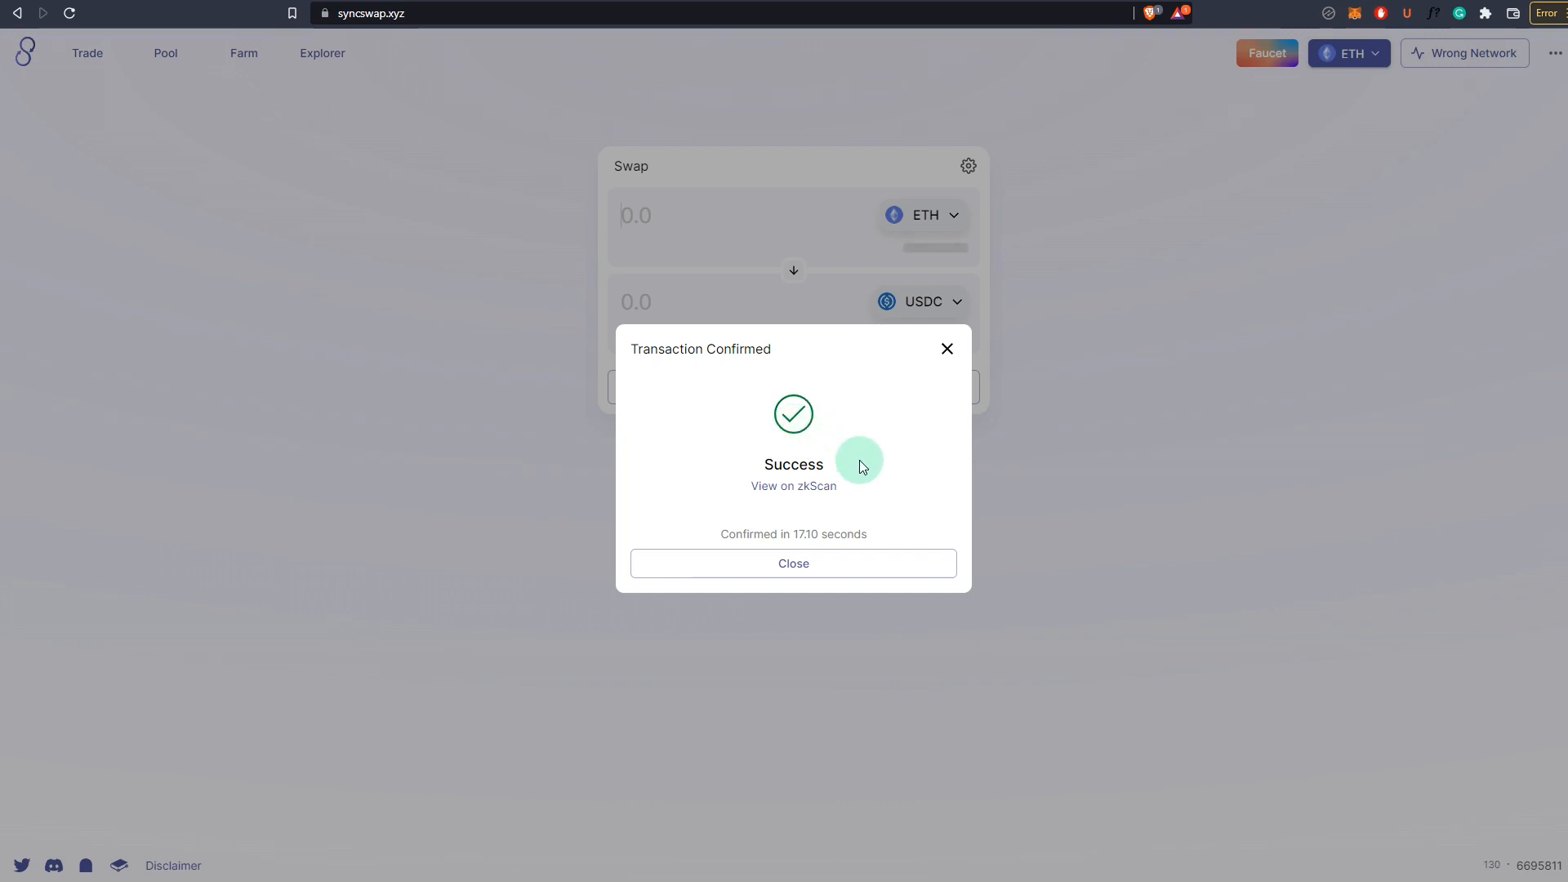
pyautogui.click(792, 562)
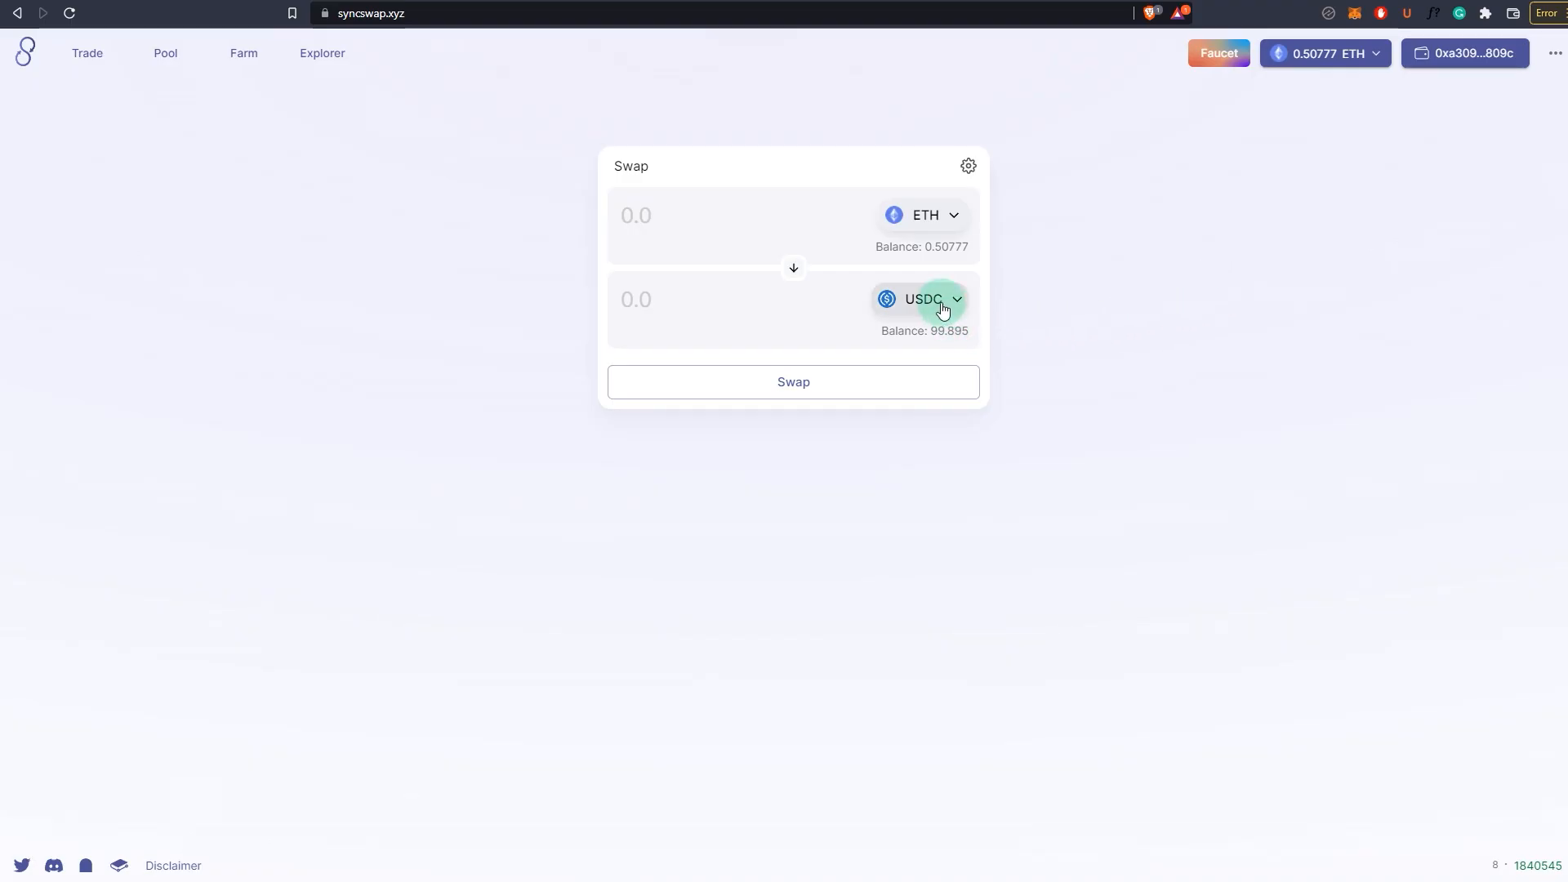
pyautogui.click(921, 299)
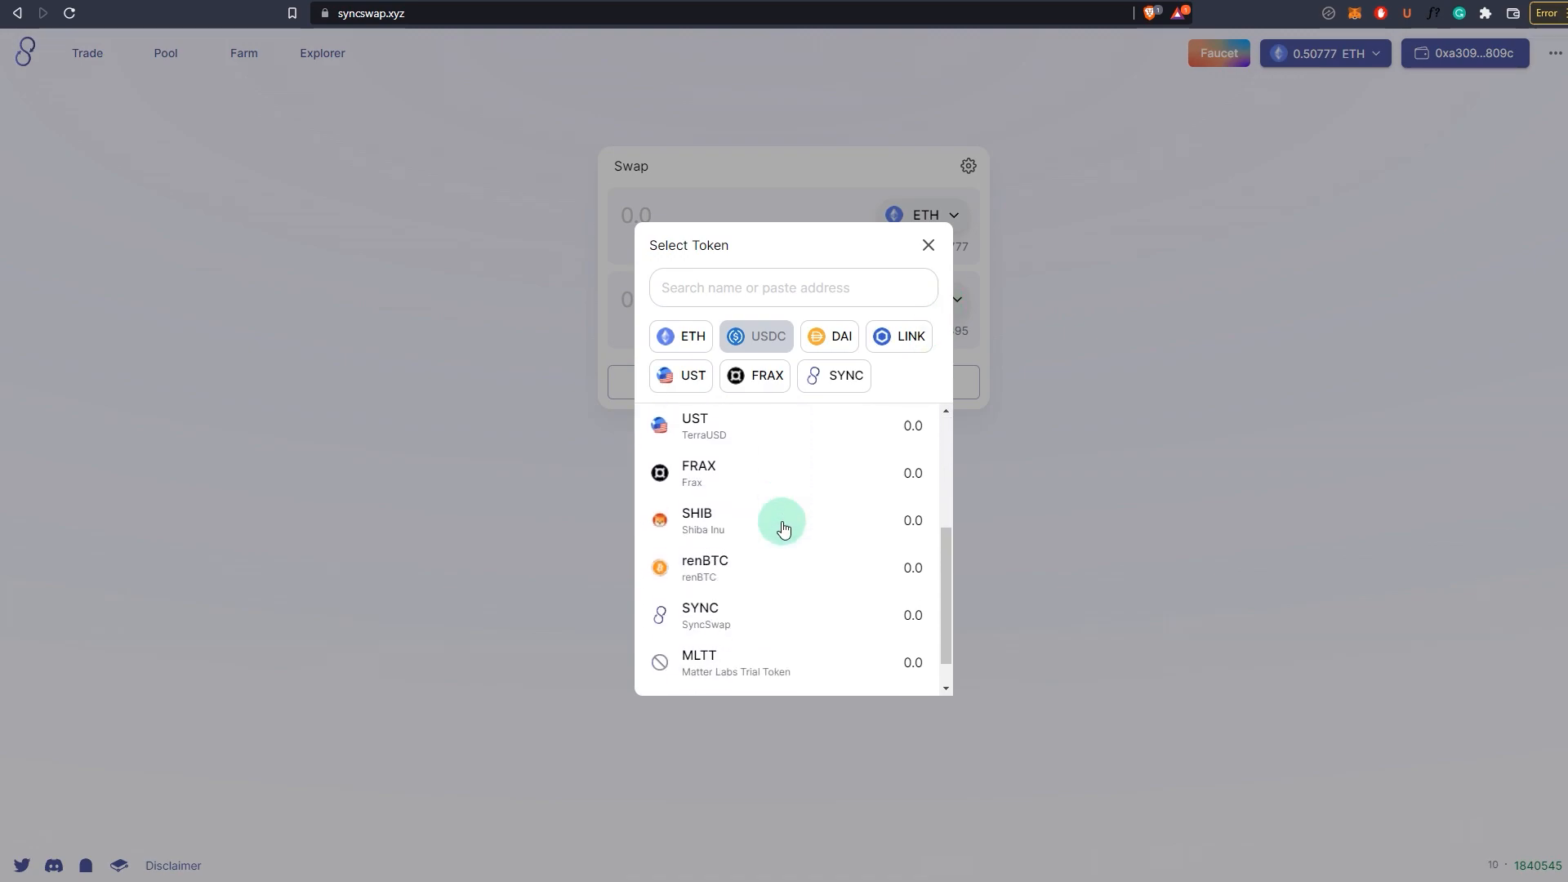
pyautogui.scroll(3)
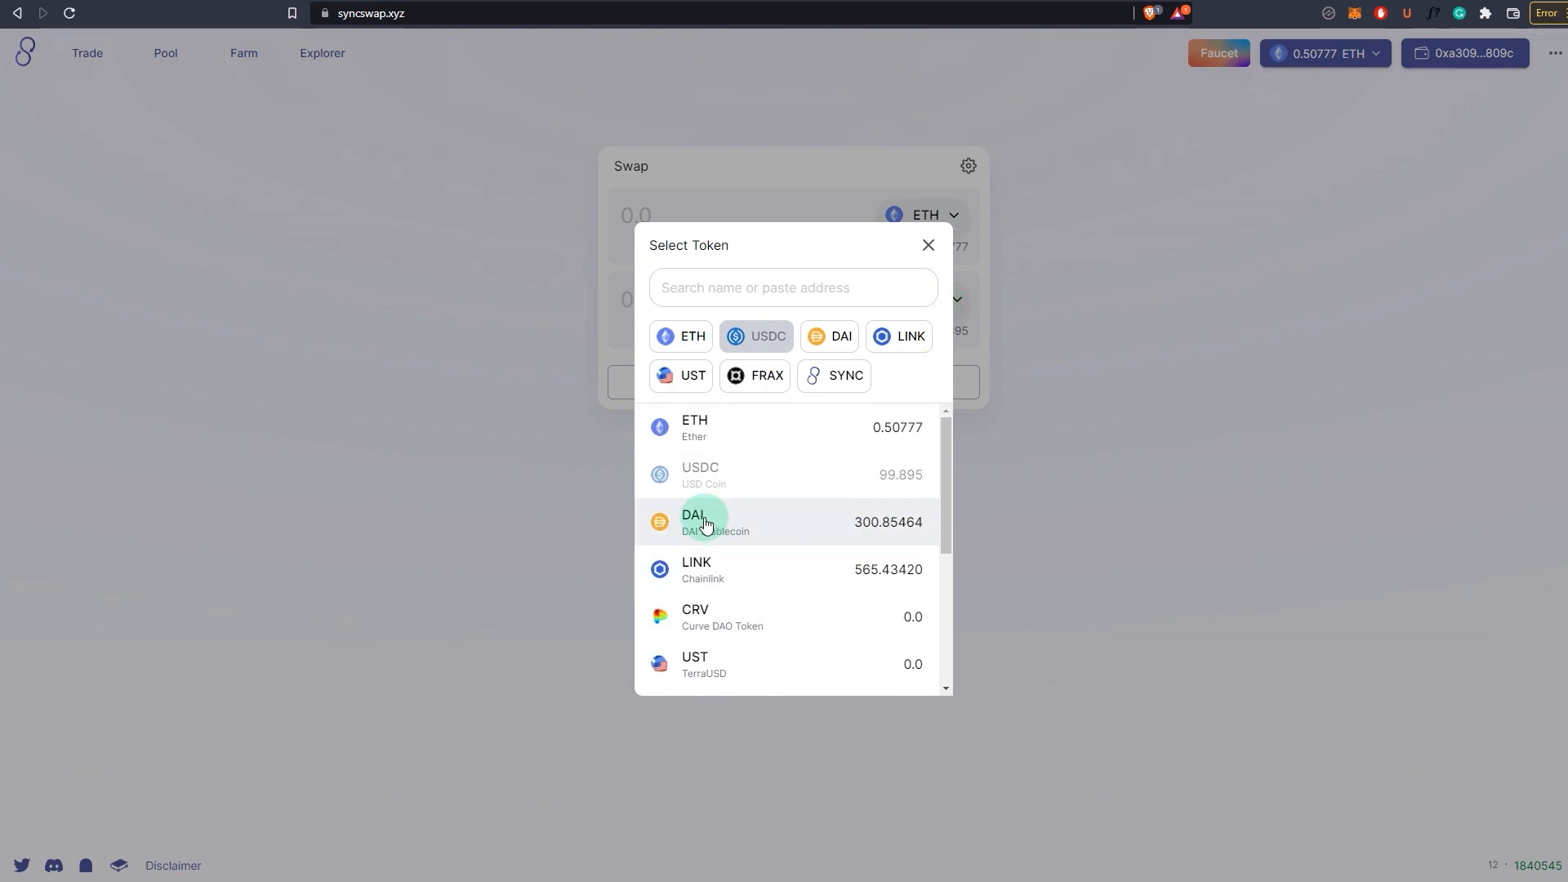
pyautogui.moveTo(1053, 443)
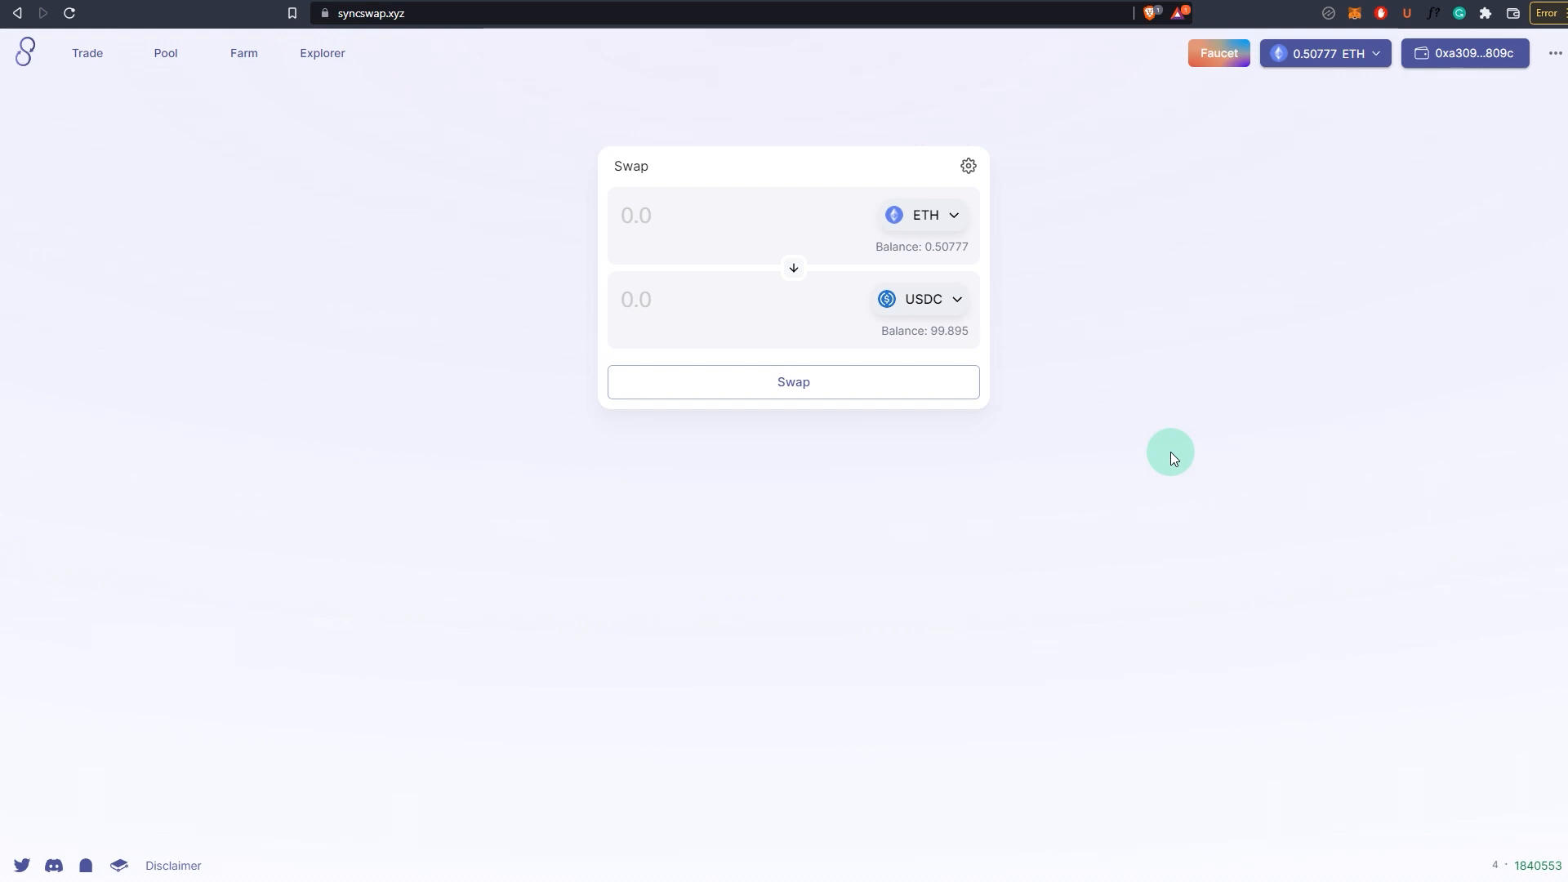
pyautogui.moveTo(1061, 481)
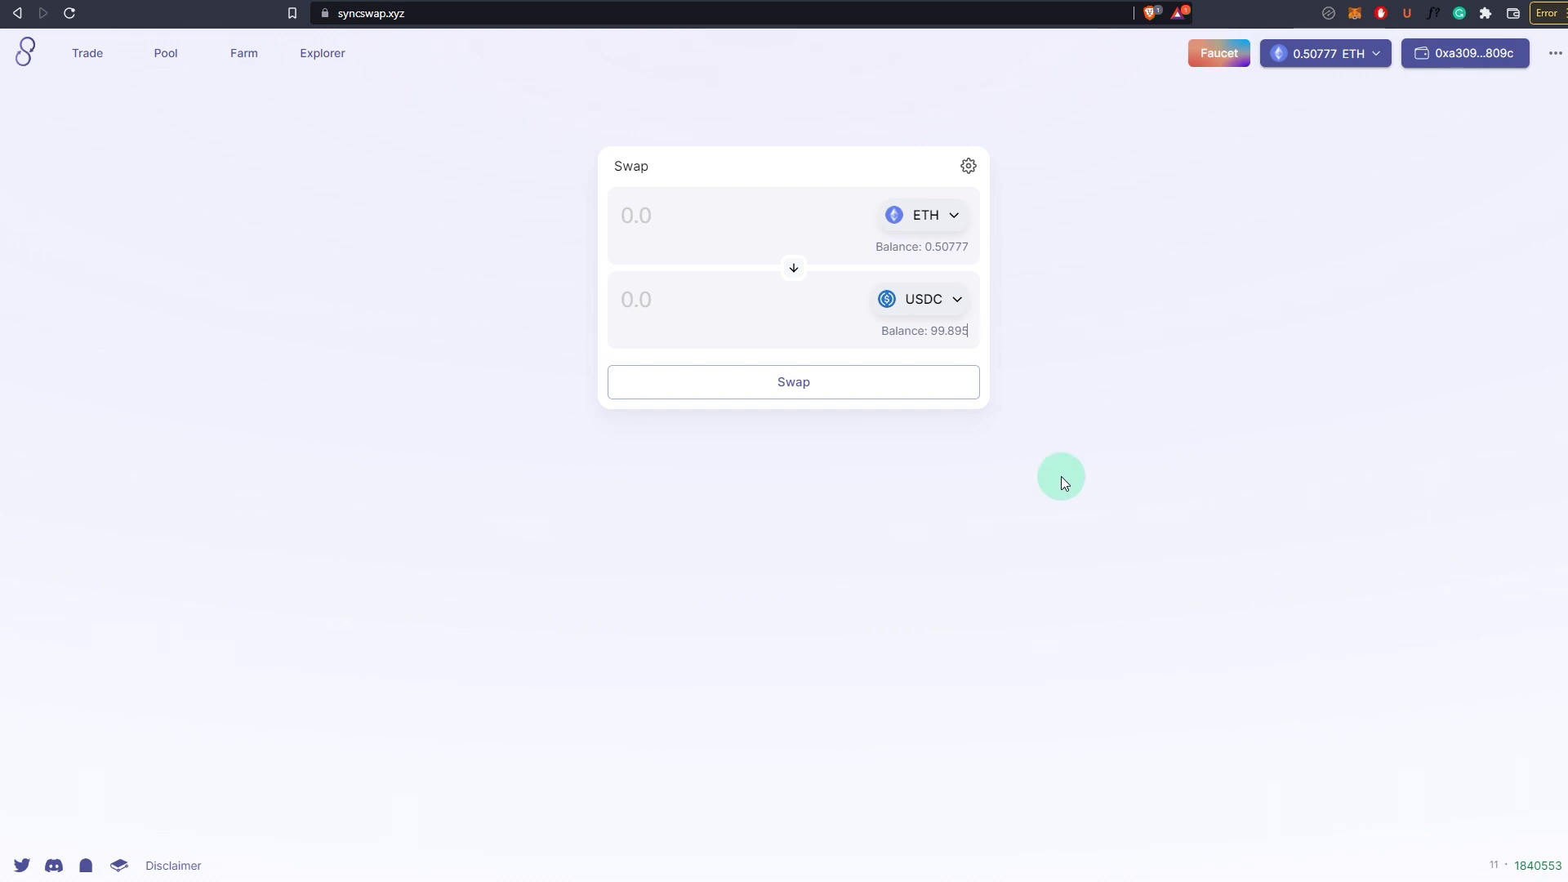
pyautogui.moveTo(886, 471)
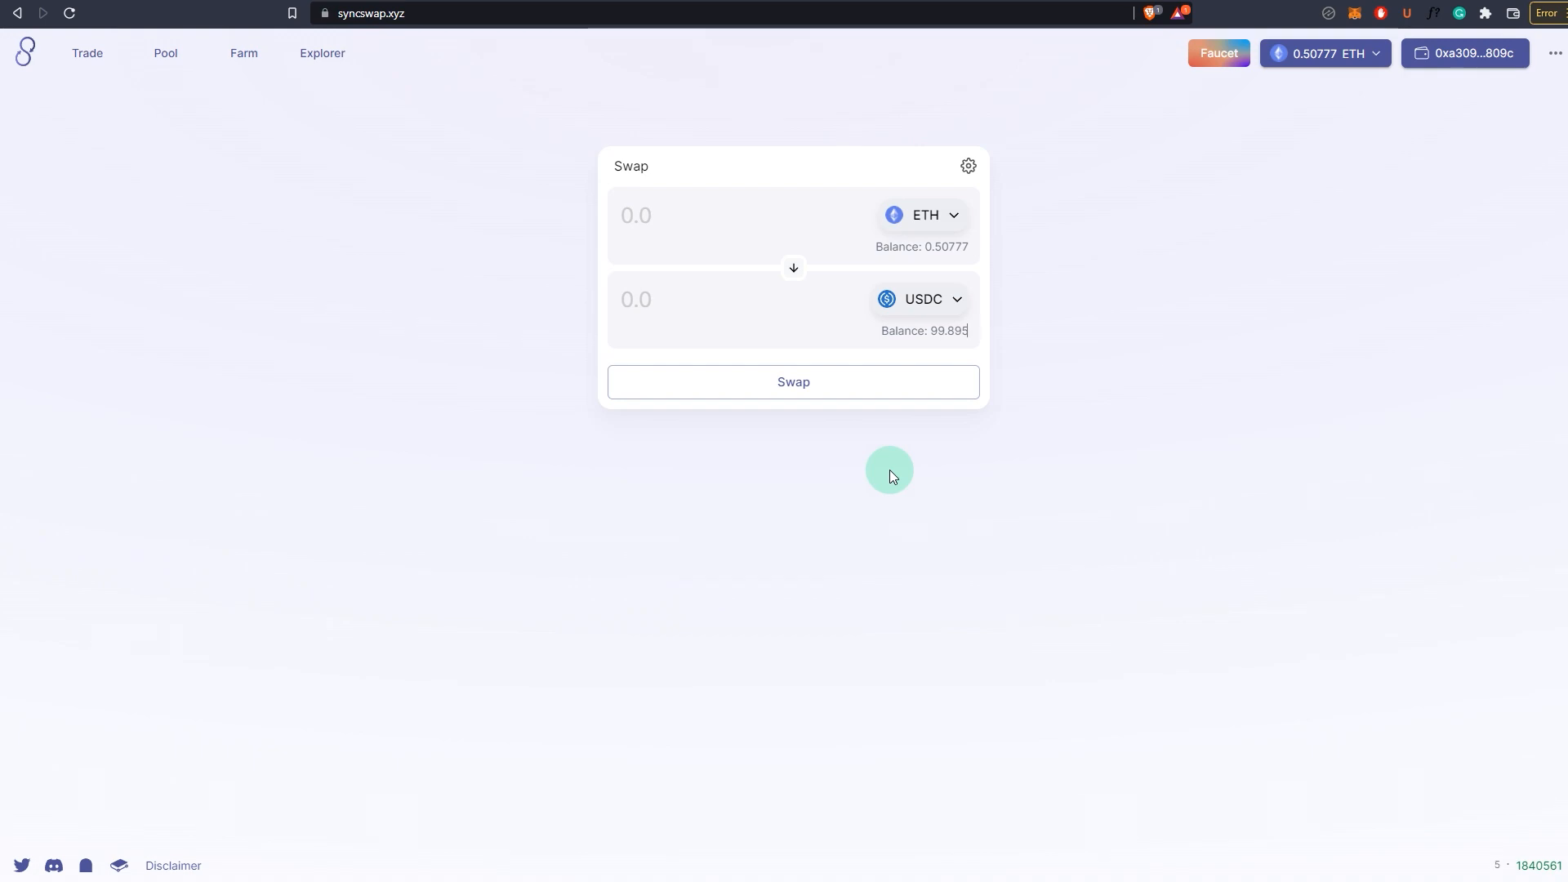
pyautogui.moveTo(520, 470)
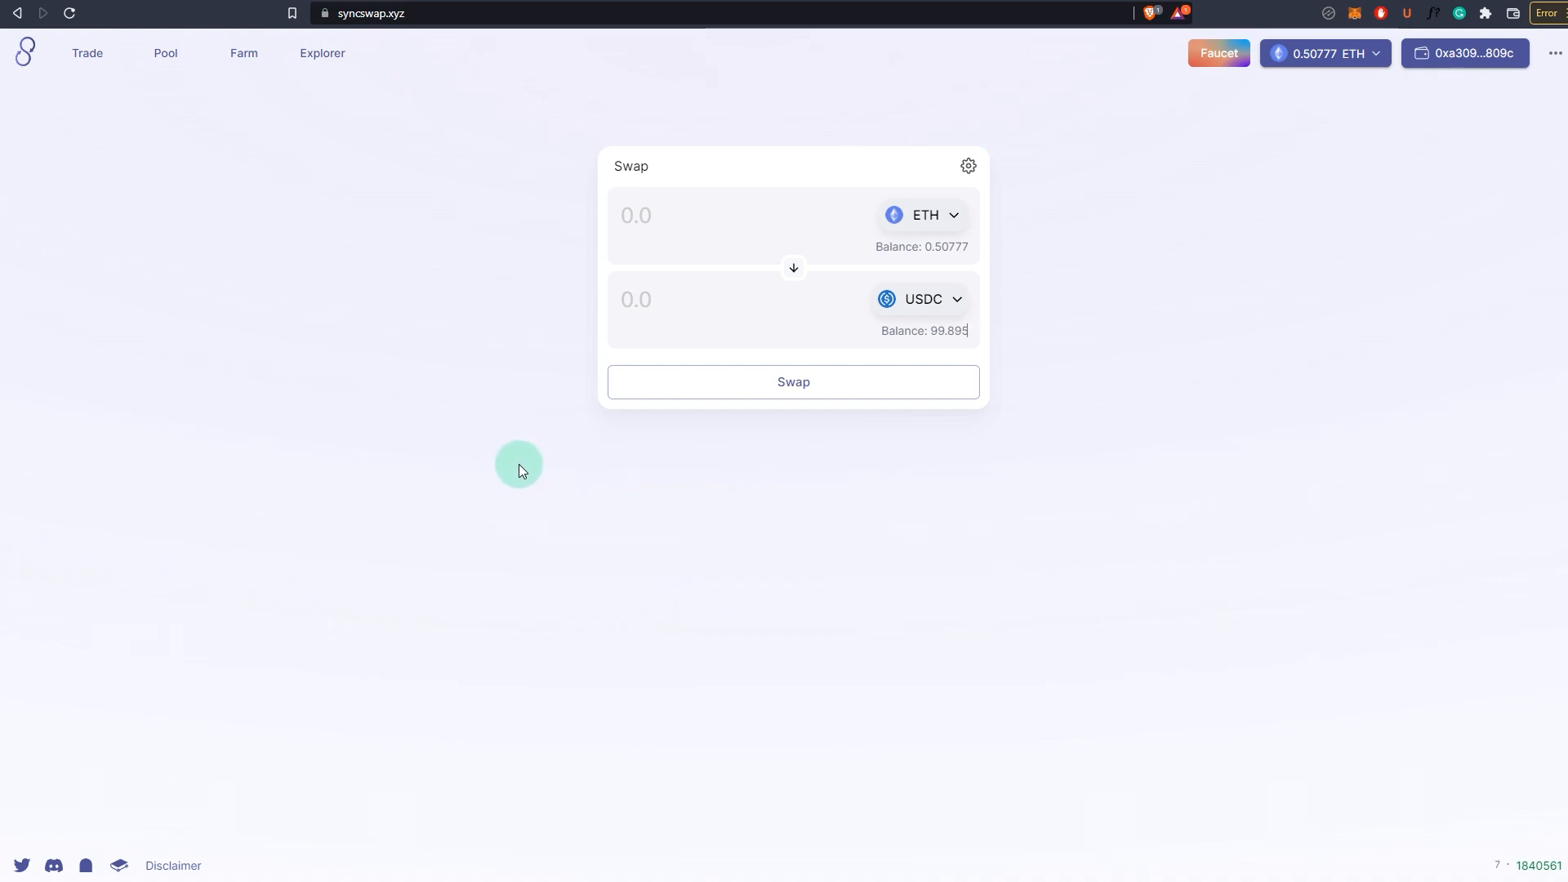
pyautogui.moveTo(823, 422)
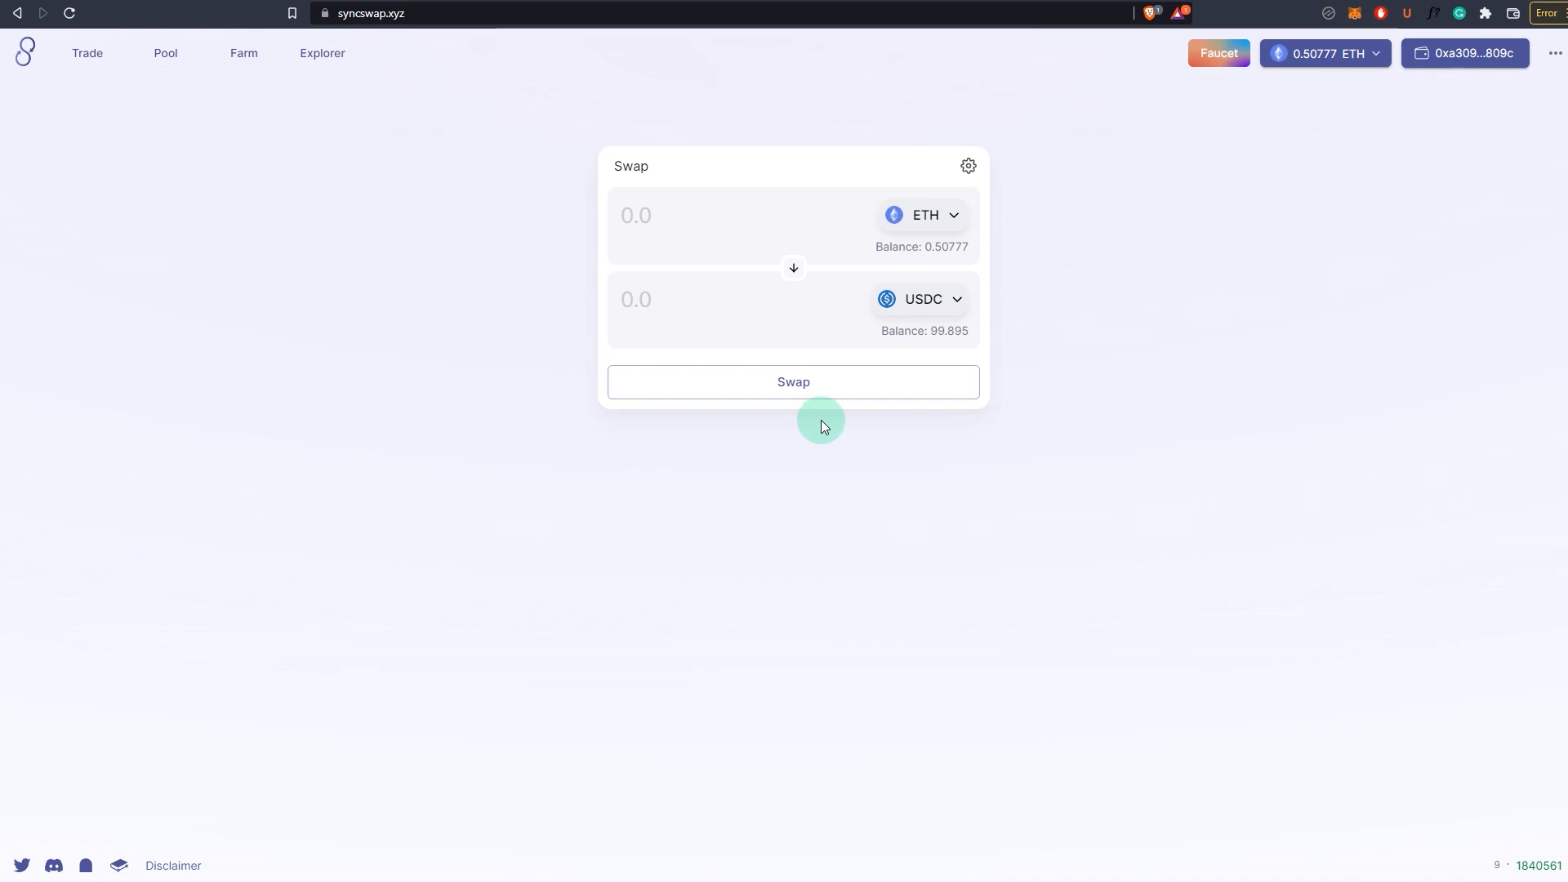
pyautogui.moveTo(830, 521)
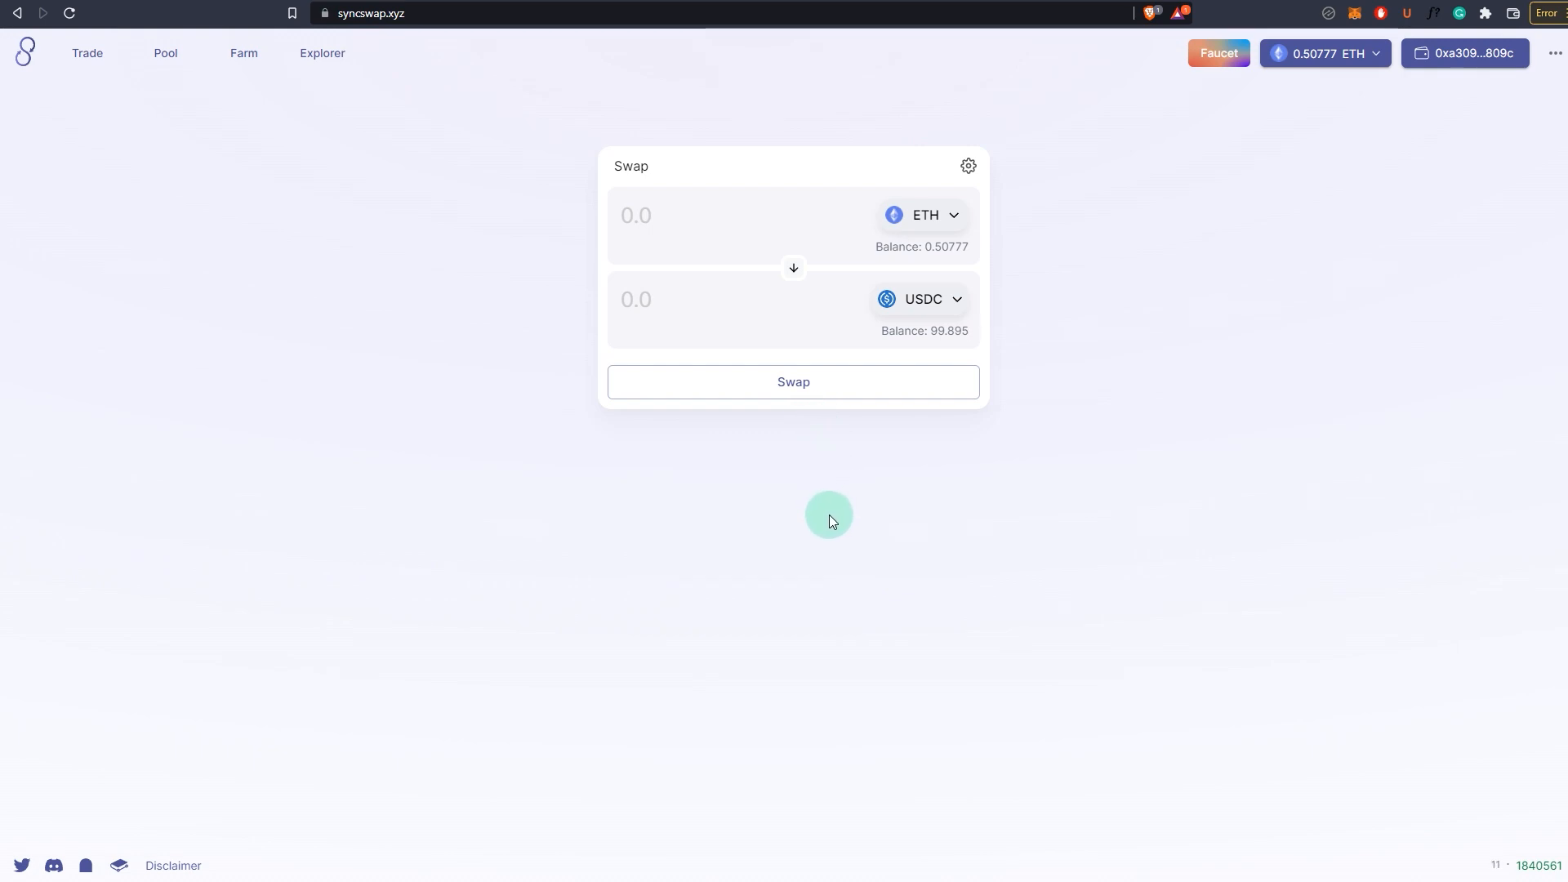
pyautogui.moveTo(691, 476)
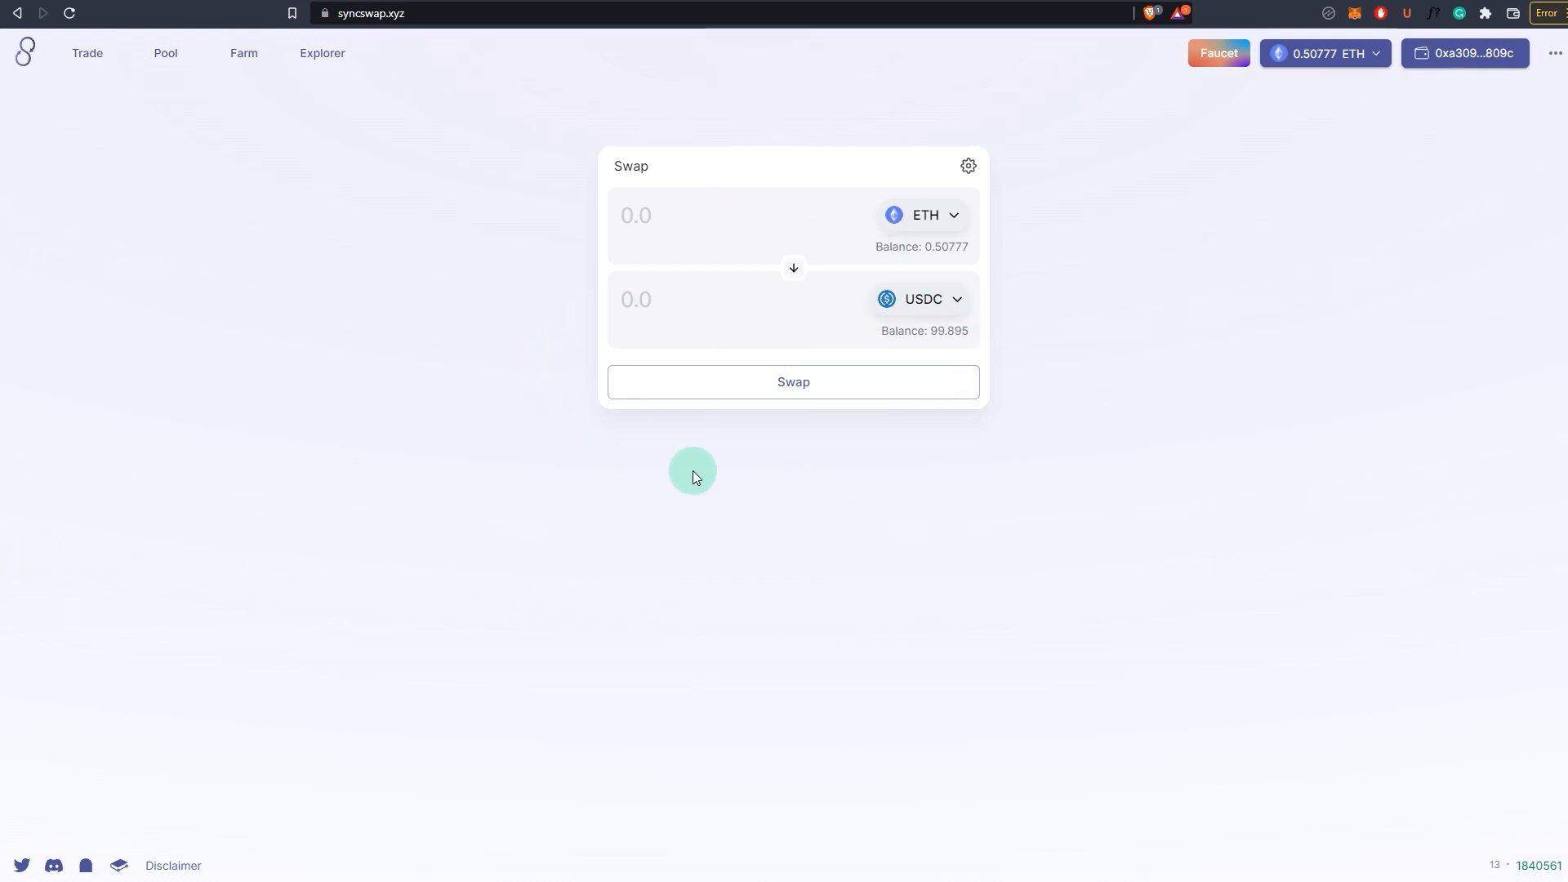
pyautogui.moveTo(1336, 120)
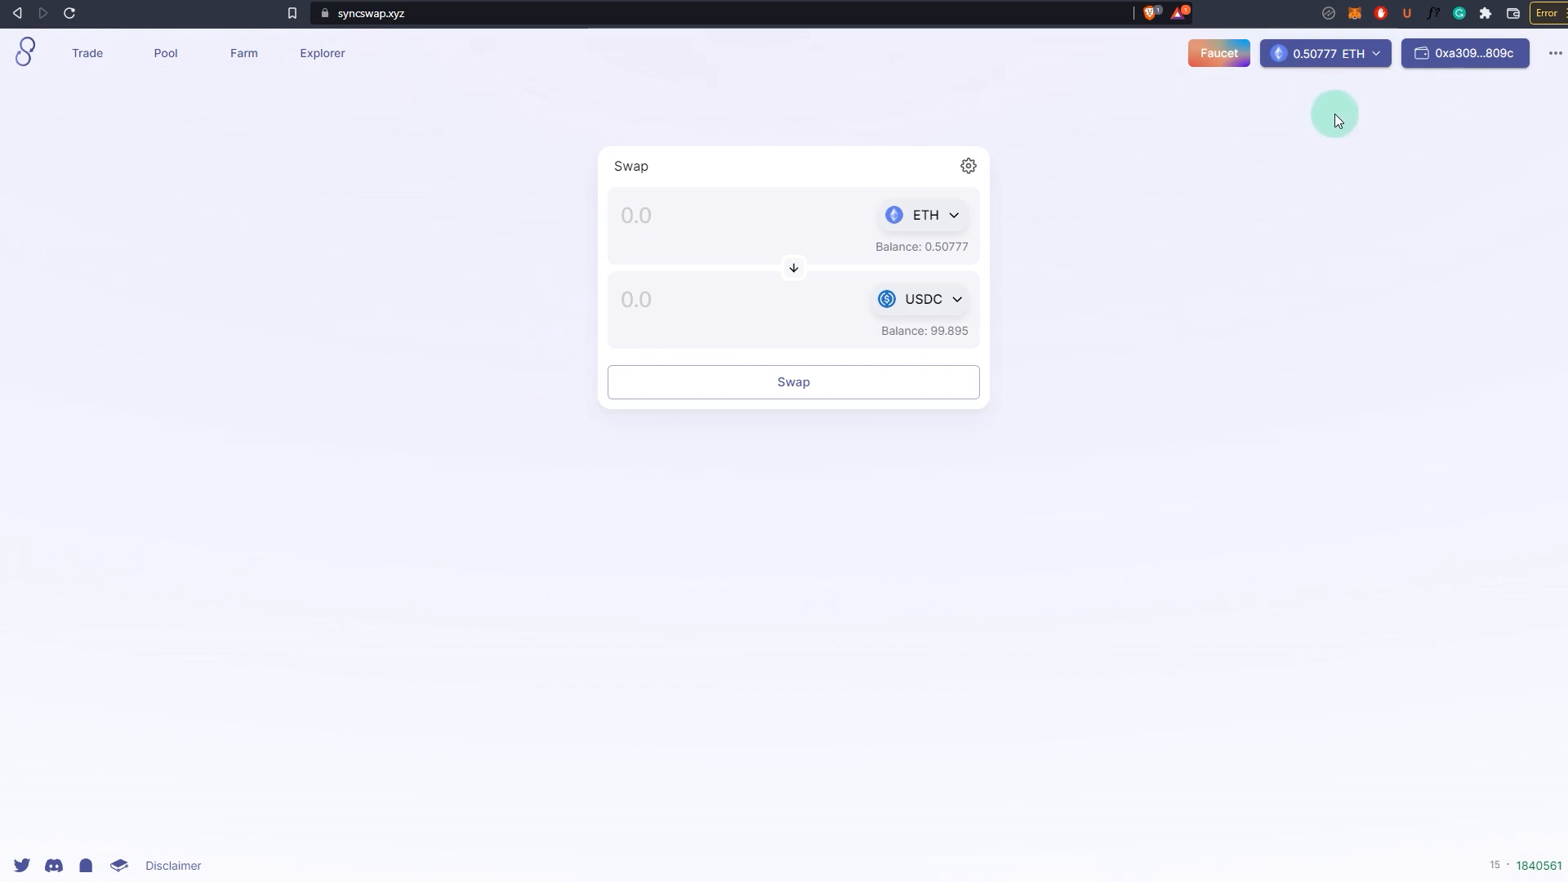
pyautogui.moveTo(1089, 312)
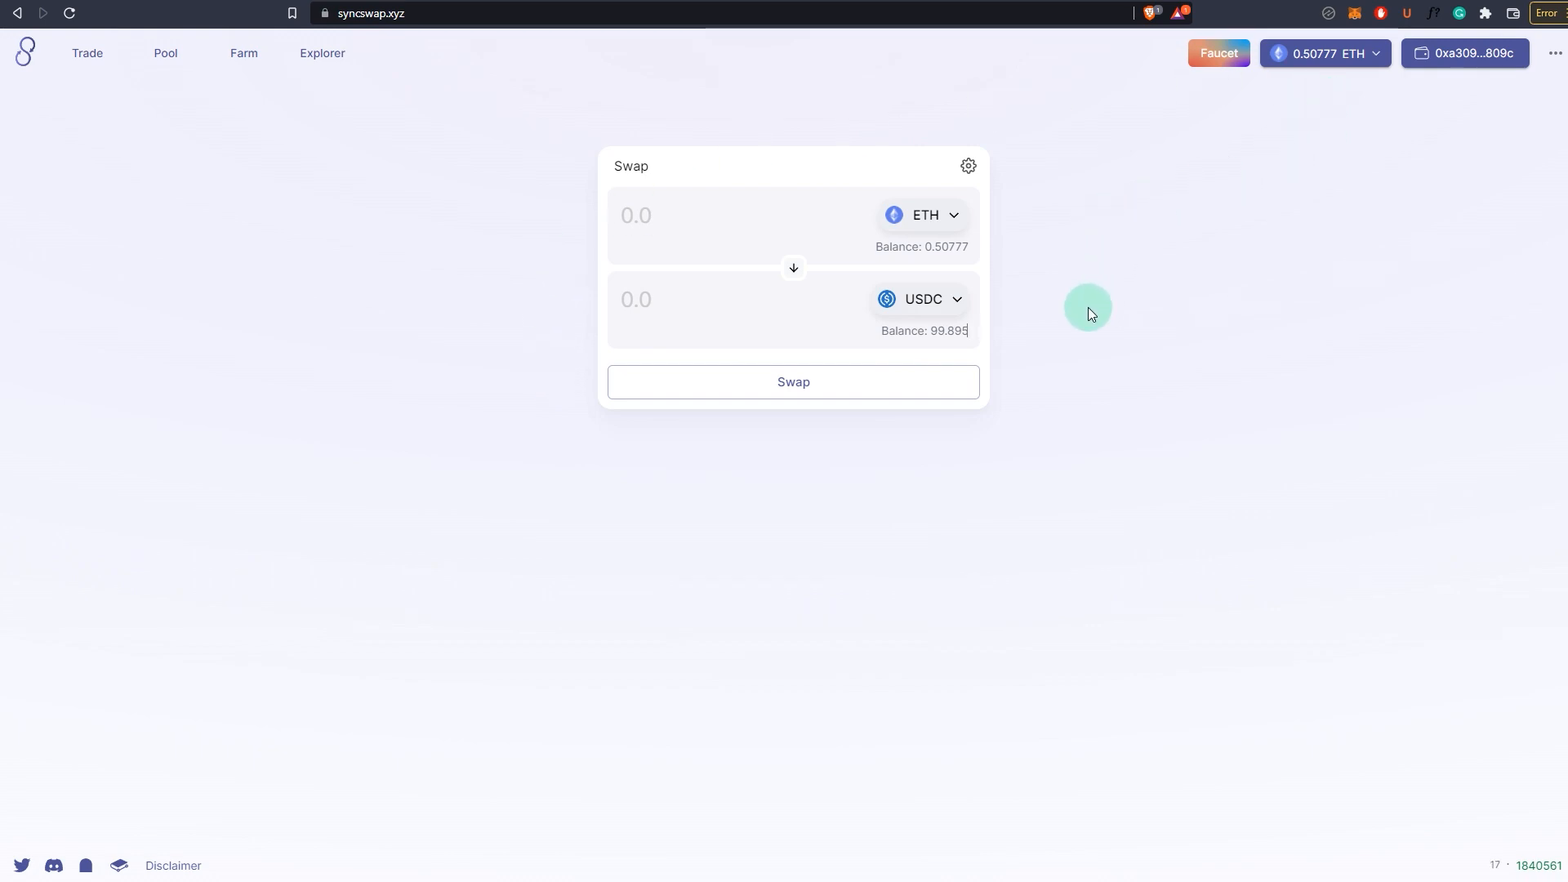
pyautogui.moveTo(744, 237)
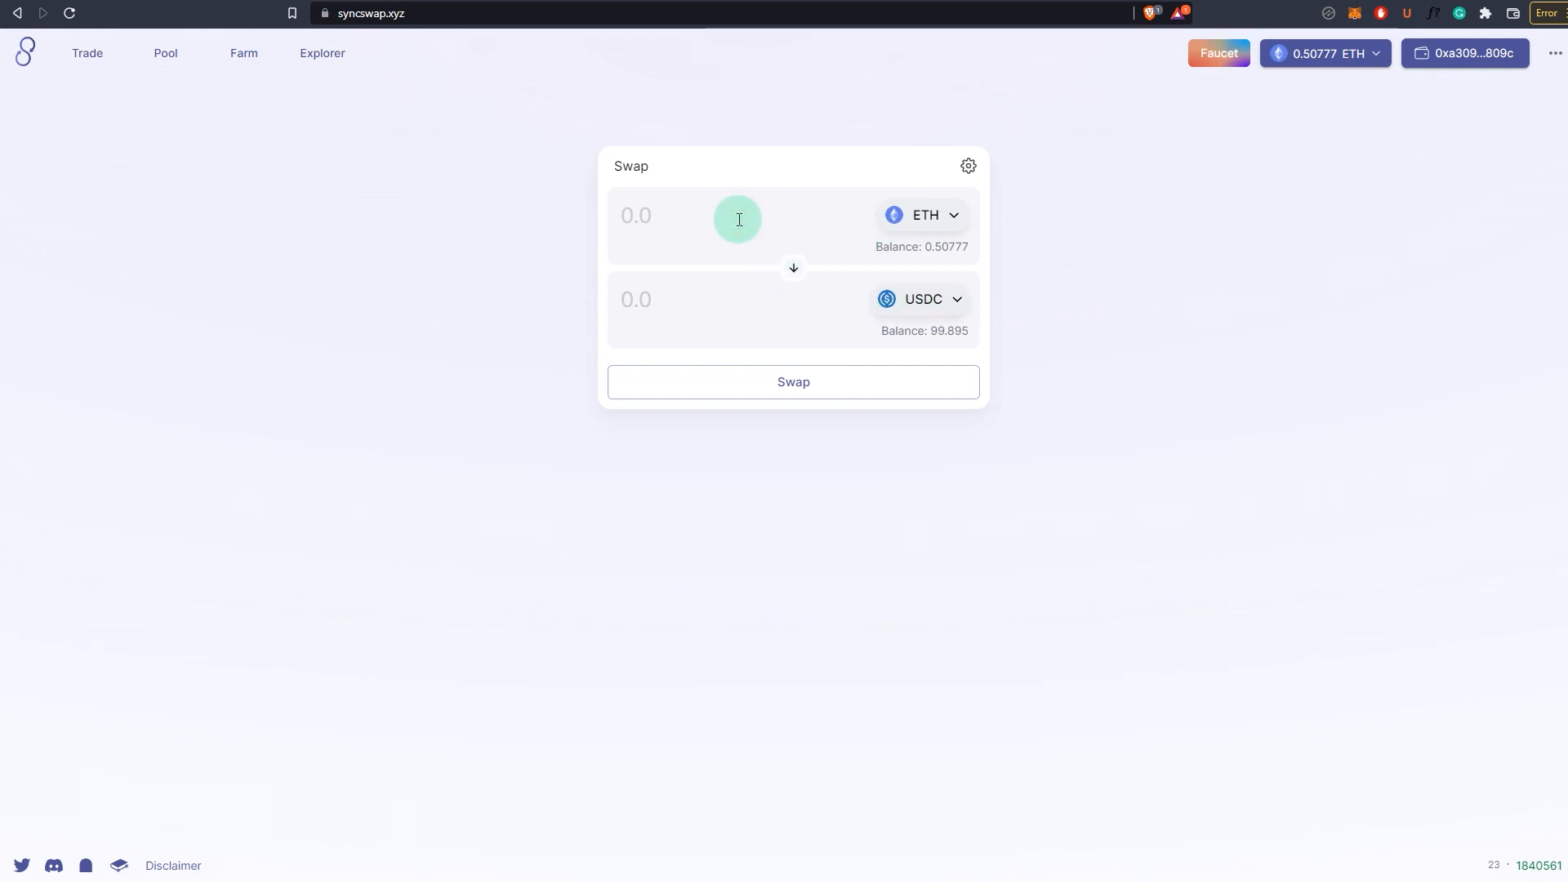
# Step: Enter 0.1 as the ETH swap amount, quoting about 18,806.3 USDC
pyautogui.write('0.1')
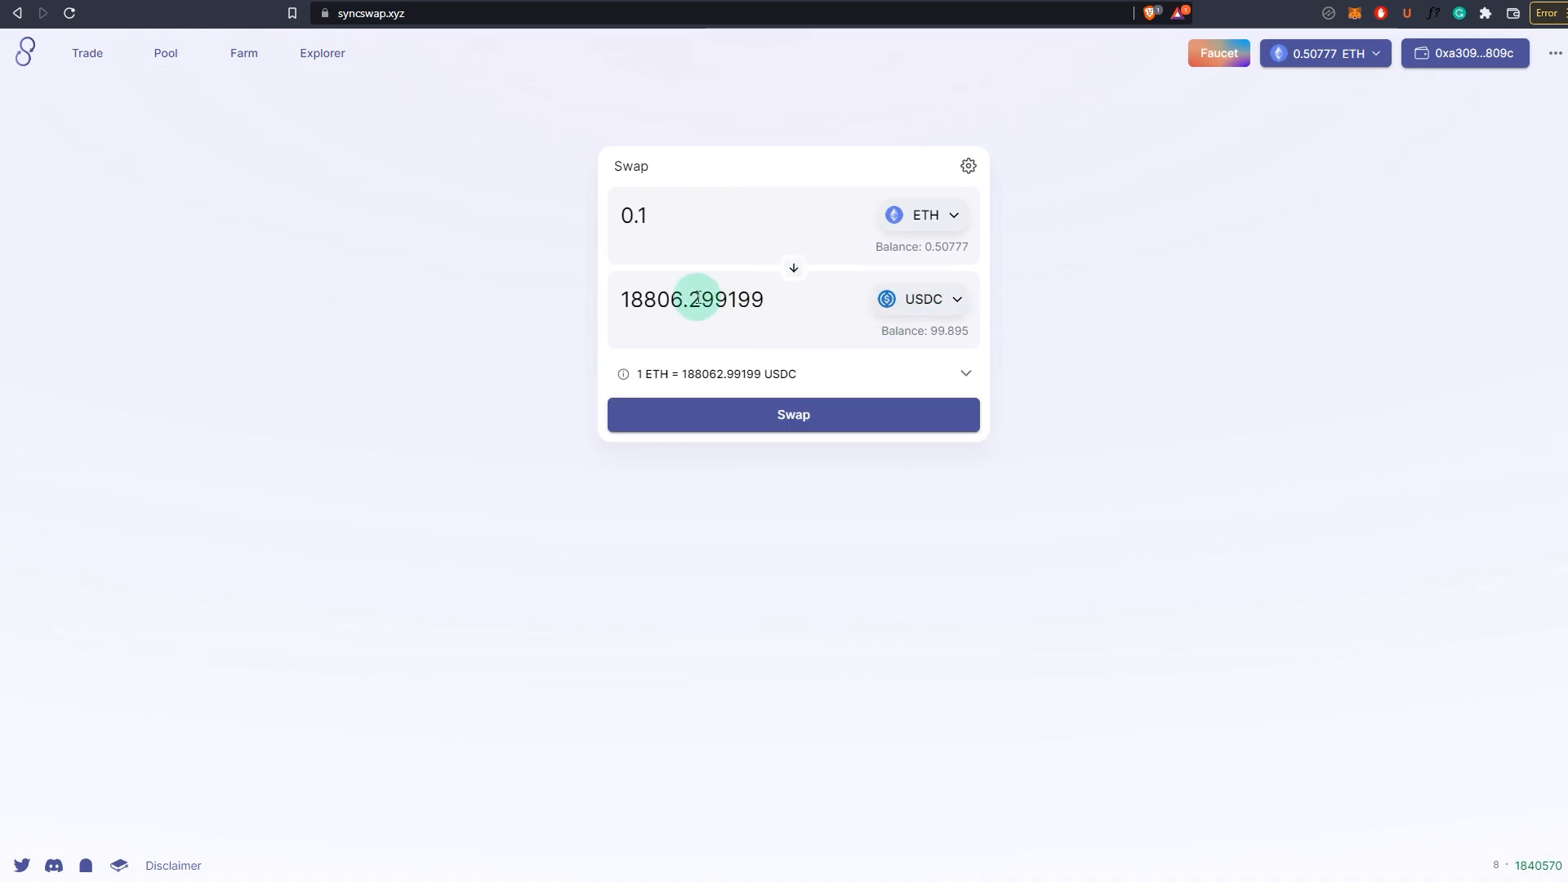
# Step: Submit and confirm the 0.1 ETH swap, copy its zkScan transaction hash, and close the notice
pyautogui.click(792, 414)
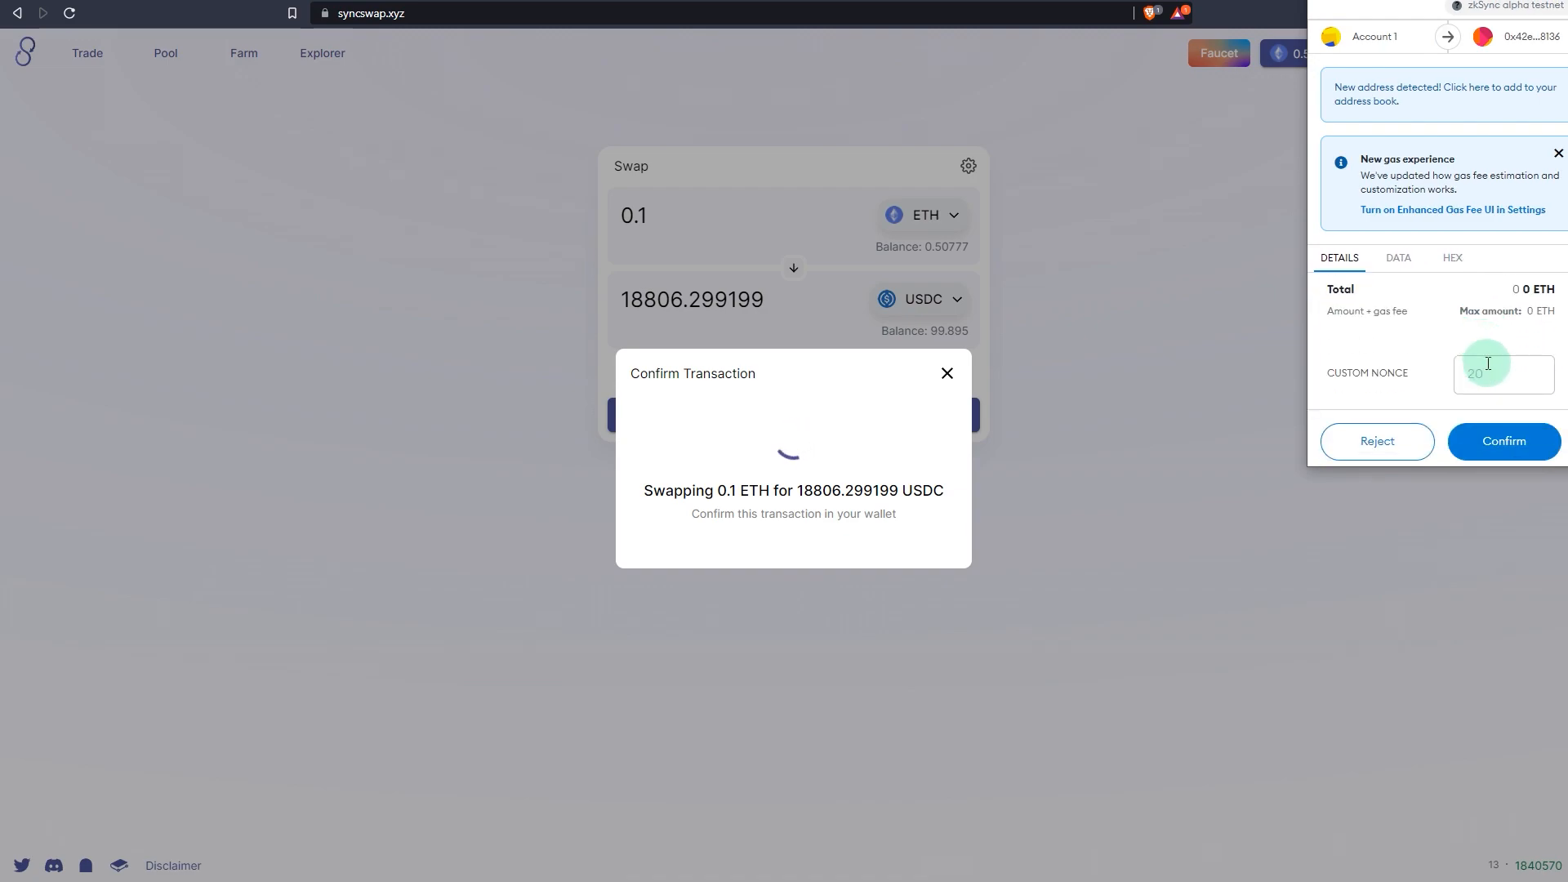
pyautogui.click(1504, 441)
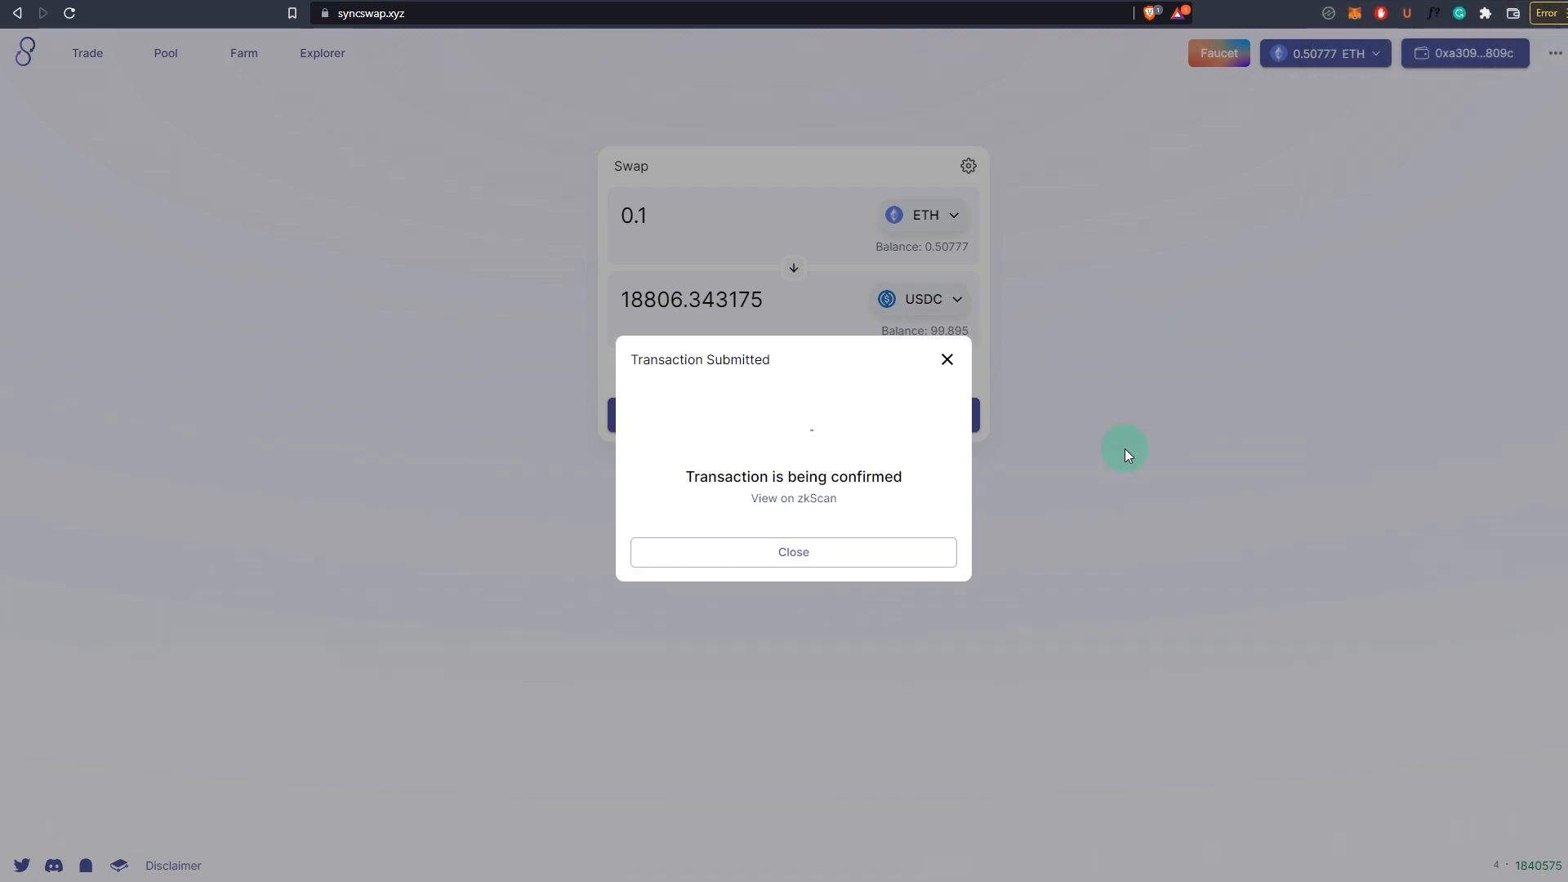
pyautogui.moveTo(794, 497)
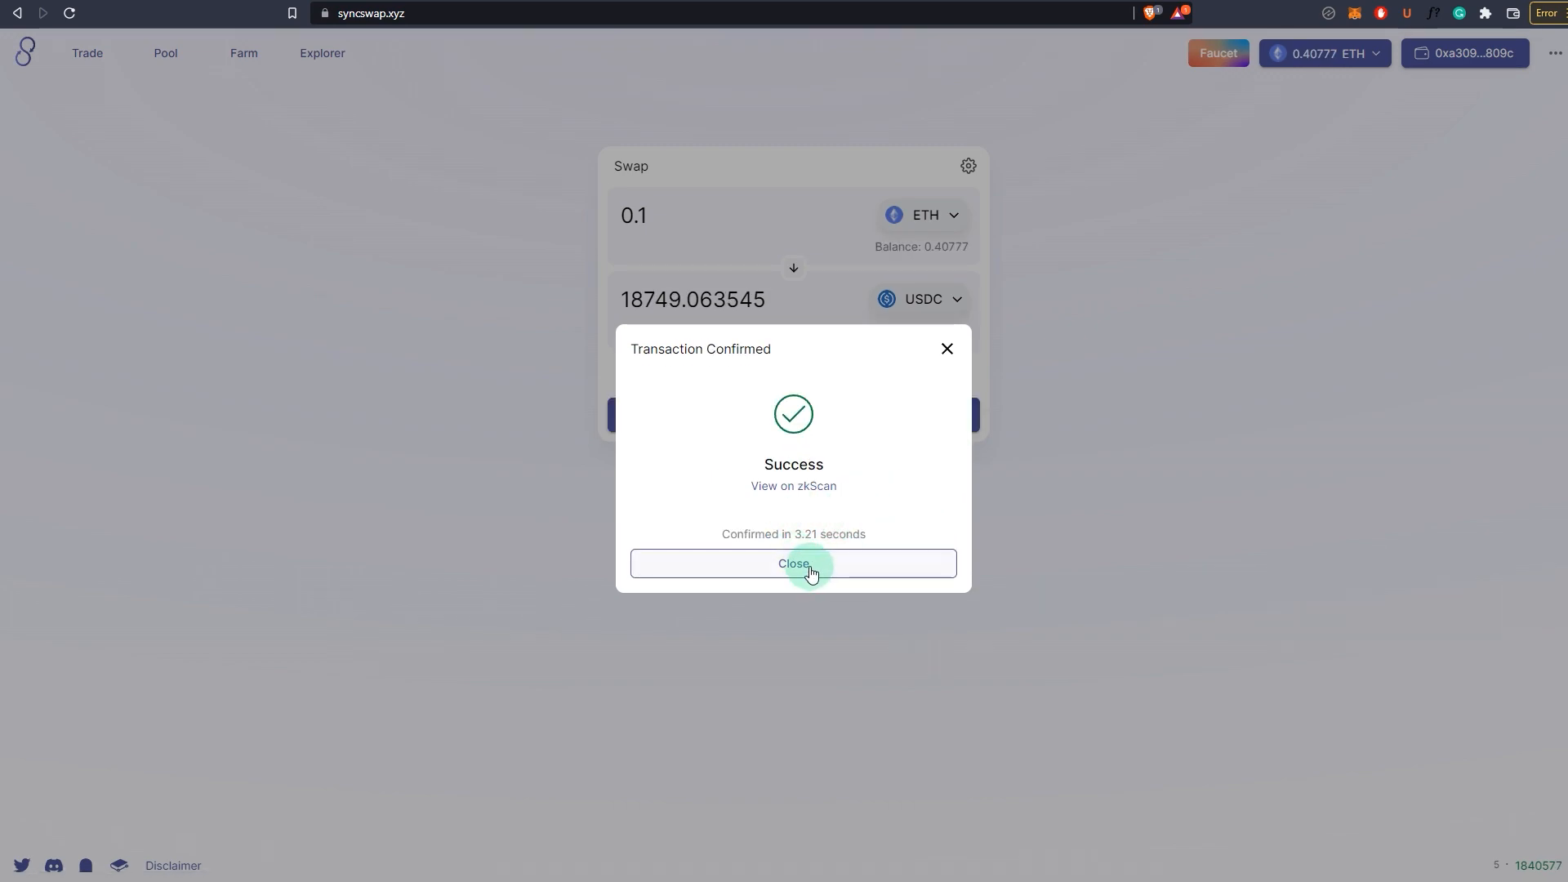
pyautogui.click(793, 486)
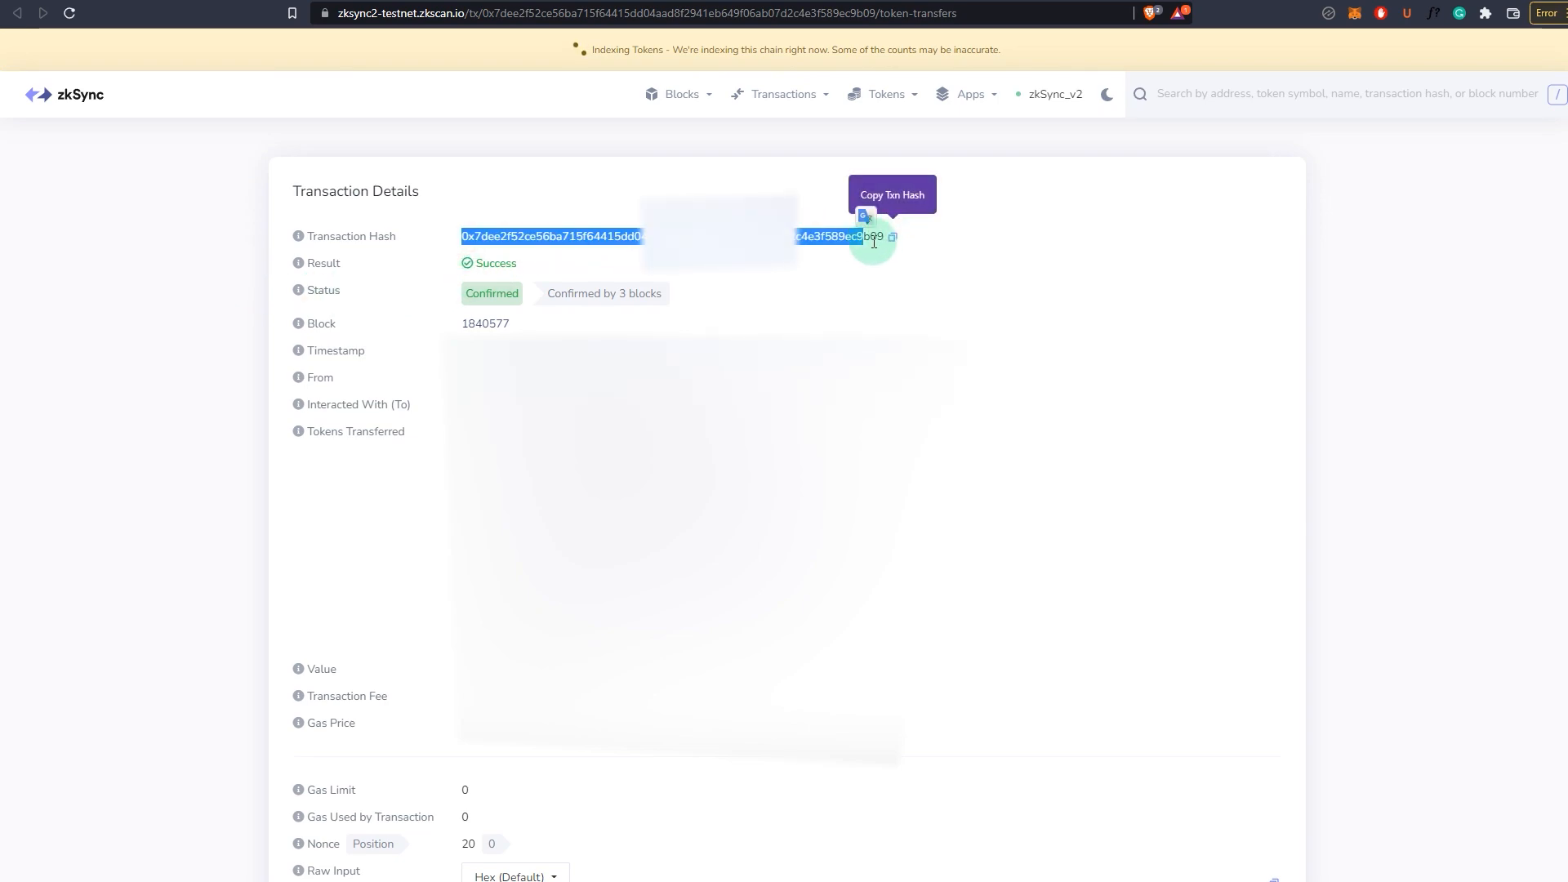
pyautogui.click(17, 13)
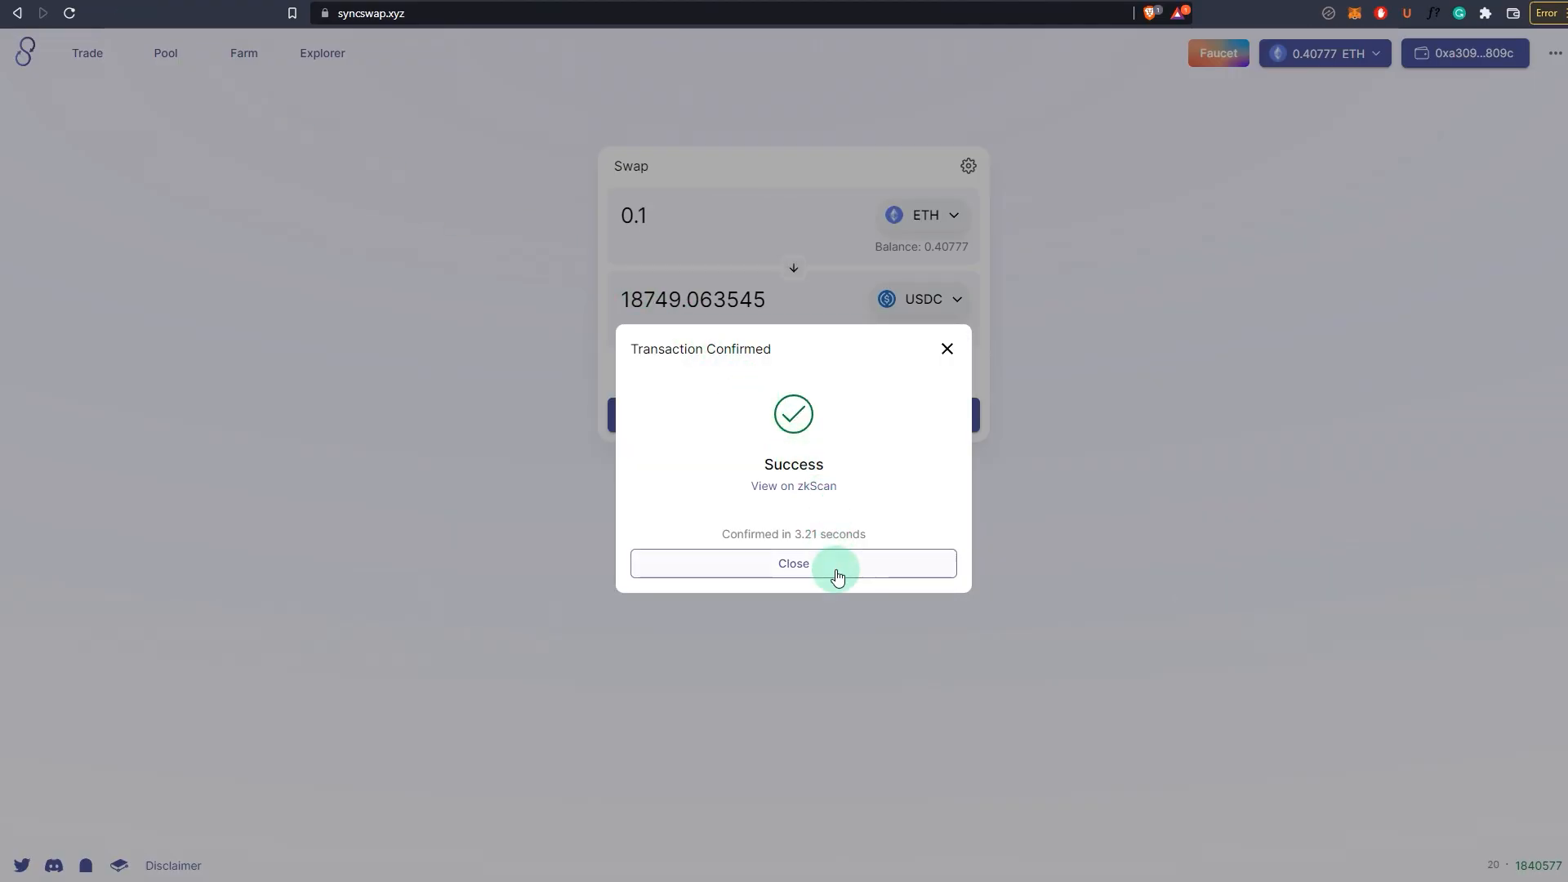
pyautogui.click(794, 562)
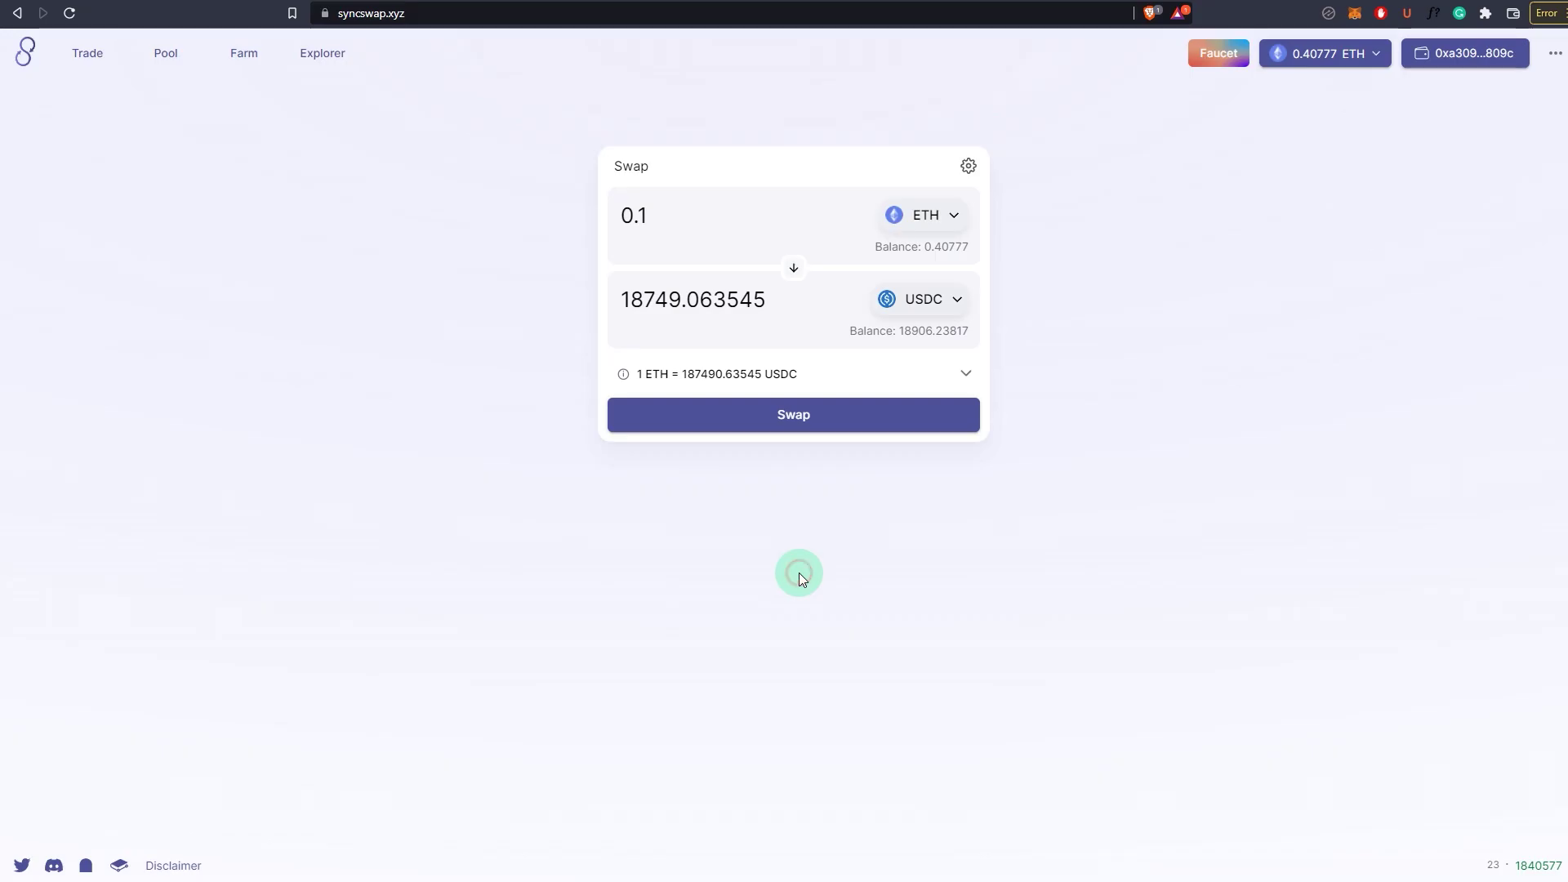
pyautogui.moveTo(384, 464)
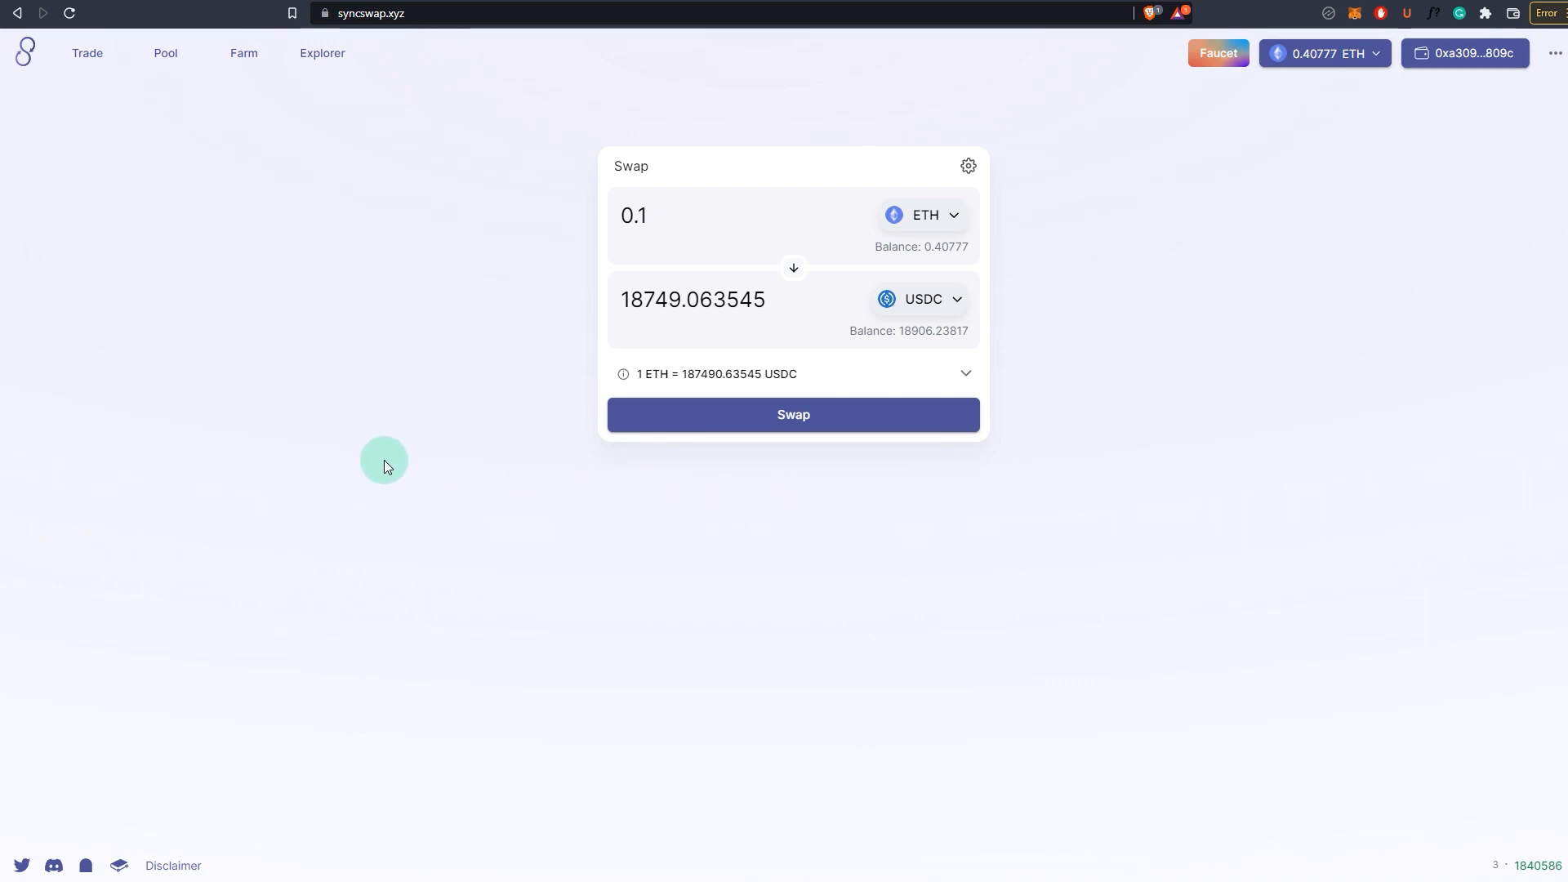
# Step: Start a new liquidity position in Pool with DAI as the first token
pyautogui.click(165, 53)
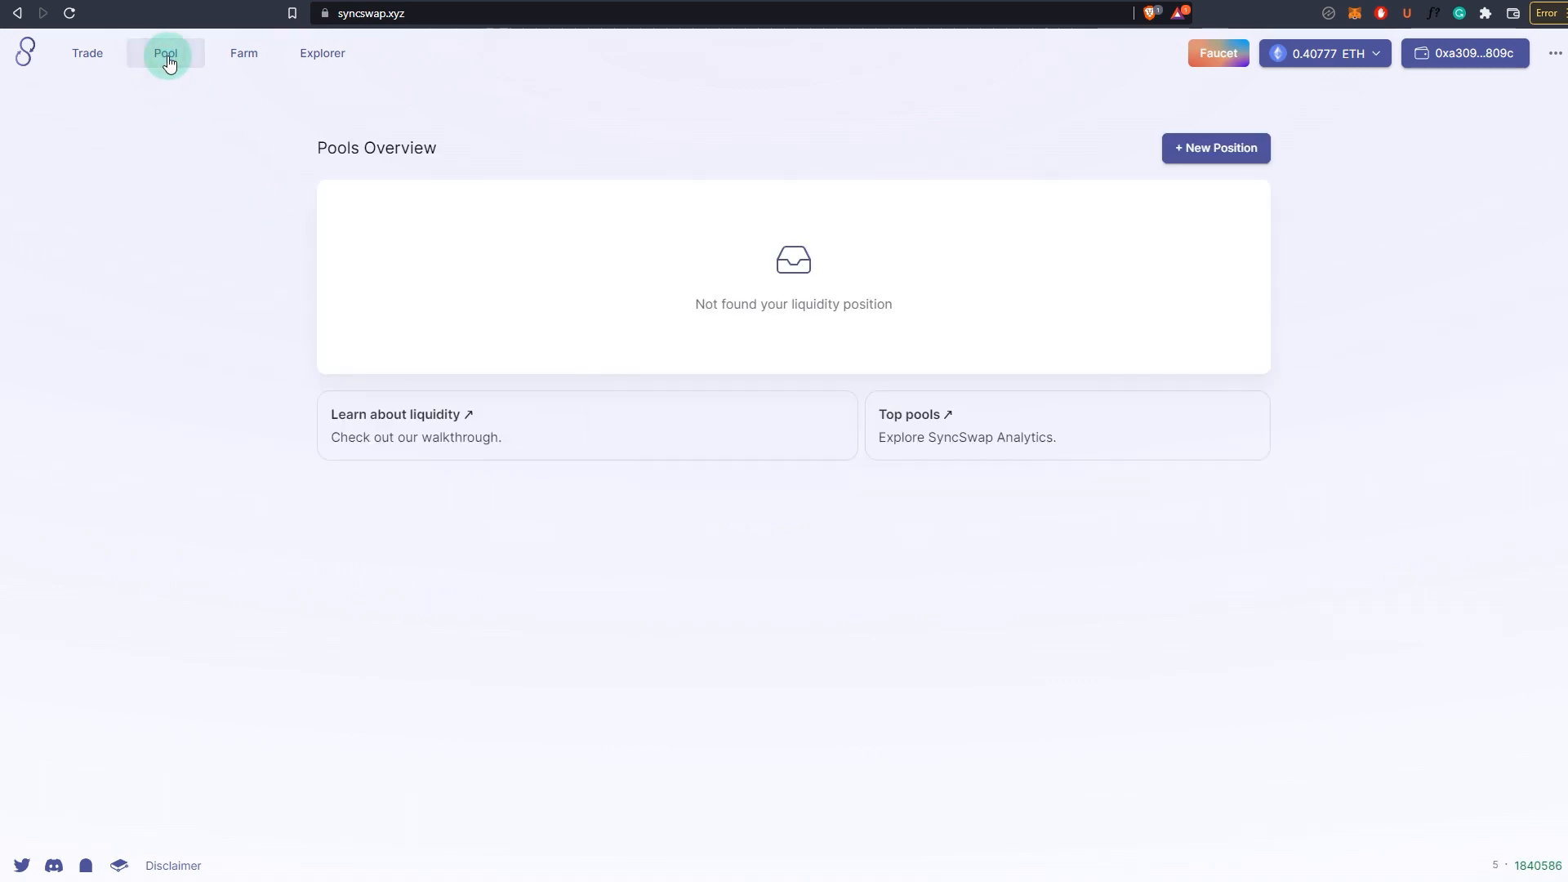
pyautogui.moveTo(780, 277)
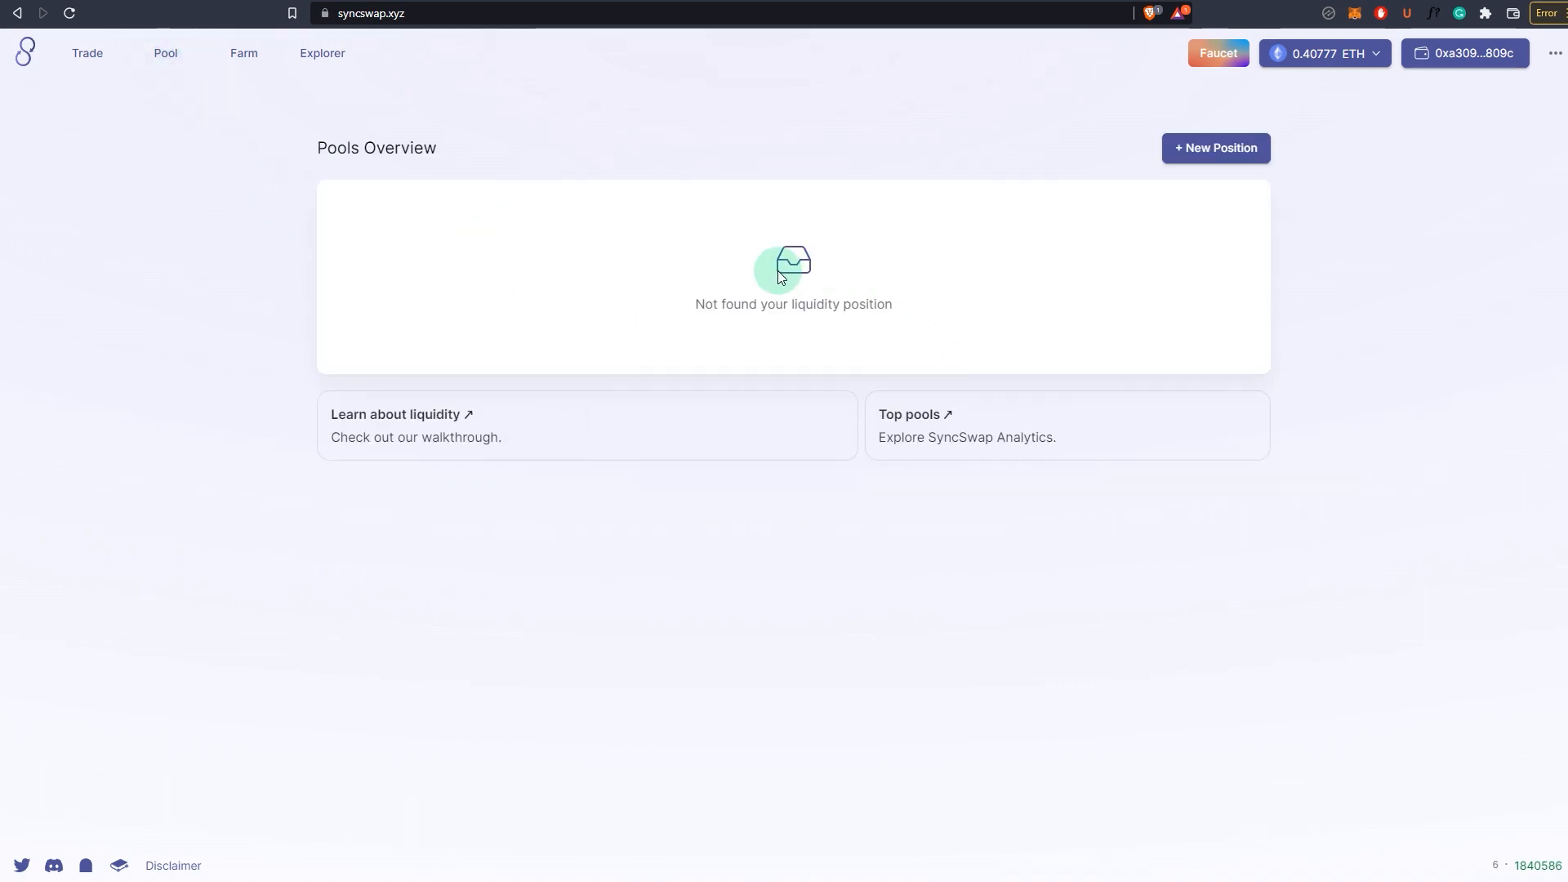
pyautogui.click(1215, 148)
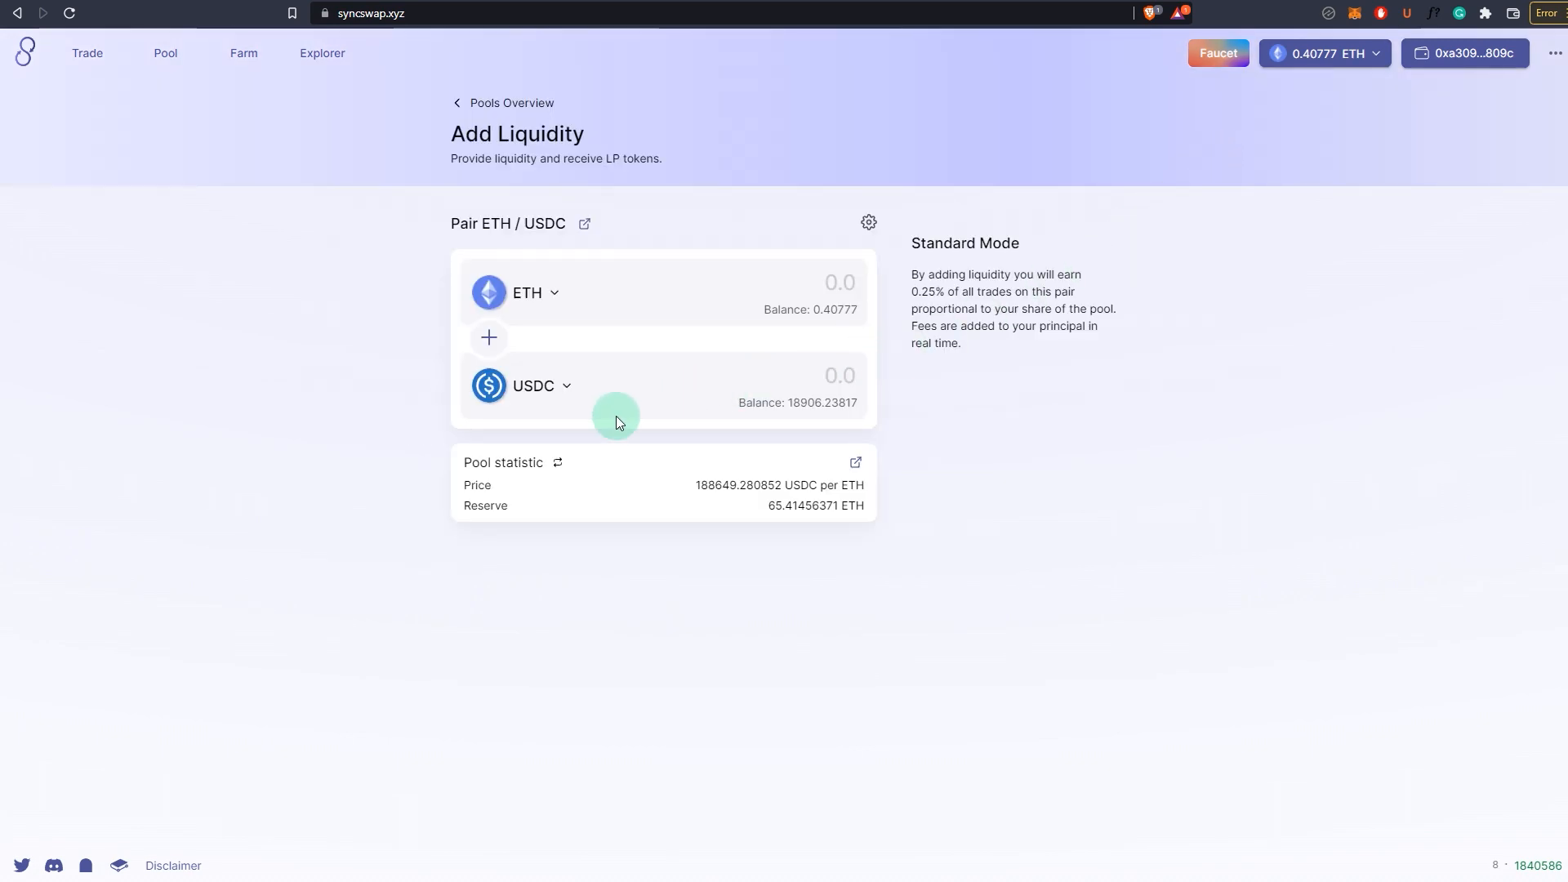
pyautogui.moveTo(518, 374)
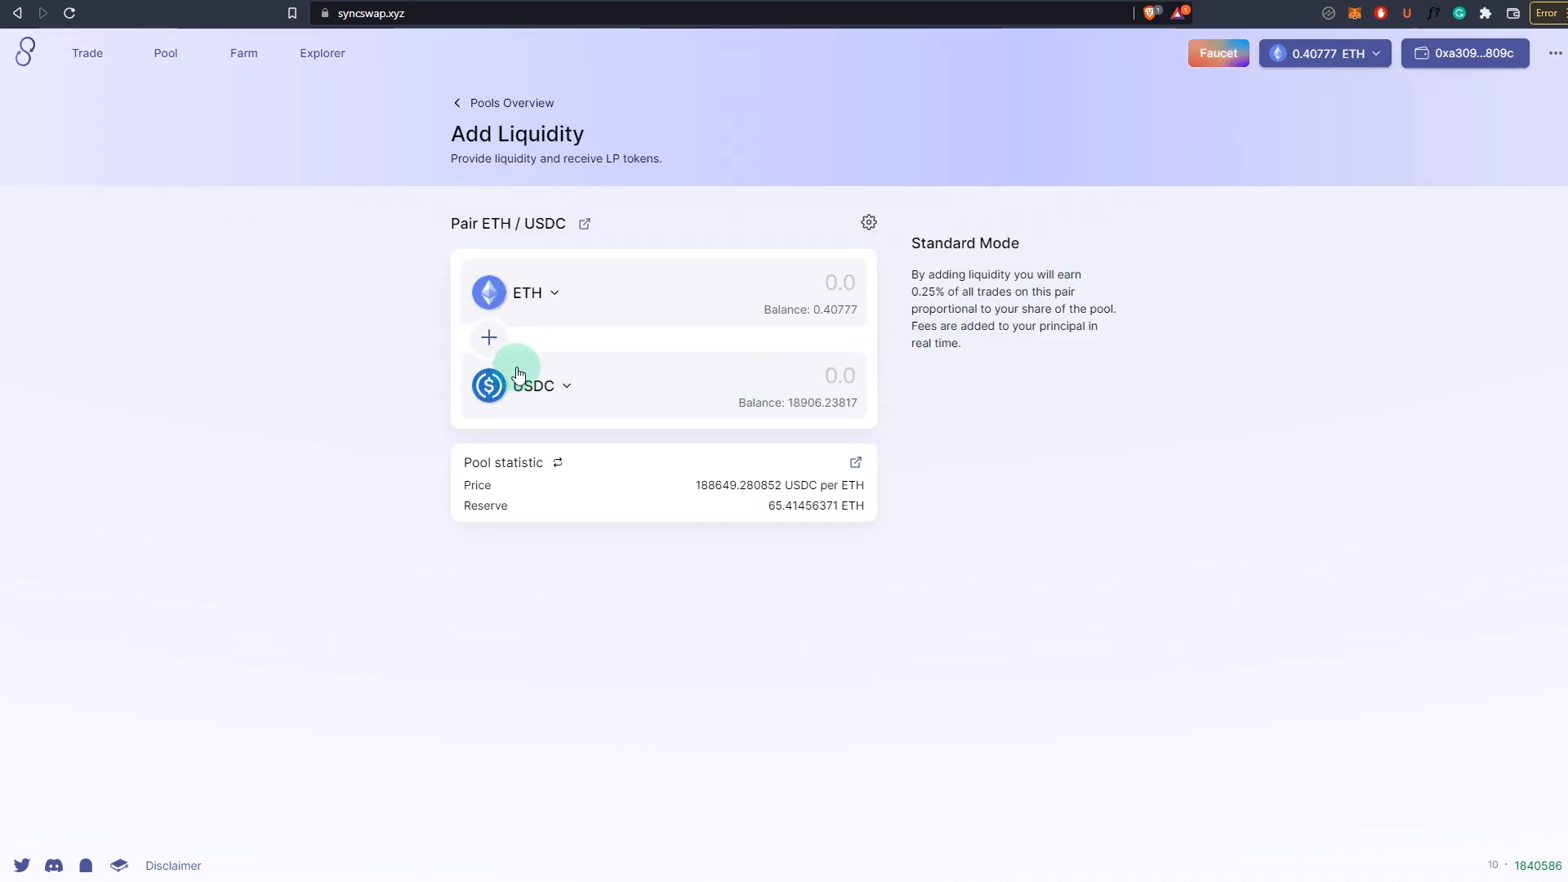
pyautogui.click(522, 385)
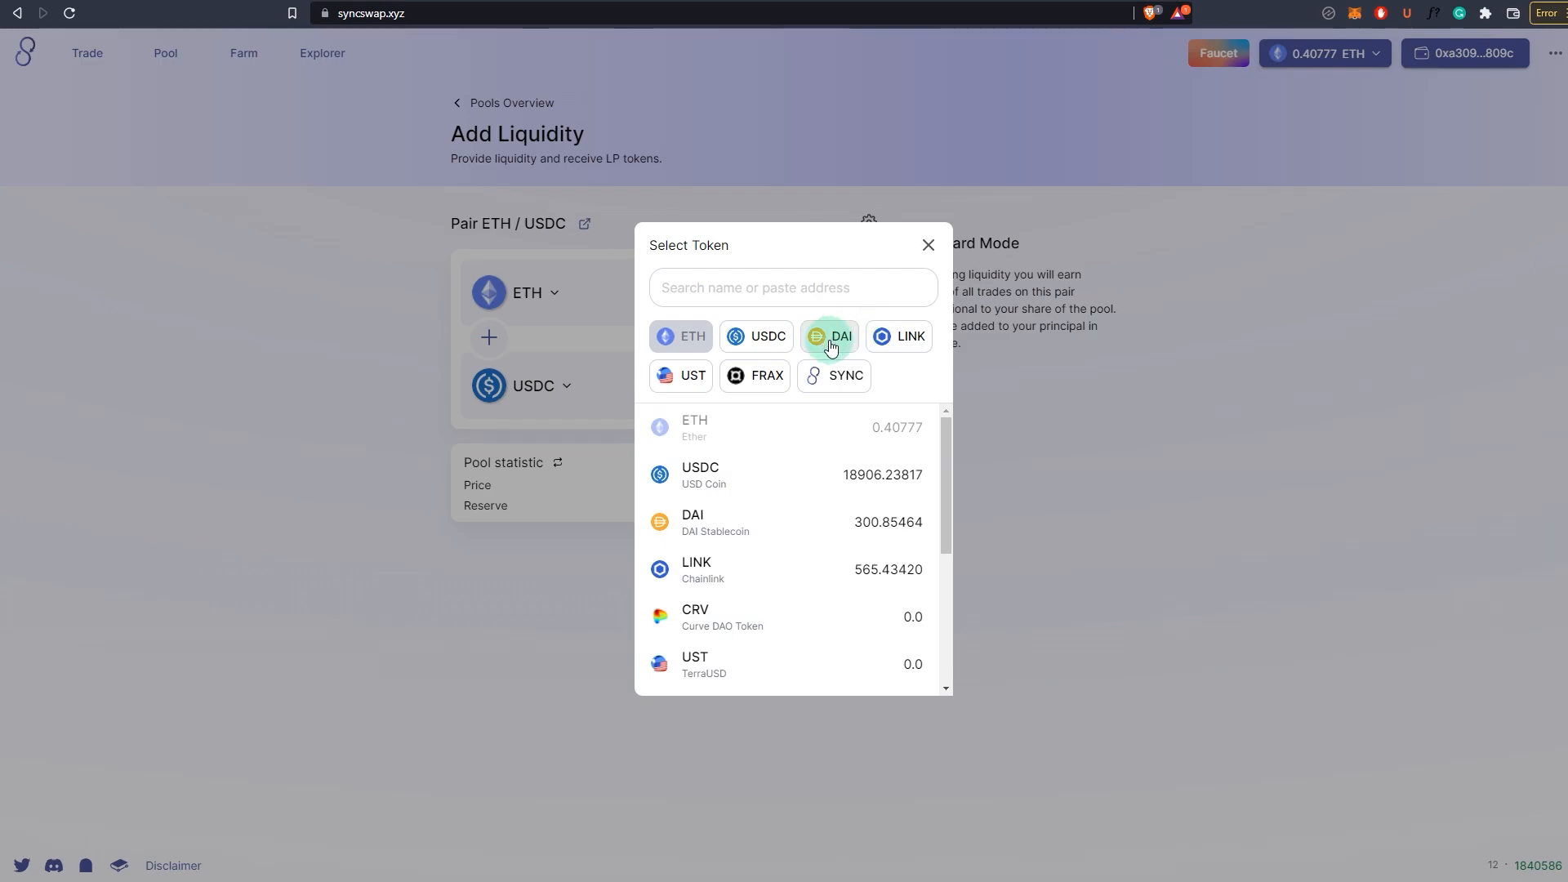
pyautogui.click(841, 335)
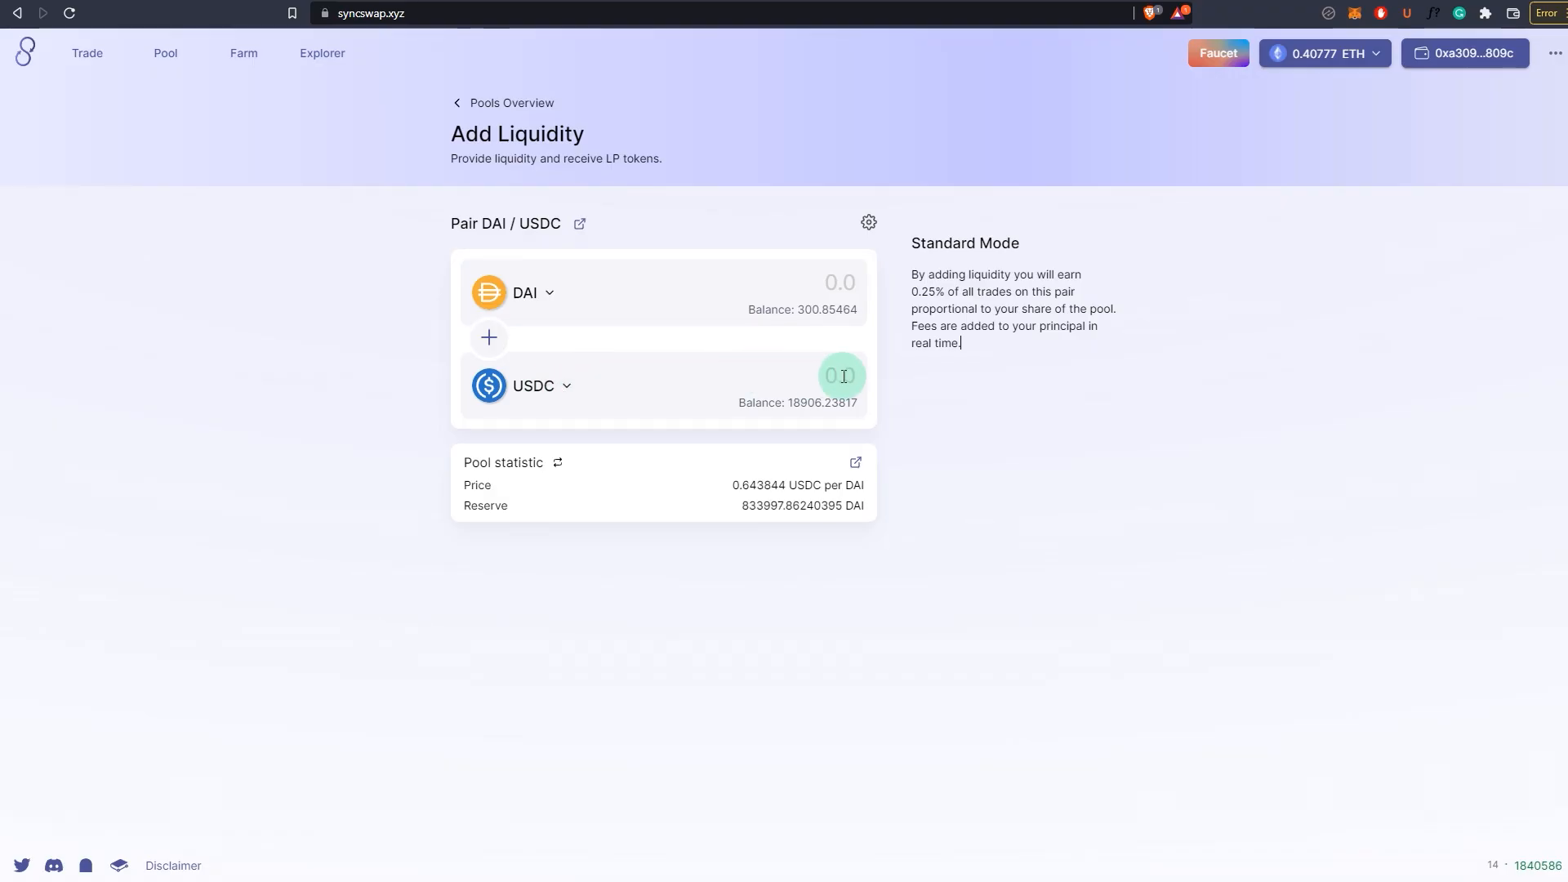
# Step: Add 200 DAI with about 128.77 USDC, confirm in the wallet, and close the notice
pyautogui.write('20')
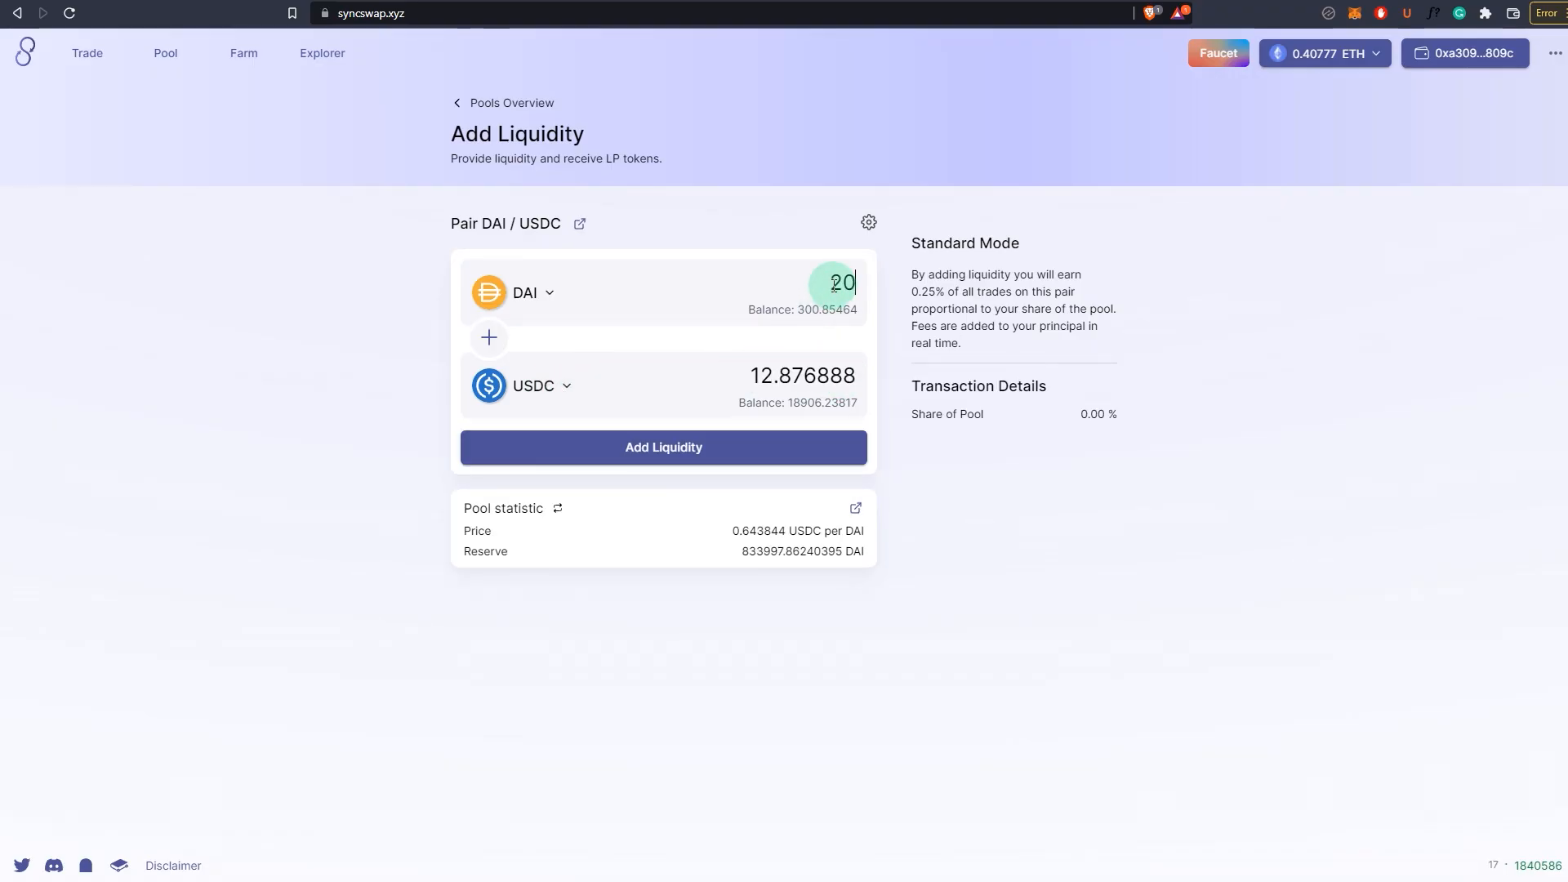
pyautogui.write('0')
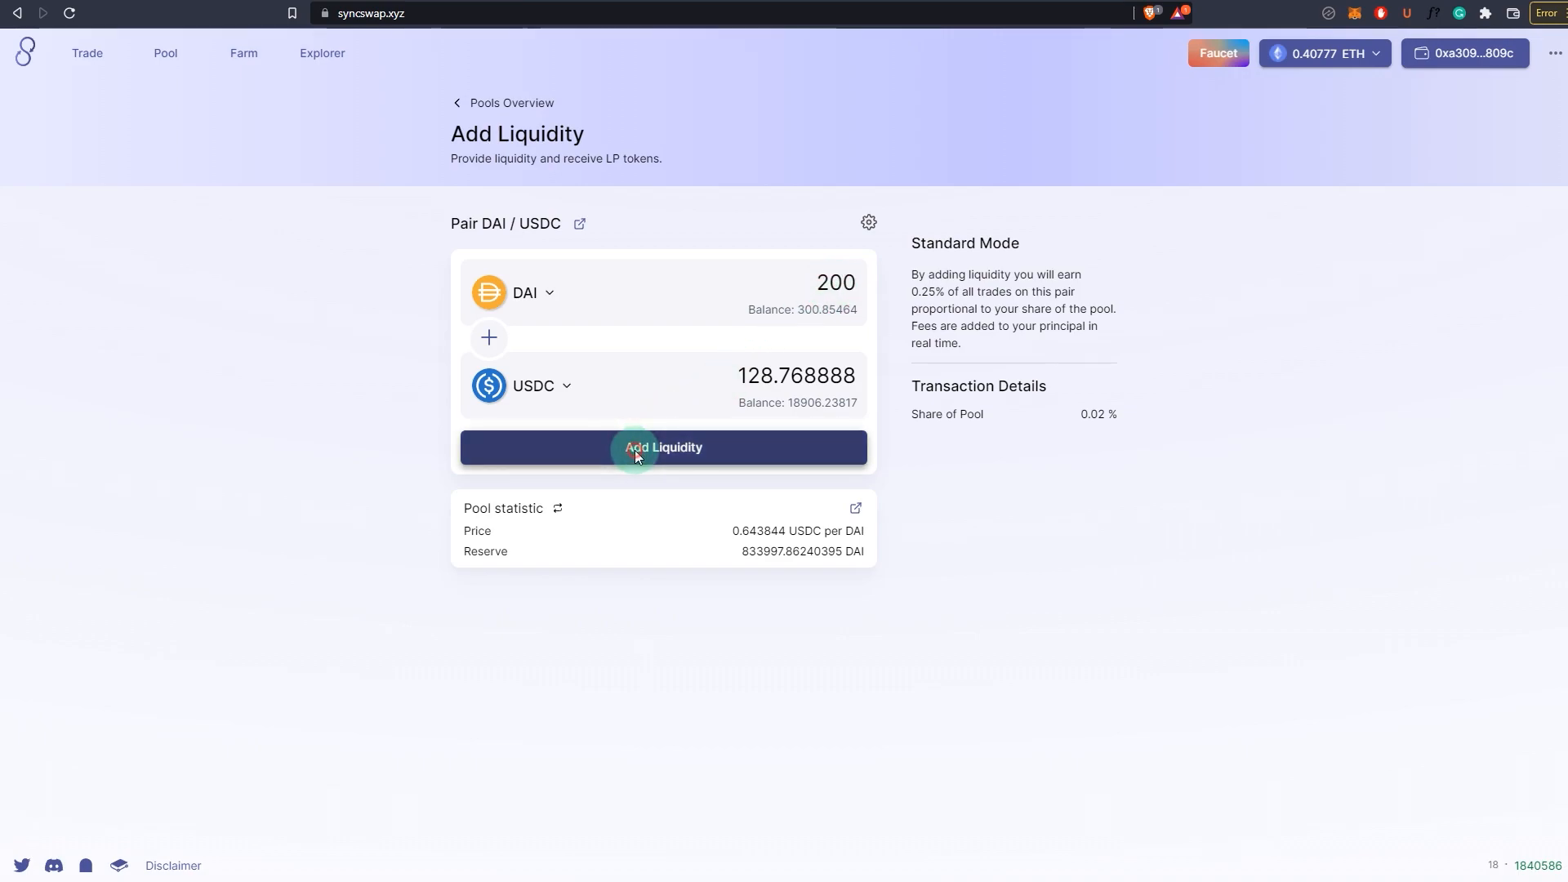
pyautogui.click(662, 446)
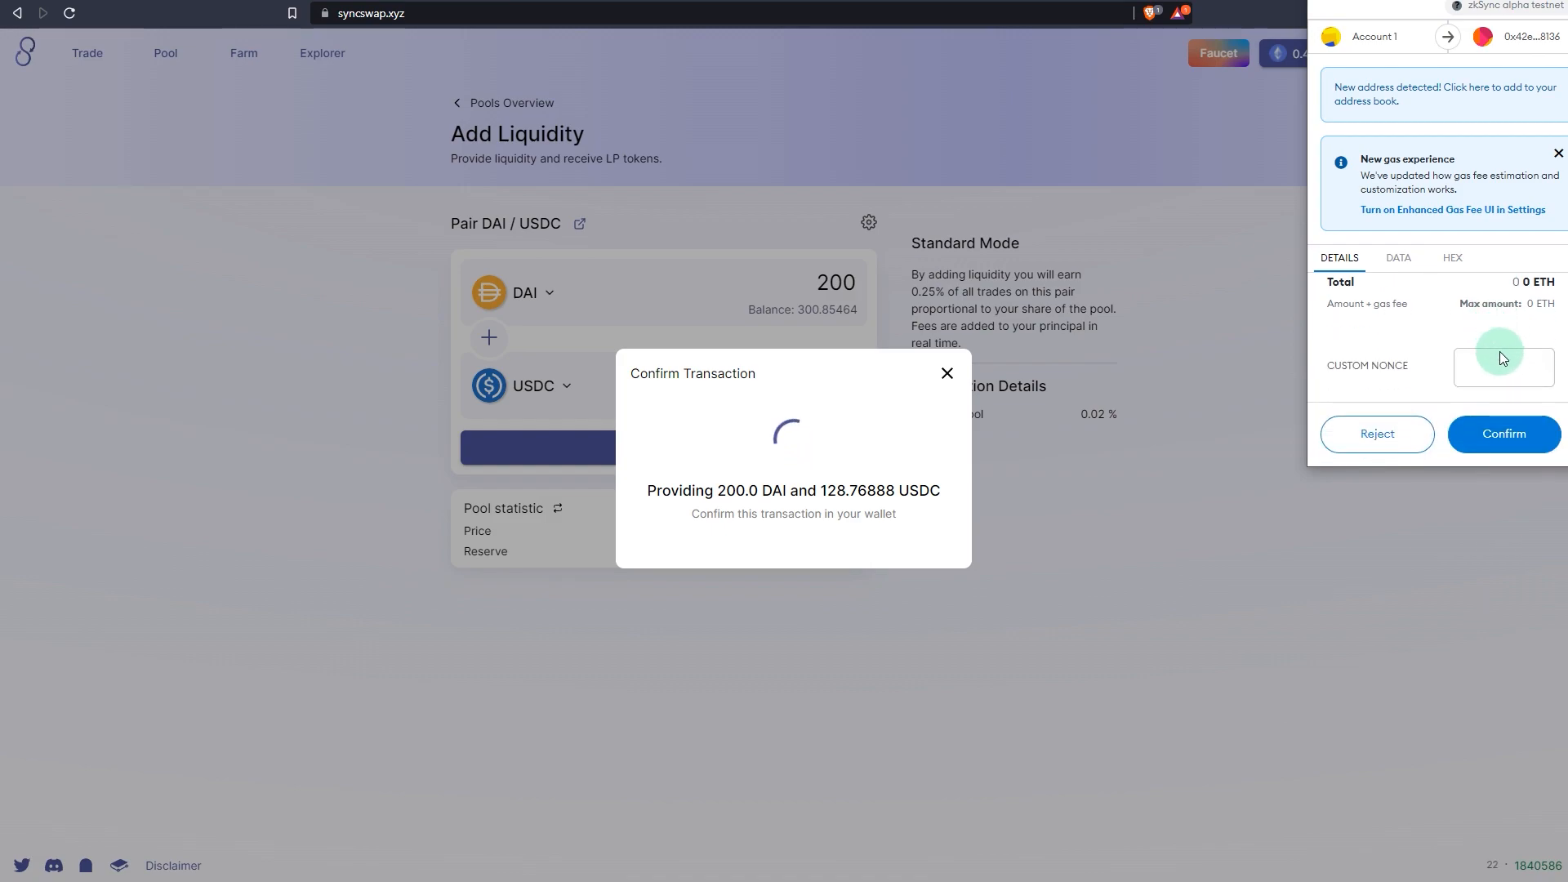
pyautogui.click(1502, 433)
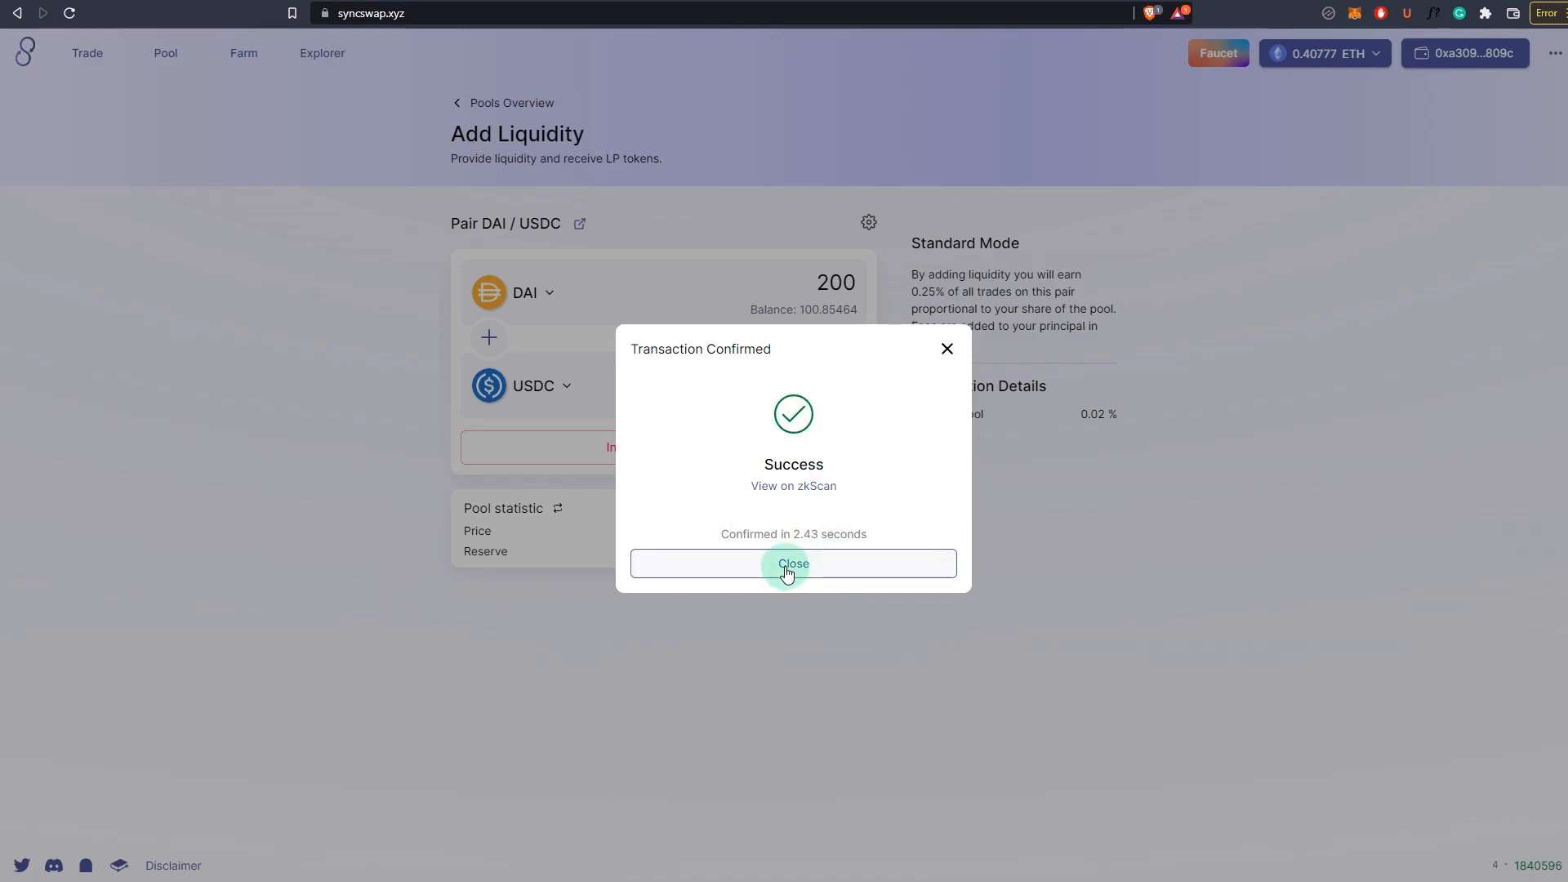
pyautogui.click(792, 563)
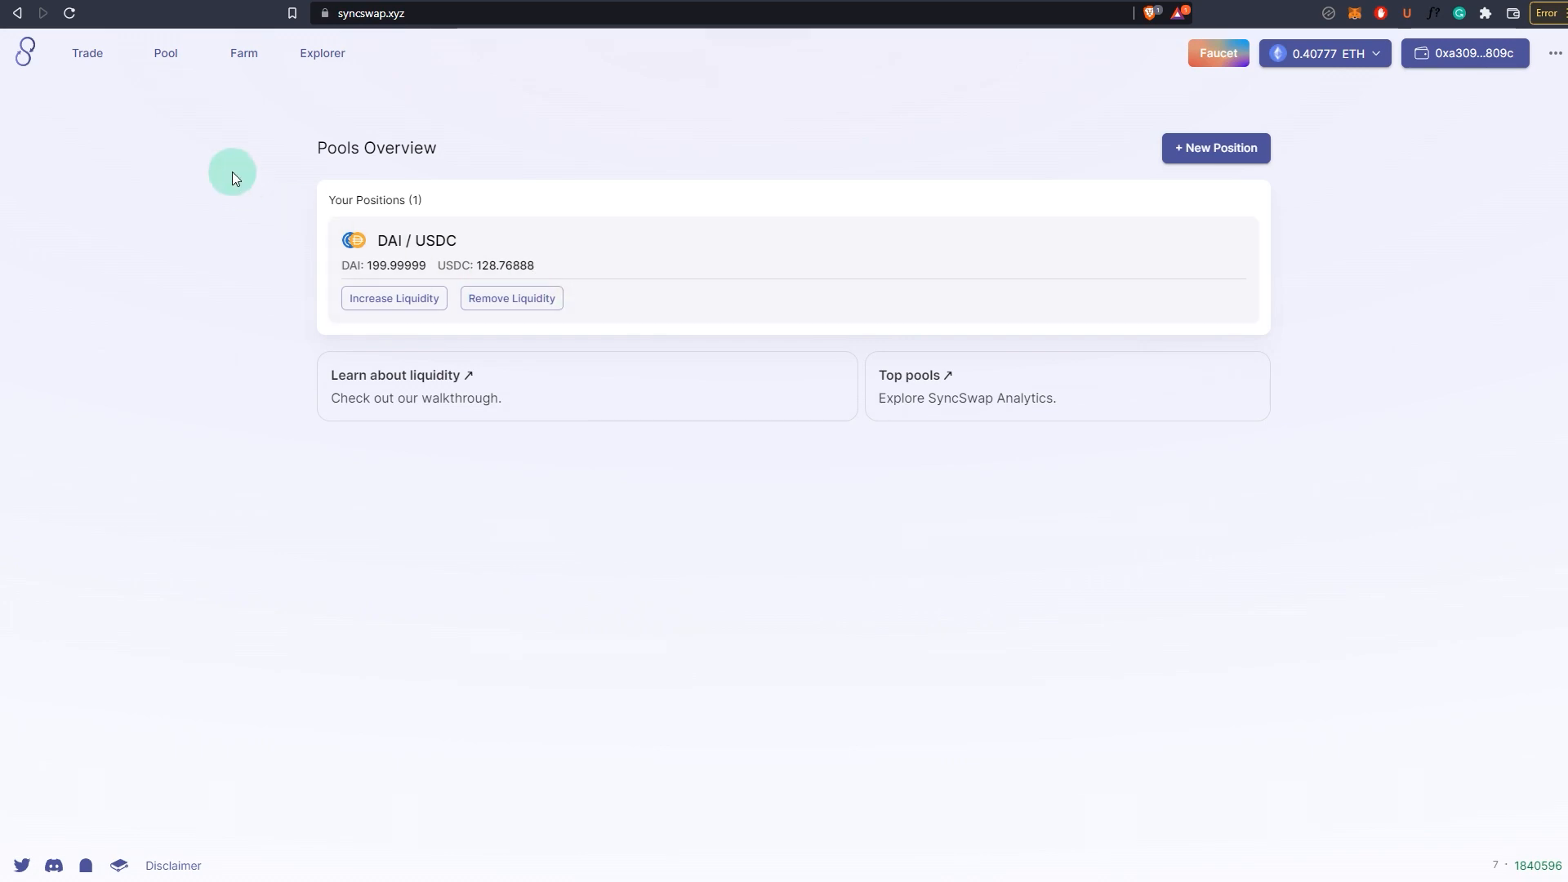
pyautogui.moveTo(642, 190)
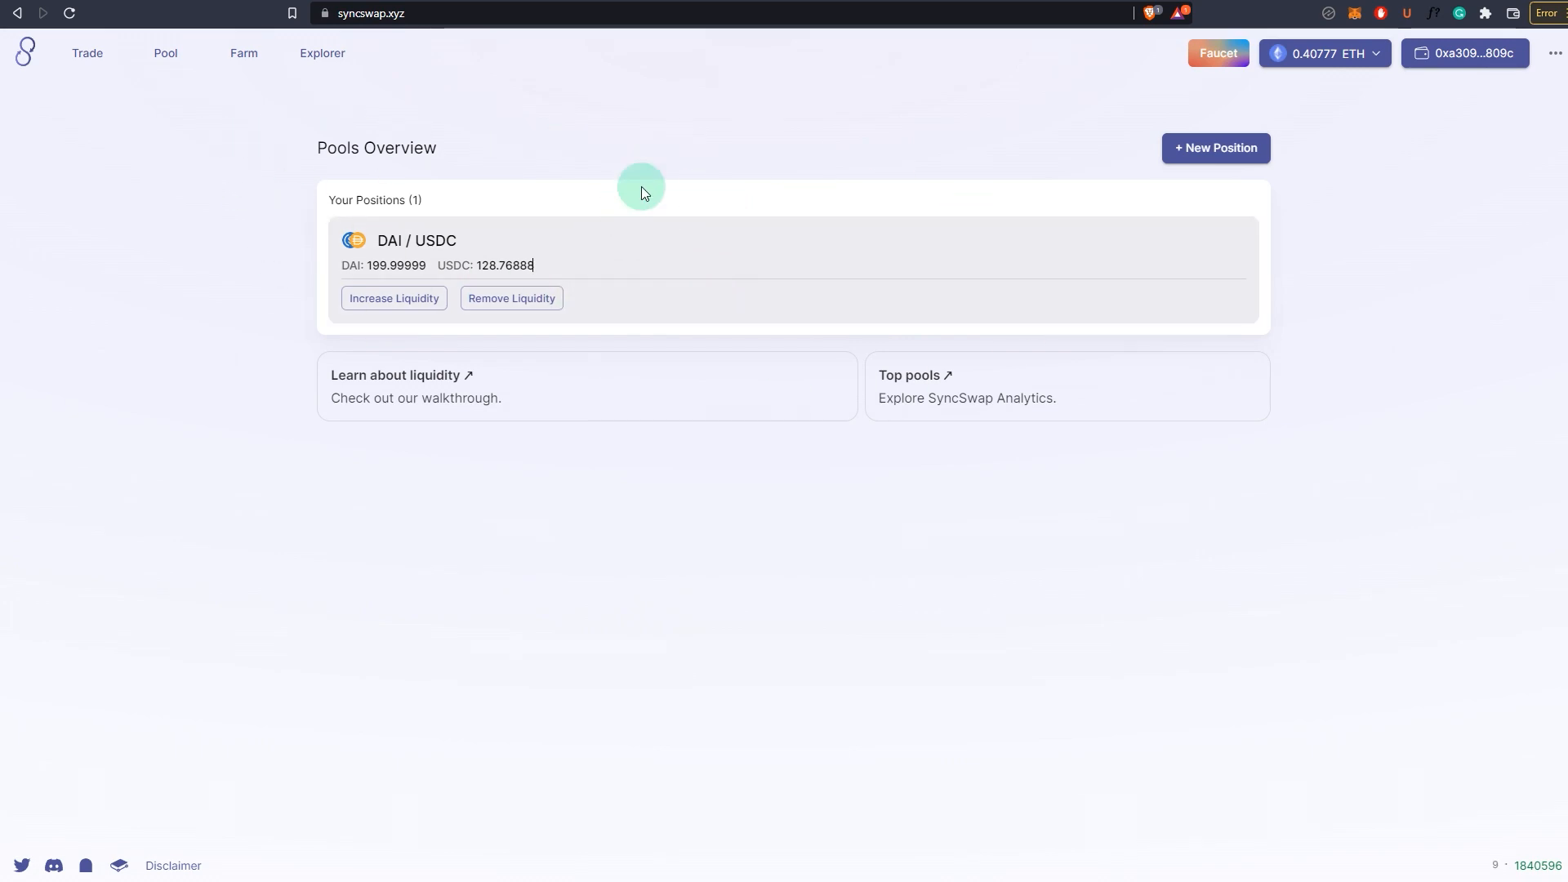
pyautogui.moveTo(1133, 140)
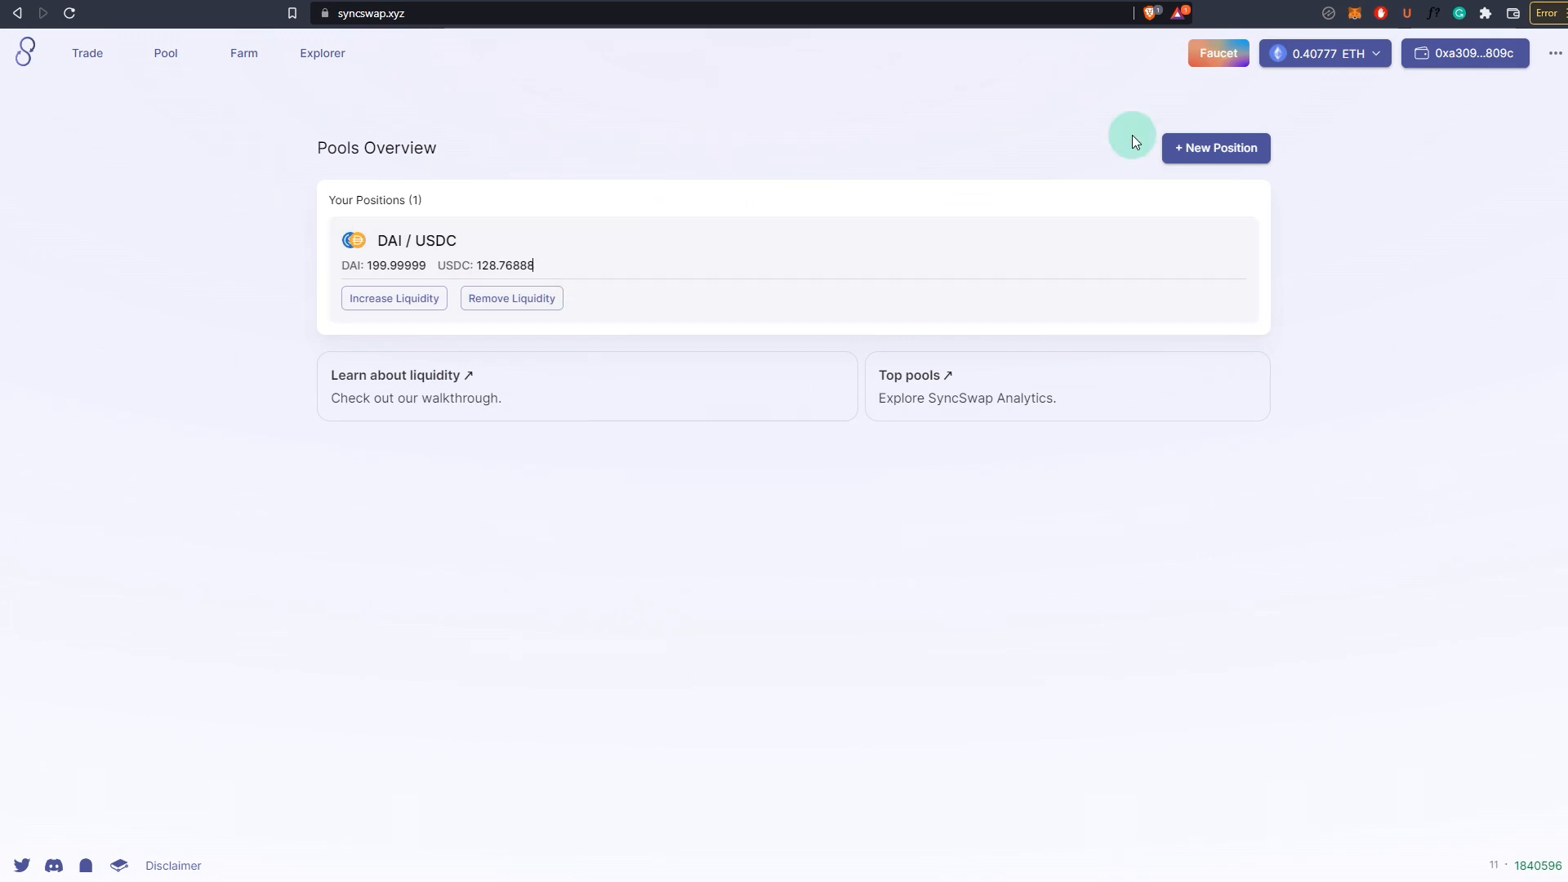
pyautogui.moveTo(1465, 53)
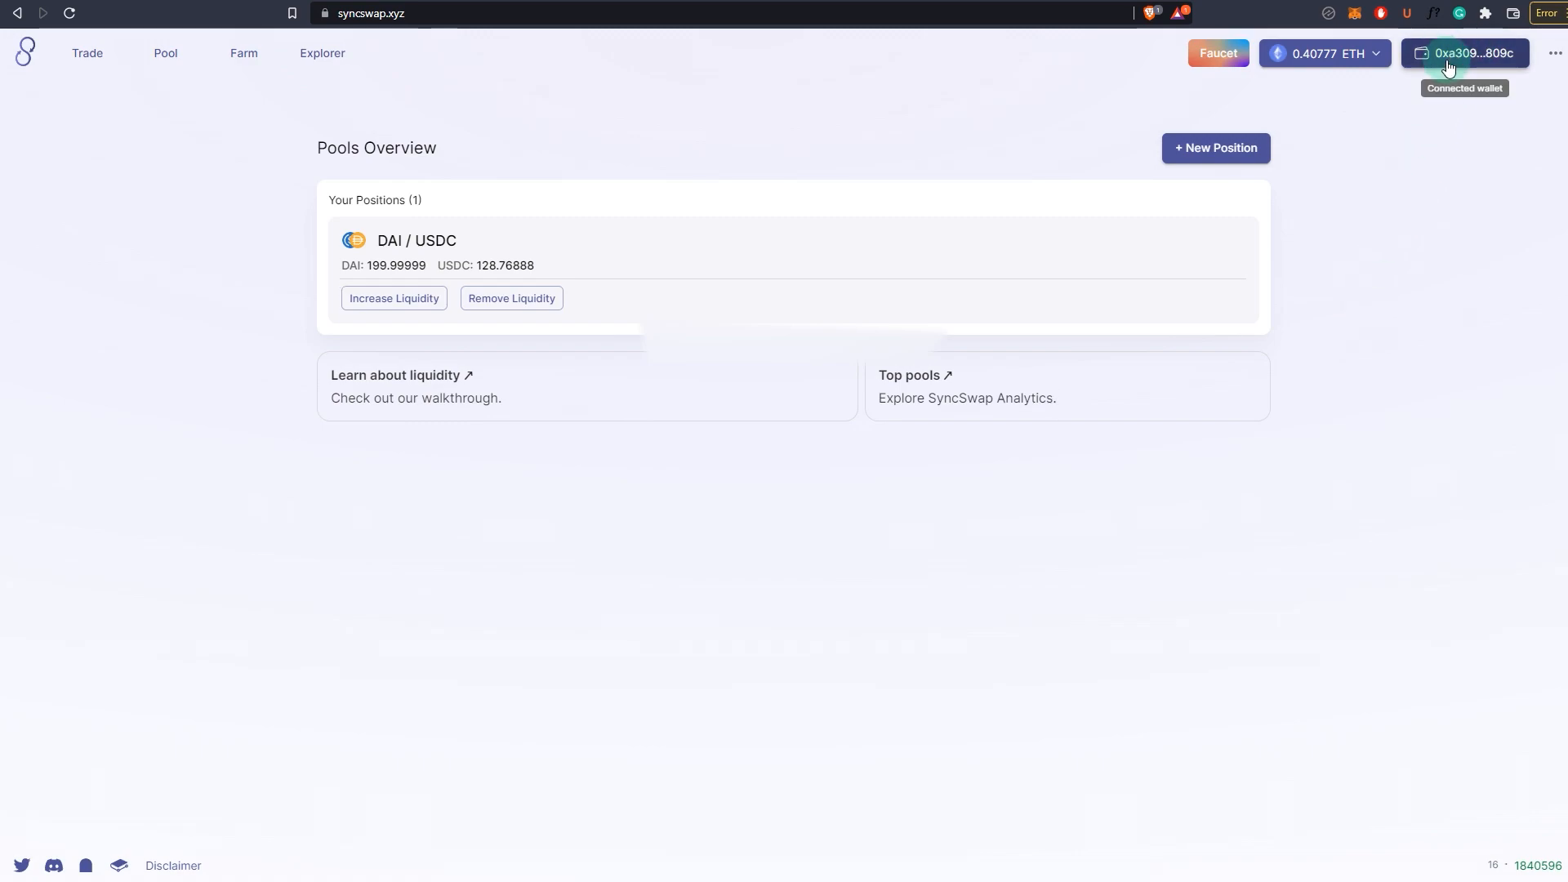
pyautogui.click(1464, 53)
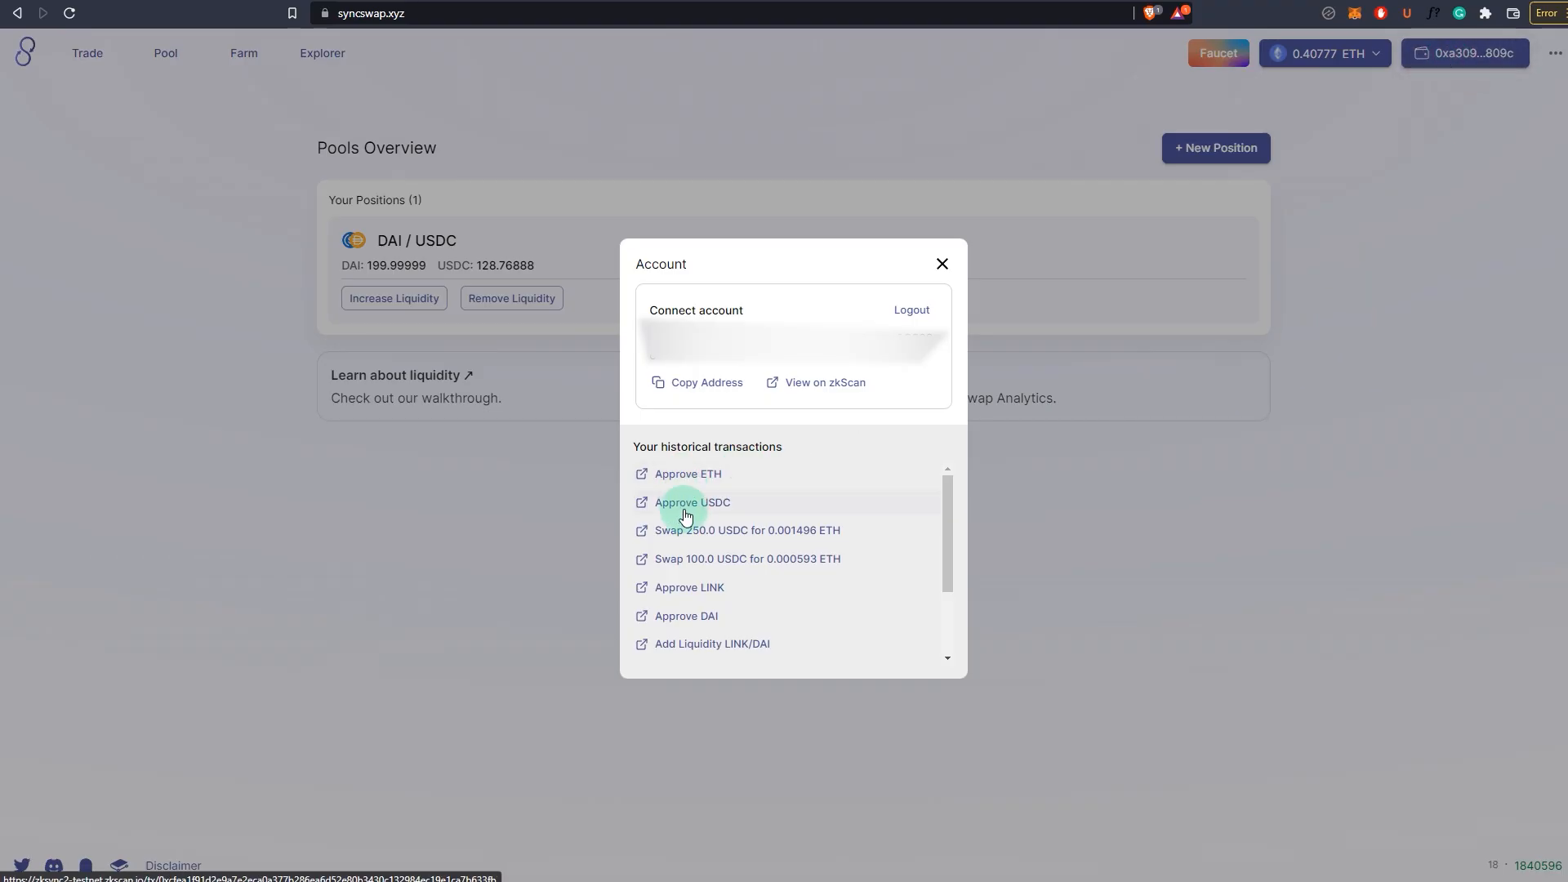
pyautogui.moveTo(941, 263)
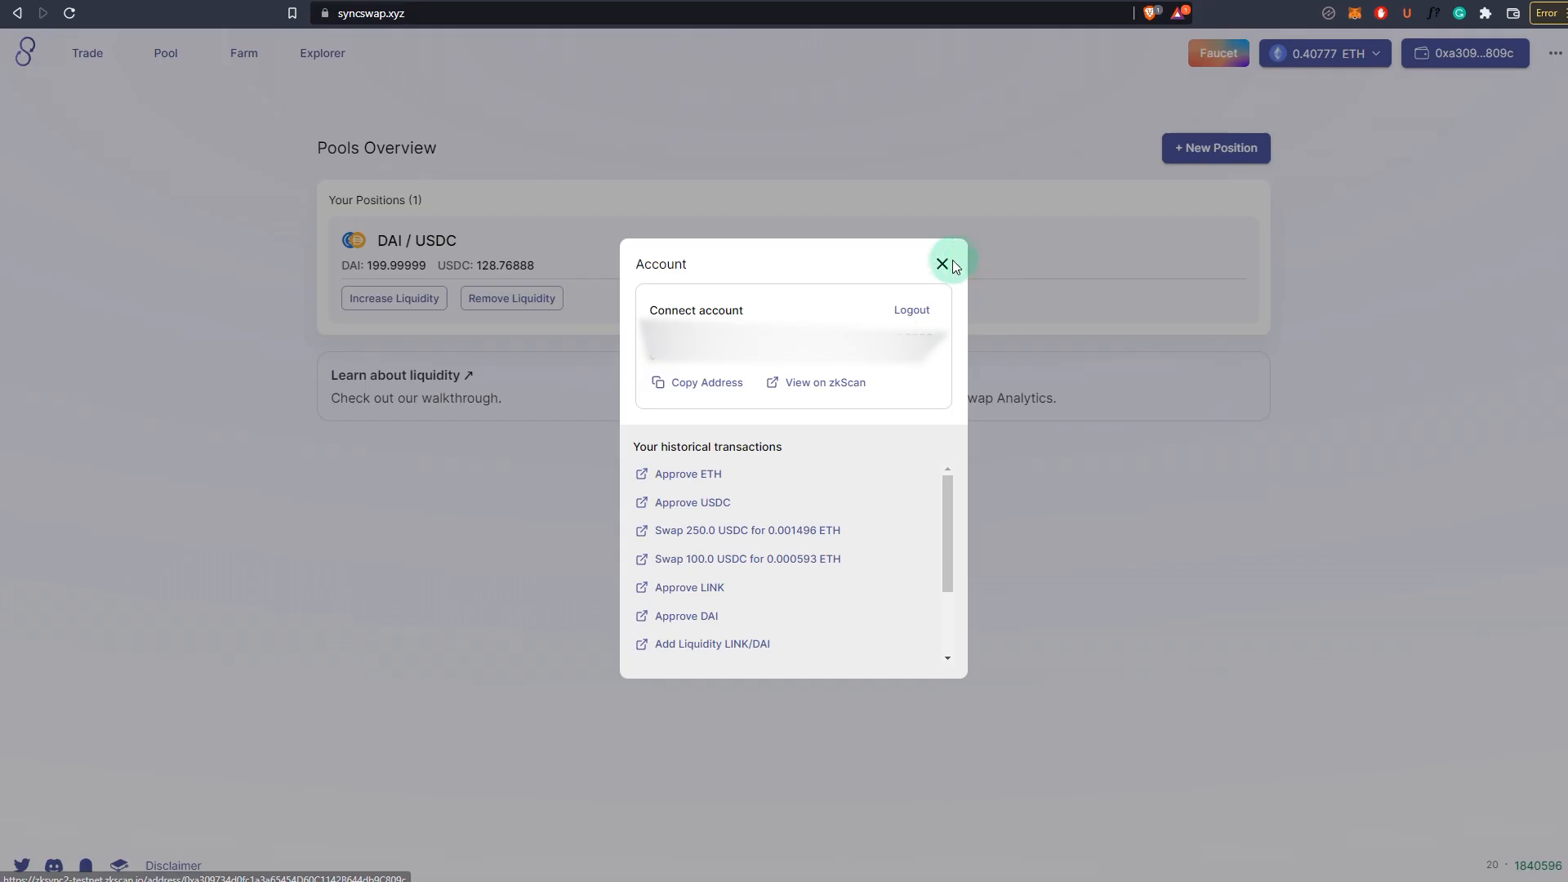
pyautogui.click(941, 262)
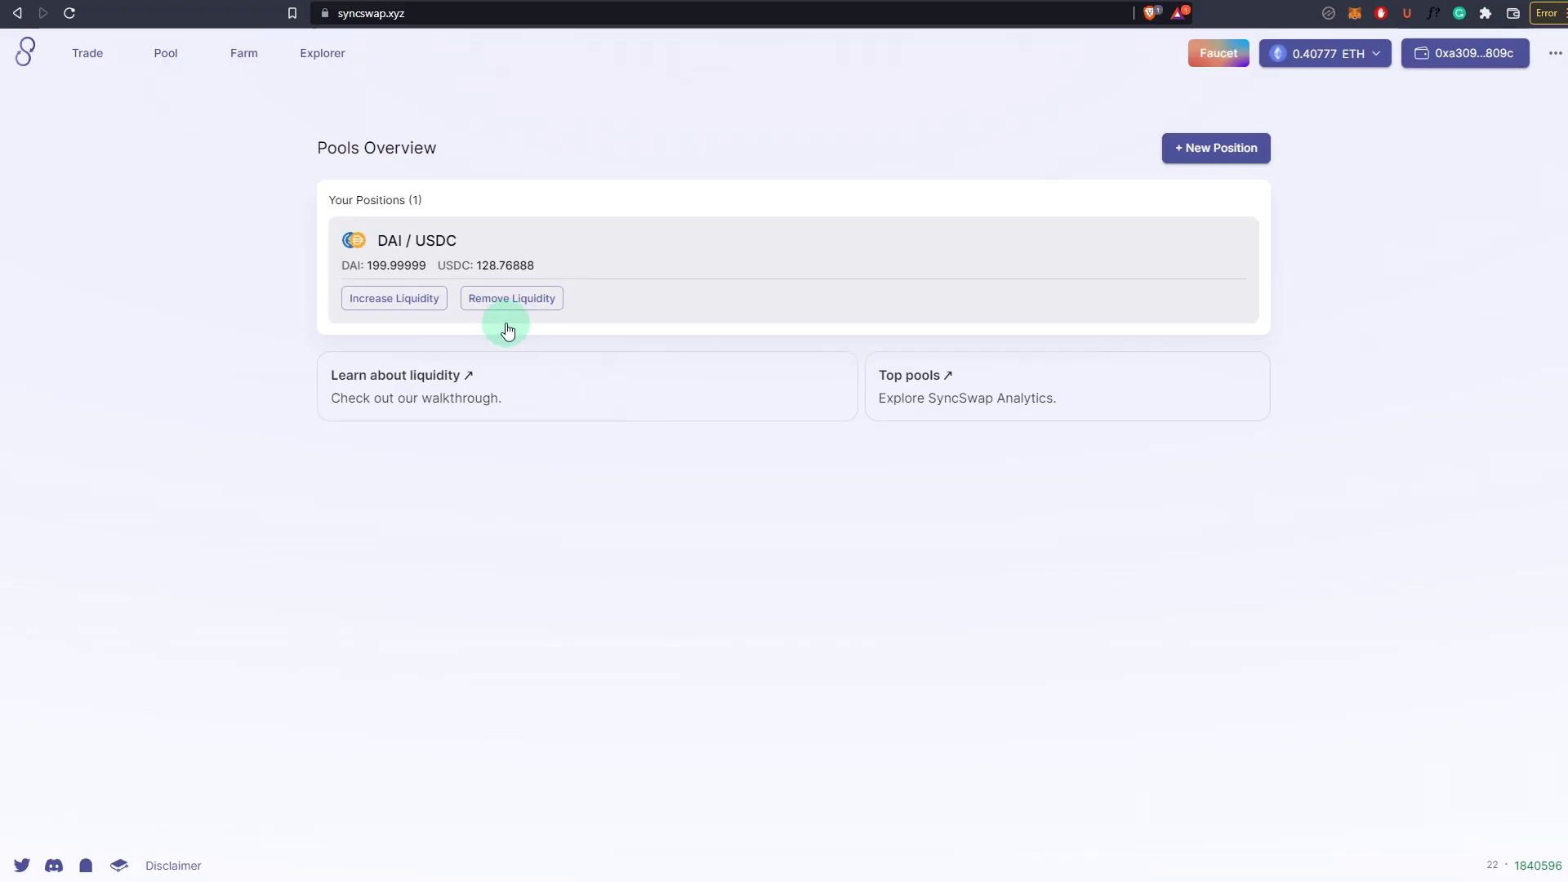
# Step: Remove the DAI/USDC liquidity by approving and signing the LP tokens, then confirming the removal
pyautogui.click(511, 299)
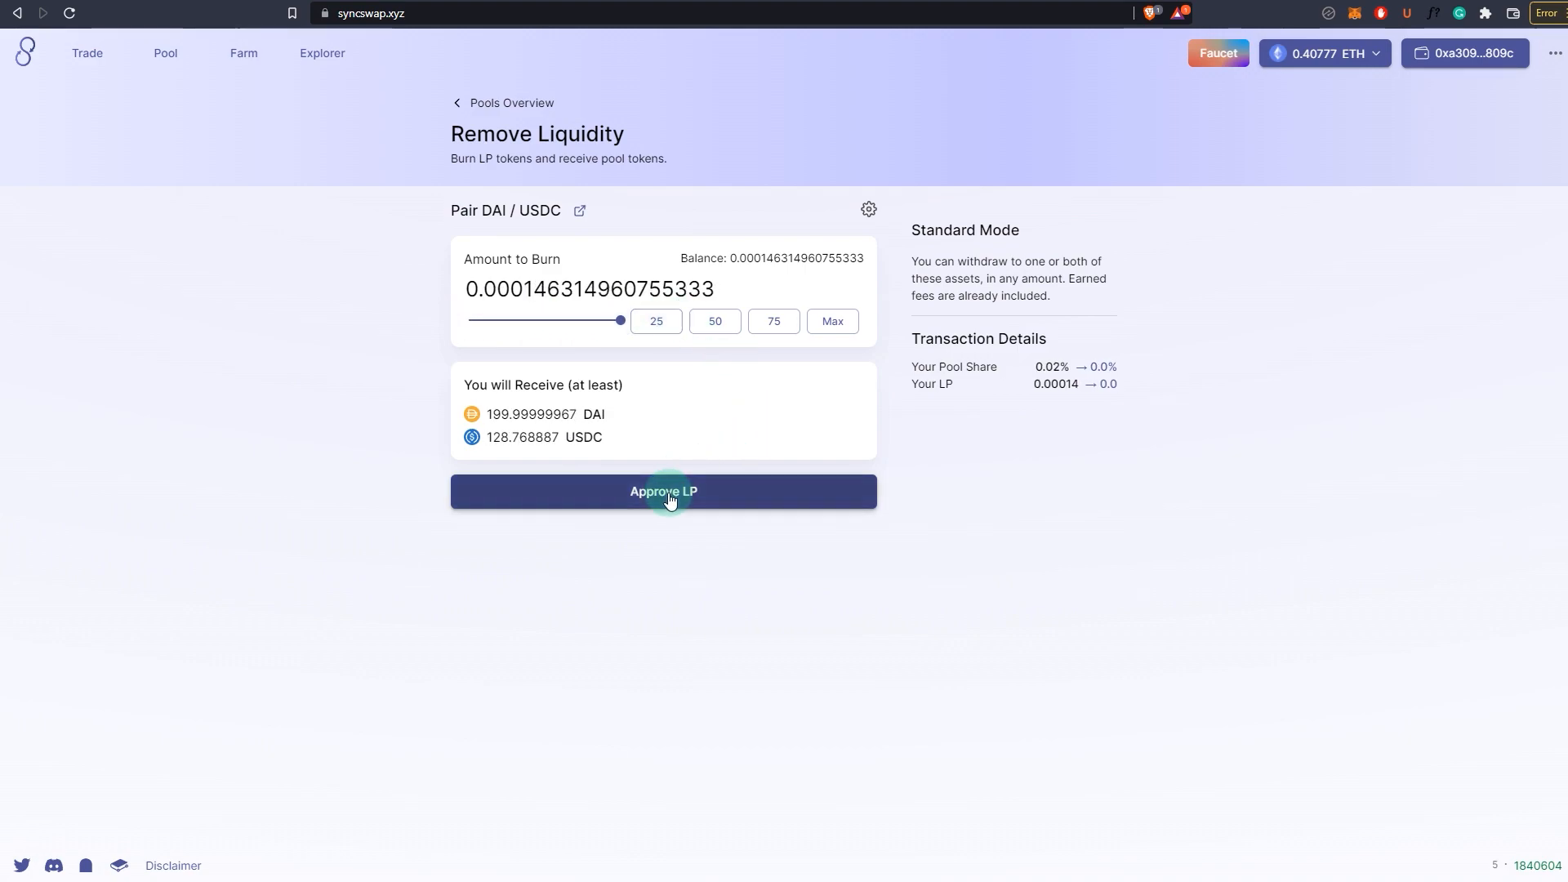
pyautogui.click(663, 491)
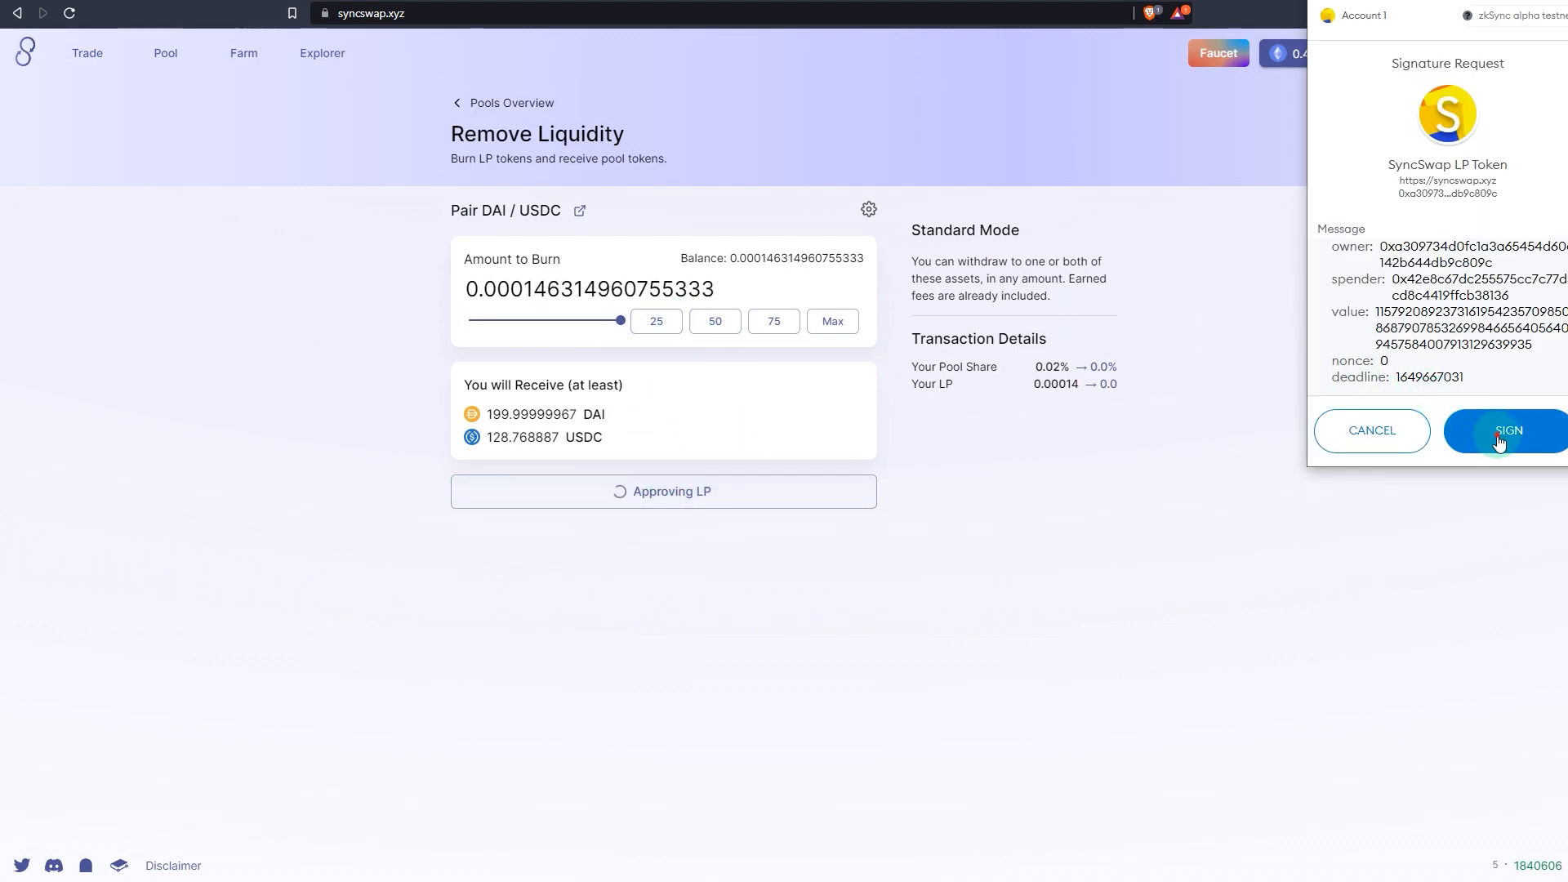
pyautogui.click(1505, 430)
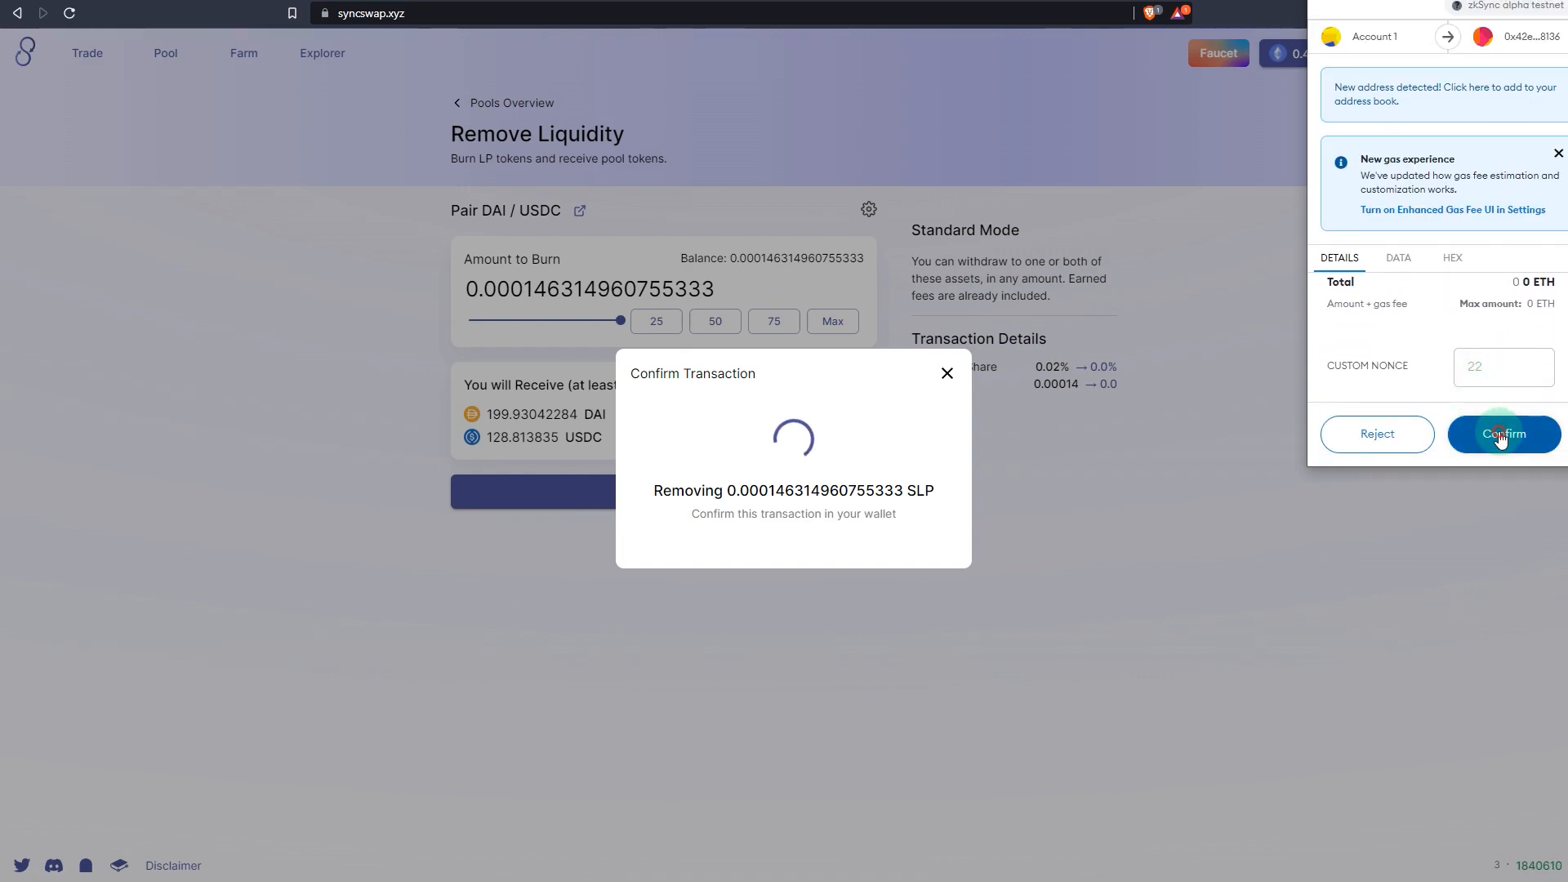
pyautogui.click(1502, 434)
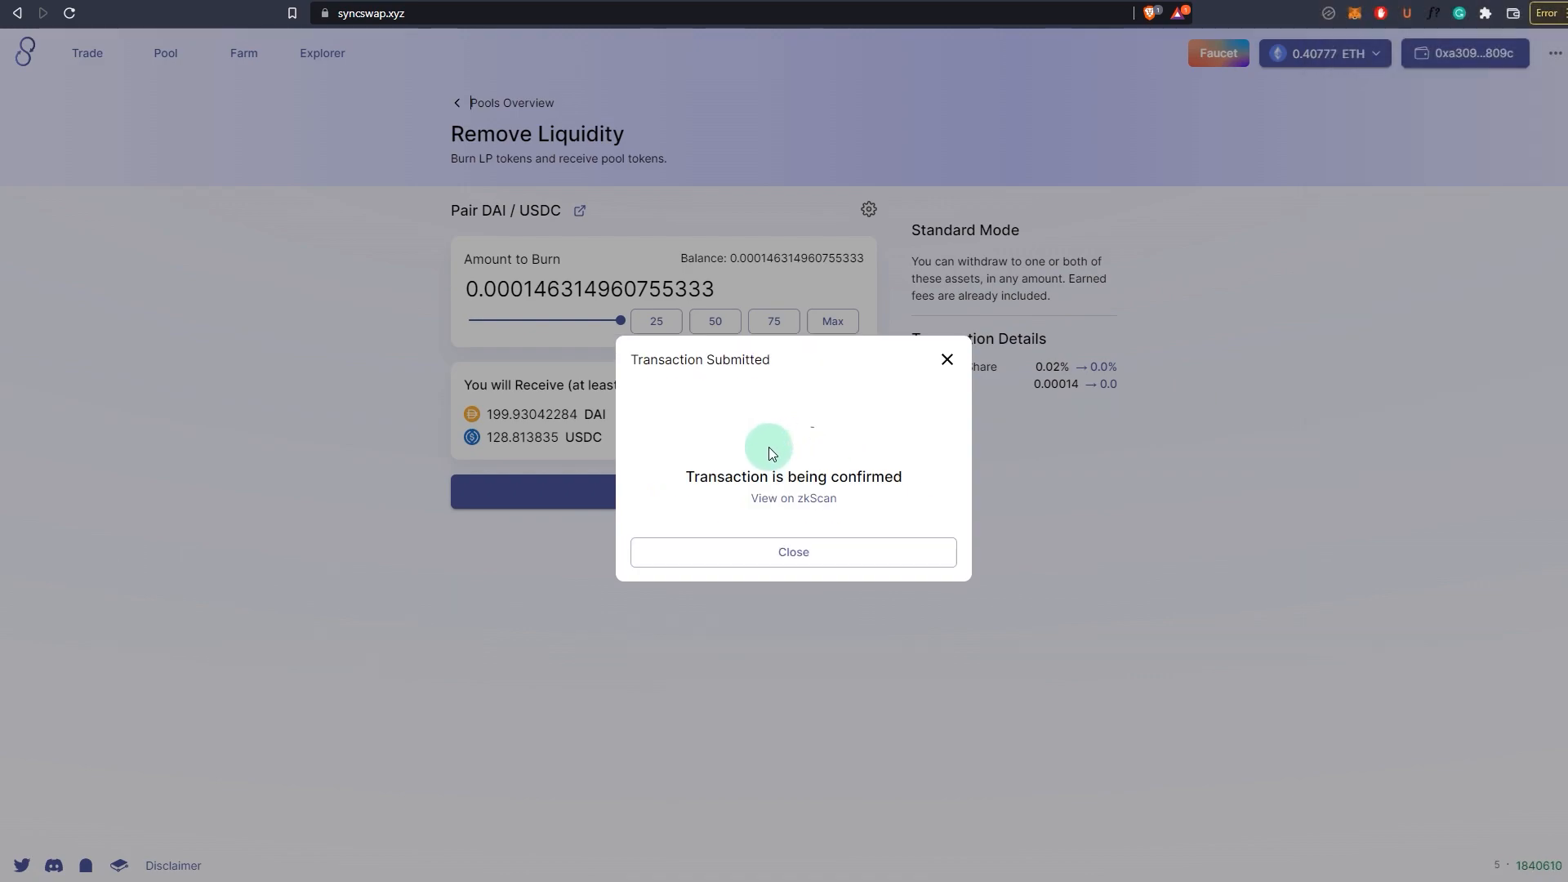
pyautogui.click(793, 552)
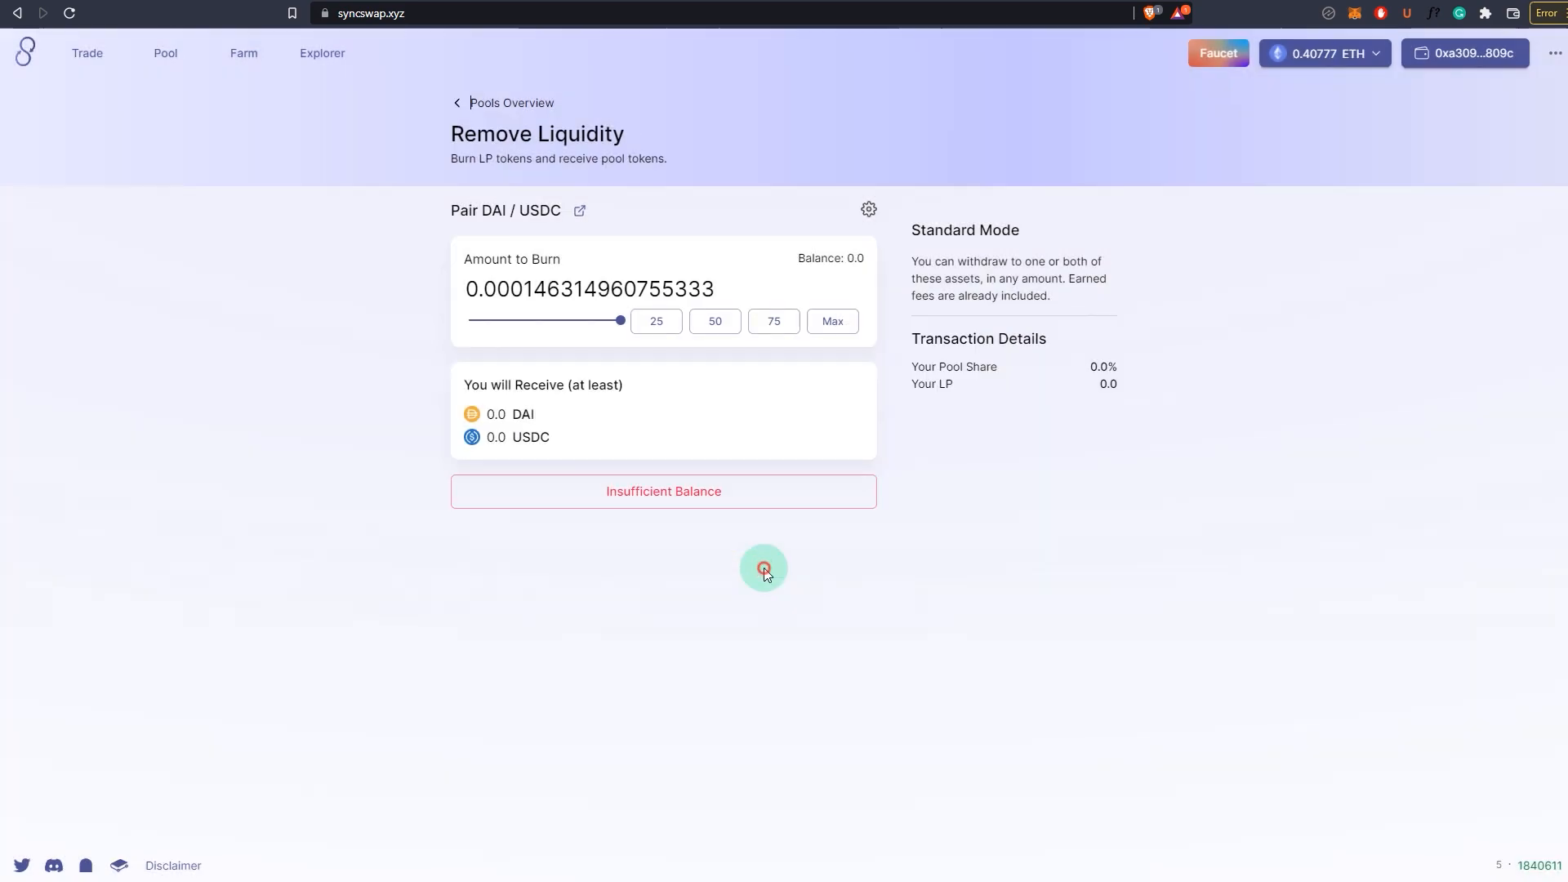
pyautogui.moveTo(375, 294)
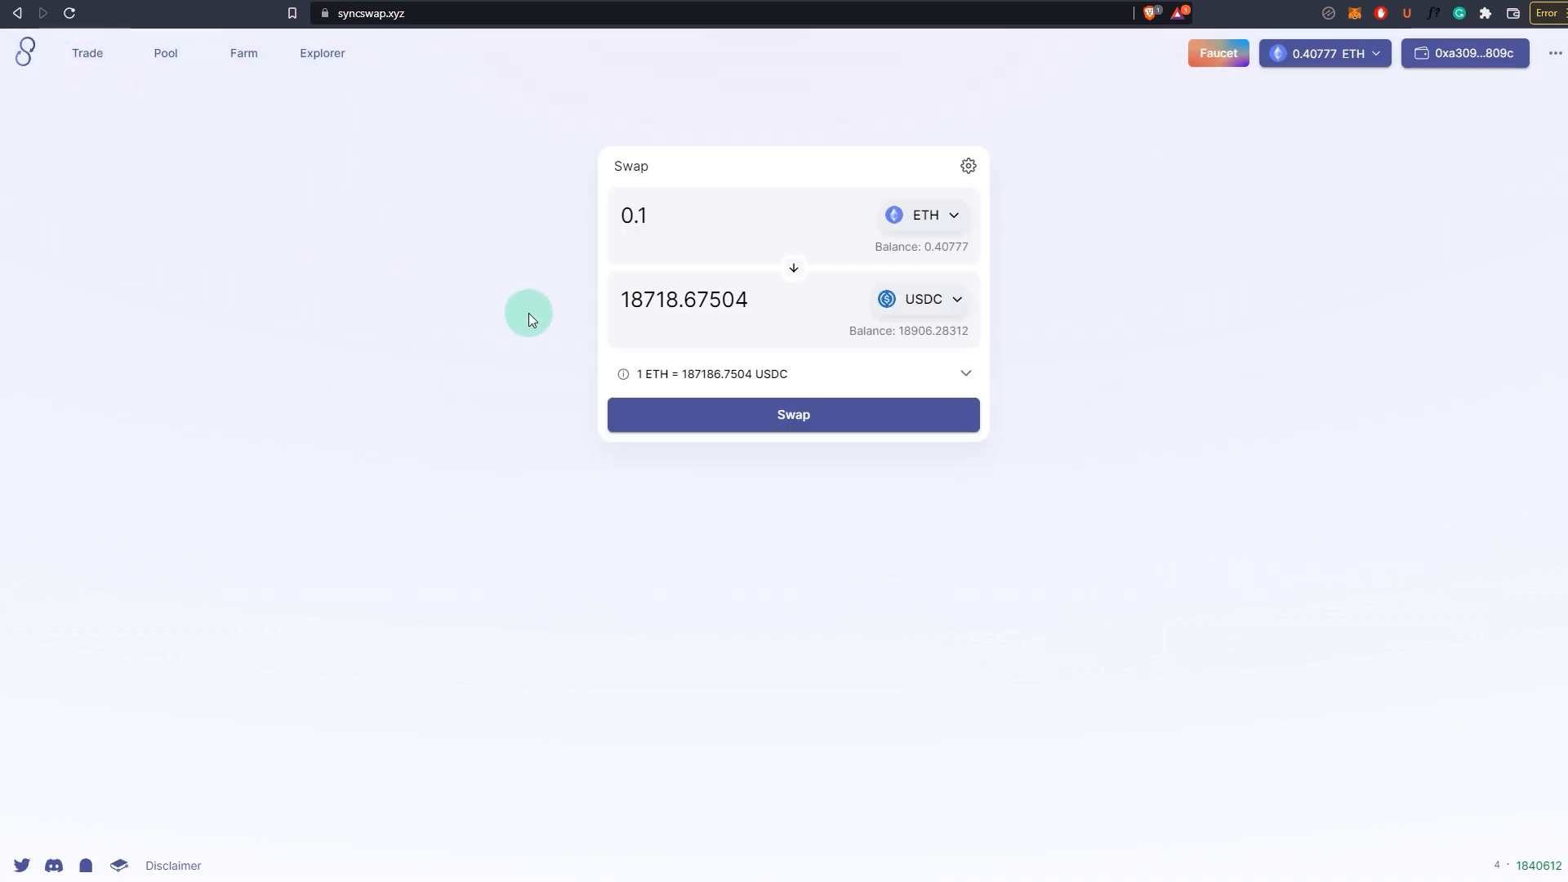
pyautogui.moveTo(1257, 383)
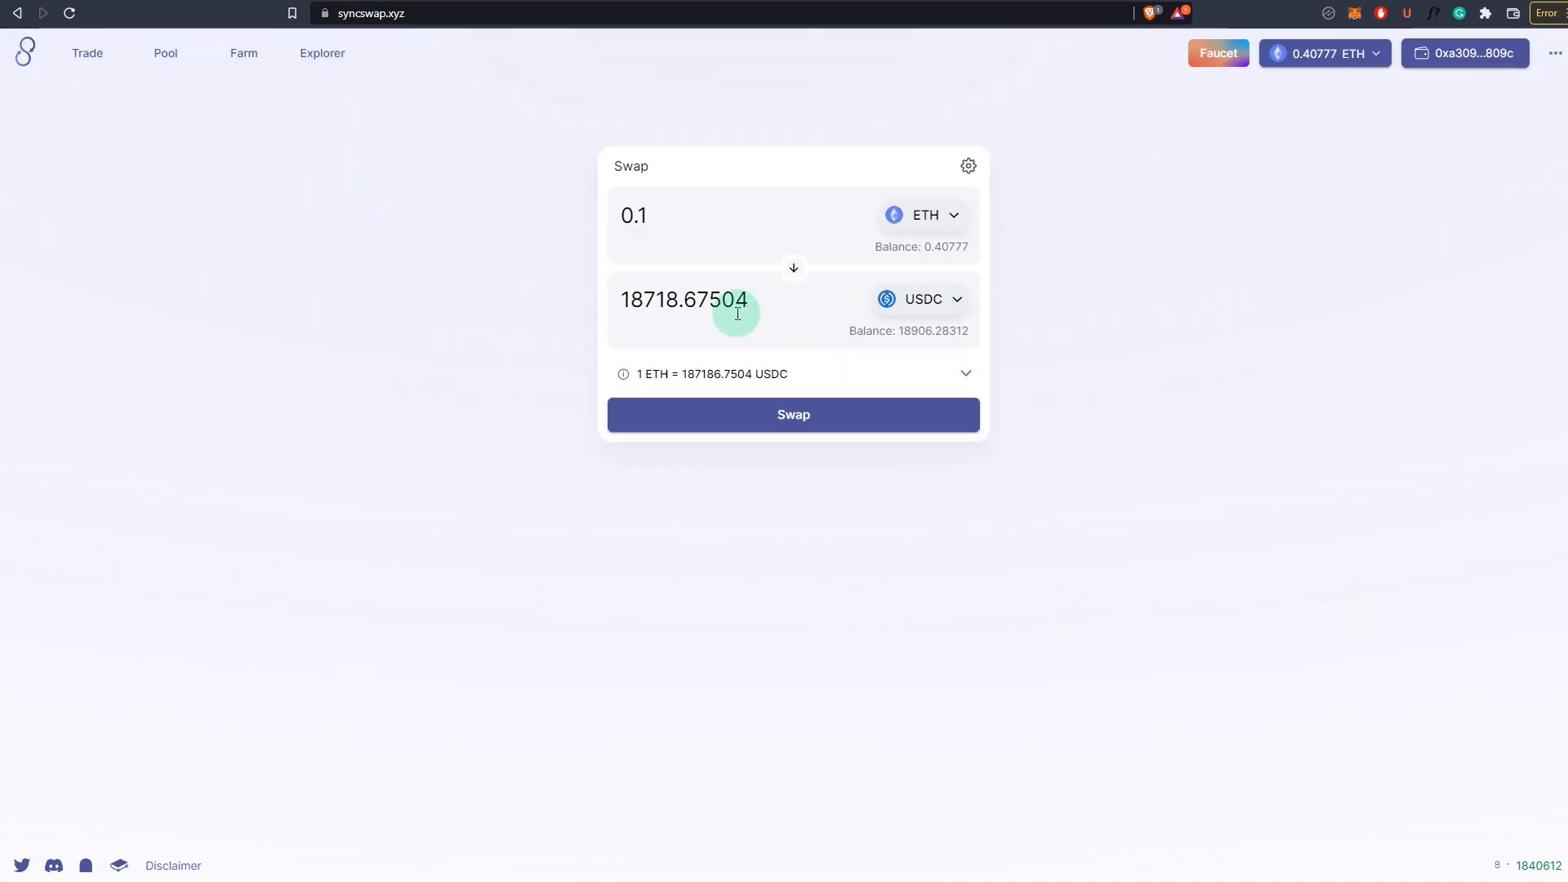
pyautogui.moveTo(382, 582)
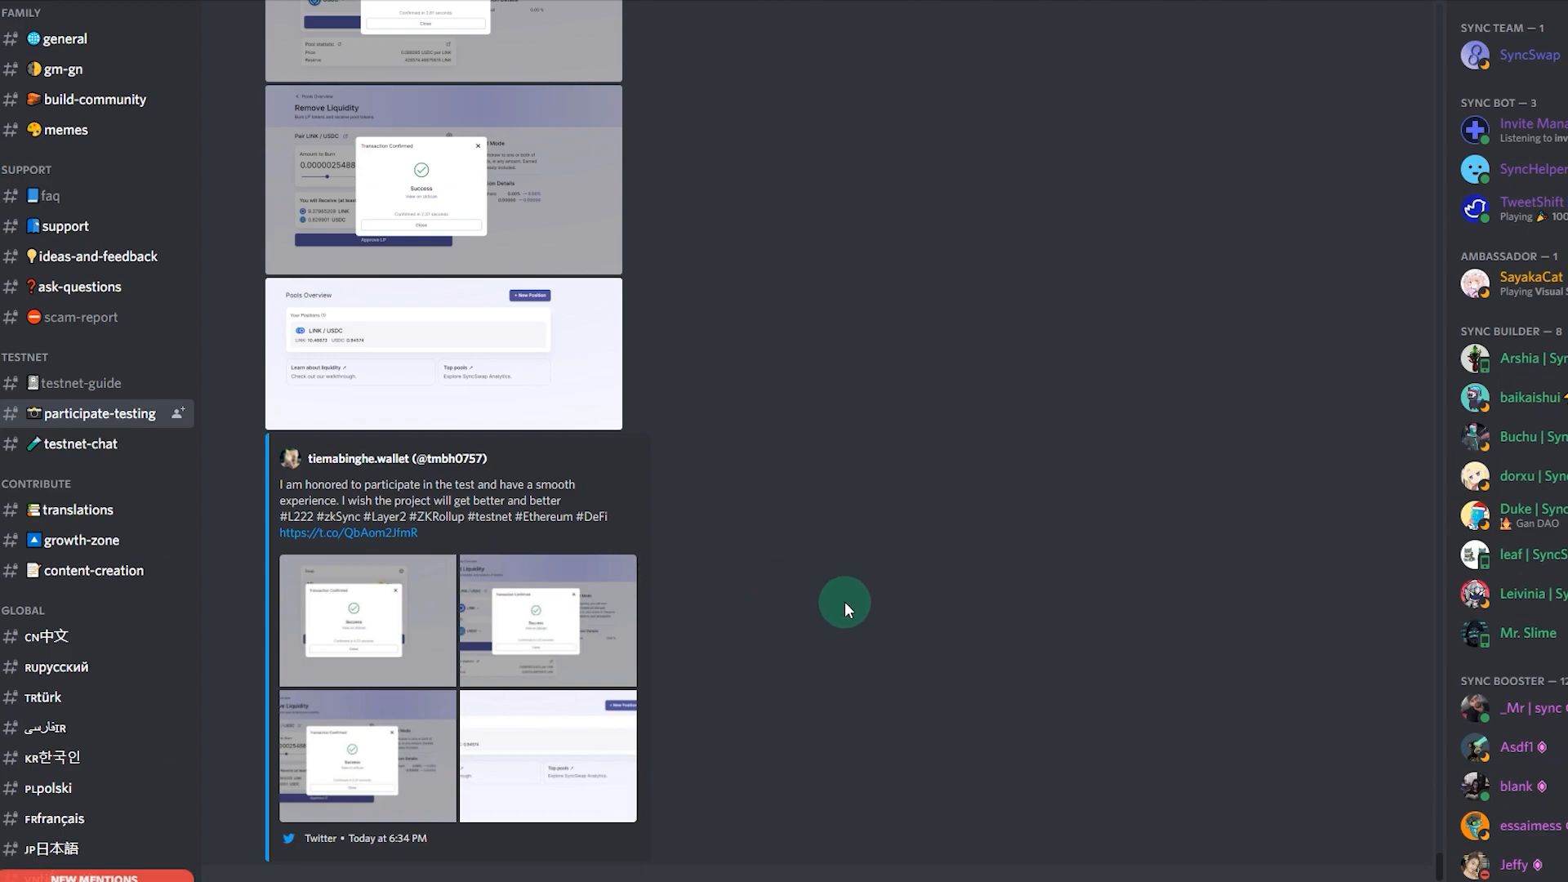
# Step: Scroll through testers' address and transaction hash submissions in #participate-testing
pyautogui.scroll(-3)
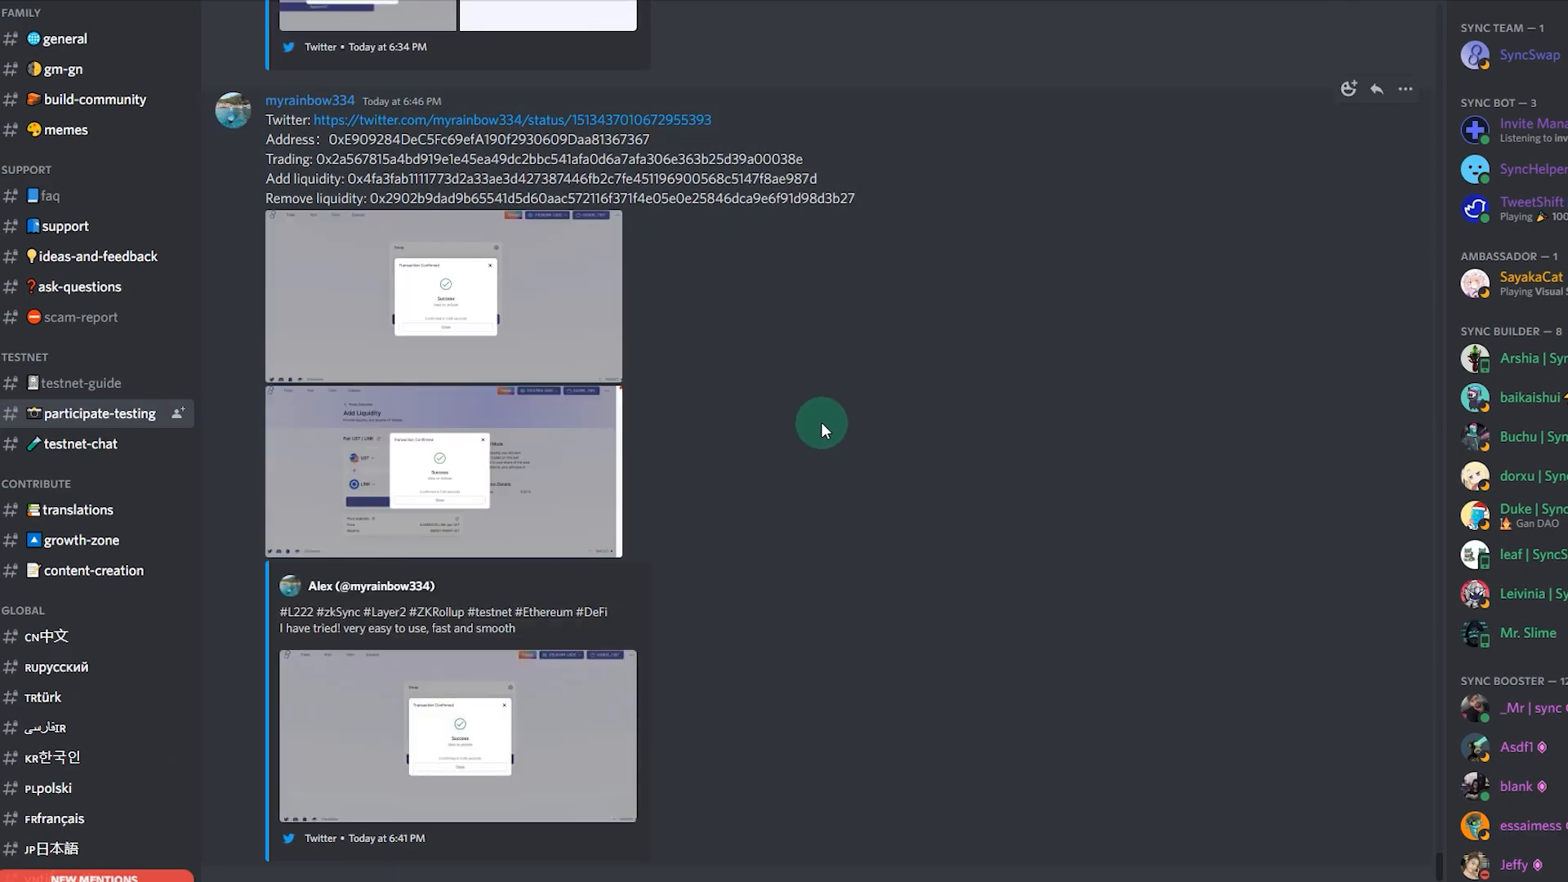
pyautogui.moveTo(98, 413)
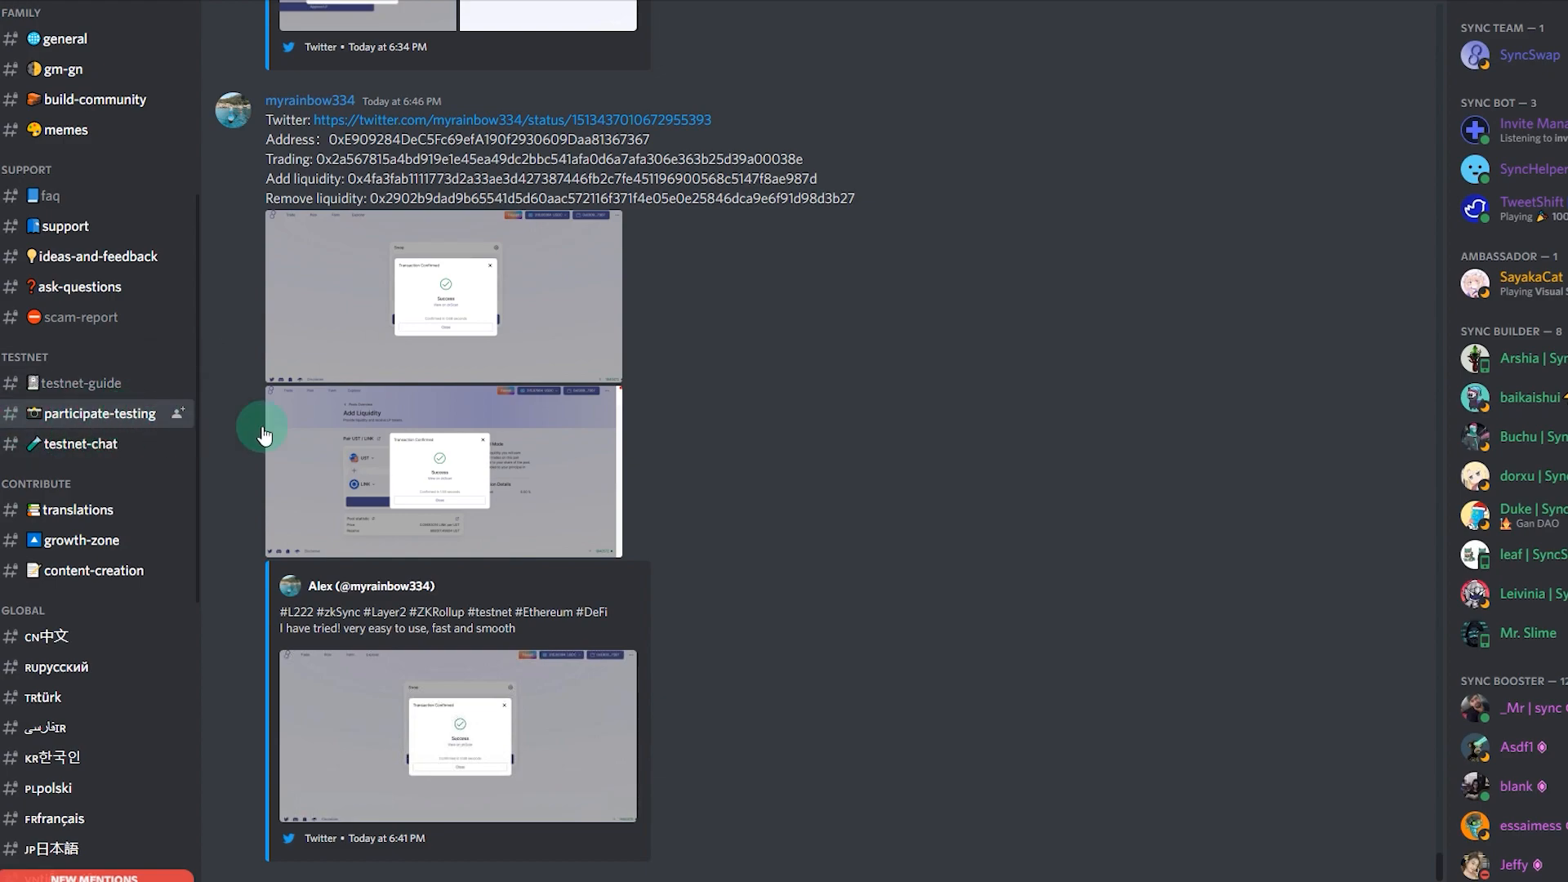
pyautogui.scroll(-3)
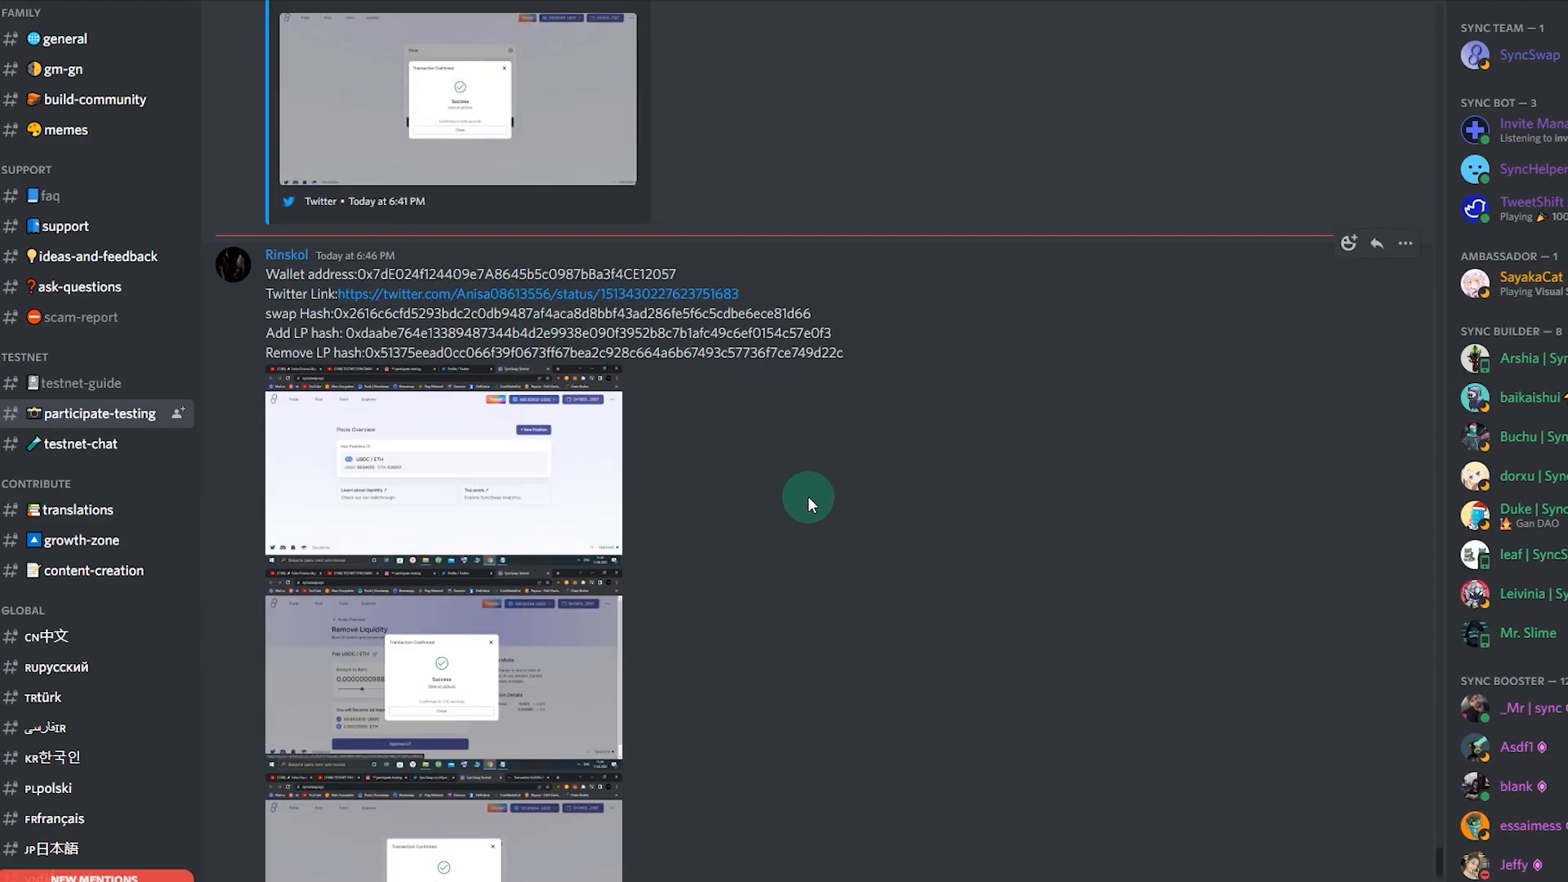
pyautogui.moveTo(264, 287)
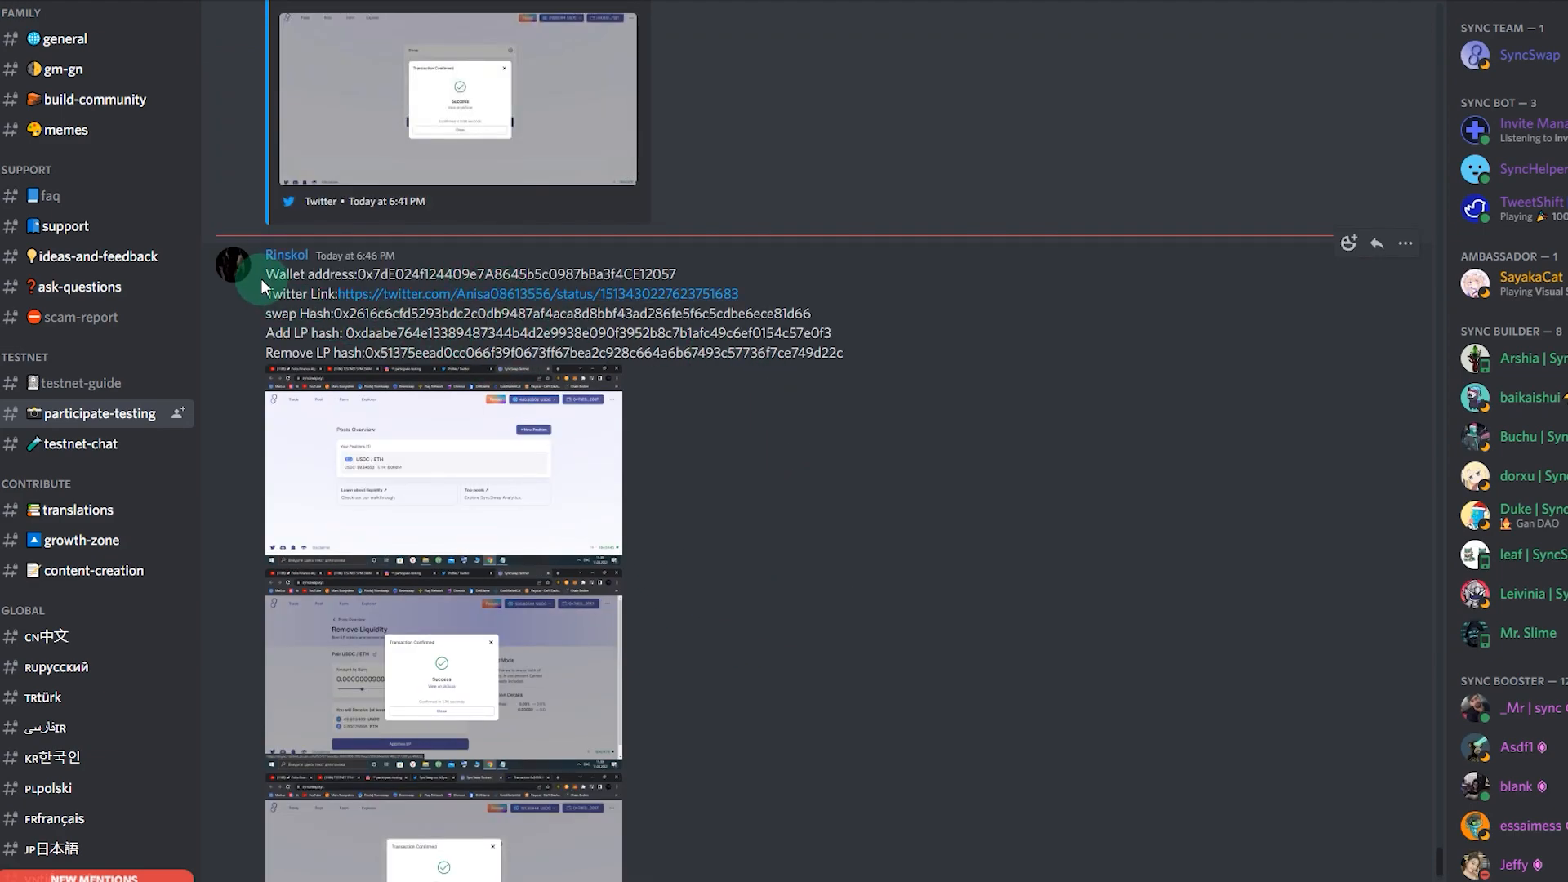
pyautogui.scroll(-3)
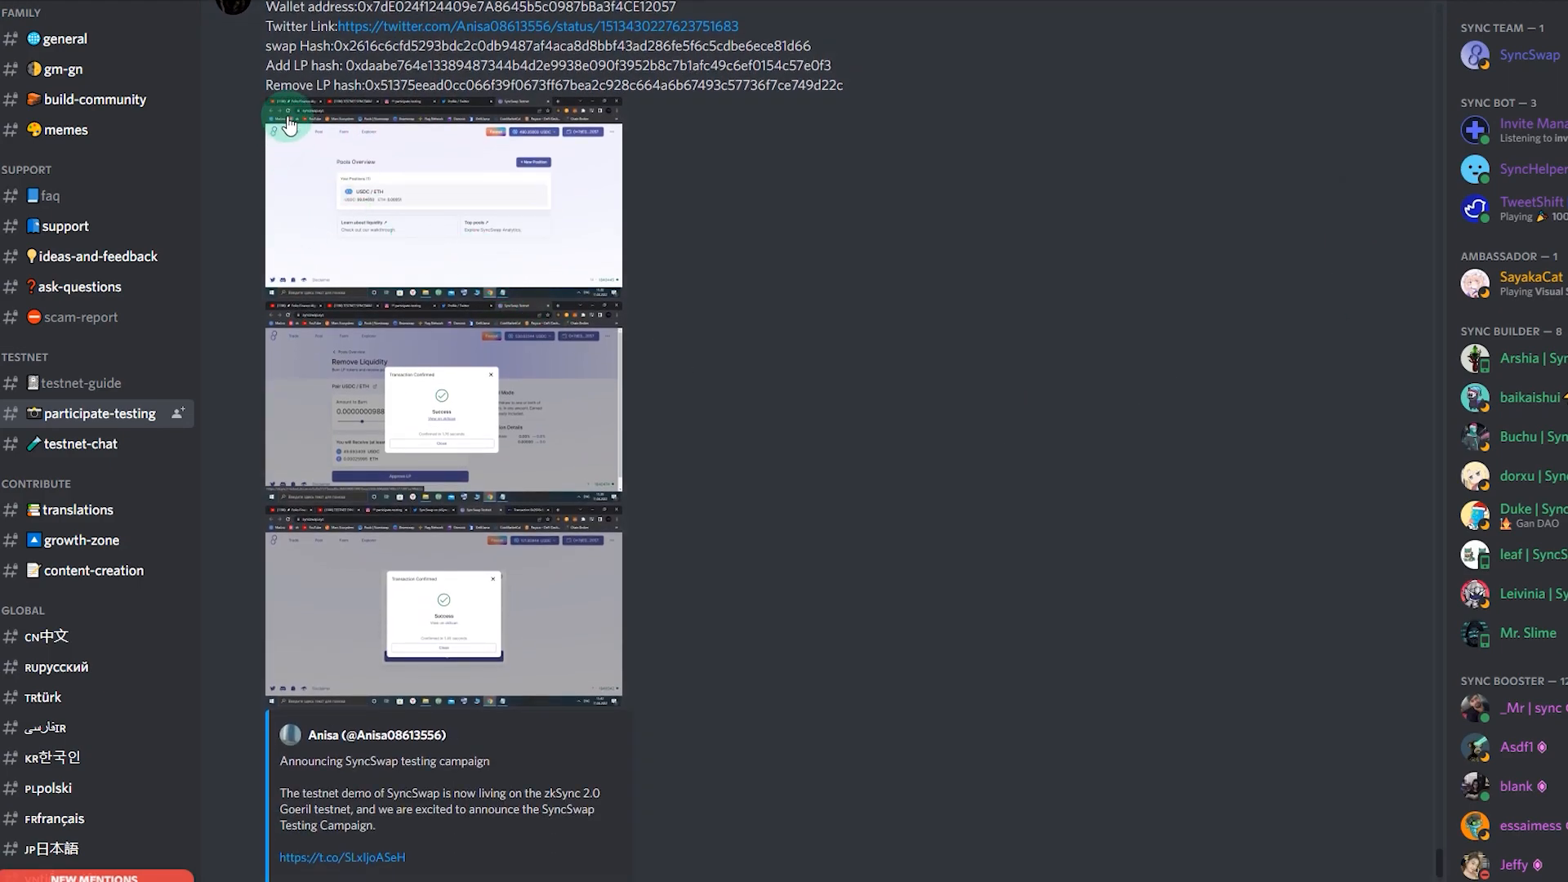
pyautogui.moveTo(785, 272)
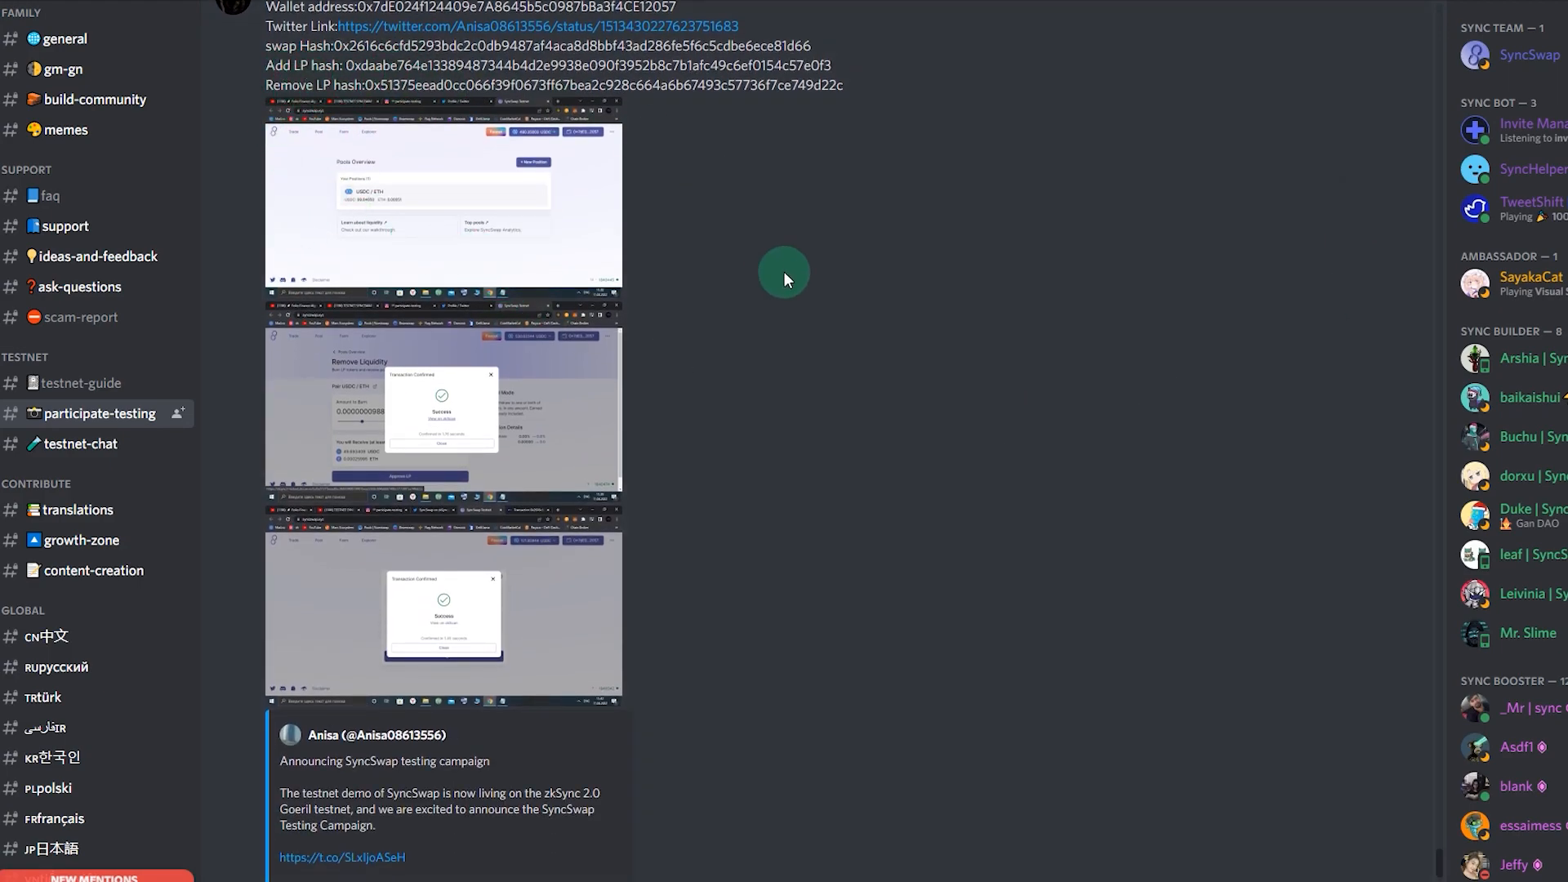
pyautogui.scroll(-3)
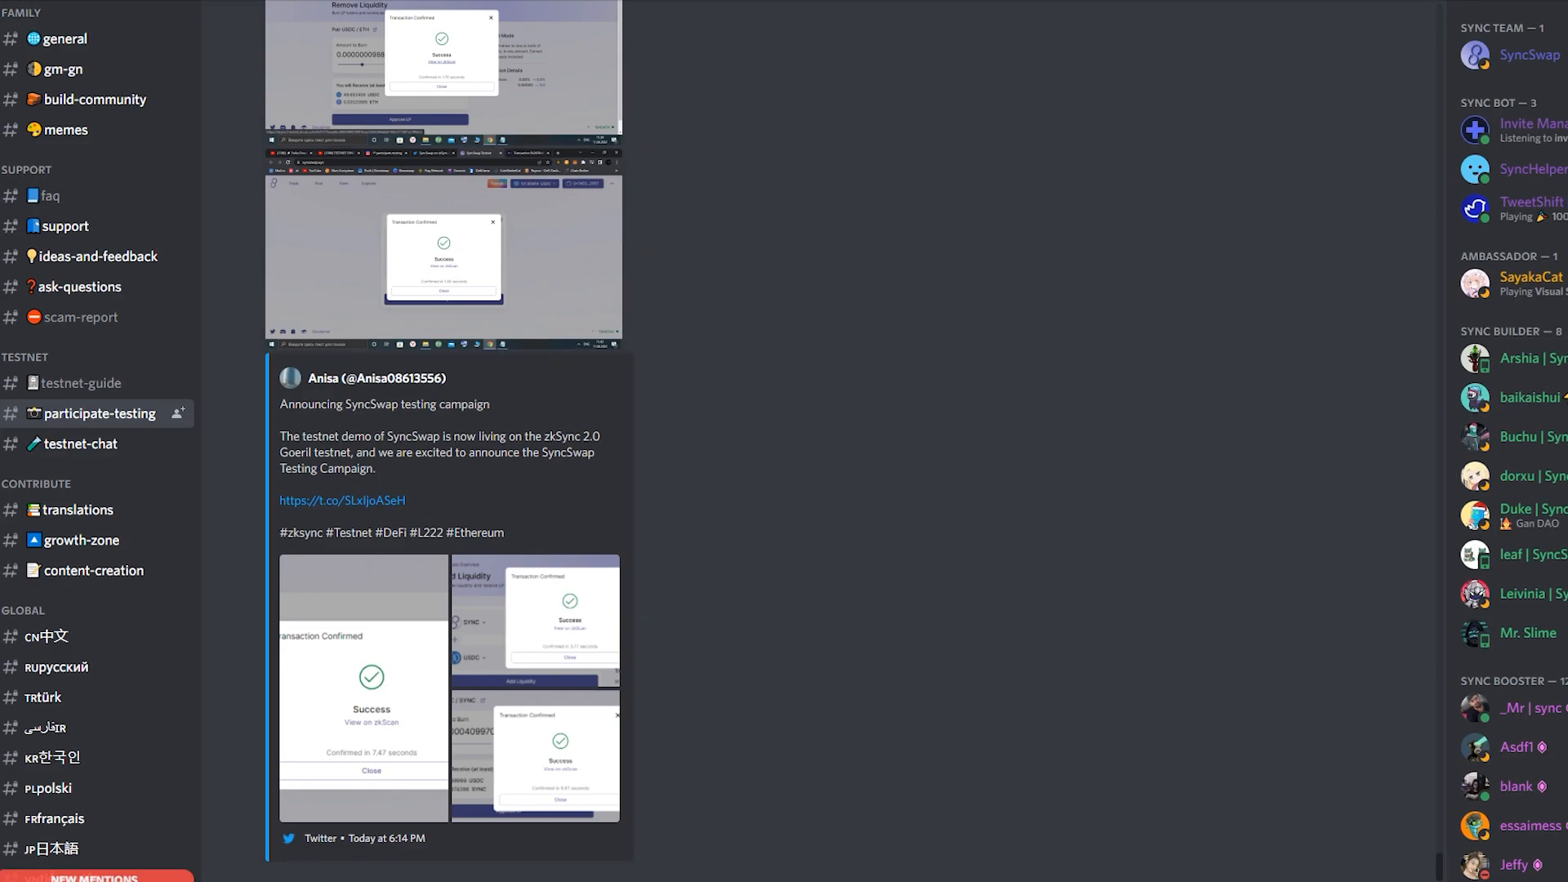
pyautogui.scroll(-3)
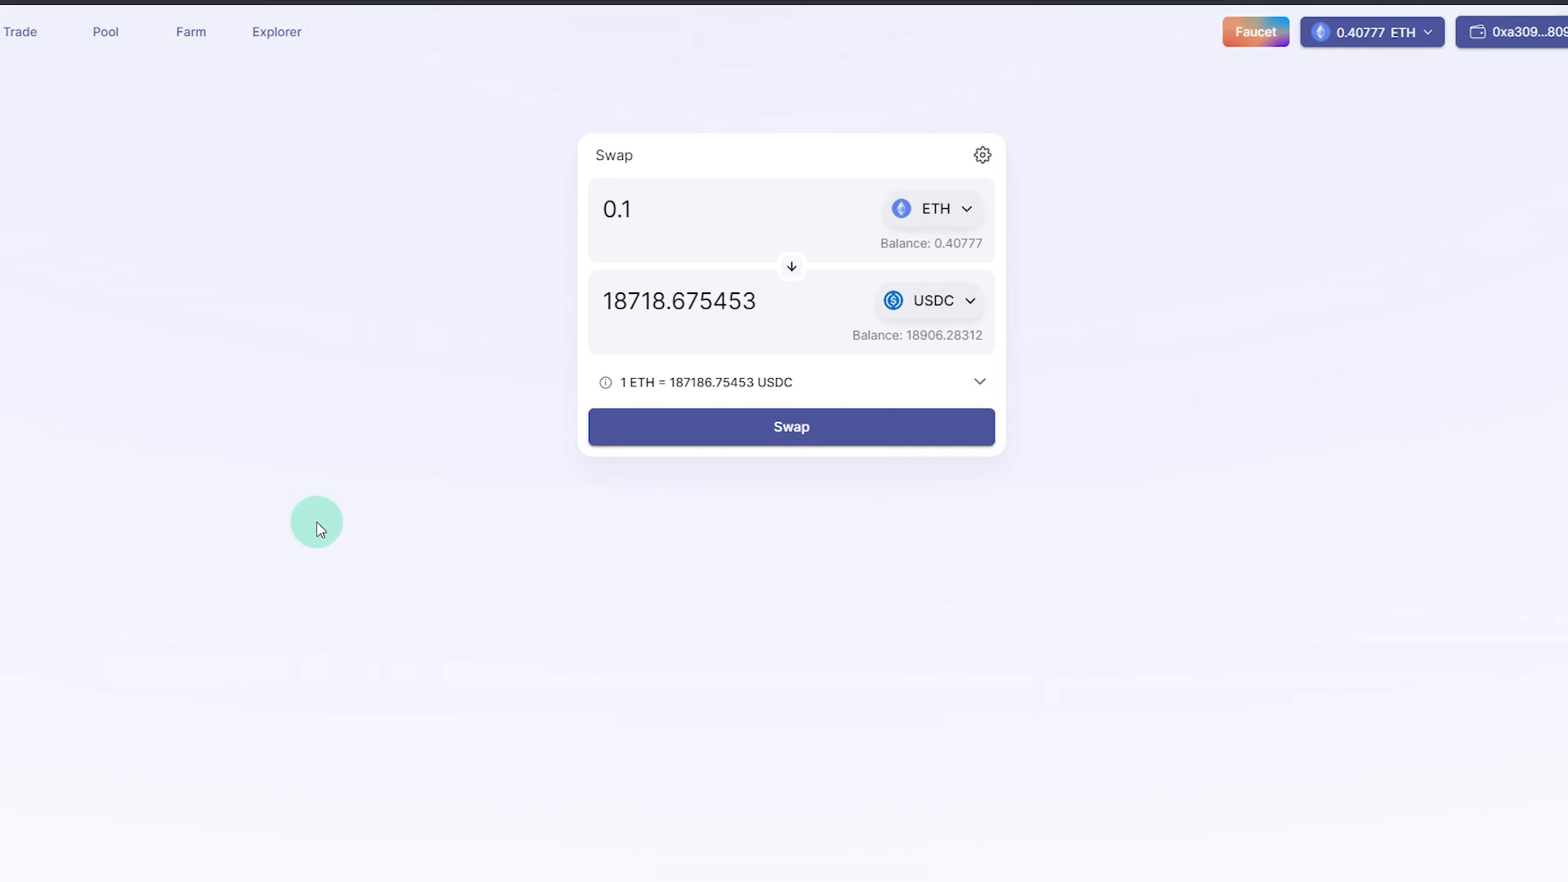
pyautogui.moveTo(325, 512)
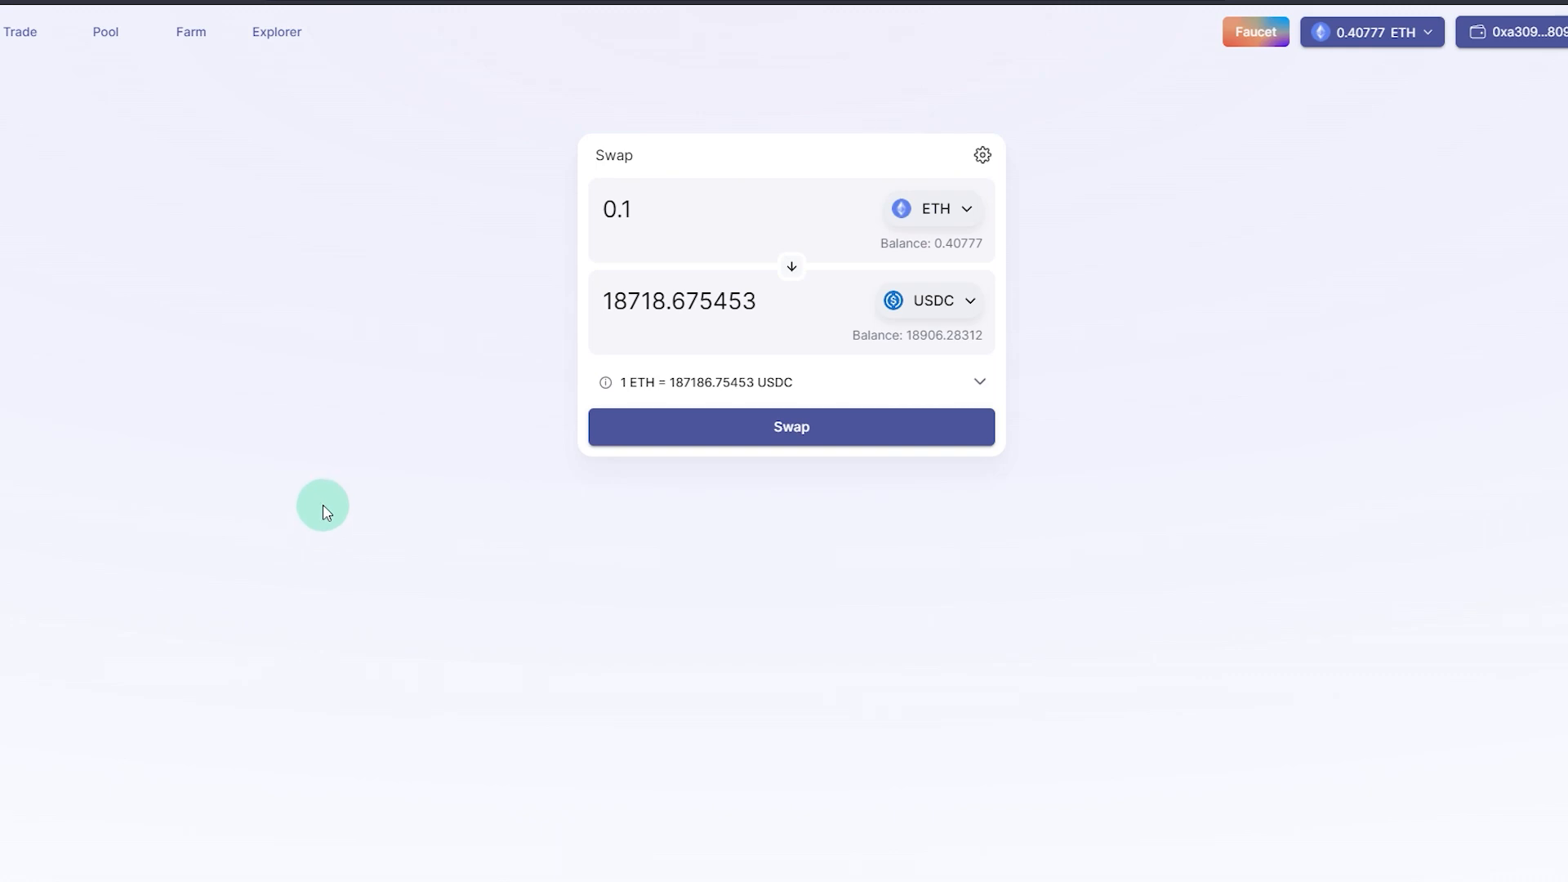
pyautogui.moveTo(325, 530)
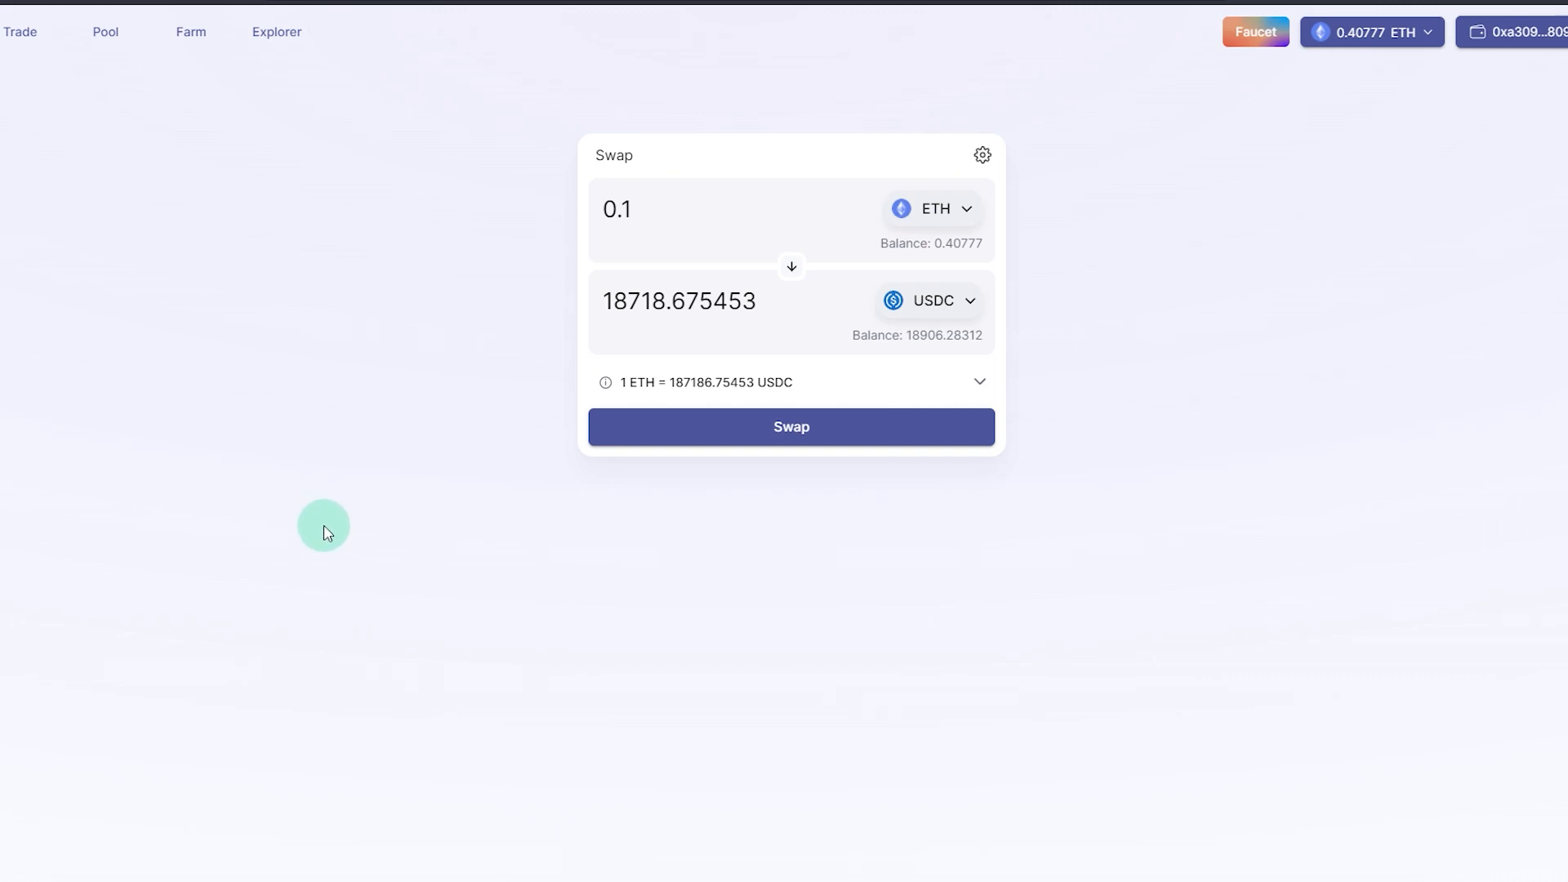